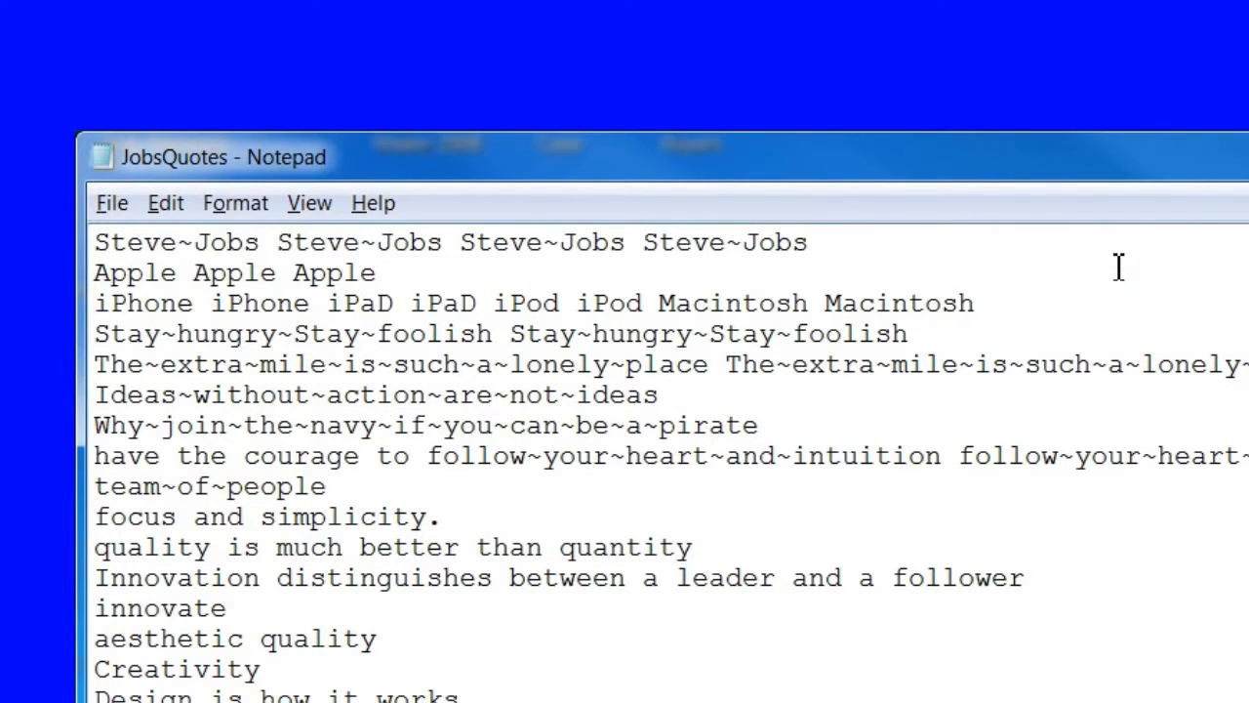
- Edit the quotes text, joining the phrase as Steve~Jobs so it stays together in the cloud
left_click(377, 273)
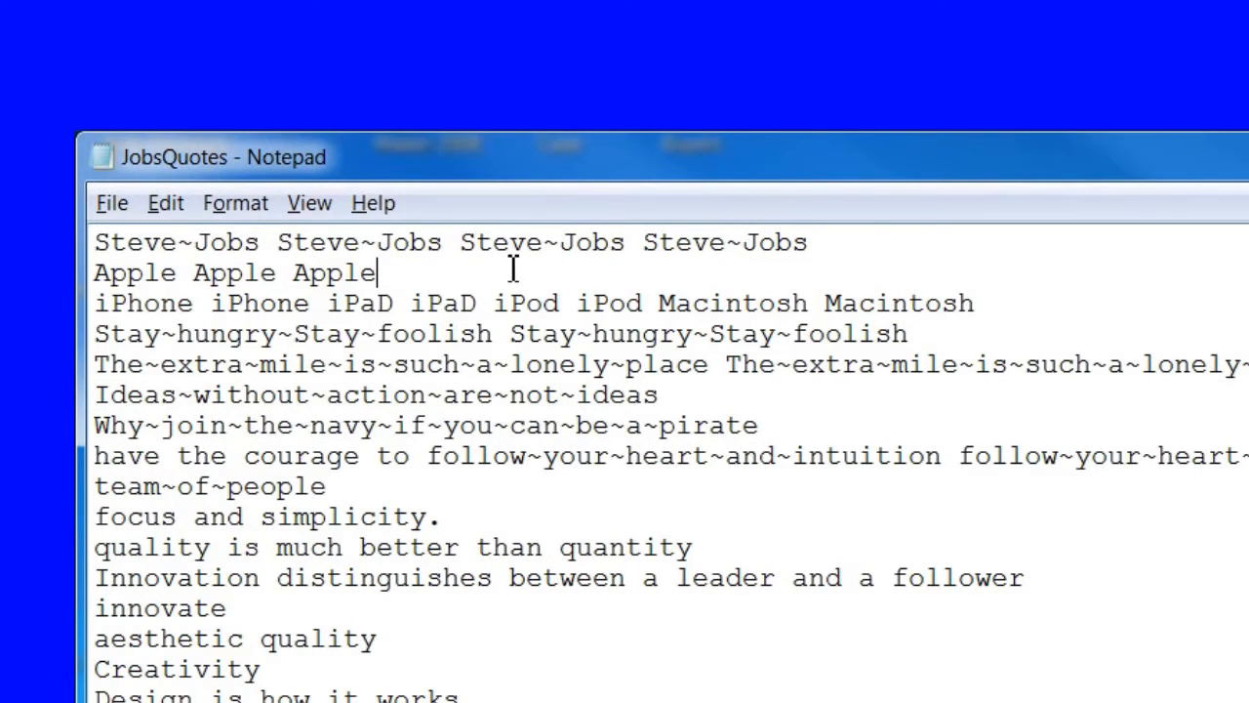
double_click(175, 242)
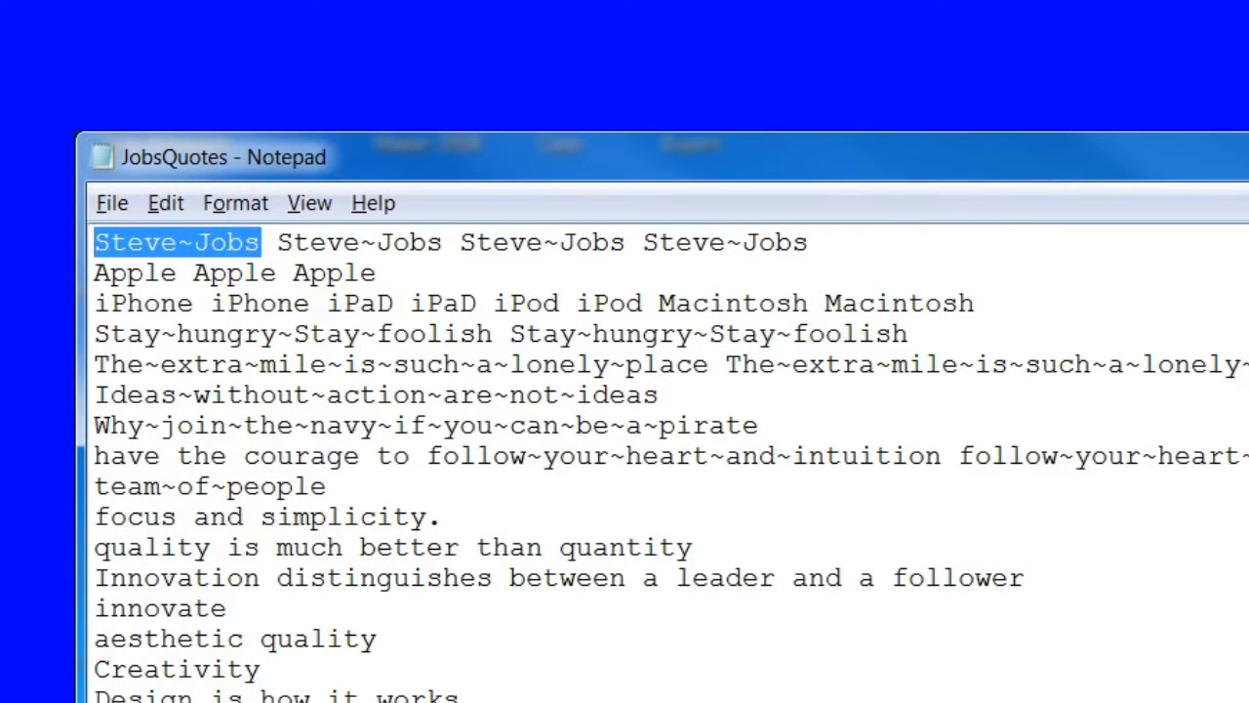
left_click(379, 273)
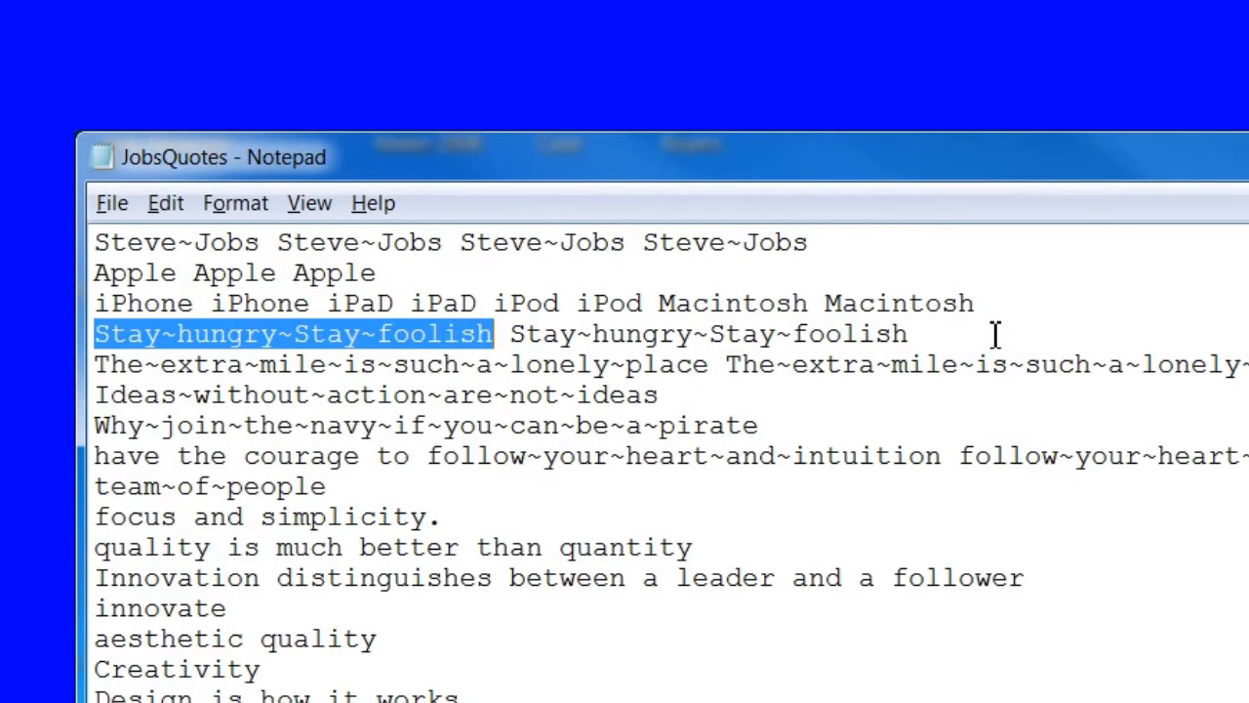
left_click(991, 331)
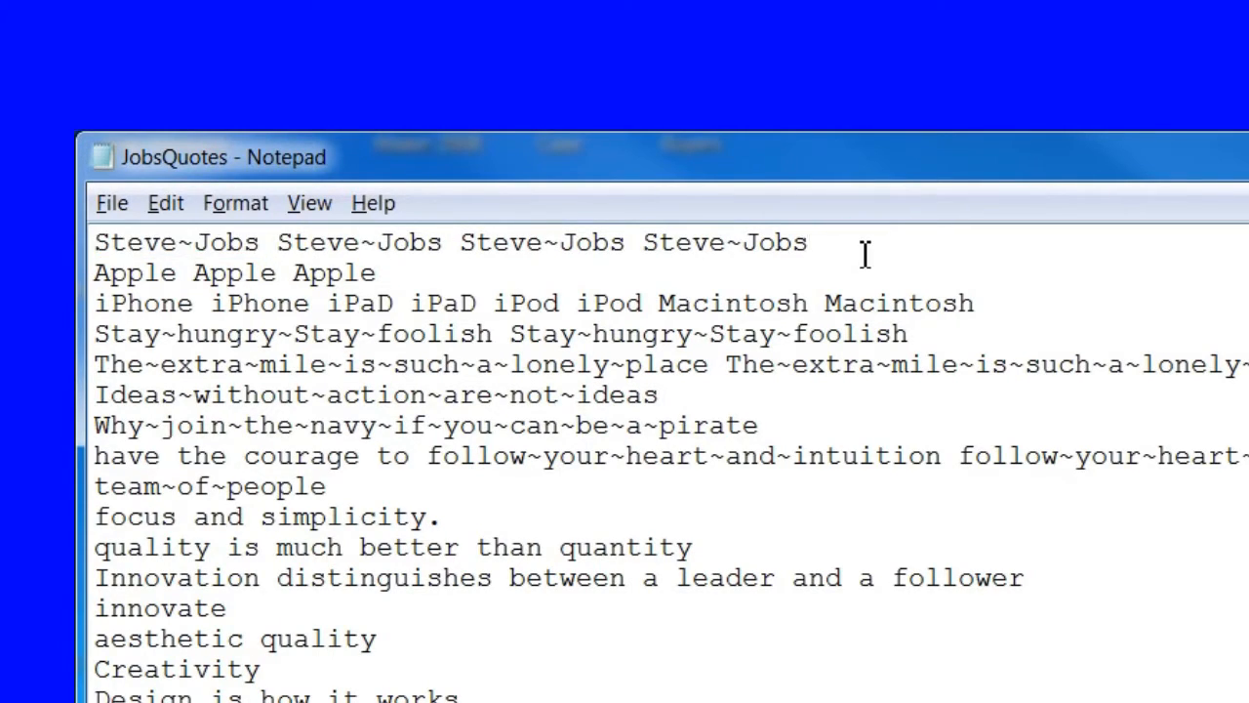
left_click_drag(94, 242, 379, 274)
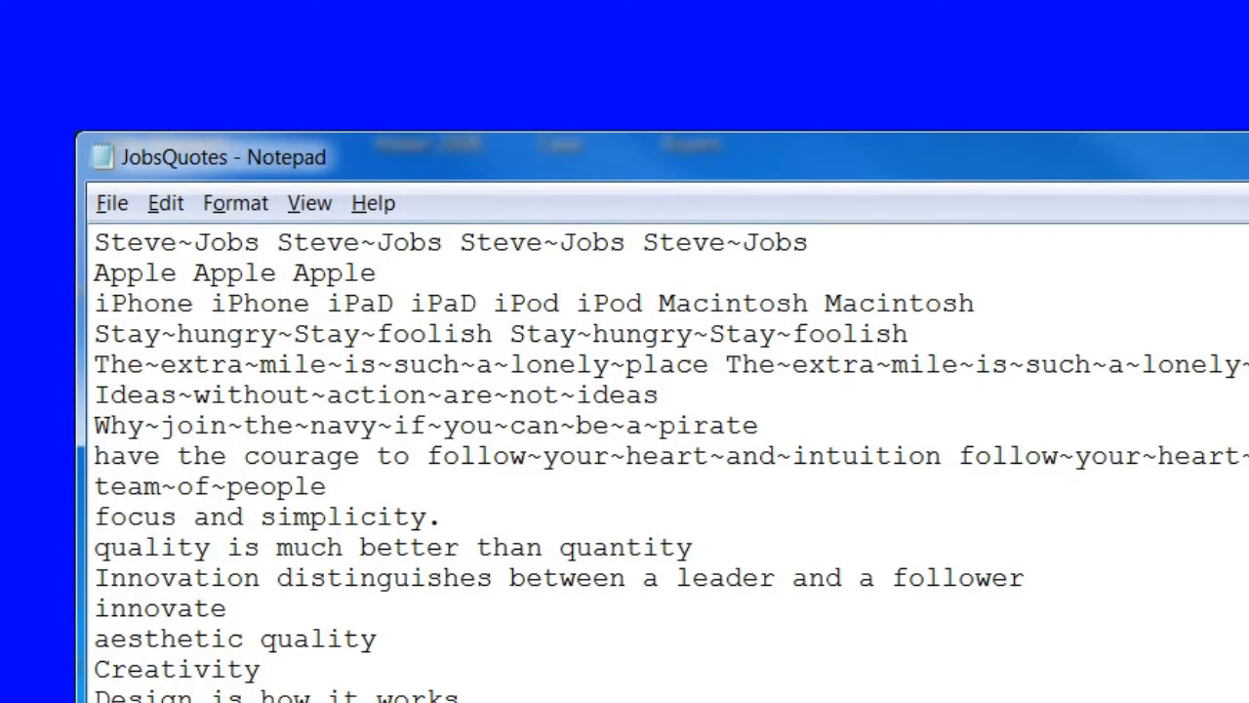
- Save the quotes list as jobsQuotes in the PS Projects\jobs folder
left_click(111, 203)
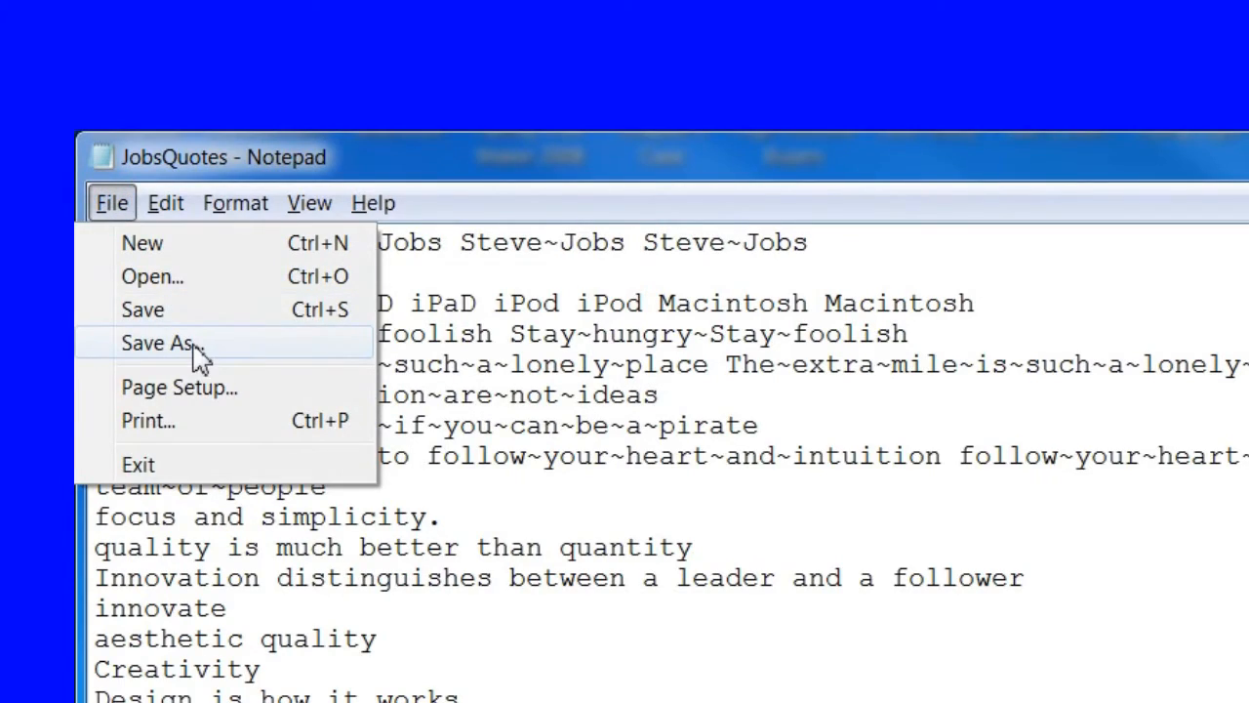
left_click(156, 343)
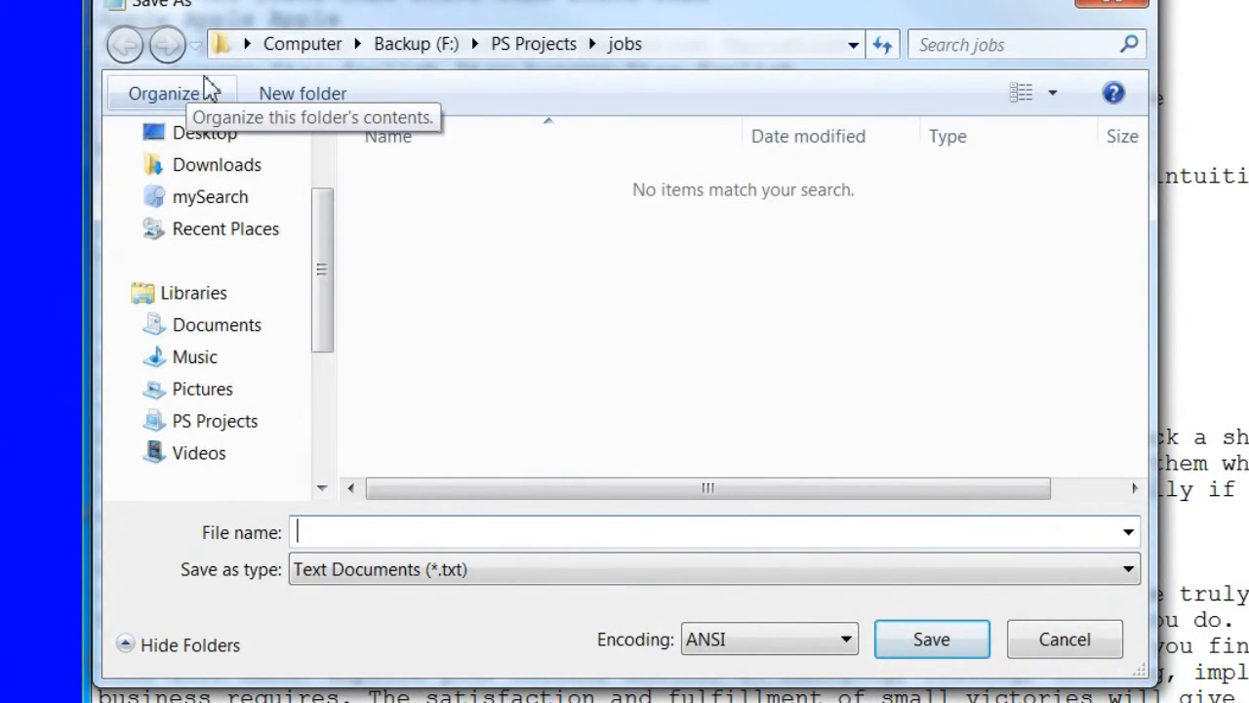
mouse_move(212, 80)
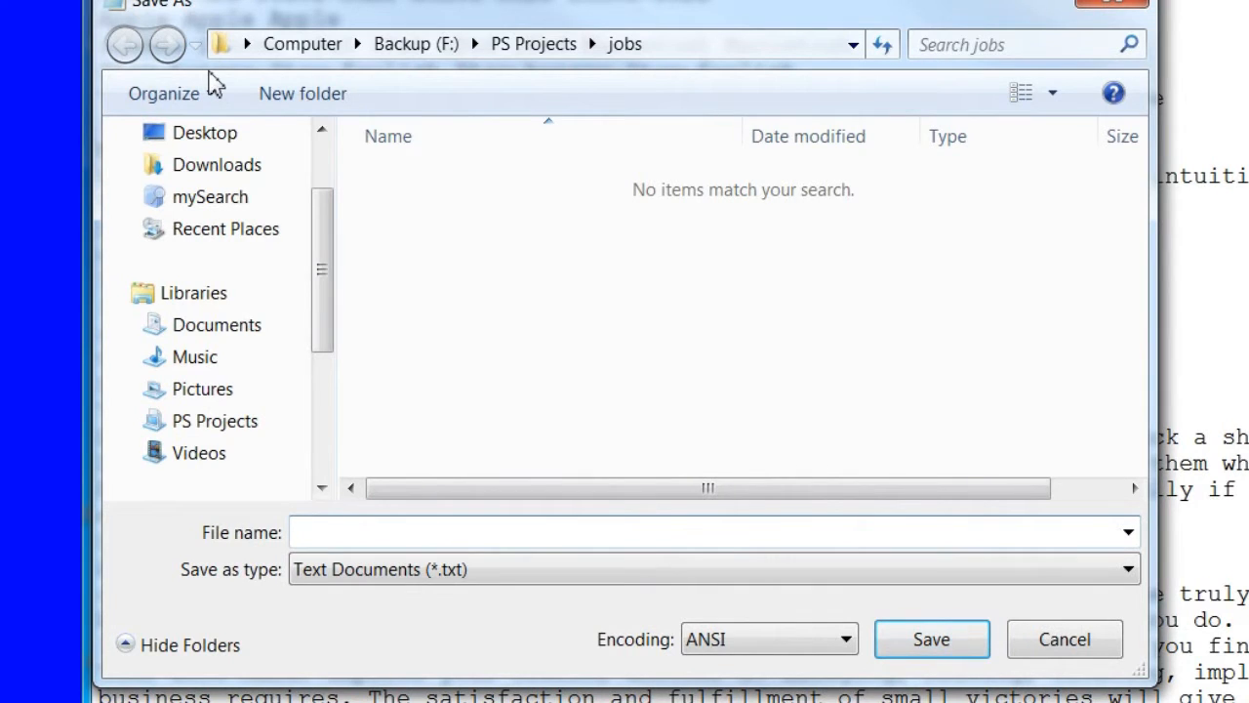
type("jobsQuotes")
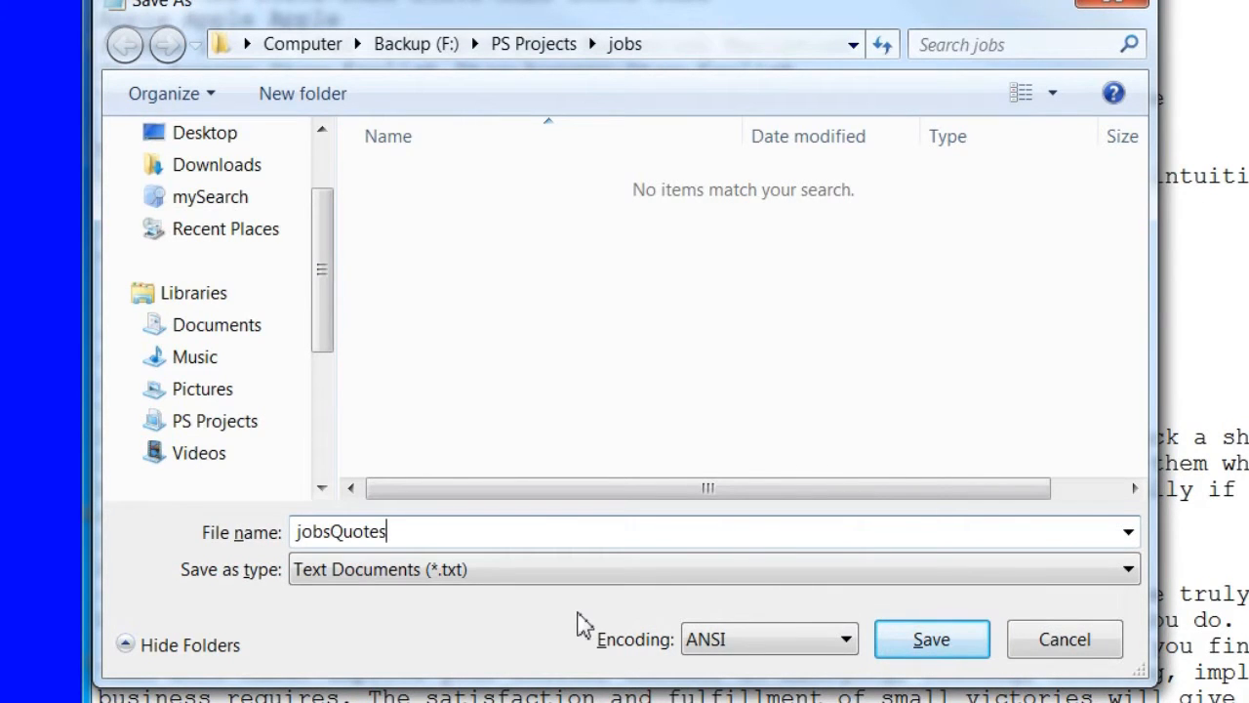
mouse_move(929, 640)
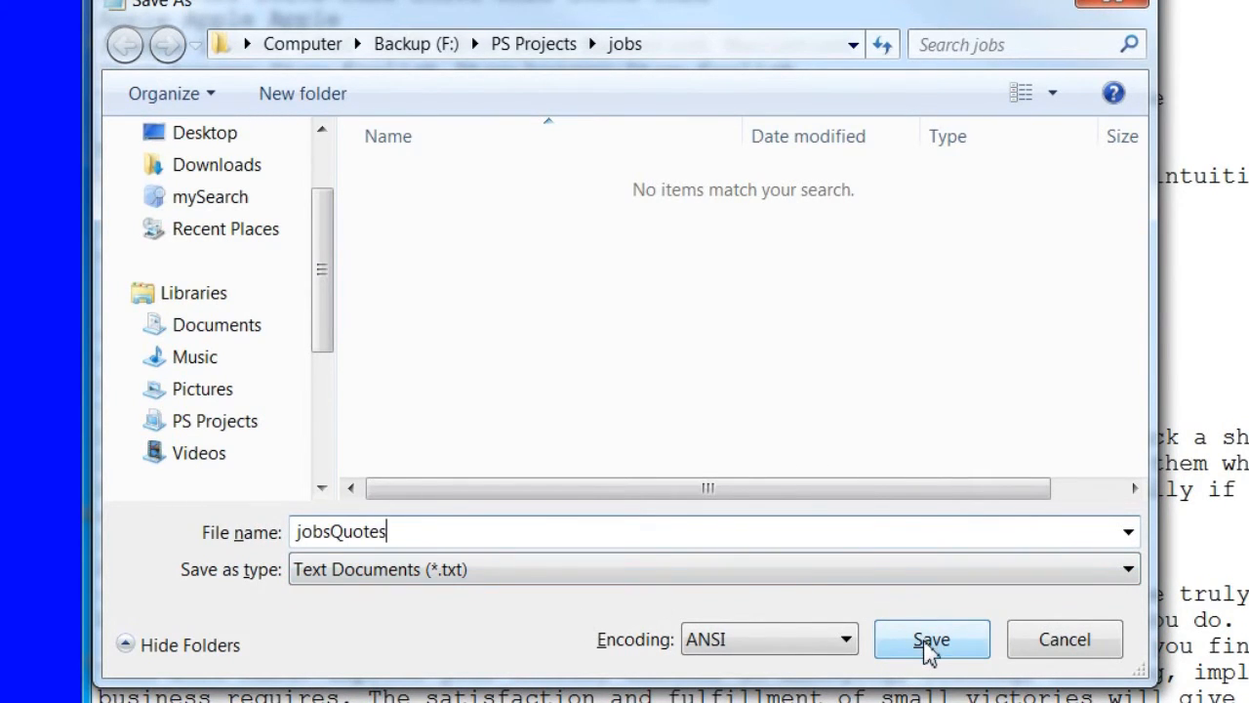
left_click(931, 641)
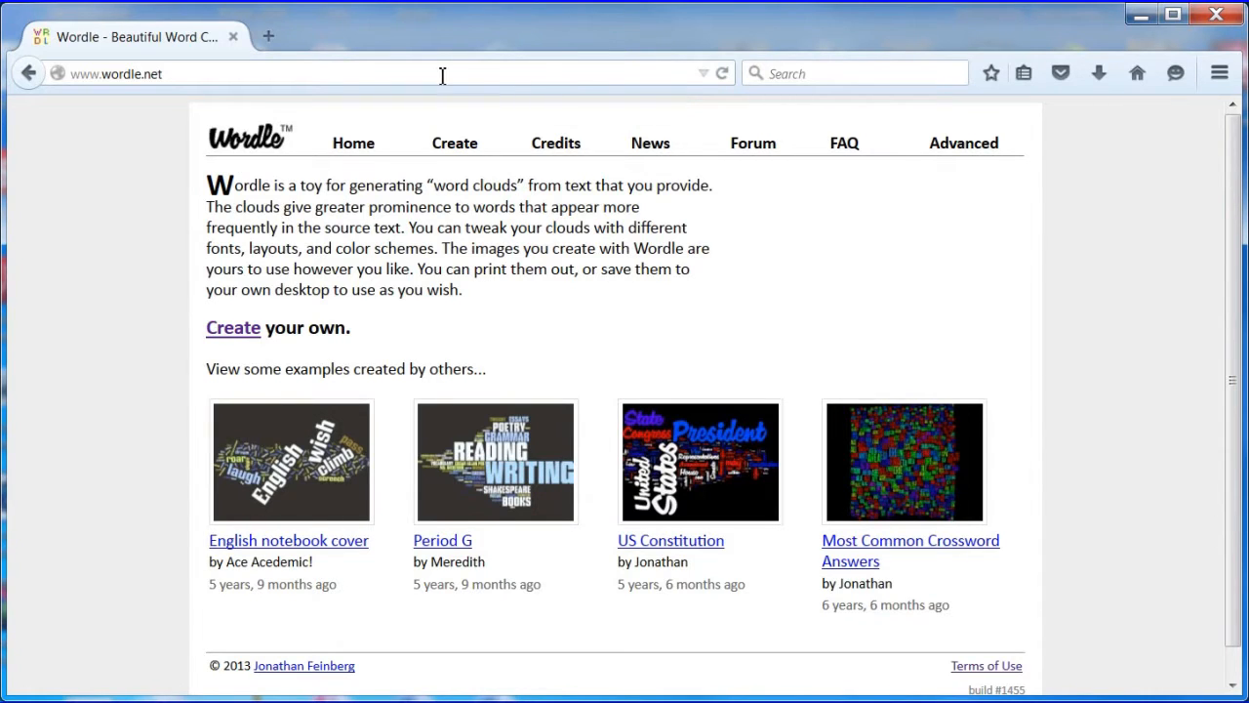
mouse_move(453, 143)
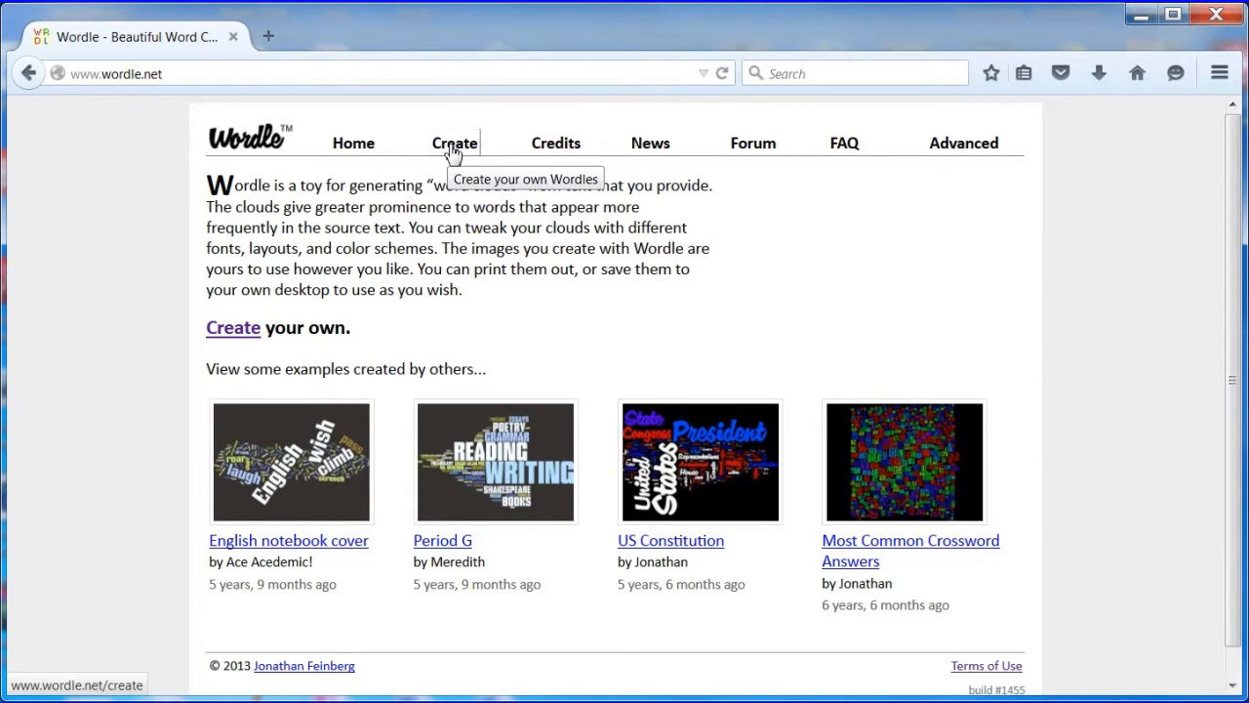
- Create a Wordle cloud from the pasted Steve Jobs quotes and view the result
left_click(453, 143)
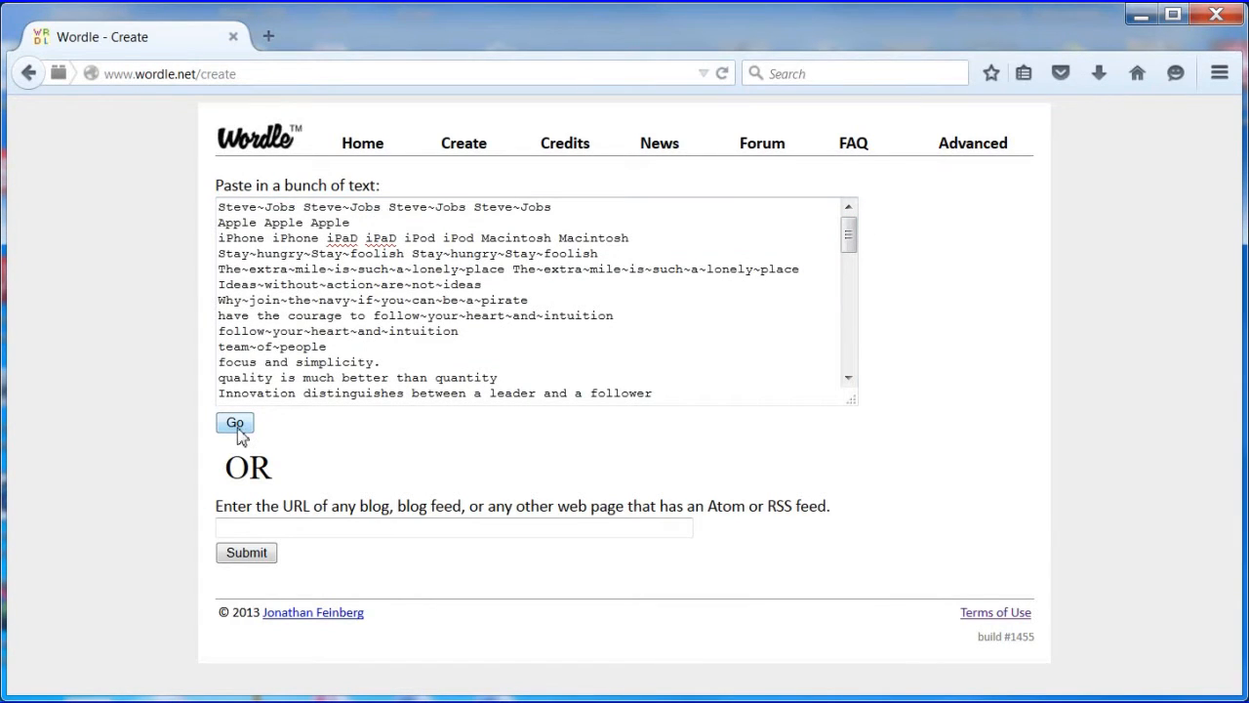
left_click(234, 421)
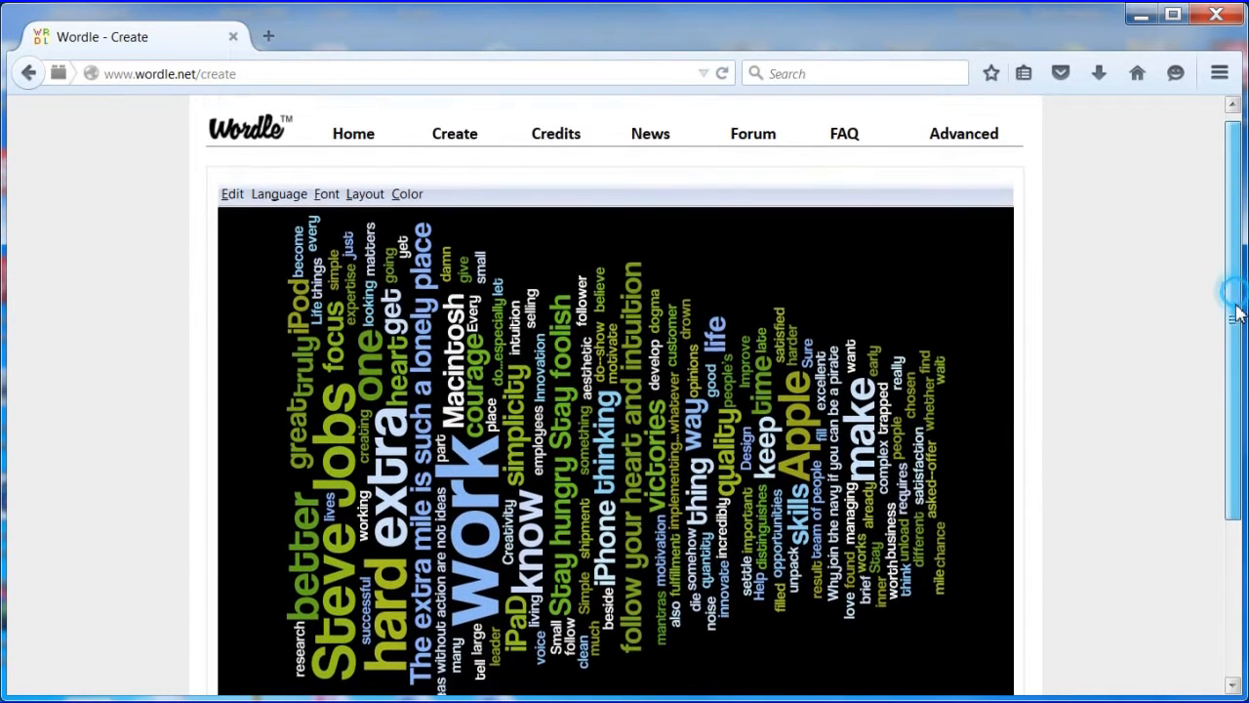
scroll("down", 3)
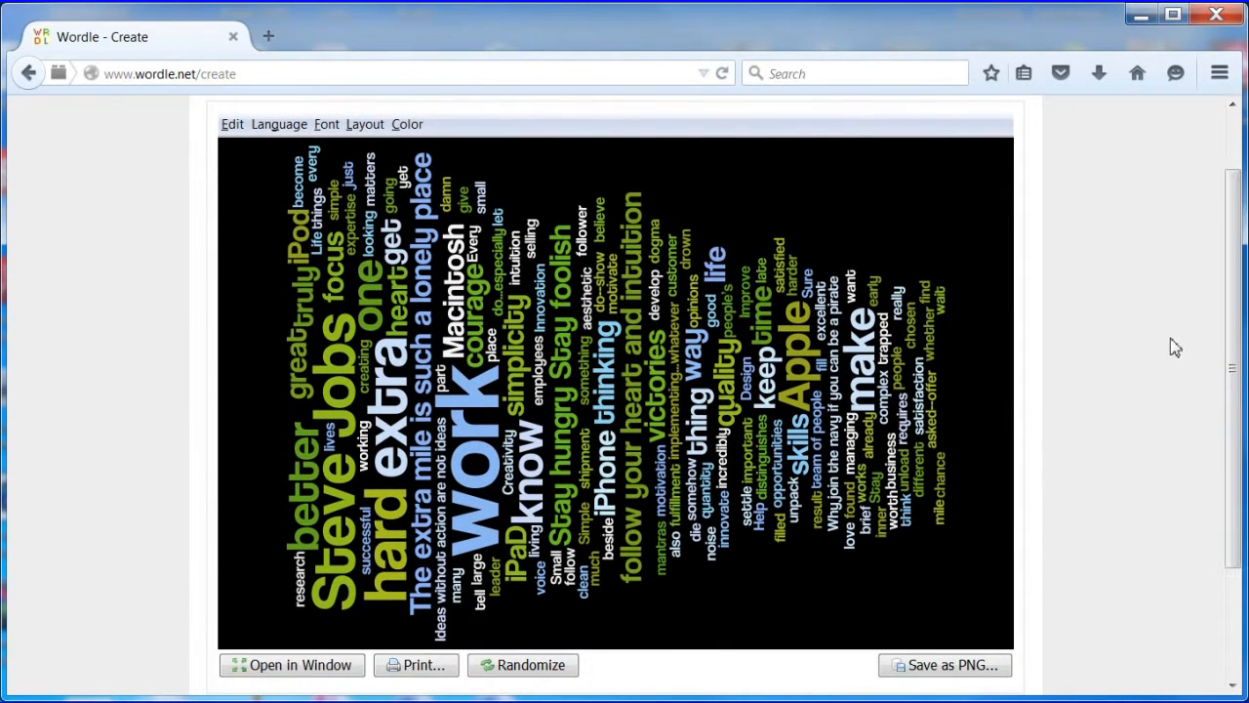
mouse_move(816, 43)
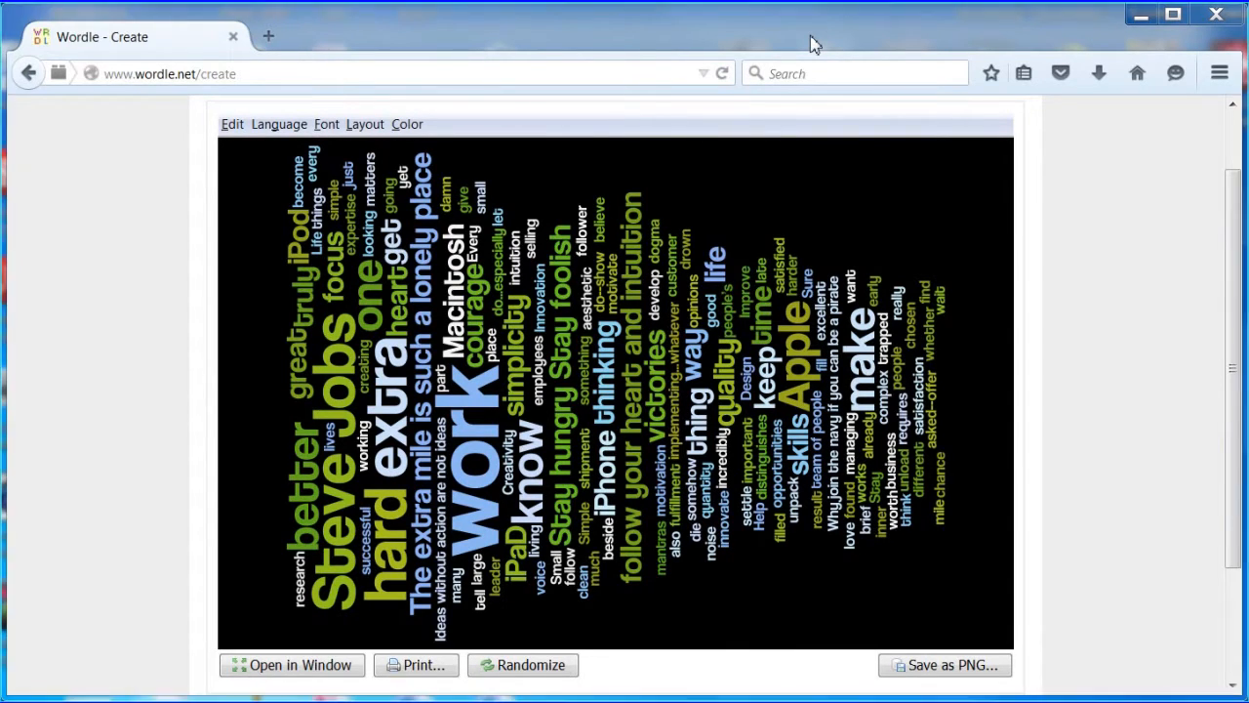
mouse_move(434, 107)
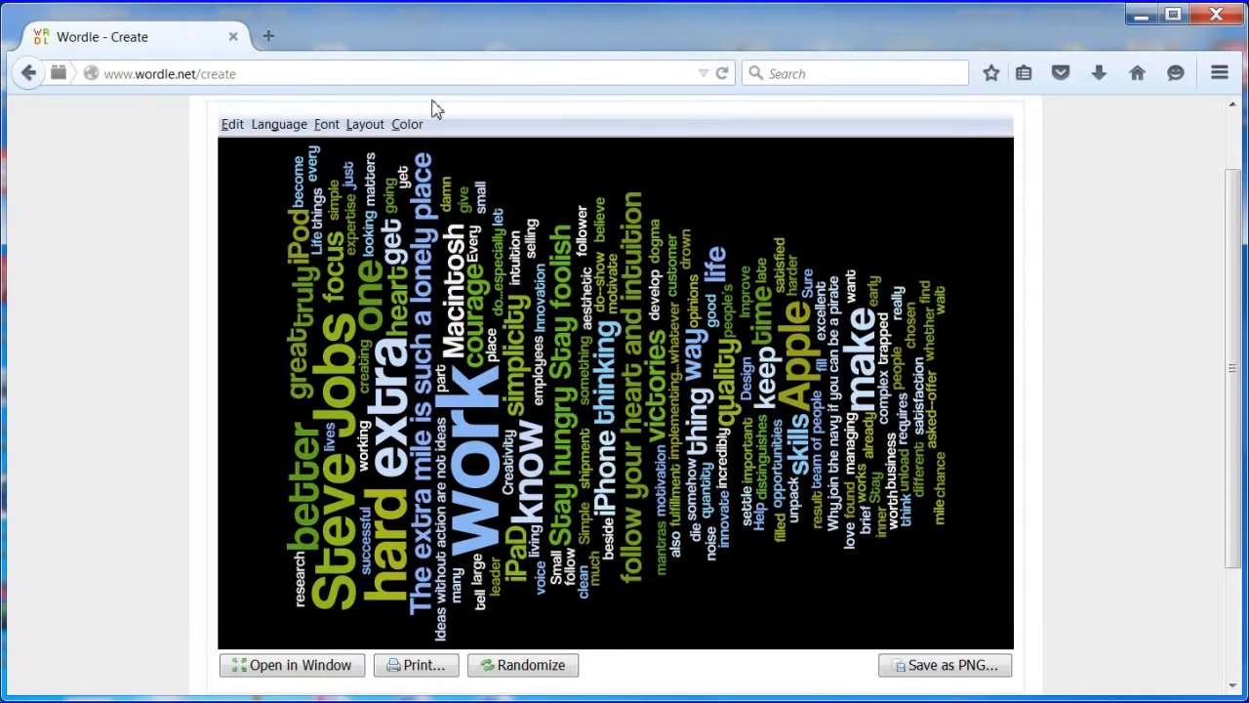
- Bring up the Create a Custom Palette dialog from the Color menu
left_click(406, 125)
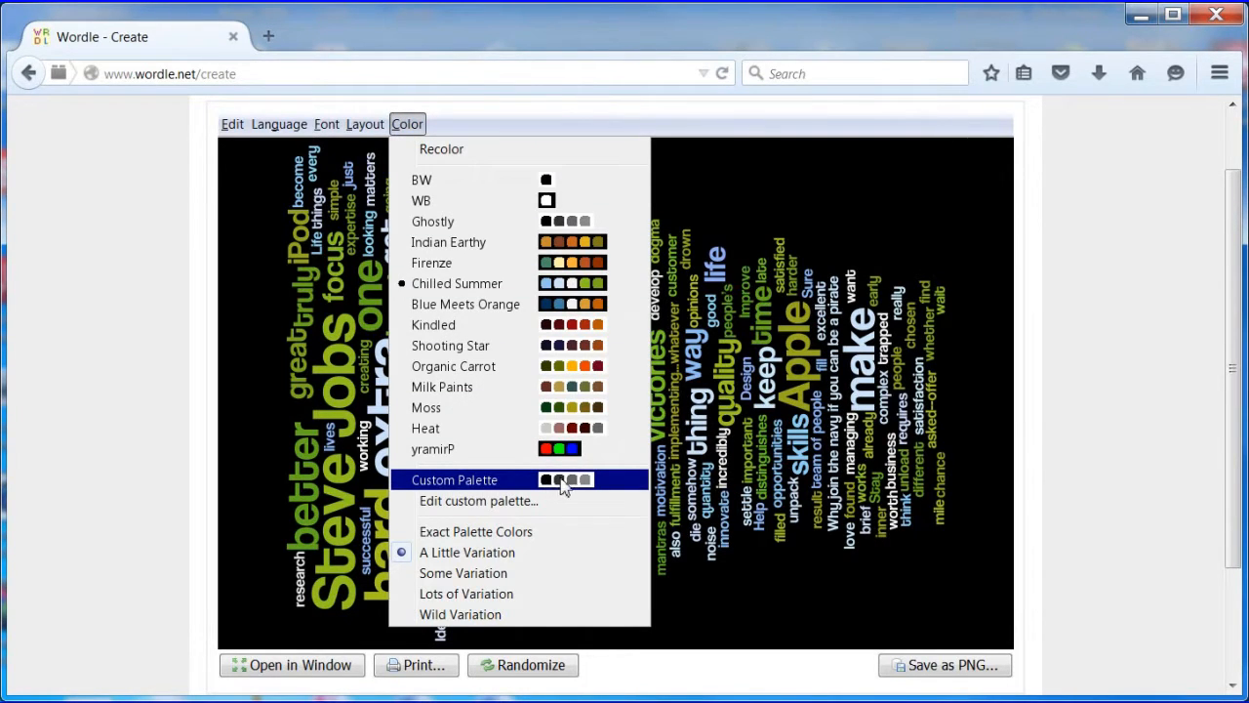
left_click(478, 499)
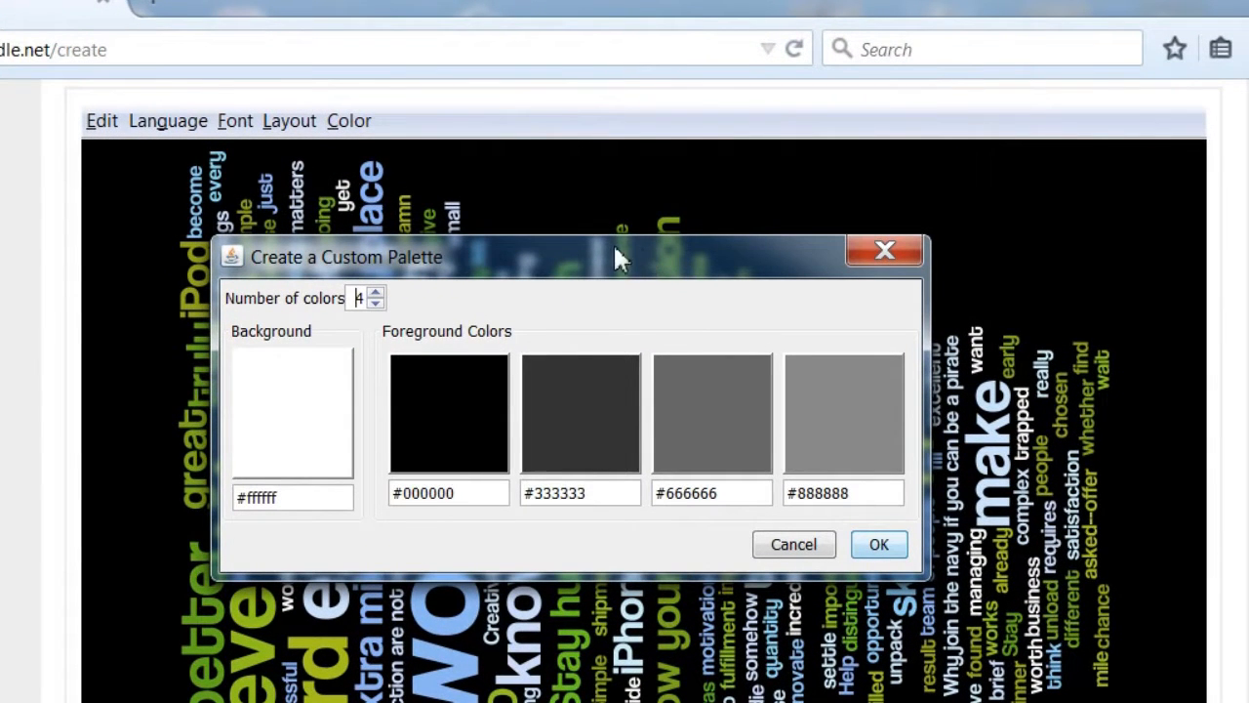
- Set a five-colour palette with black background and green 61bb46, orange fdb827, red e03a3e foreground colours
left_click(375, 293)
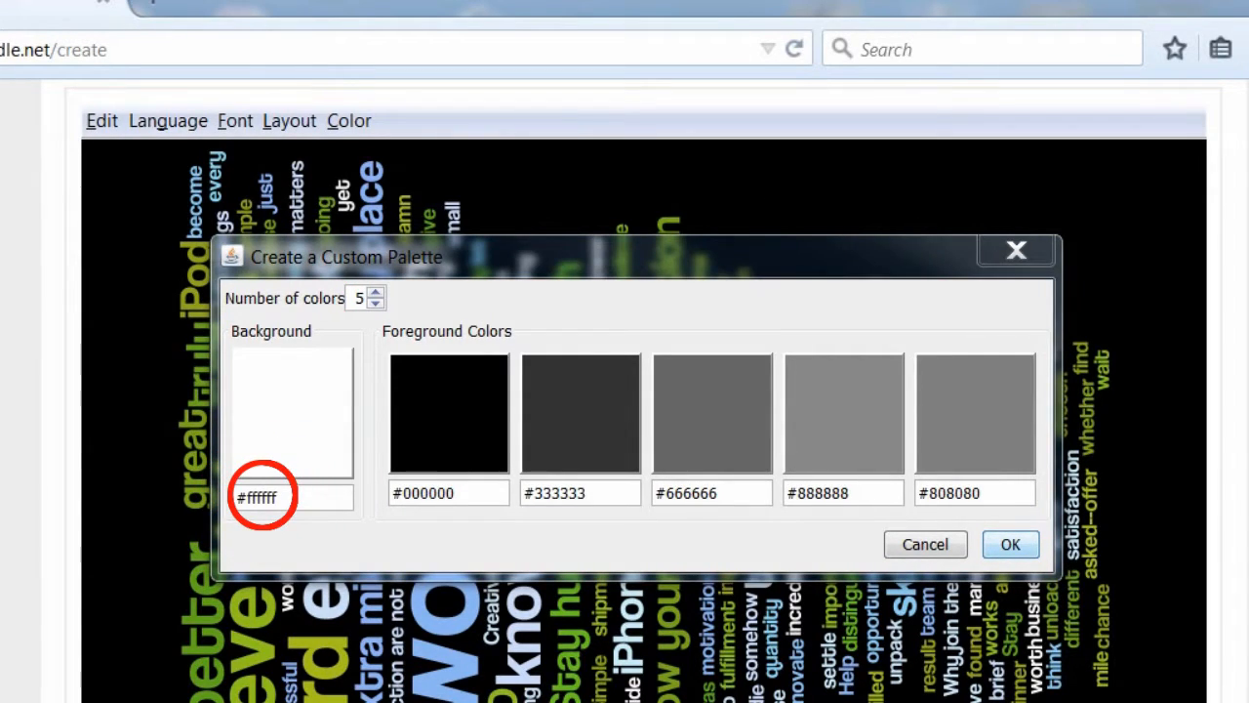
type("000000")
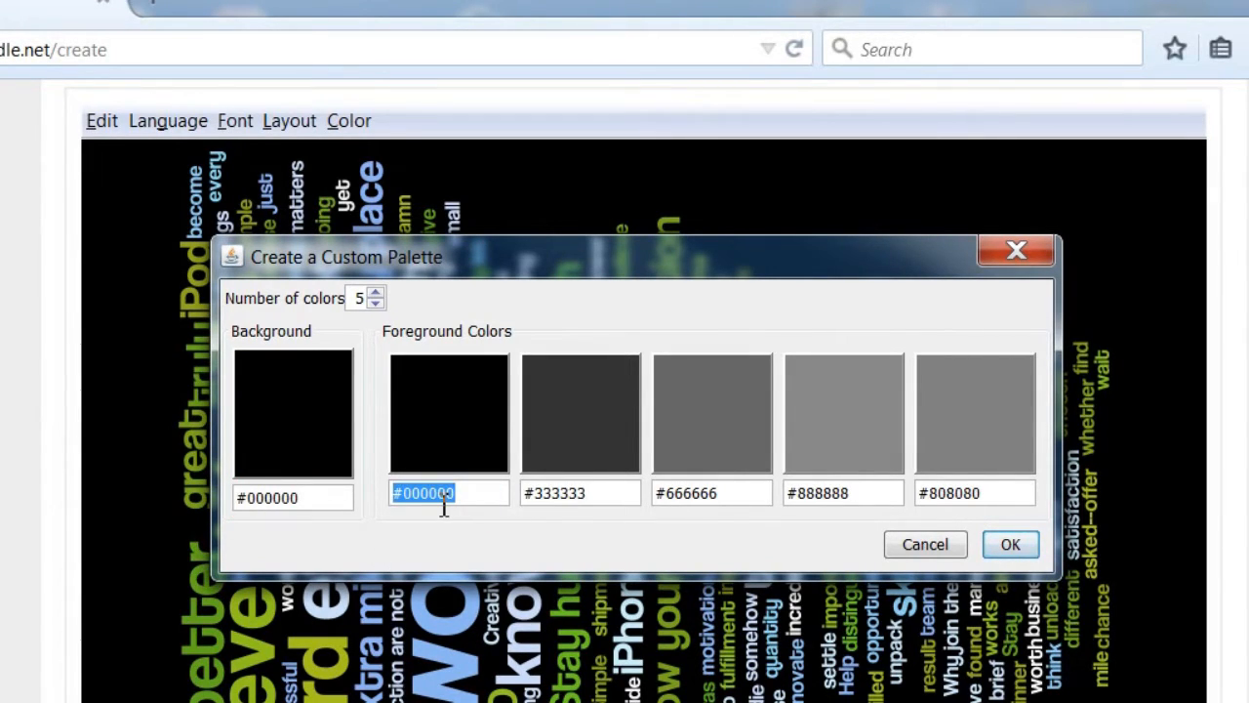
type("61bb46")
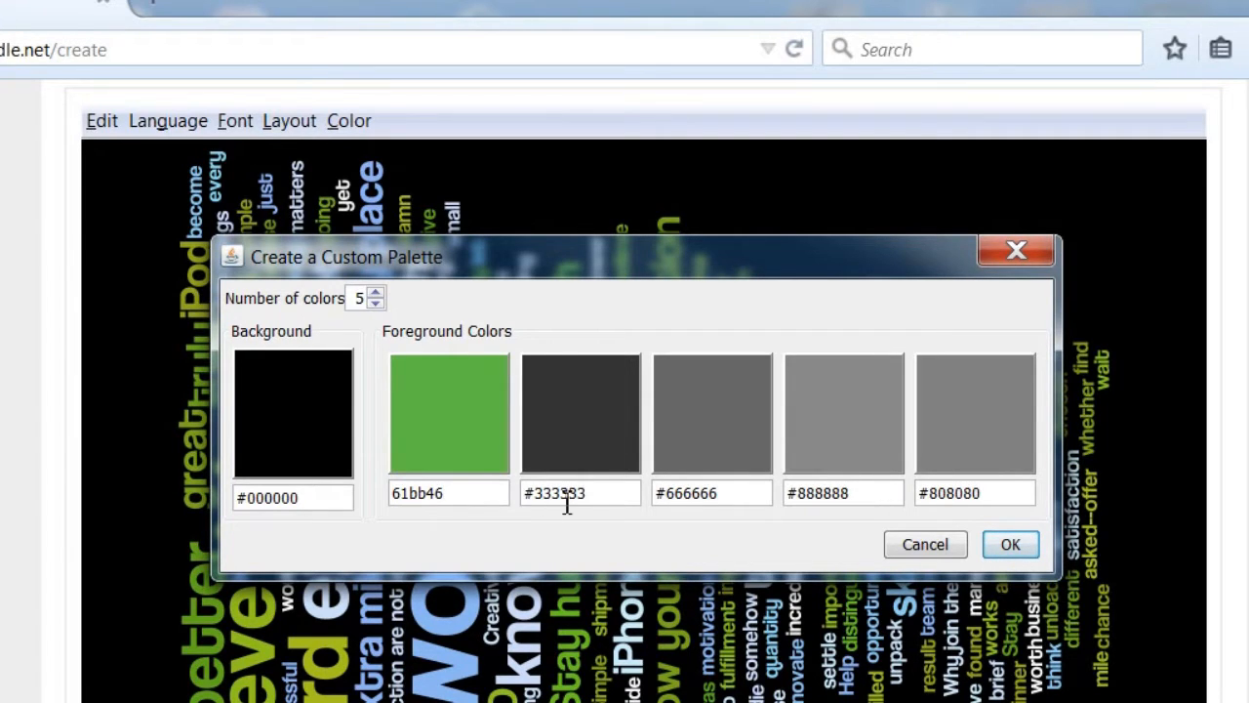
left_click(581, 492)
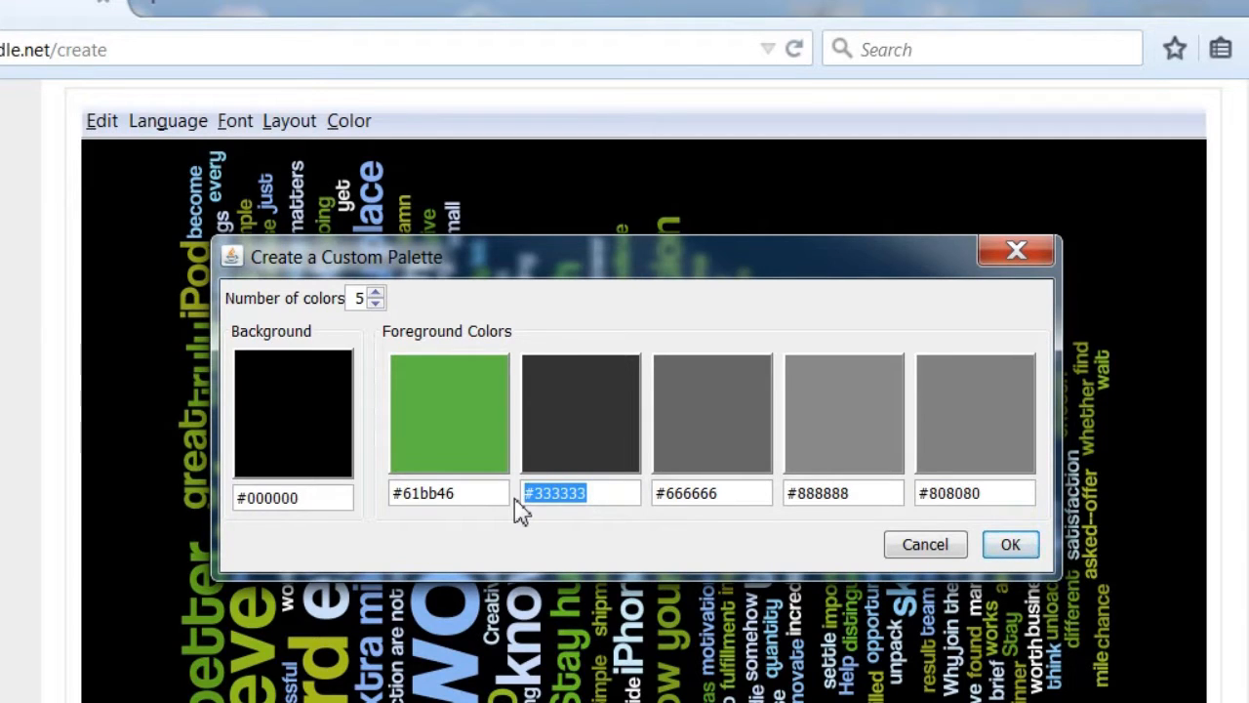
type("fdb827")
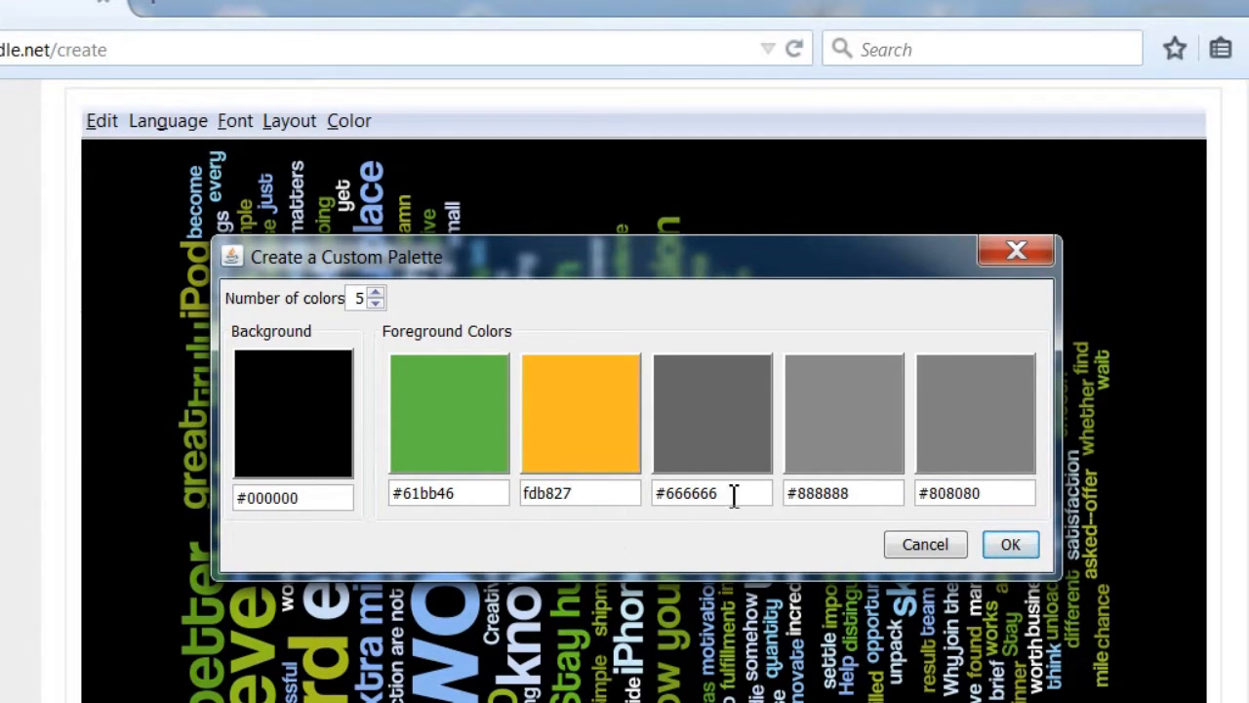
triple_click(711, 492)
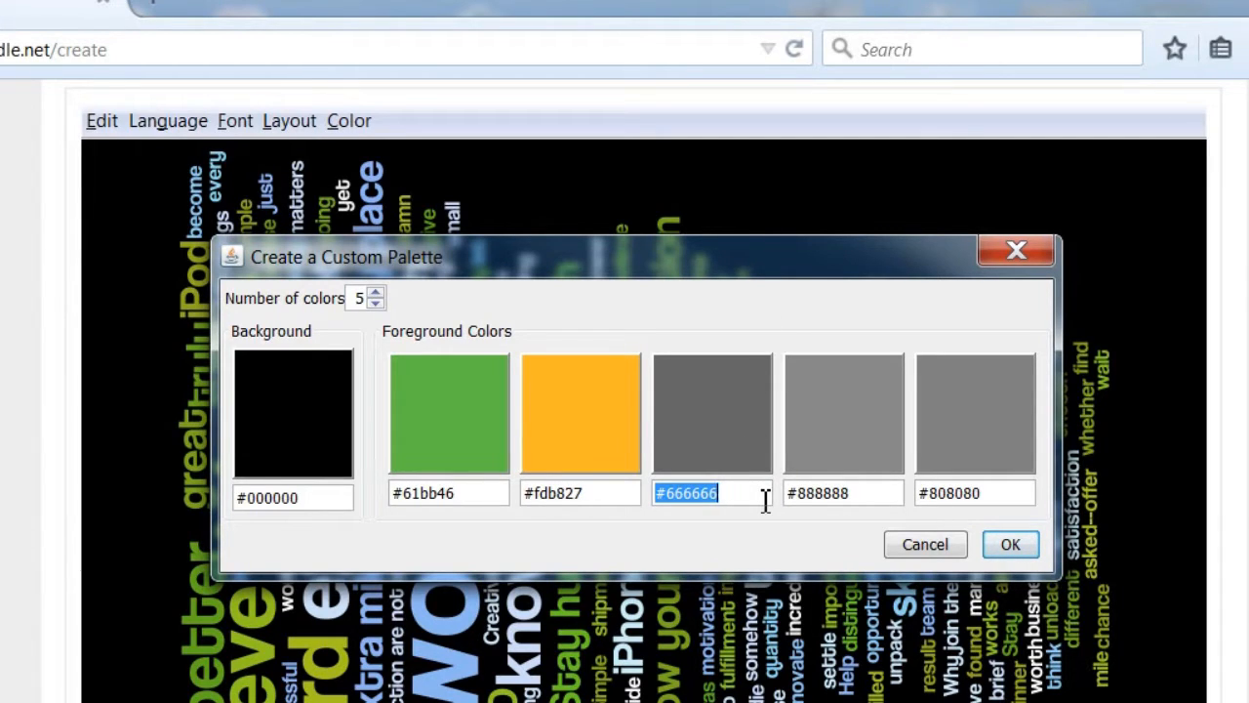
type("e03a3e")
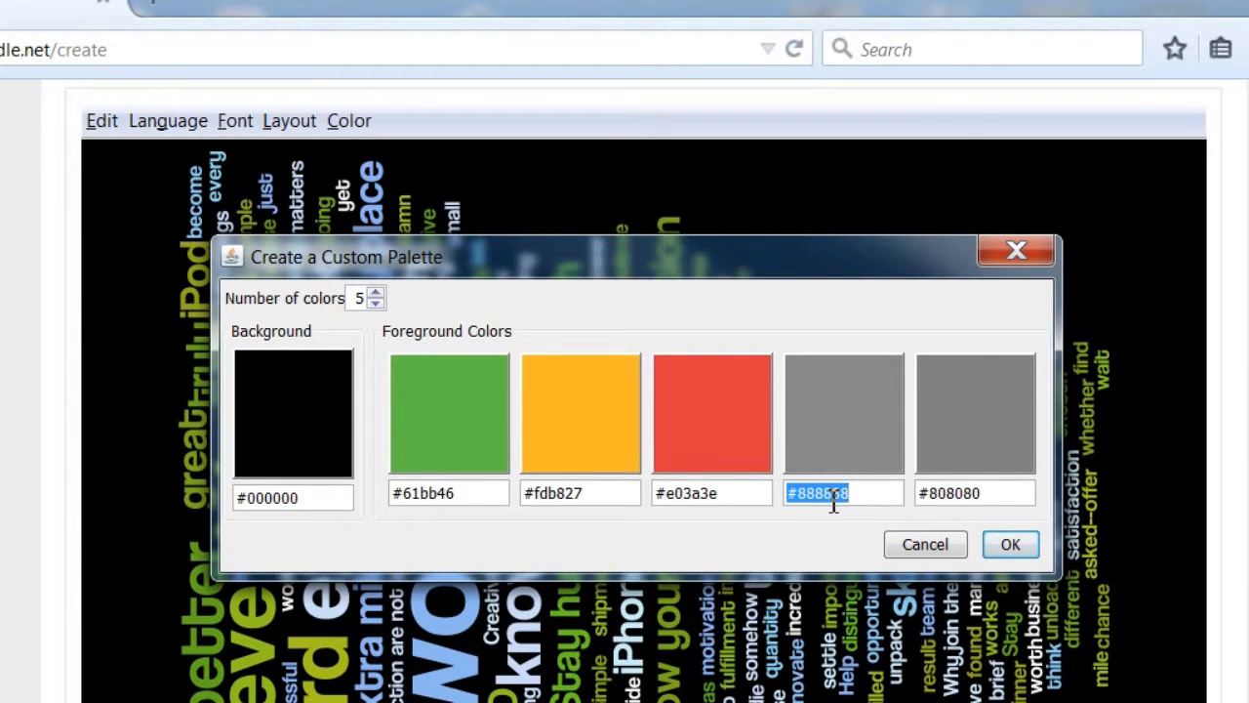
- Complete the palette with purple 963d97 and blue 009ddc replacing the grey, and confirm it
type("888888")
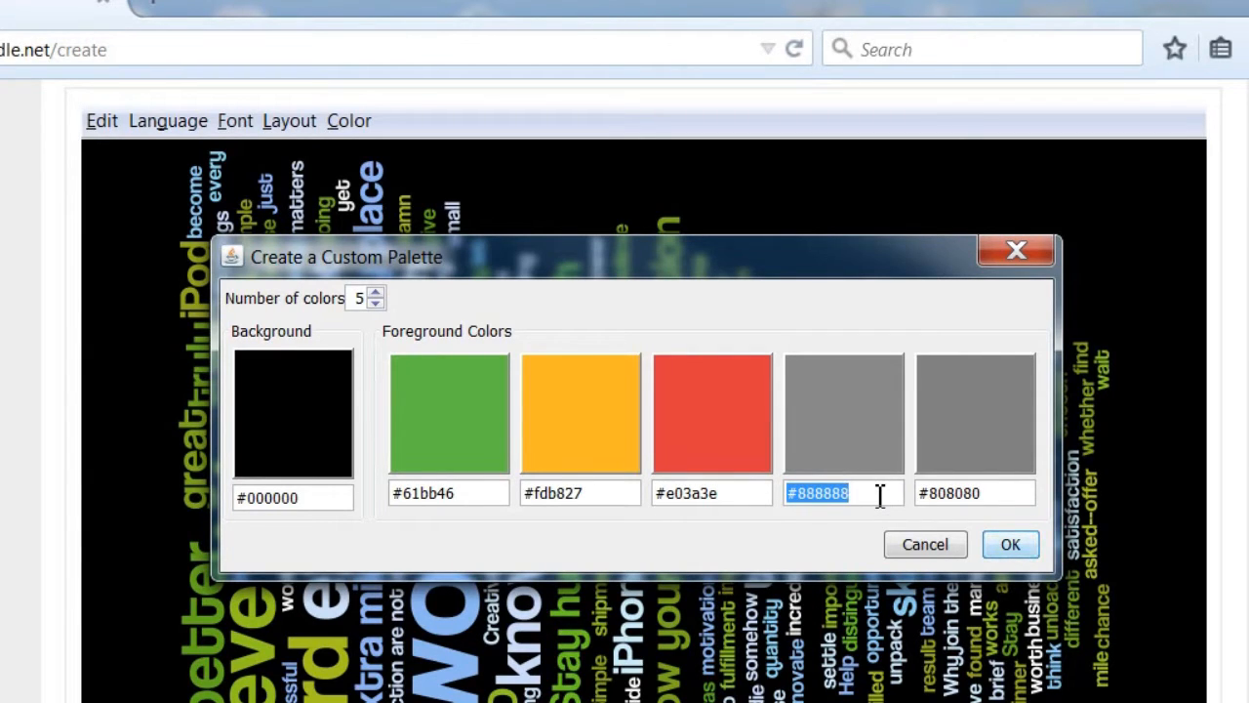
type("963d97")
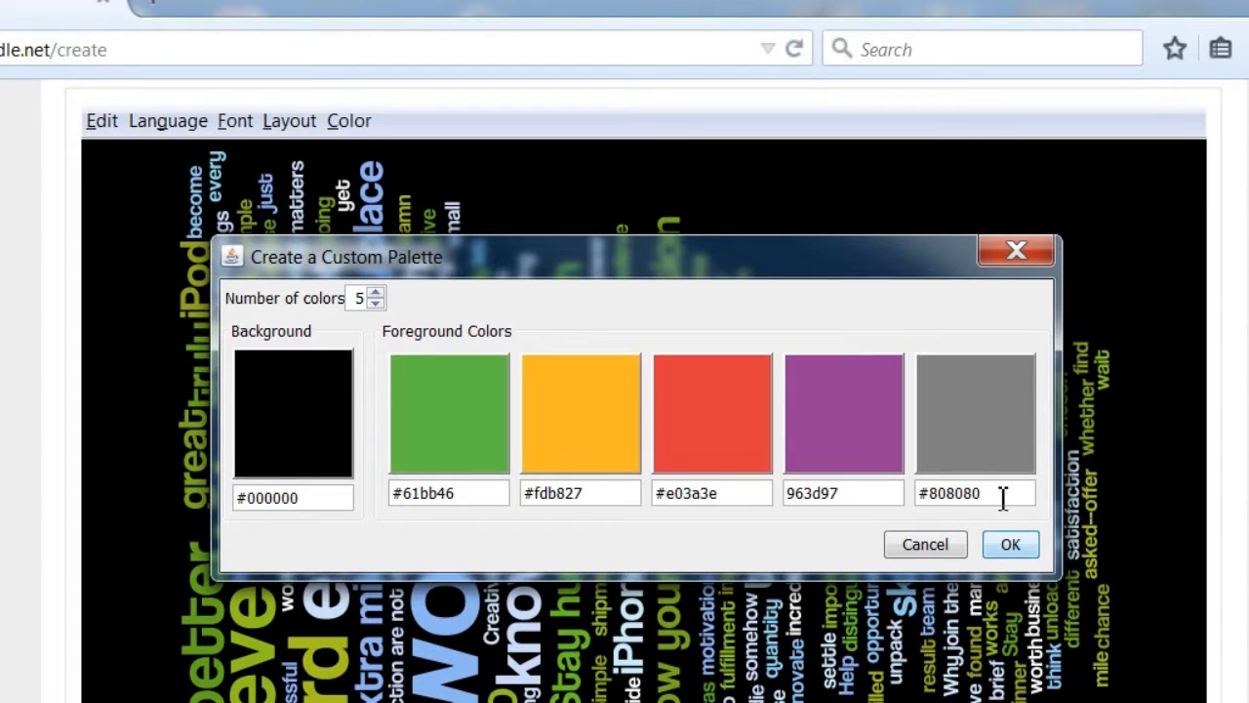
triple_click(974, 491)
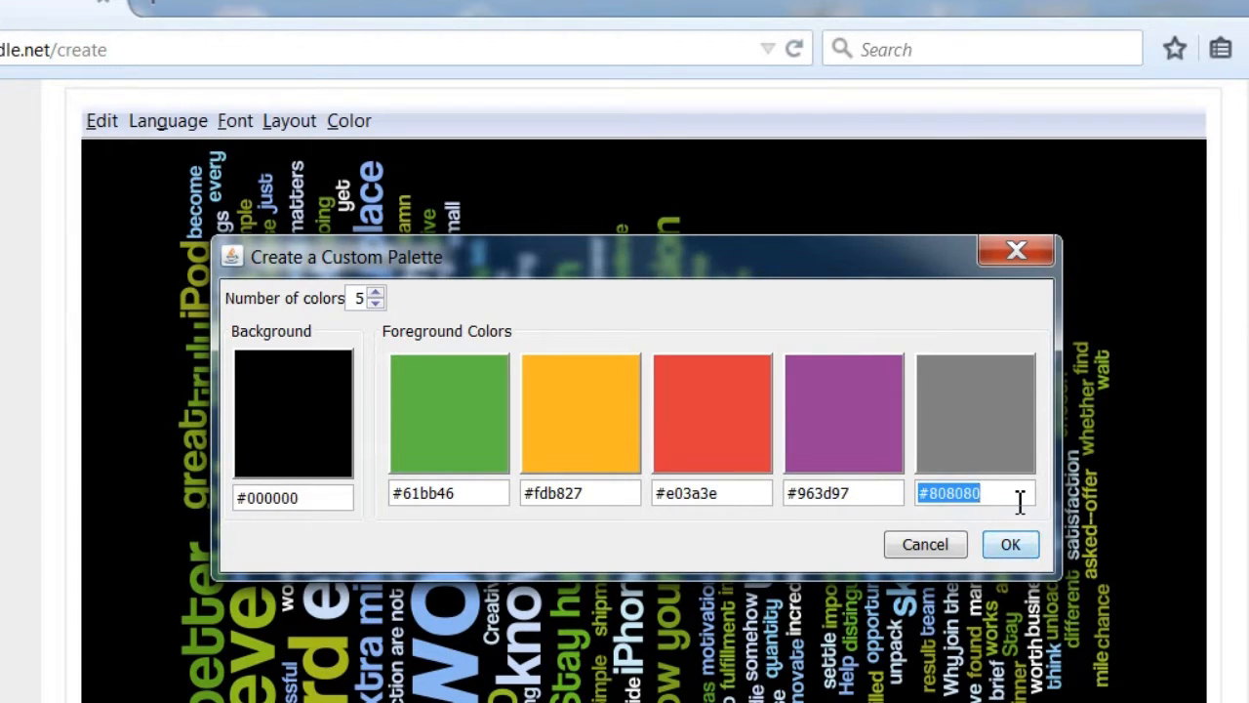
type("009ddc")
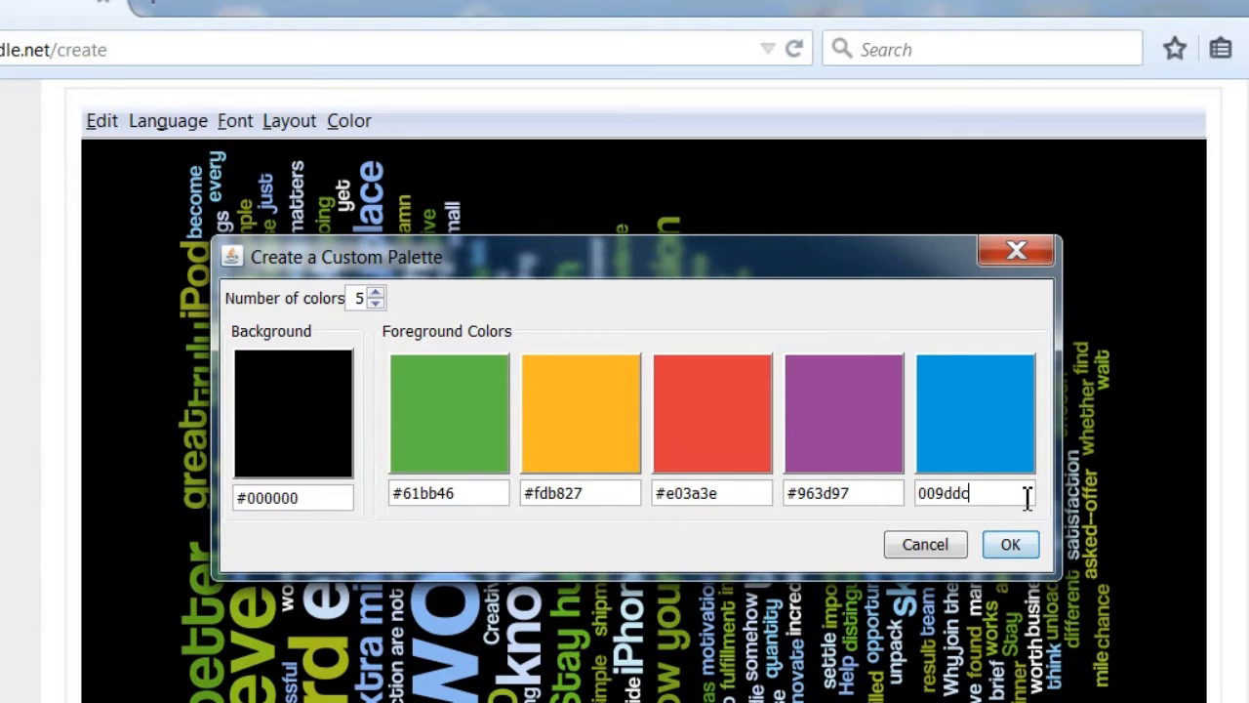
left_click(1011, 545)
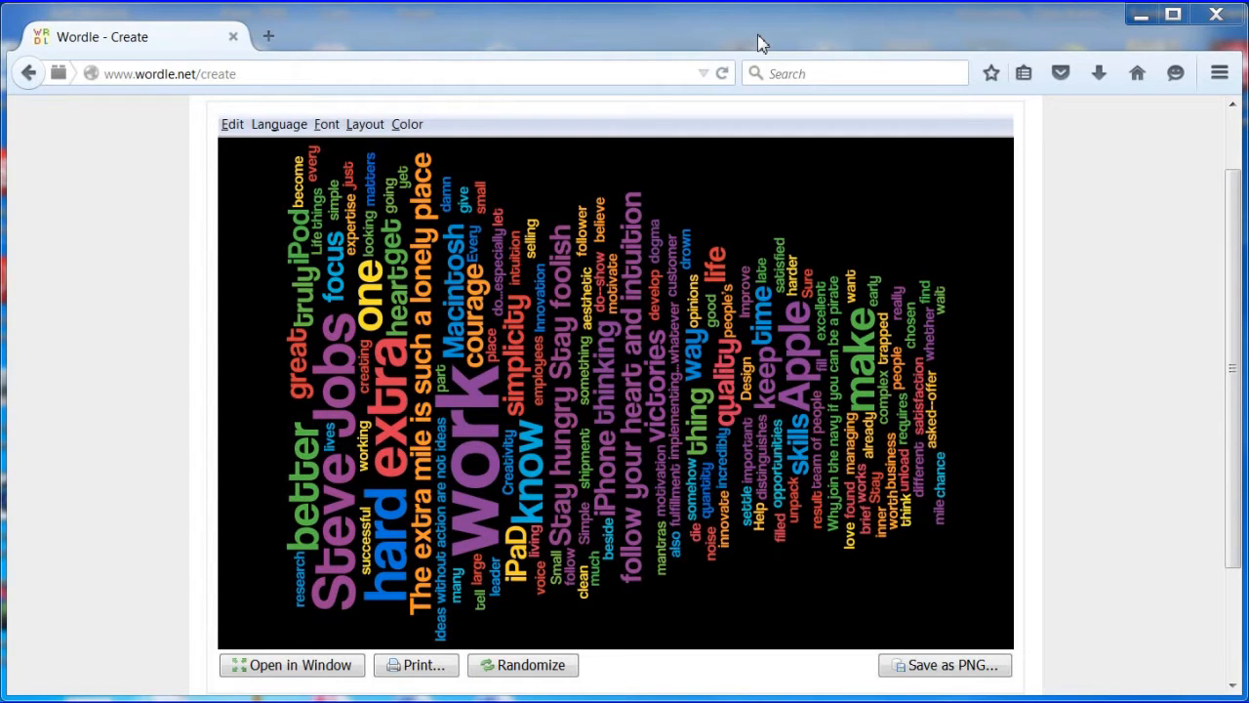
- Use Exact Palette Colors for the words and regenerate the cloud into a new layout
left_click(406, 125)
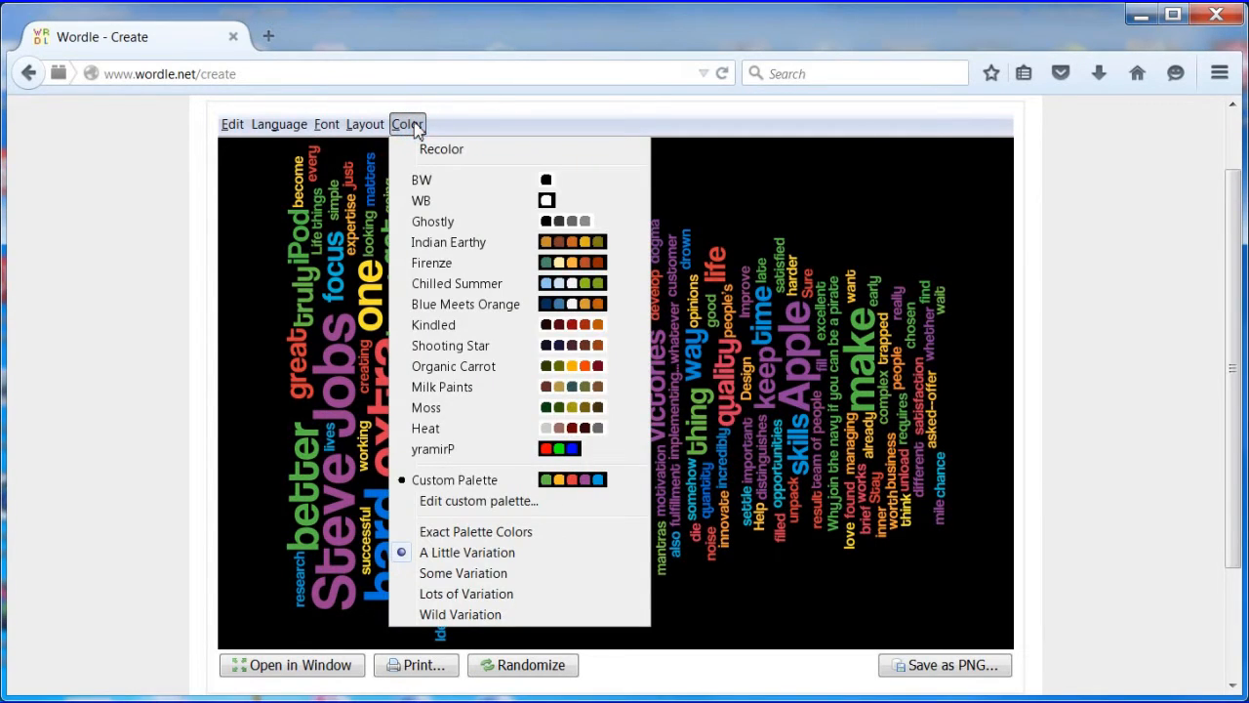
mouse_move(535, 539)
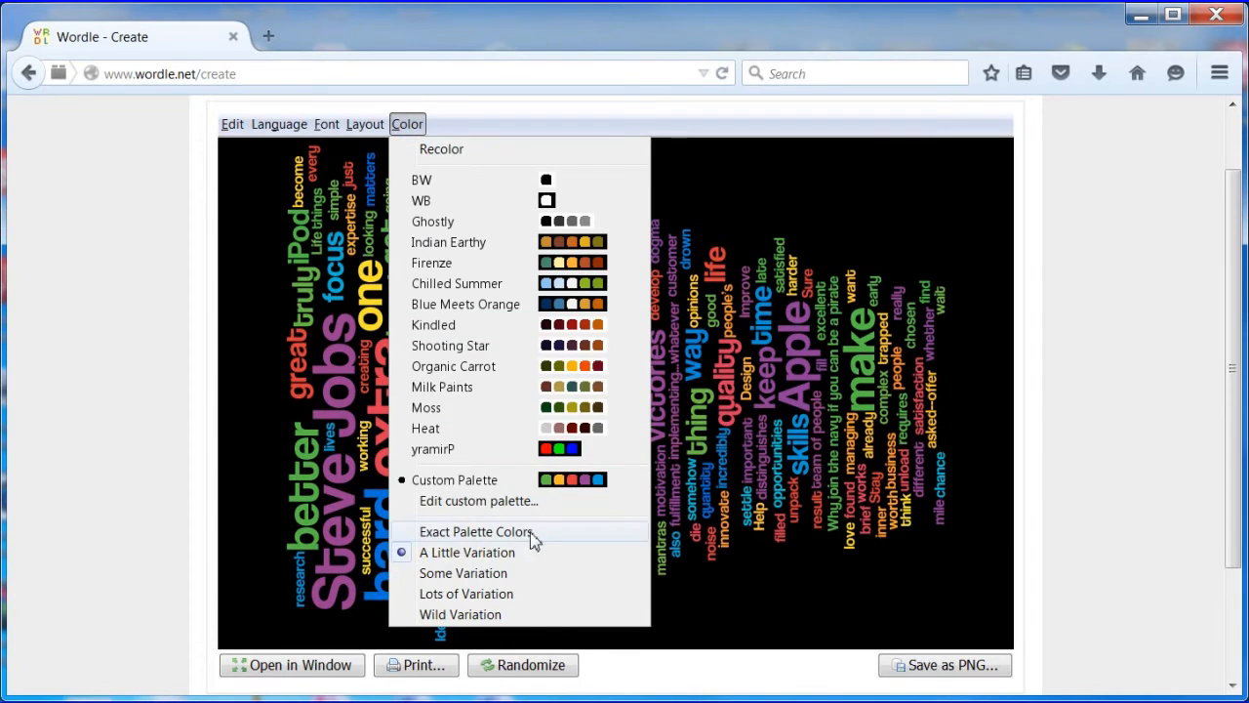
left_click(476, 531)
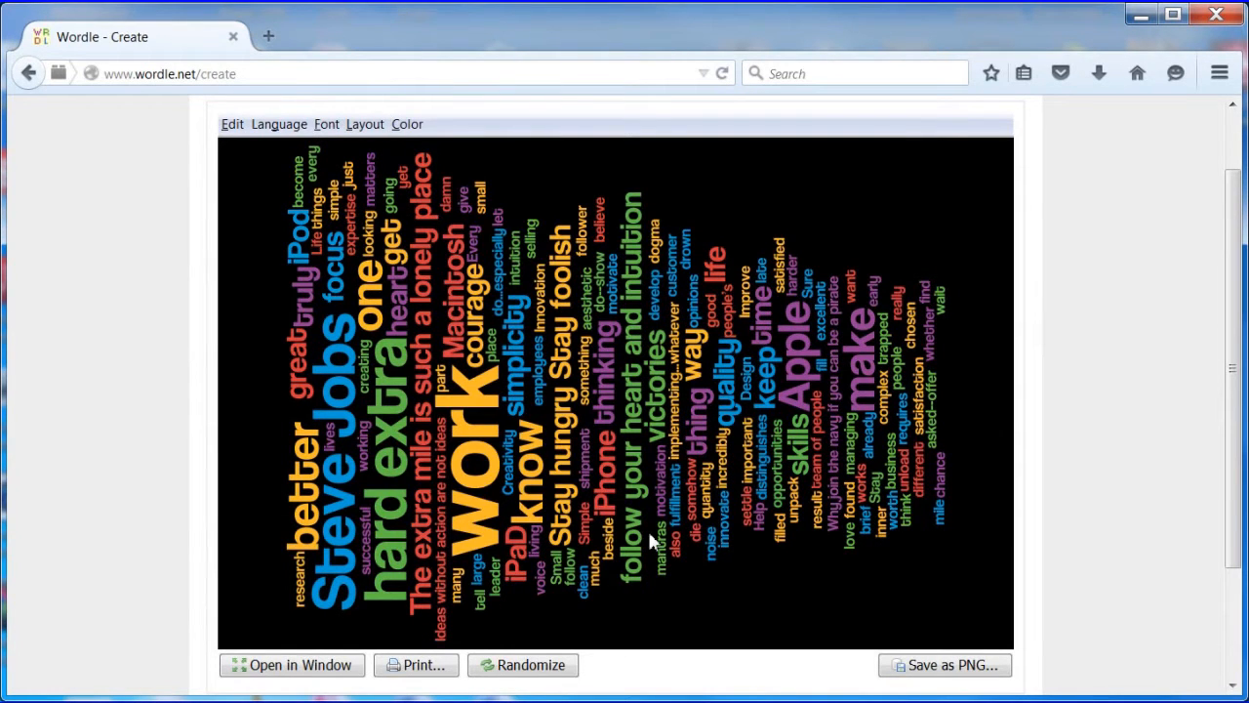
mouse_move(394, 234)
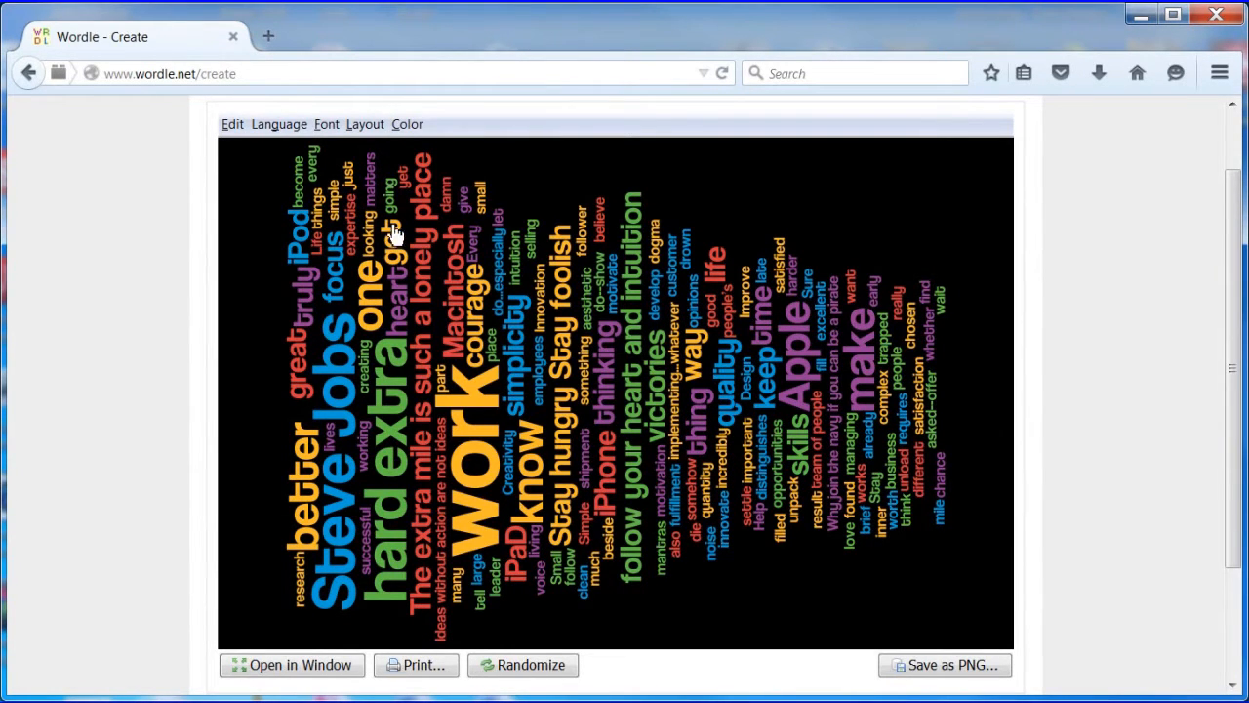
left_click(326, 125)
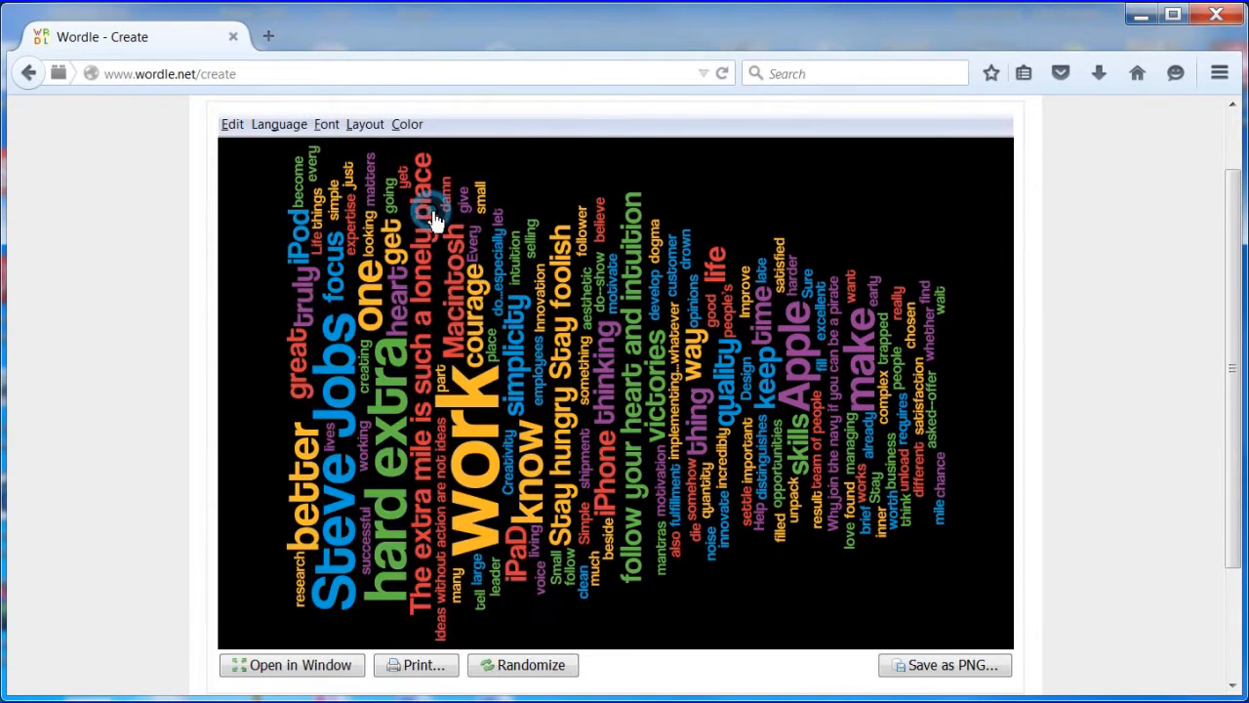
left_click(523, 663)
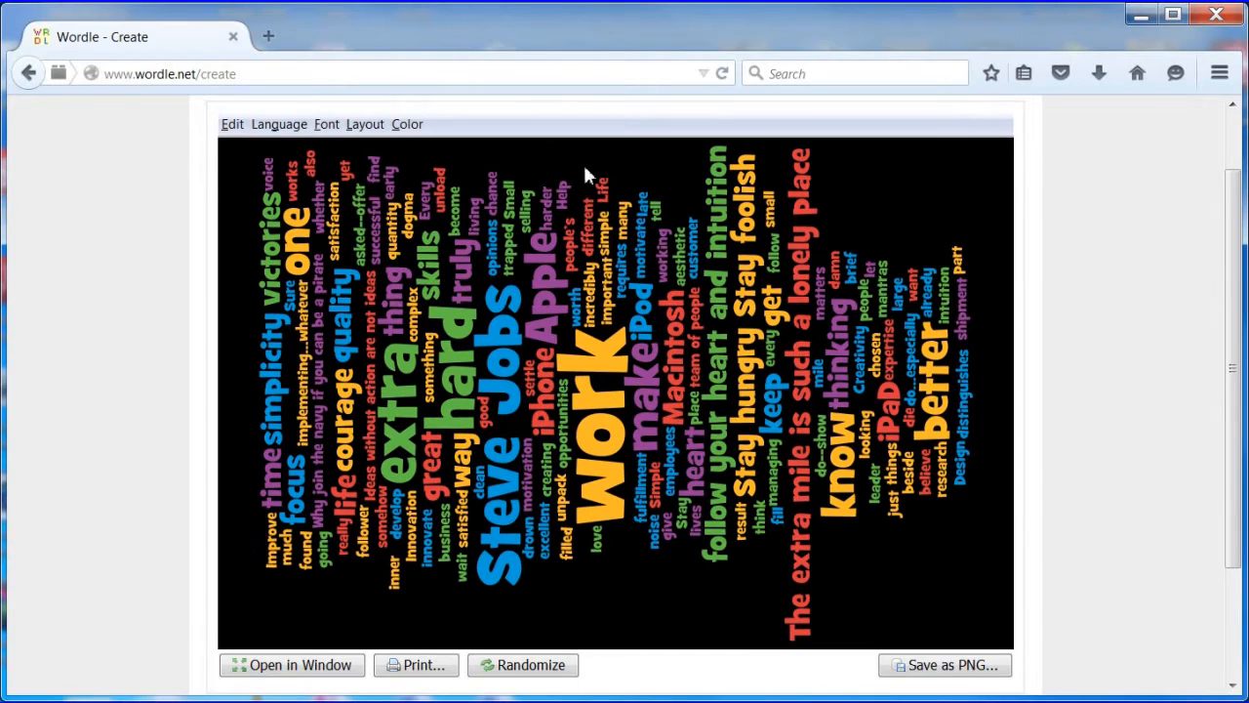
mouse_move(363, 125)
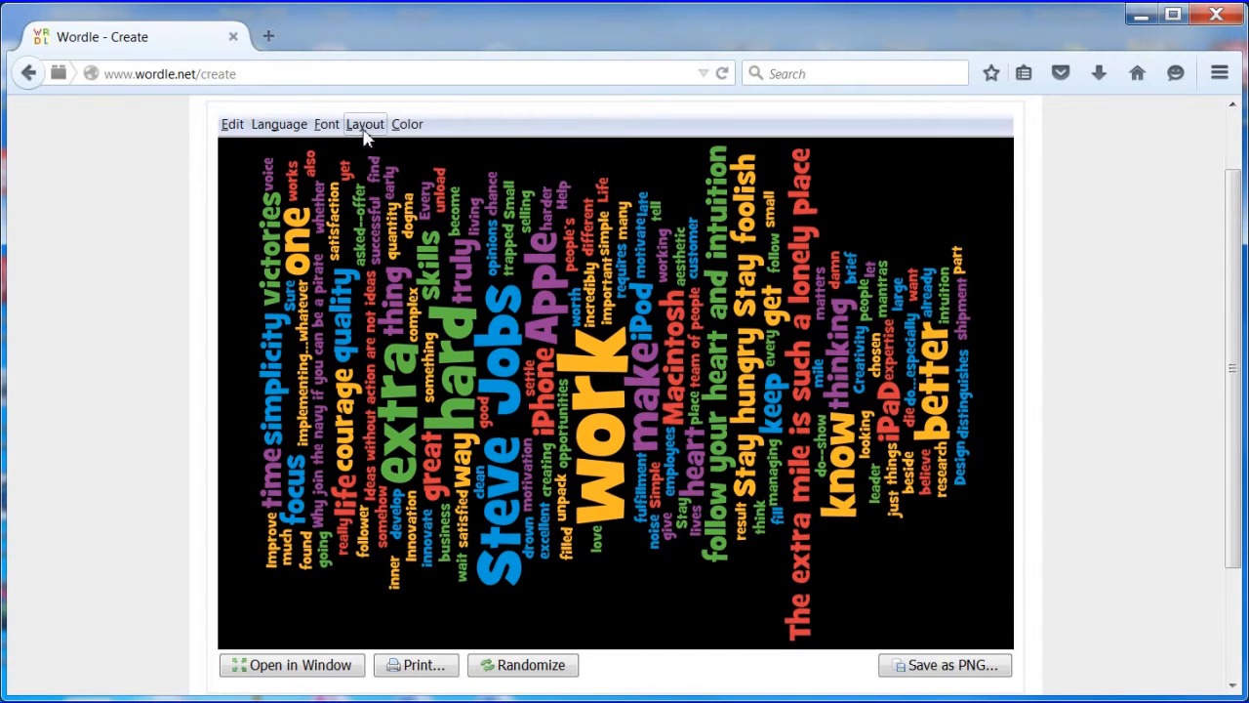
mouse_move(464, 269)
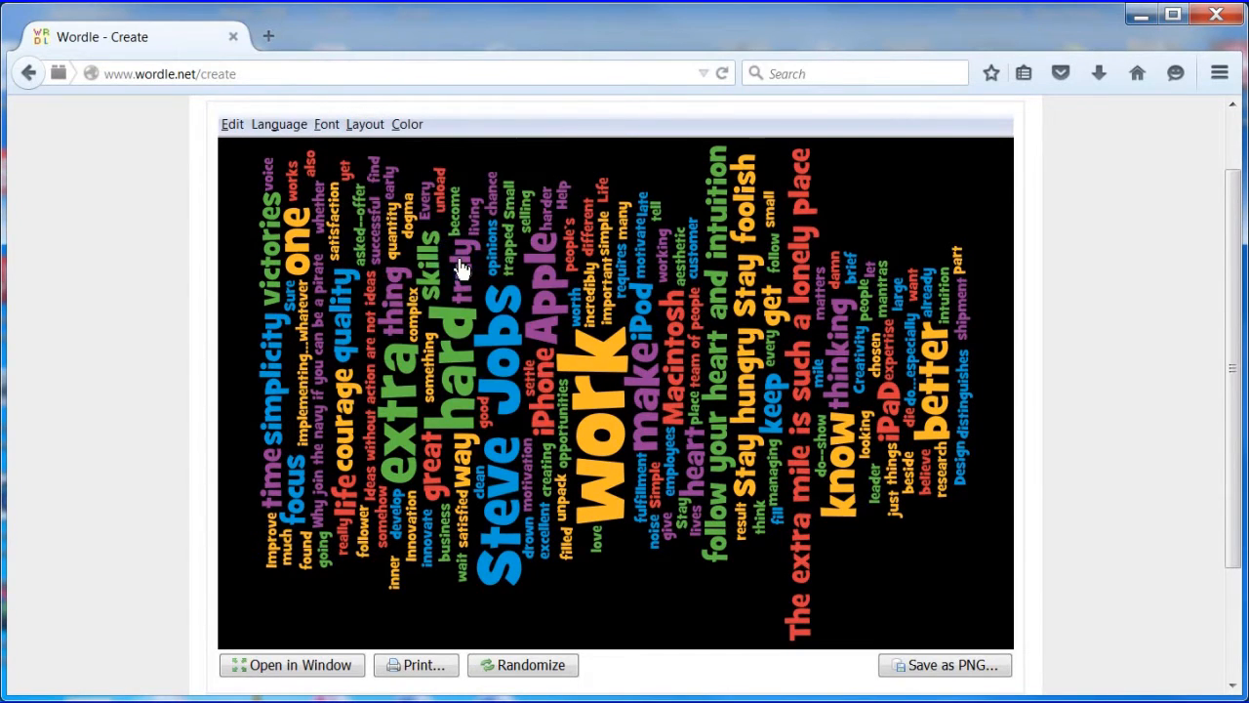
- Make the words mostly horizontal and re-layout the cloud several times with current settings
left_click(363, 125)
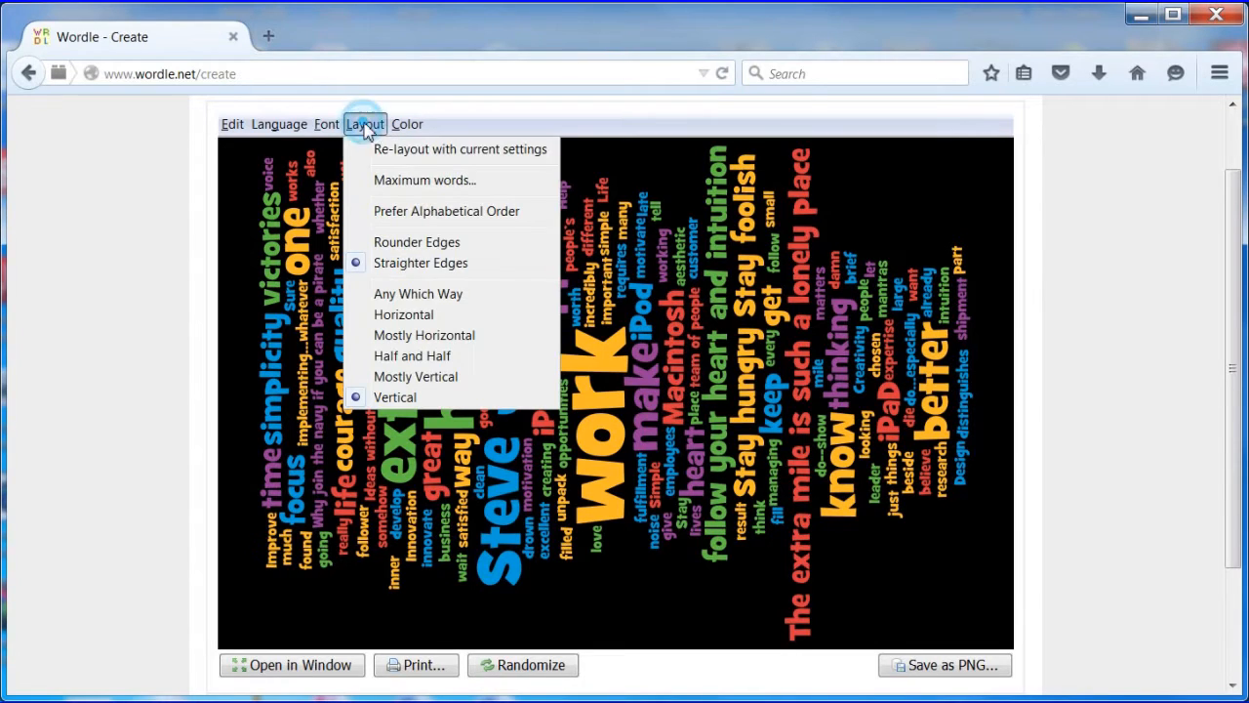
mouse_move(426, 336)
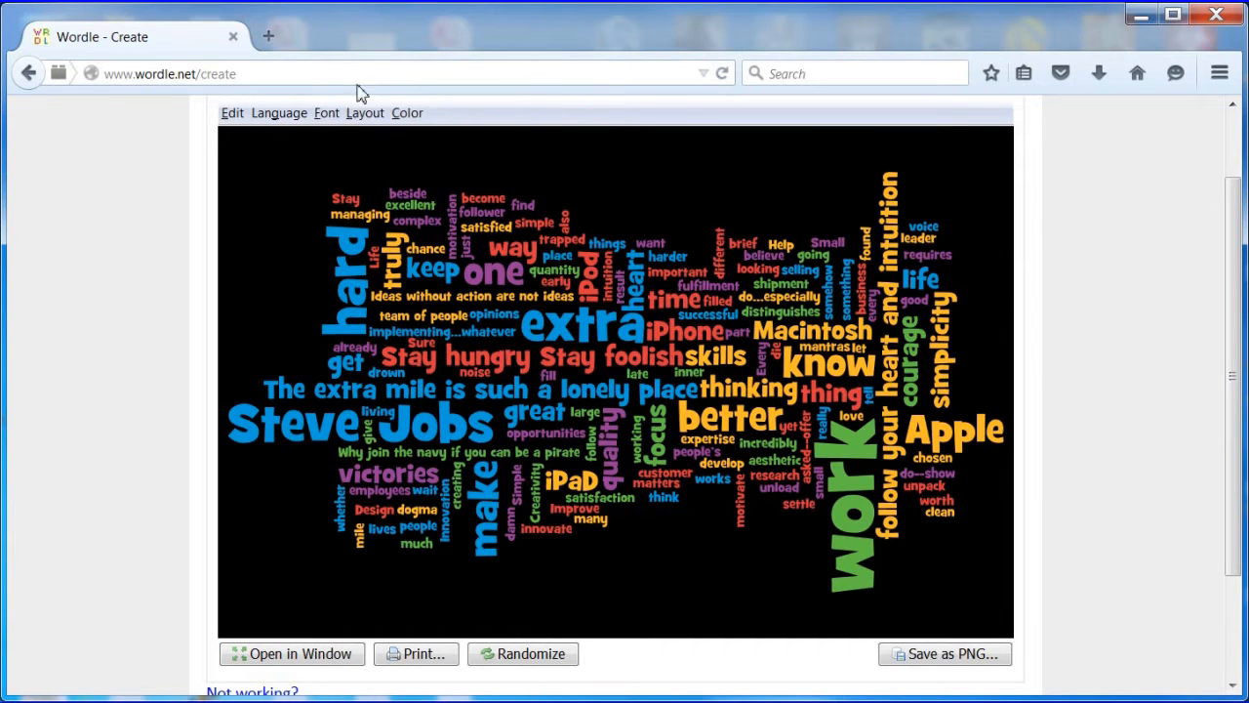
left_click(363, 112)
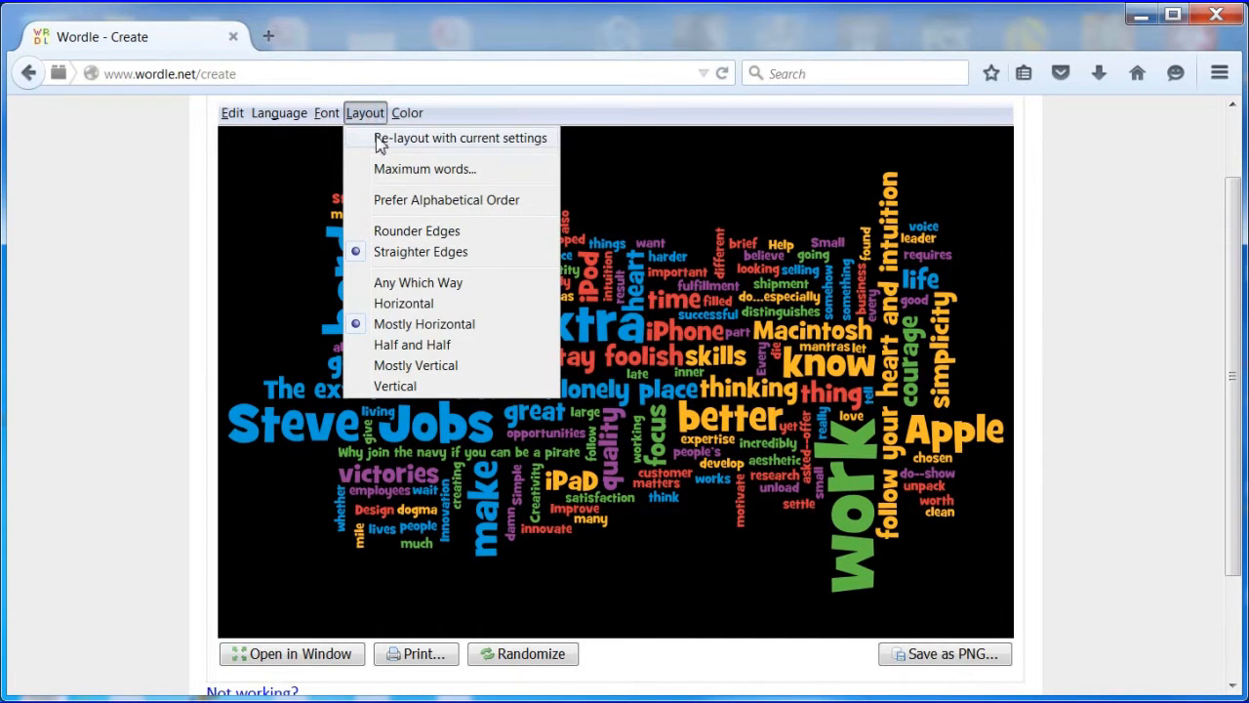
left_click(460, 136)
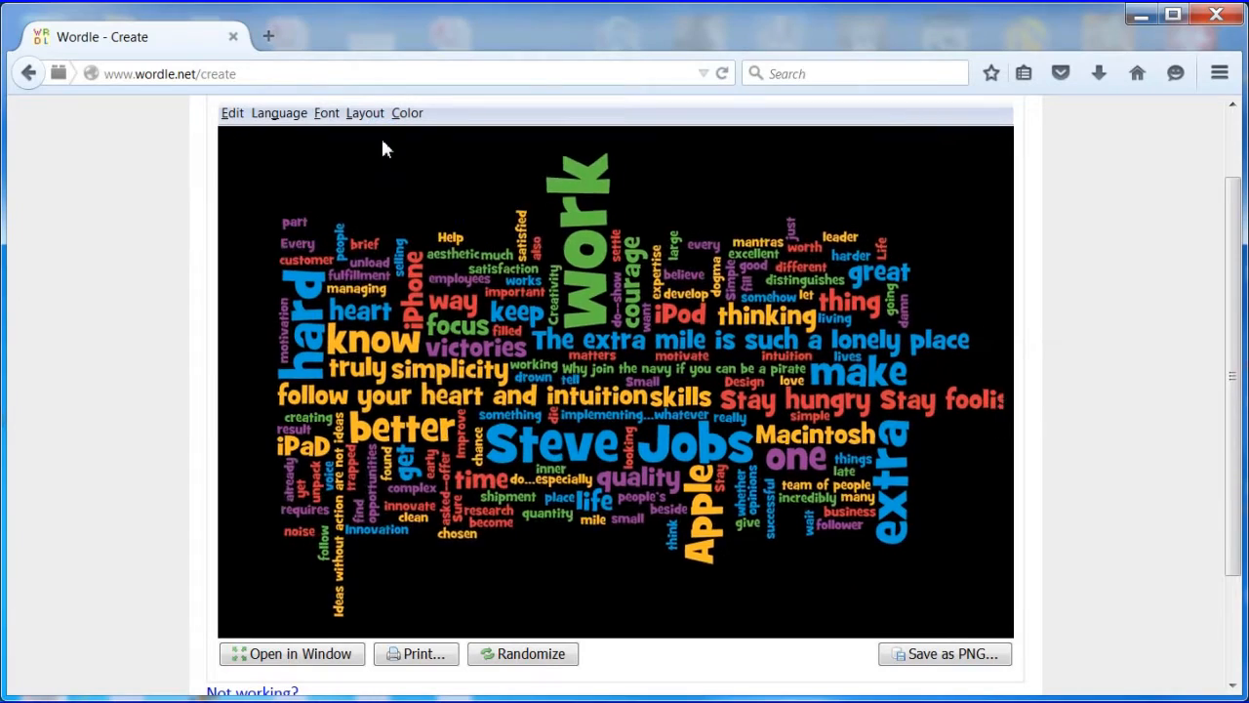
left_click(363, 111)
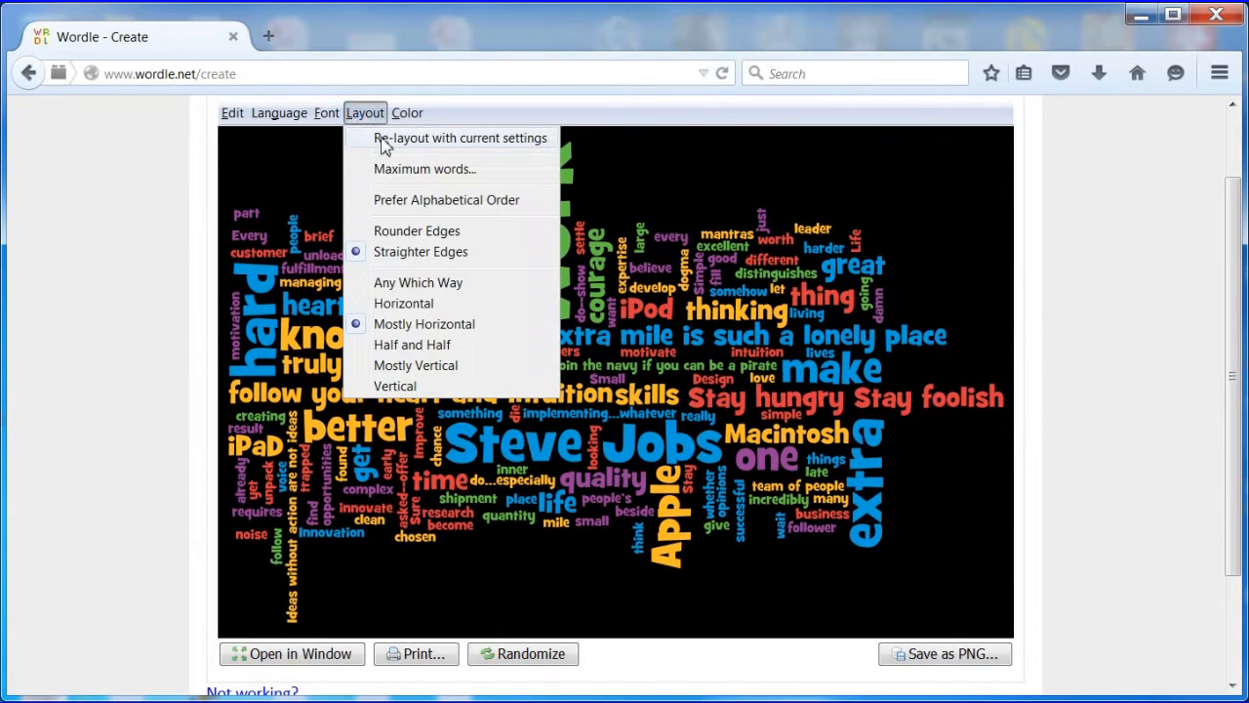
left_click(461, 137)
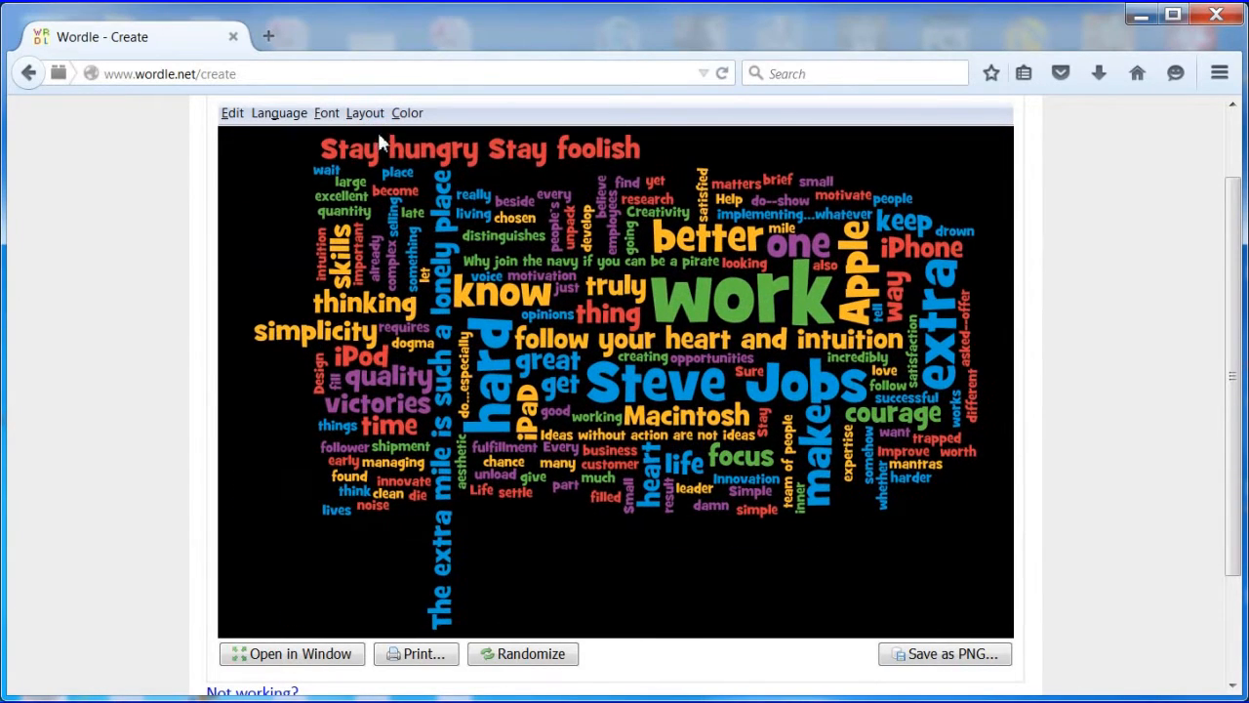
left_click(363, 111)
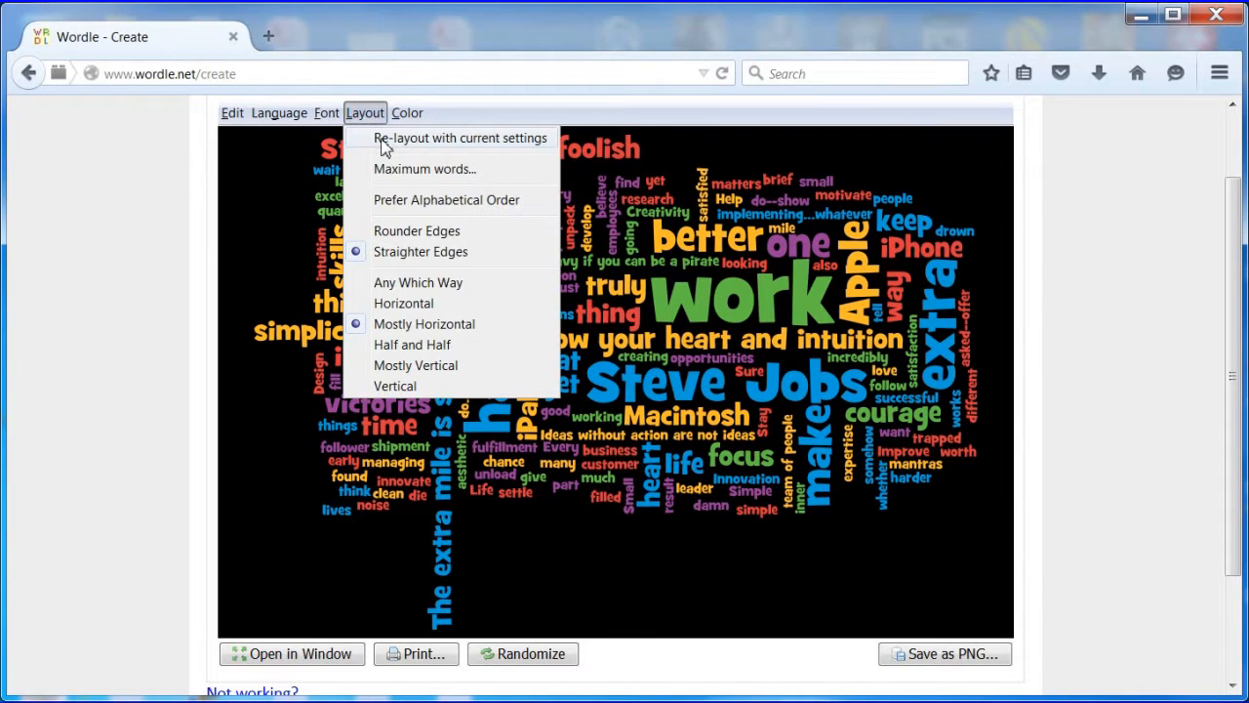
left_click(461, 136)
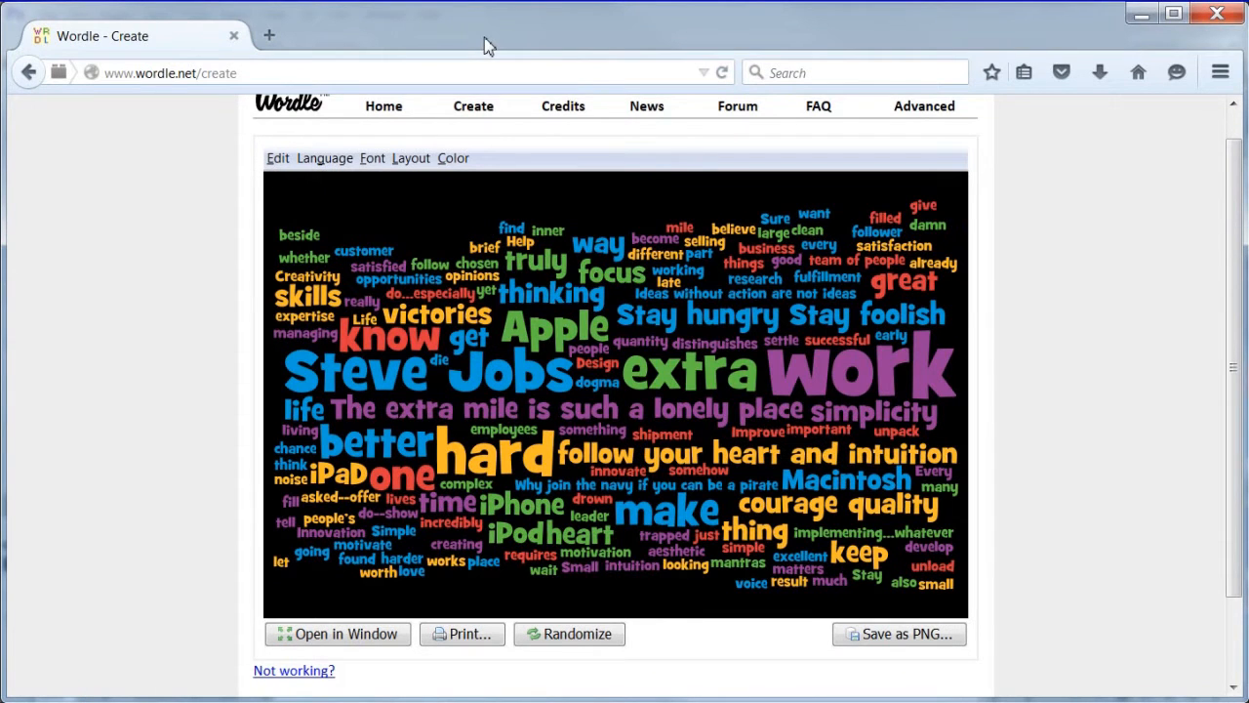
- Recolour and rearrange the cloud until 'work' and 'Steve Jobs' stand out largest
left_click(453, 158)
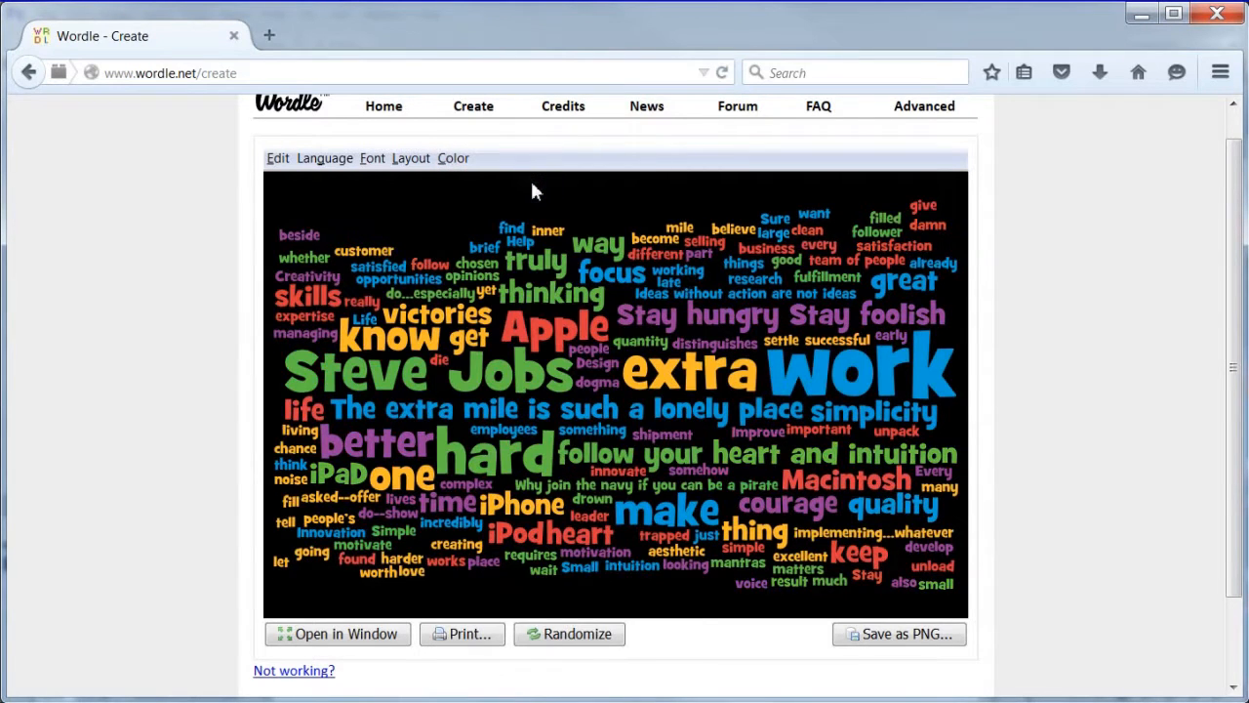
left_click(453, 156)
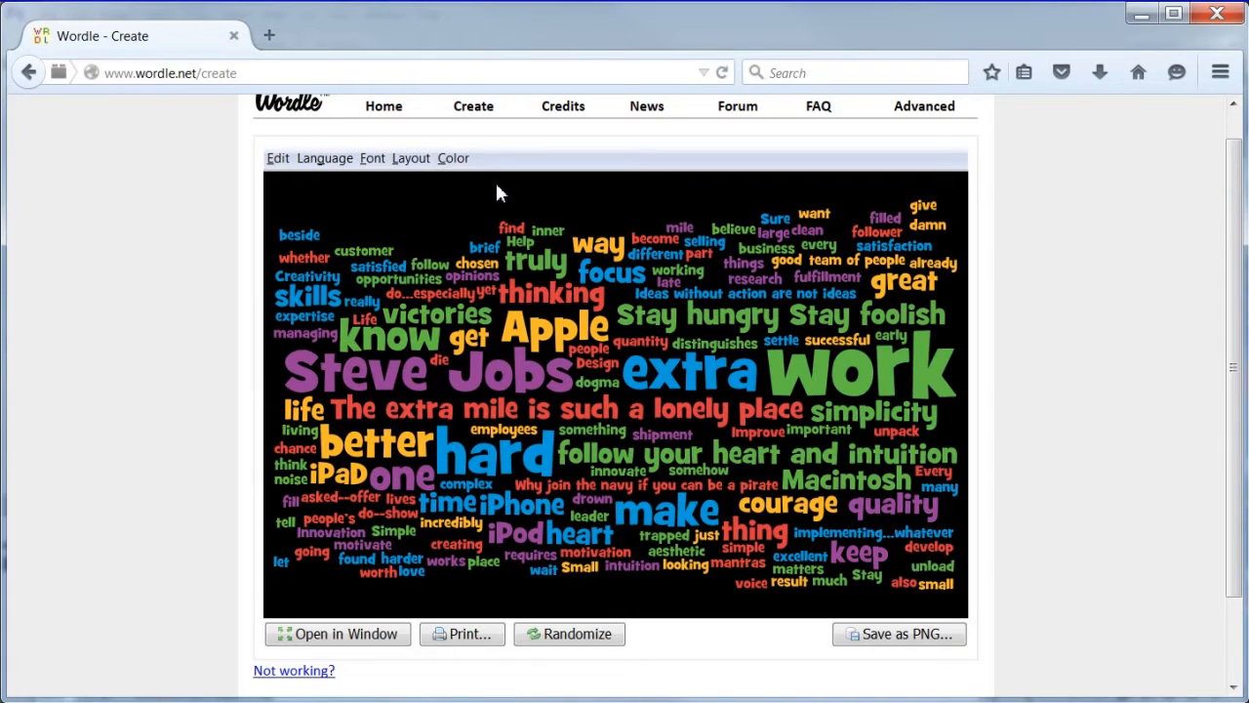
left_click(570, 632)
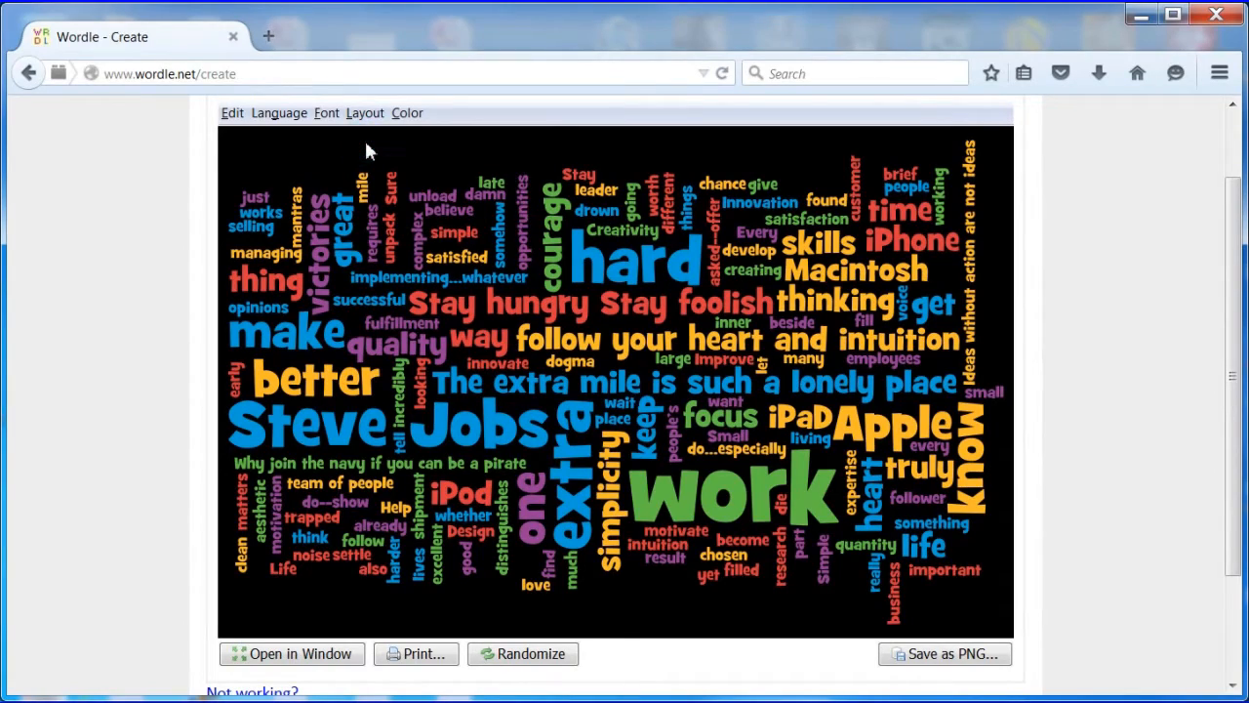
left_click(406, 111)
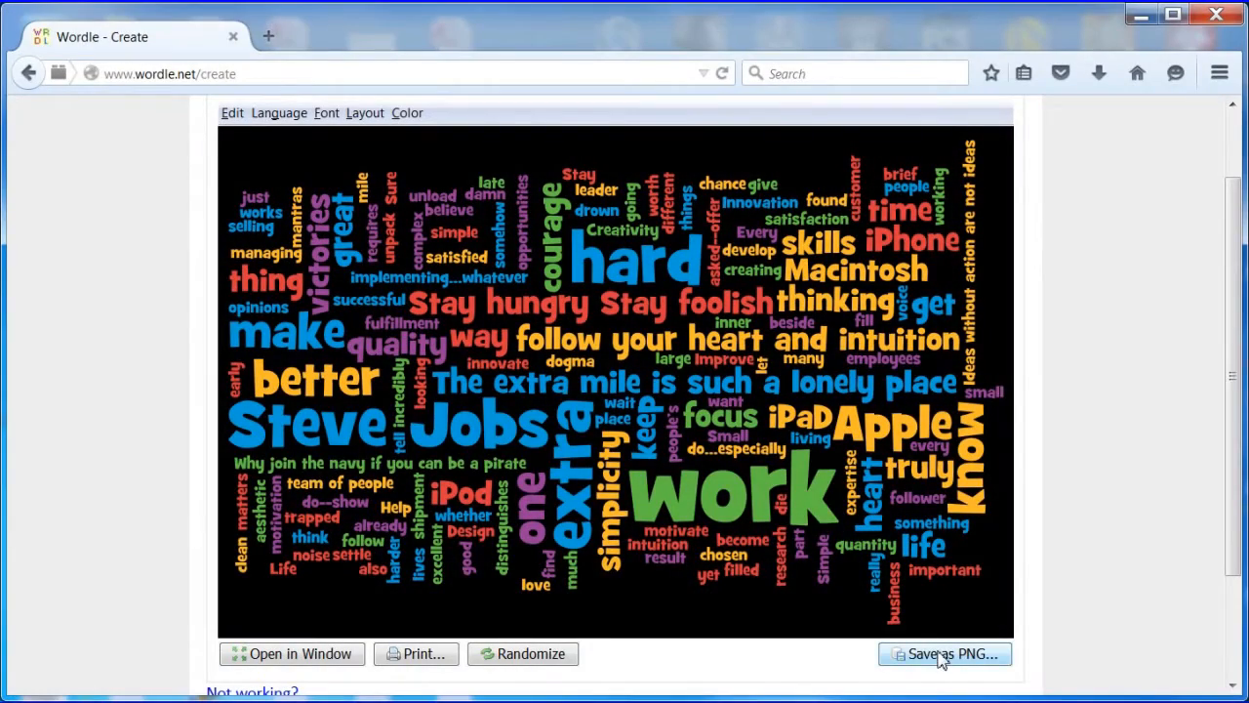
- Save the cloud as jobs.png in the proof folder, overwriting the existing file
left_click(944, 654)
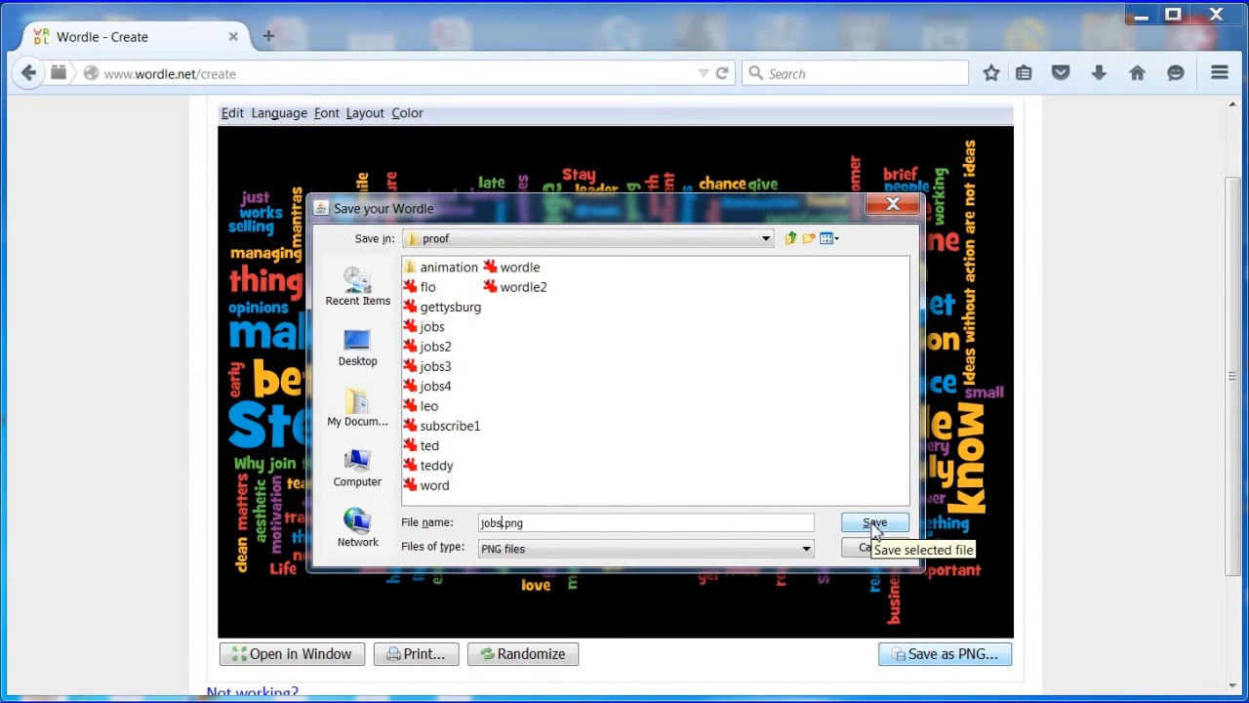
left_click(875, 523)
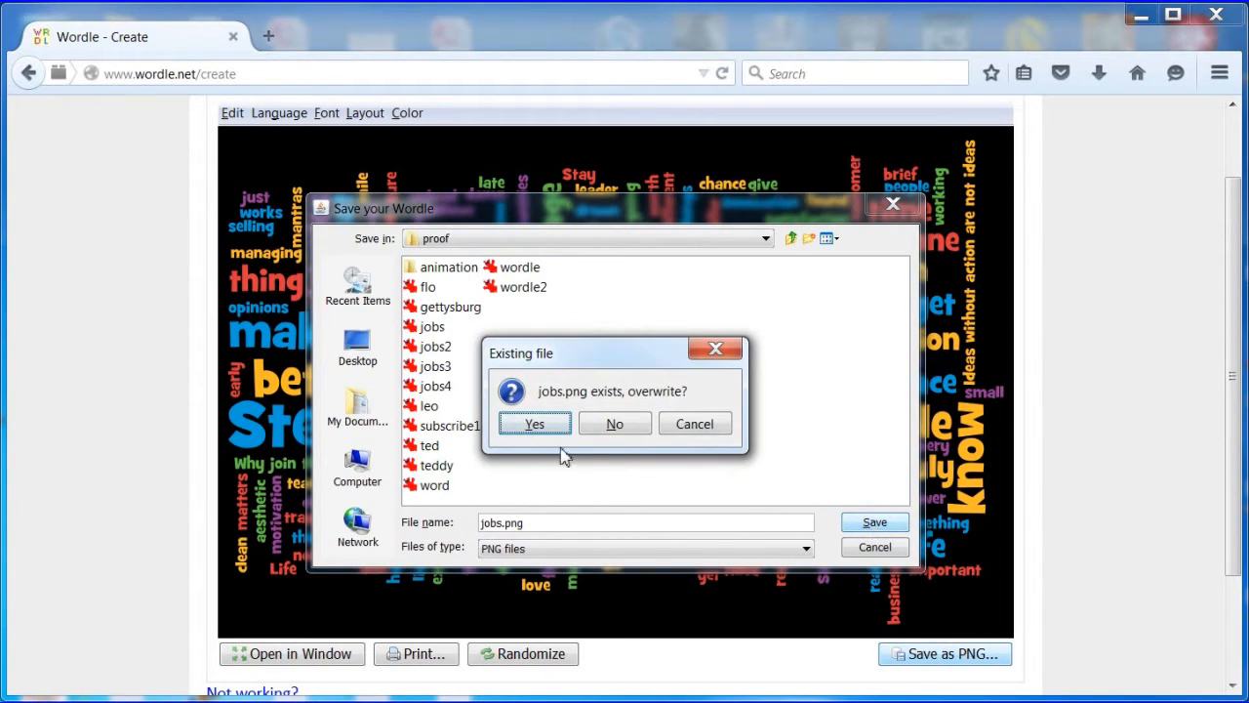
left_click(535, 424)
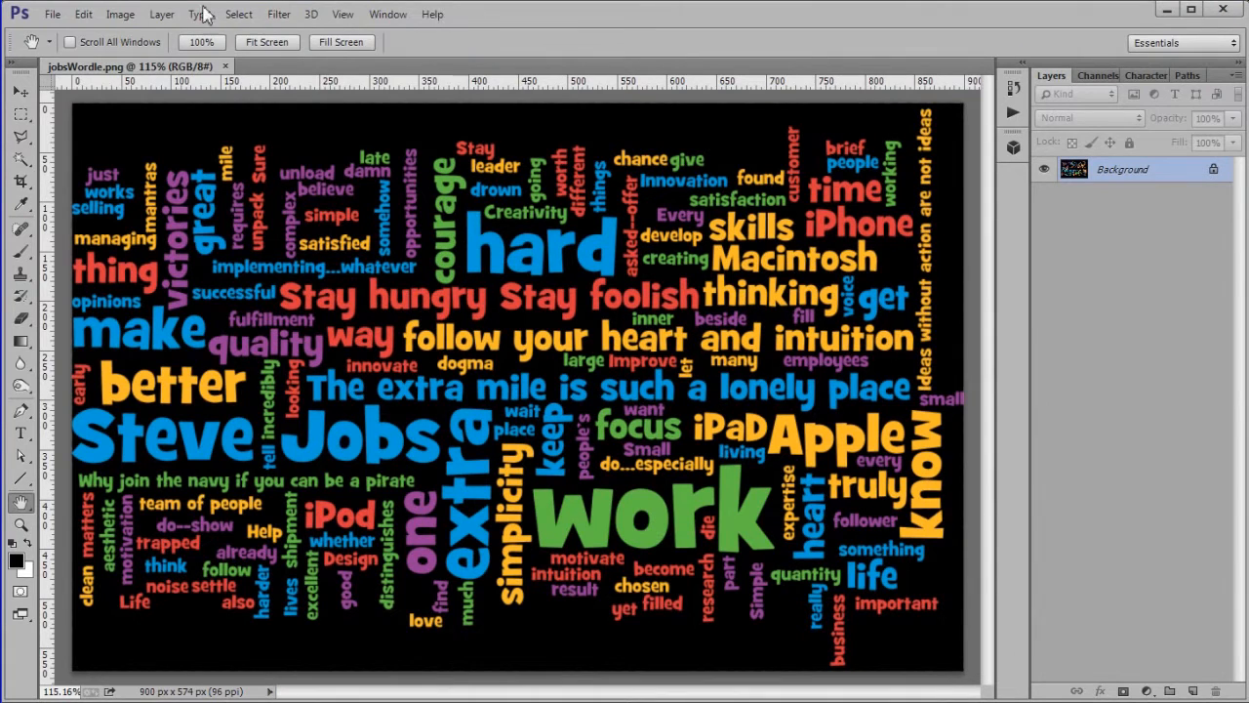
- Upscale the image to 300 ppi (2813 × 1794 px) via Image Size and fit it on screen
left_click(121, 13)
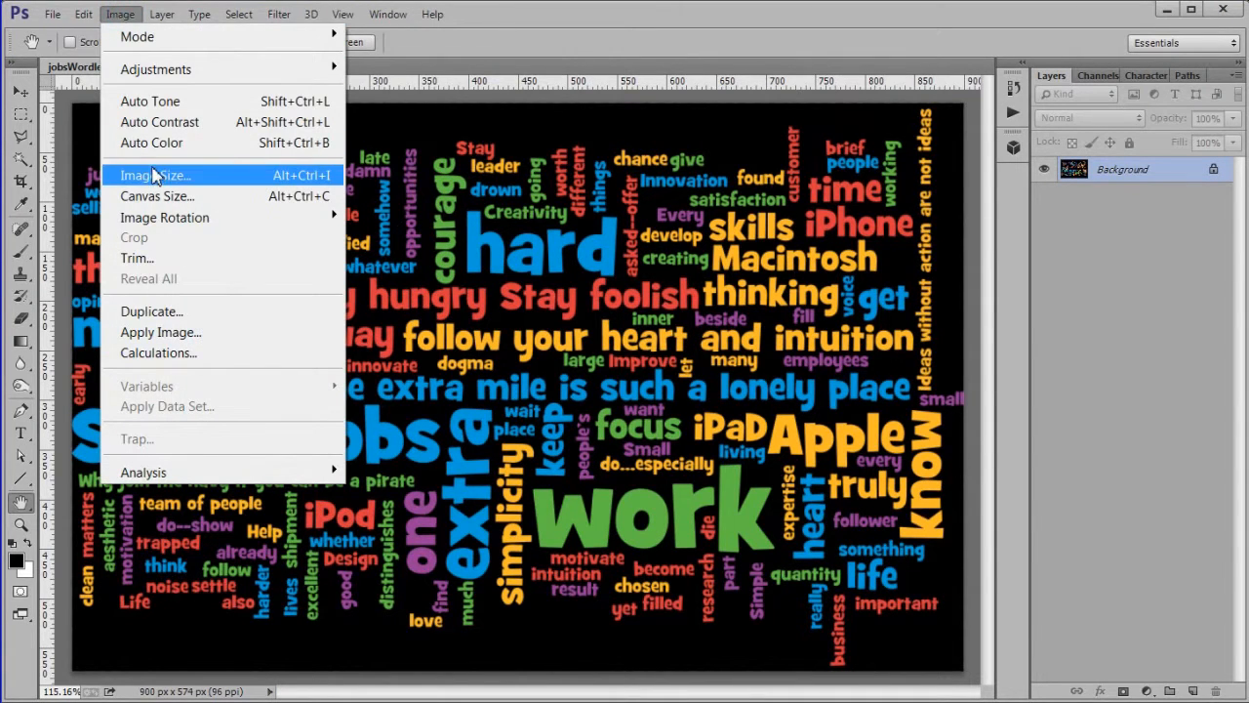
left_click(152, 176)
type("3")
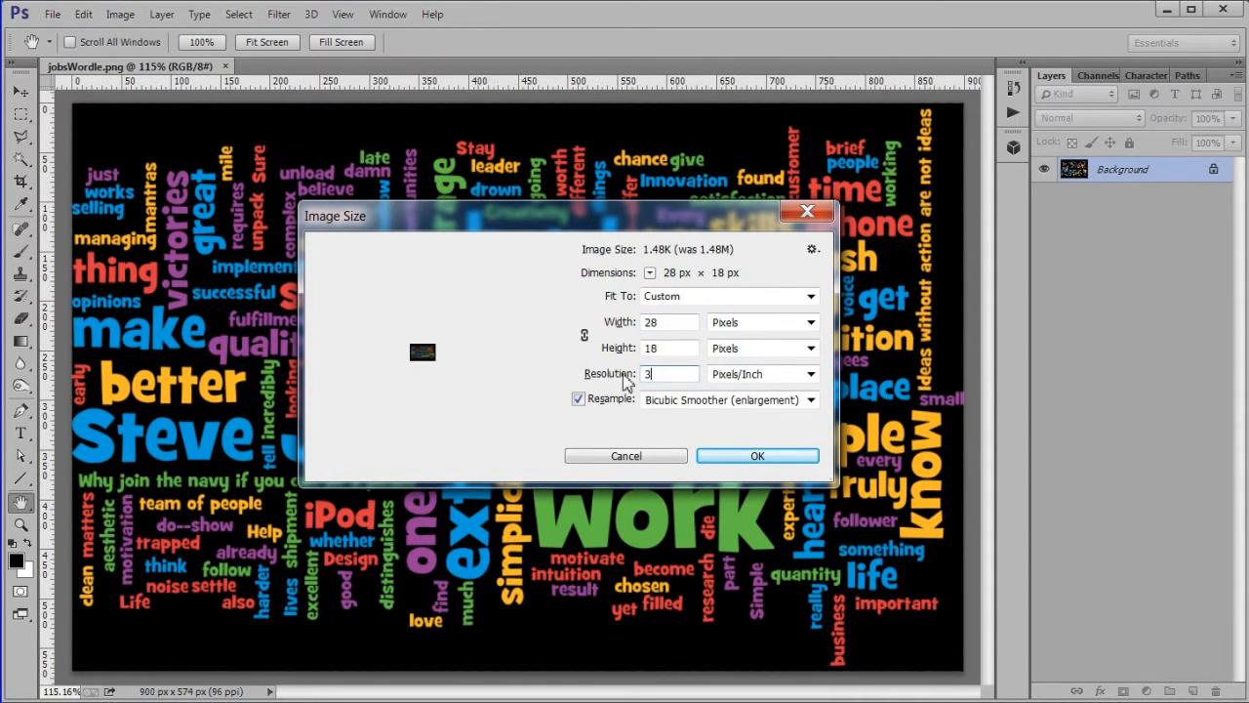
type("00")
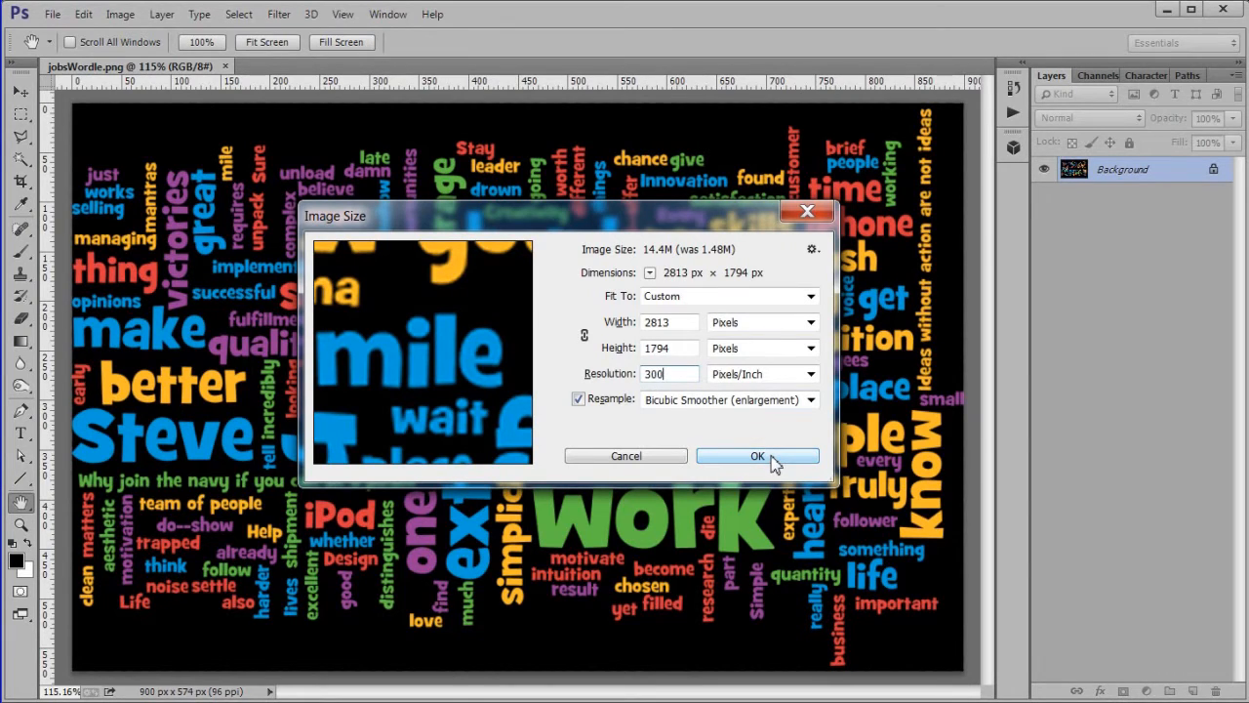
left_click(757, 457)
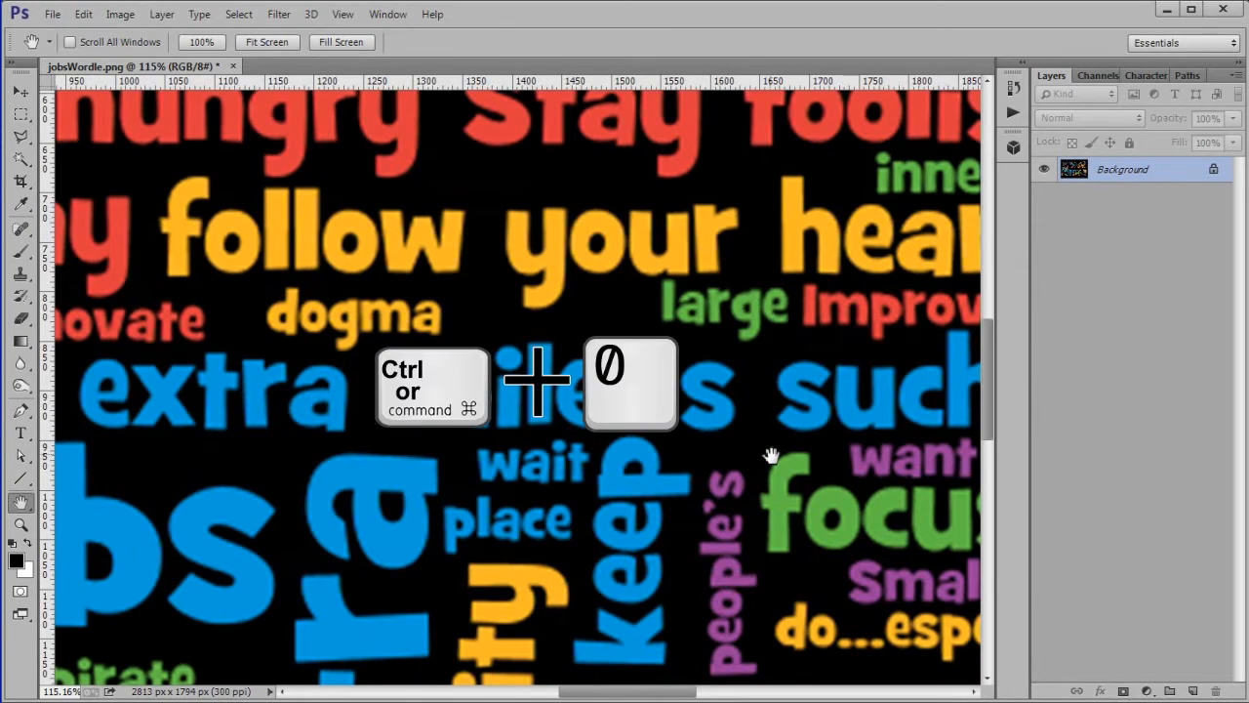
key("ctrl+0")
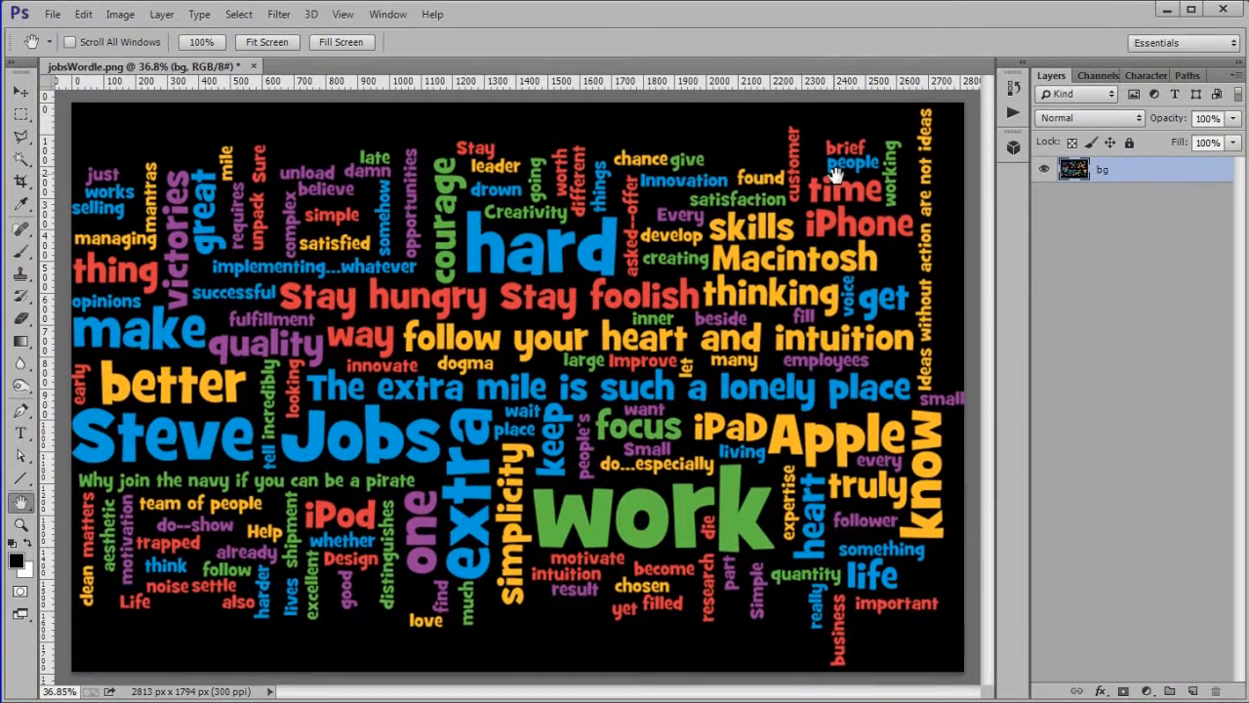
- Save the document as jobs1.psd in Photoshop format with maximum compatibility
left_click(51, 14)
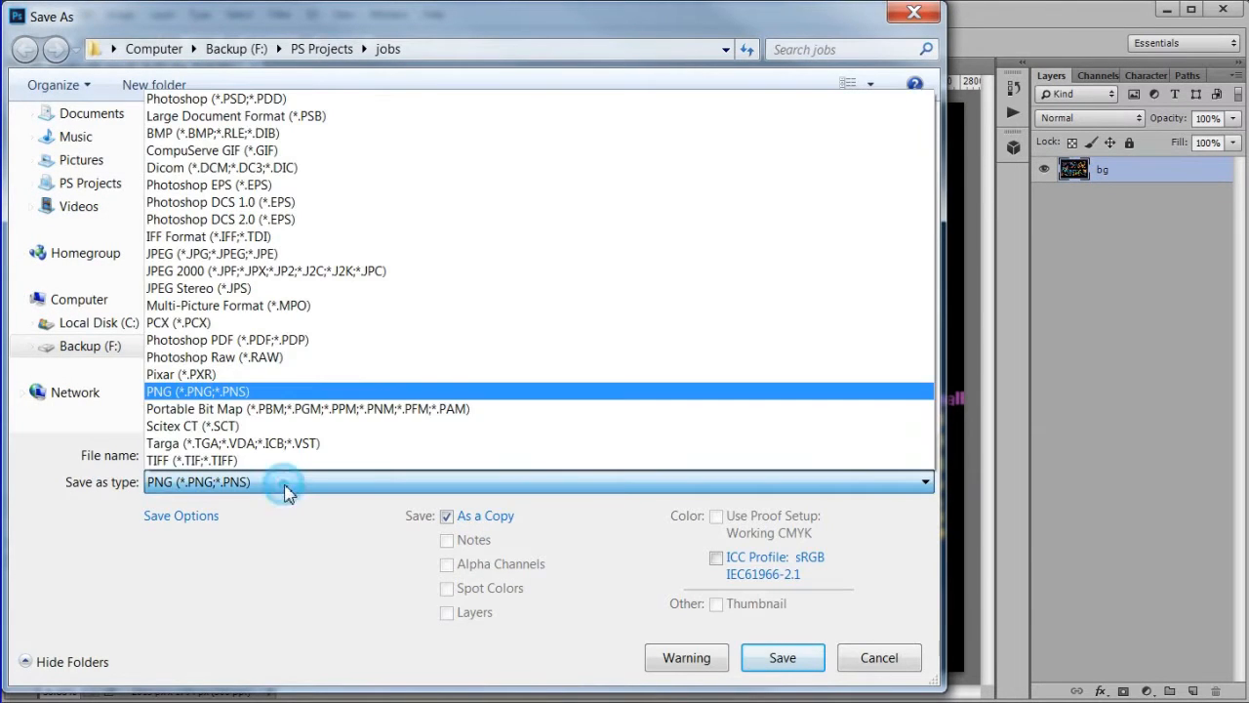
left_click(215, 98)
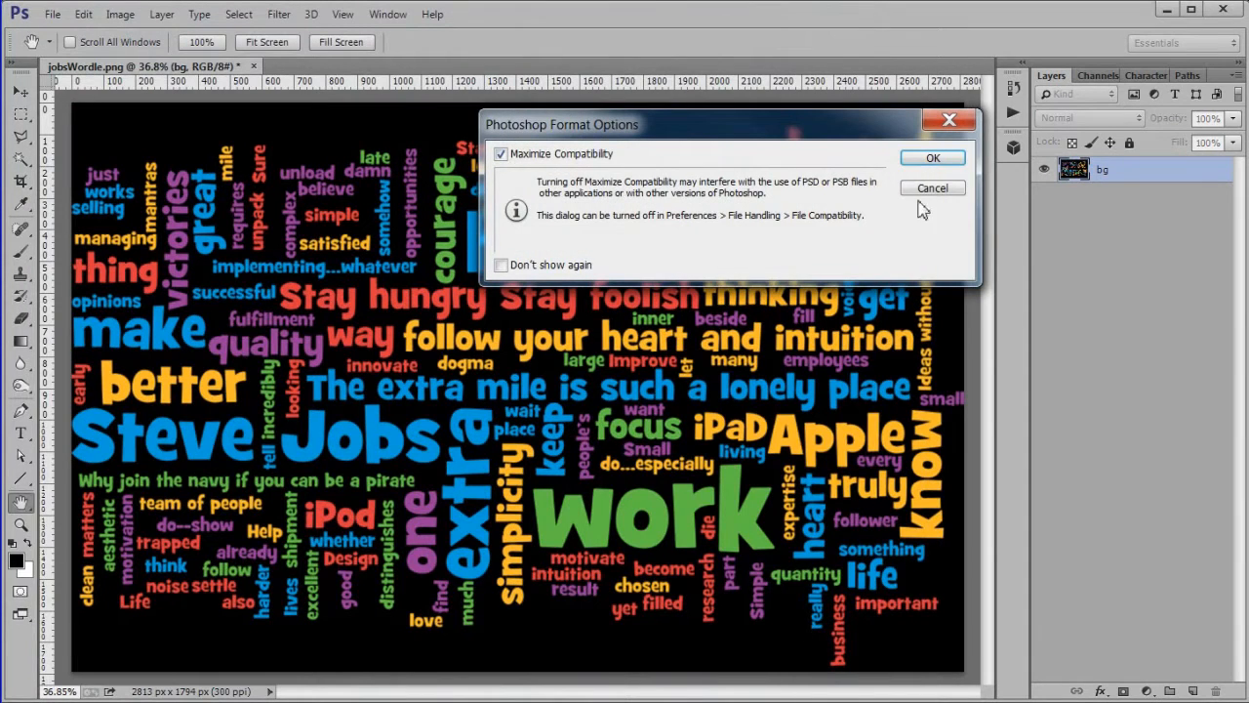
left_click(933, 156)
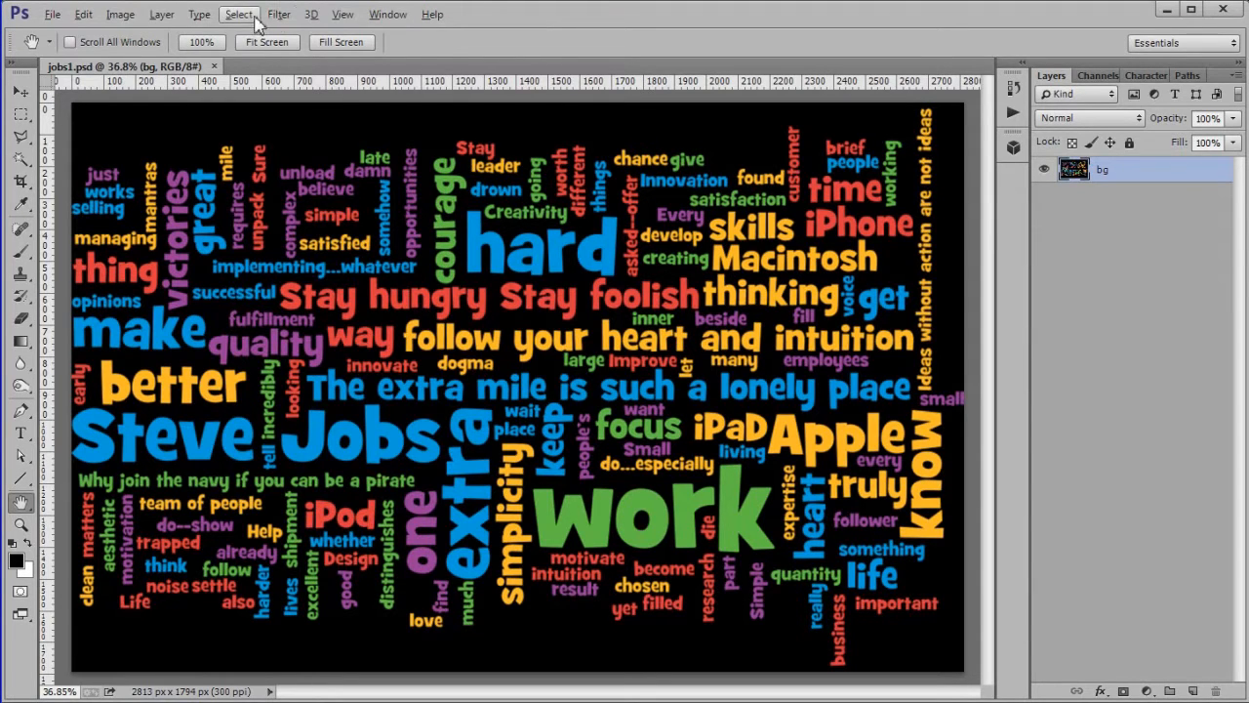
- Start a Color Range selection targeting Shadows, inverted so the coloured letters are selected
left_click(238, 14)
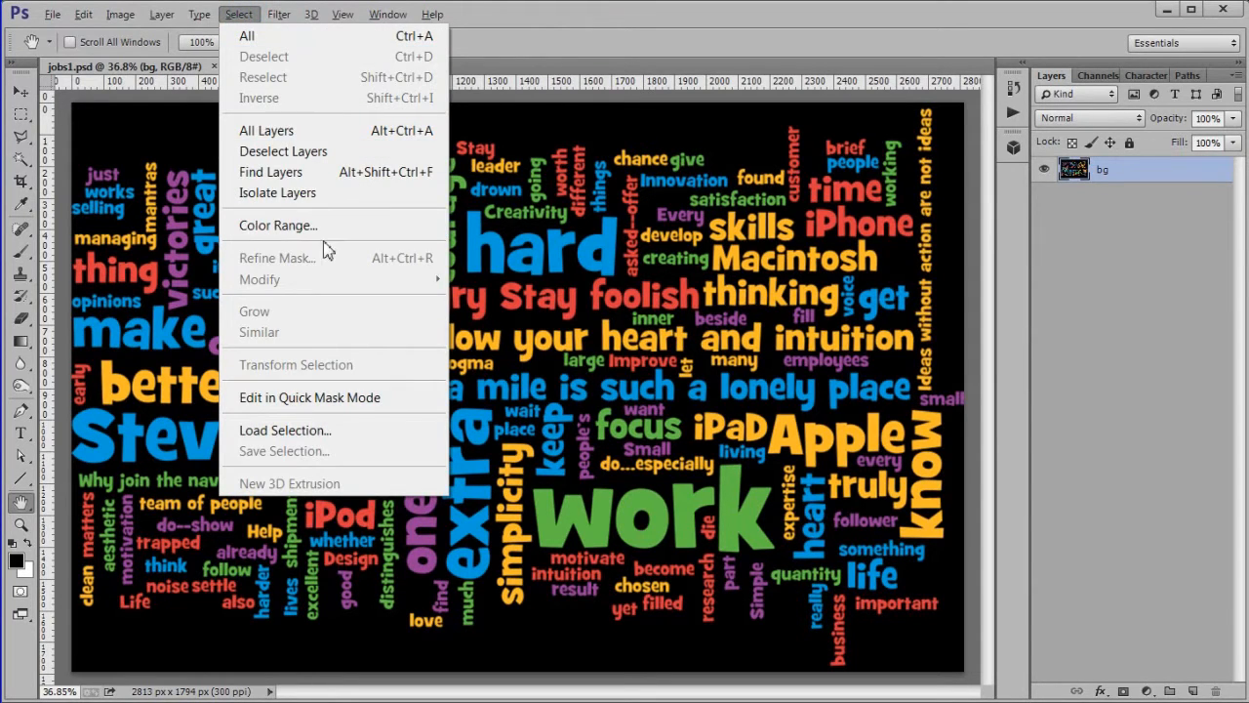
left_click(277, 224)
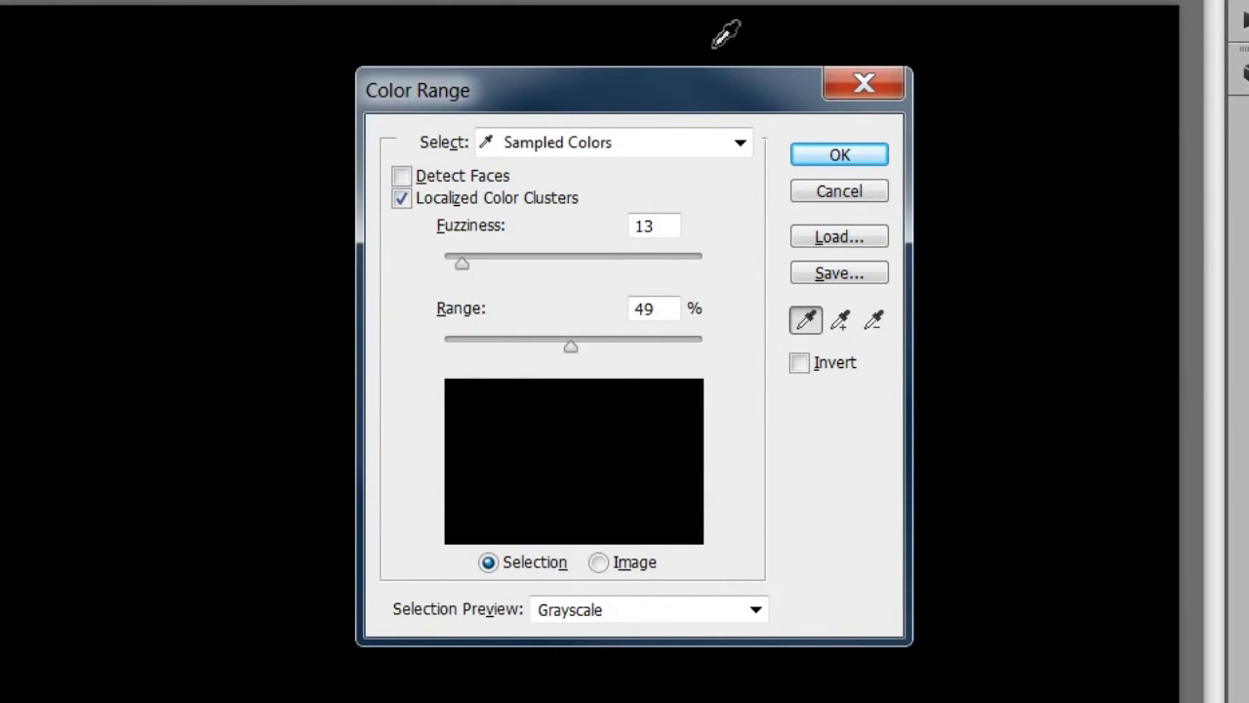
left_click(740, 142)
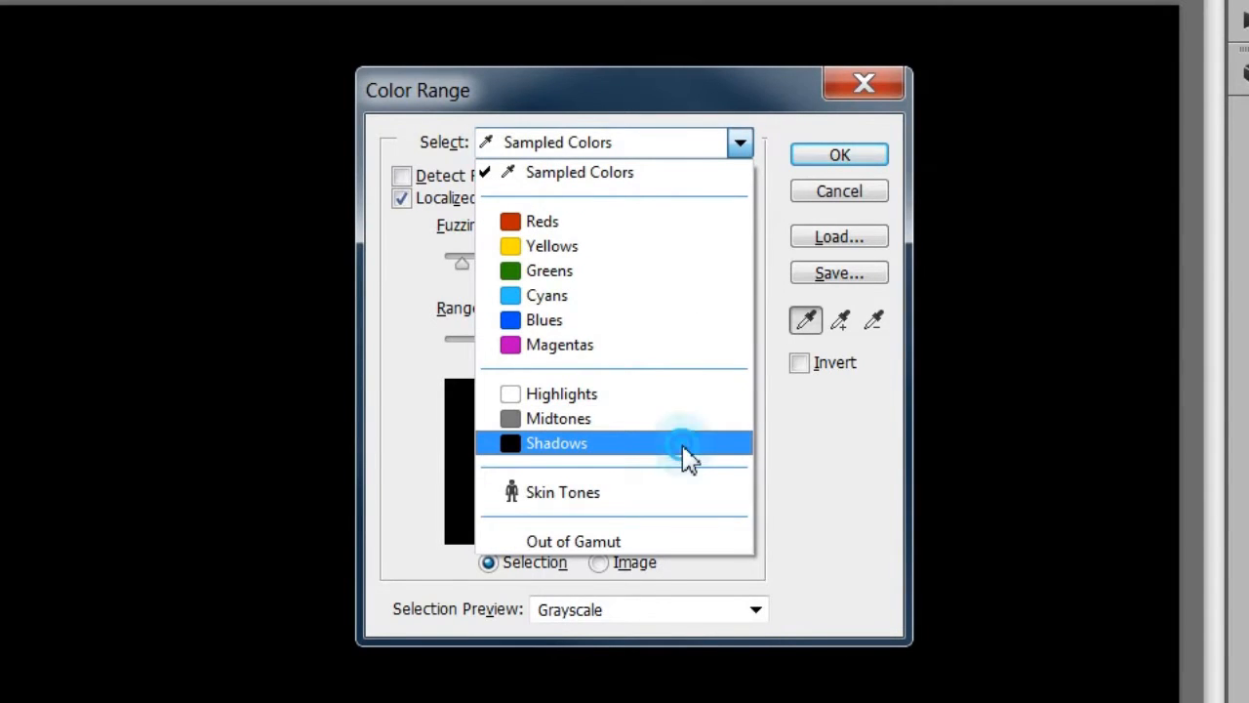
left_click(557, 443)
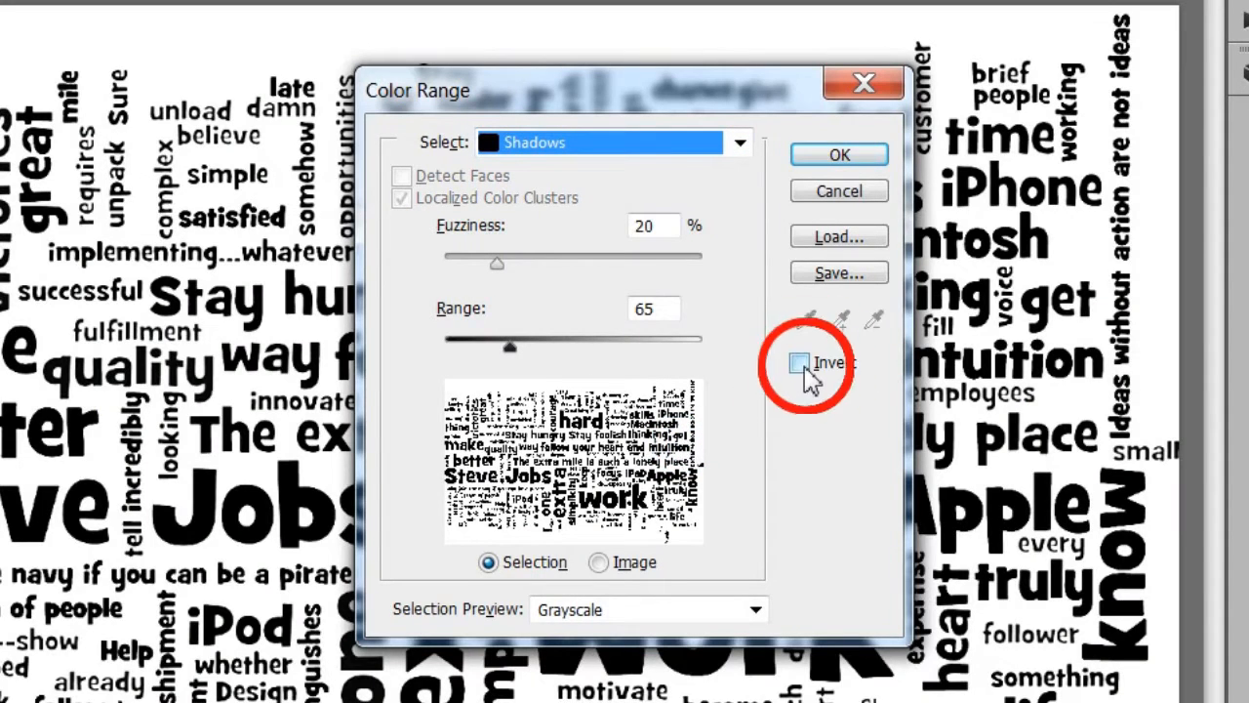
left_click(798, 361)
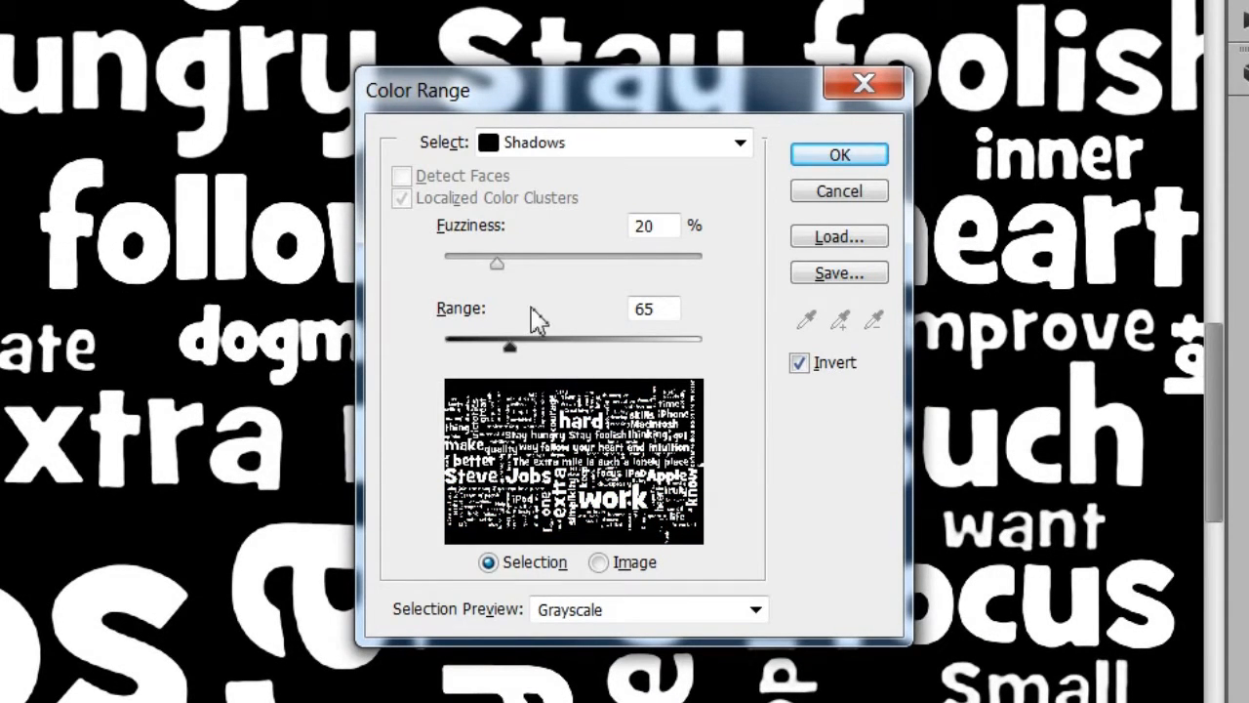
- Set Fuzziness 0 and Range 40, then apply the colour range selection
triple_click(652, 227)
type("0")
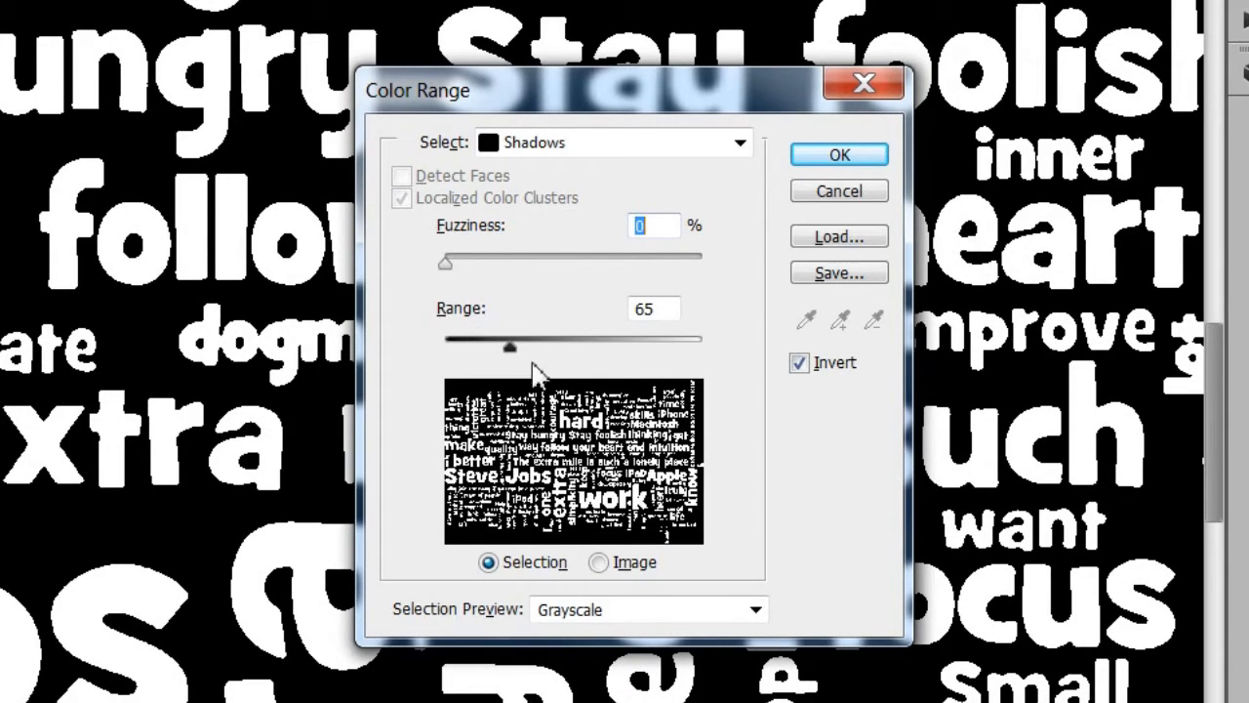
left_click_drag(509, 344, 458, 344)
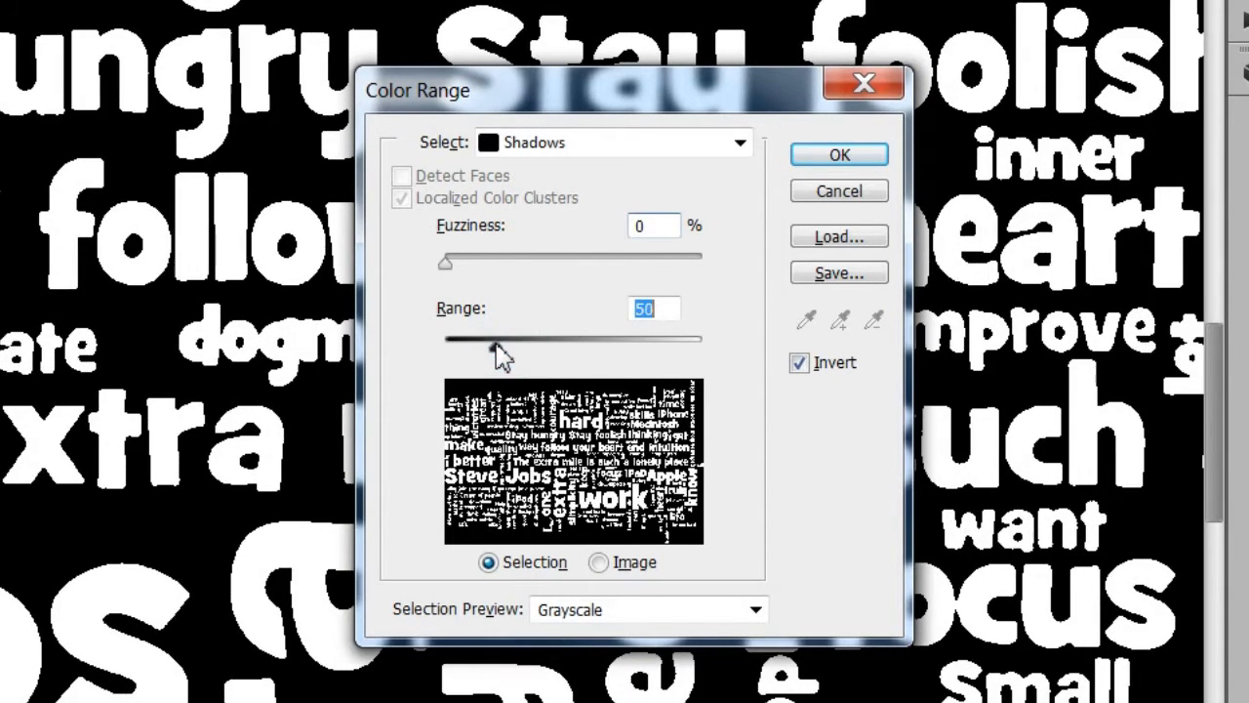
left_click_drag(503, 339, 484, 340)
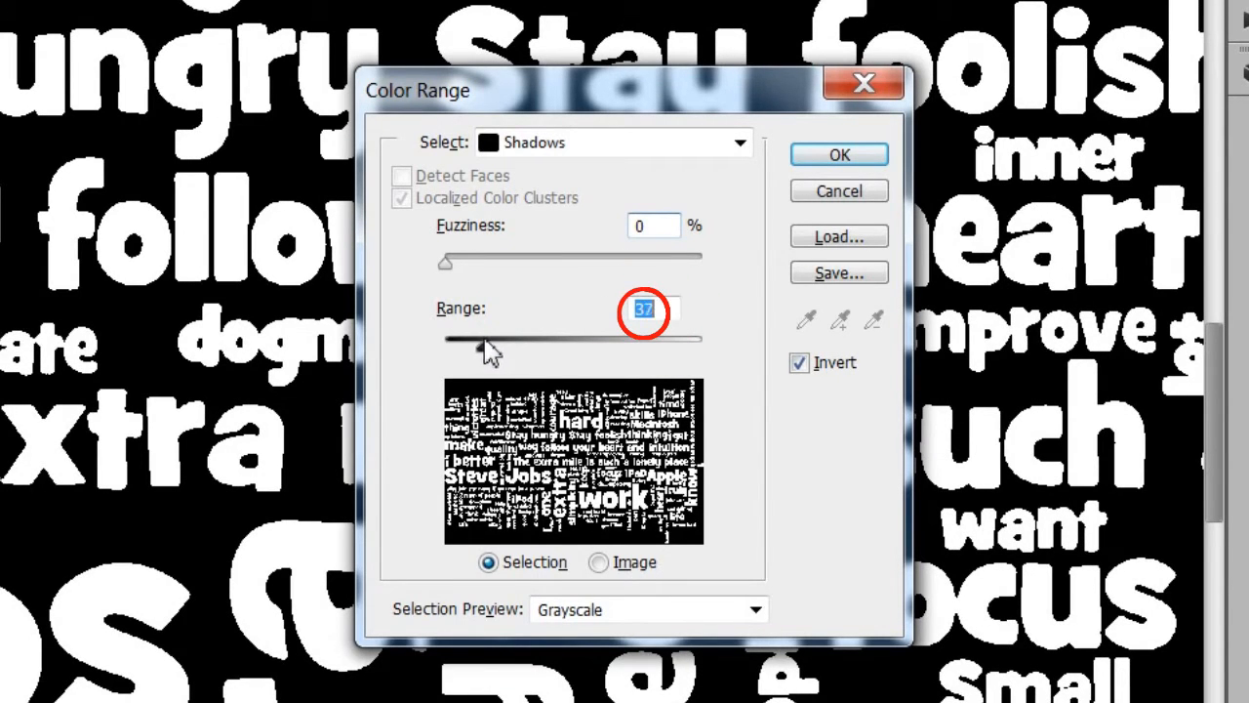
left_click_drag(488, 340, 484, 347)
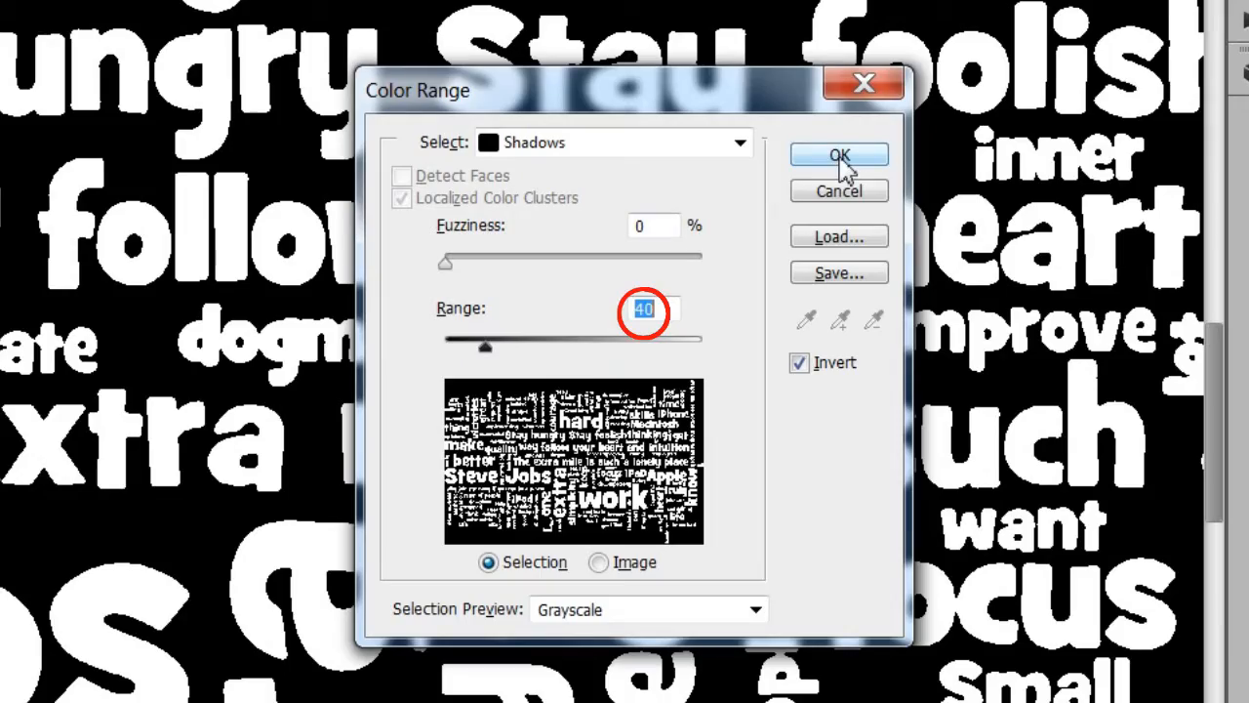
left_click(839, 156)
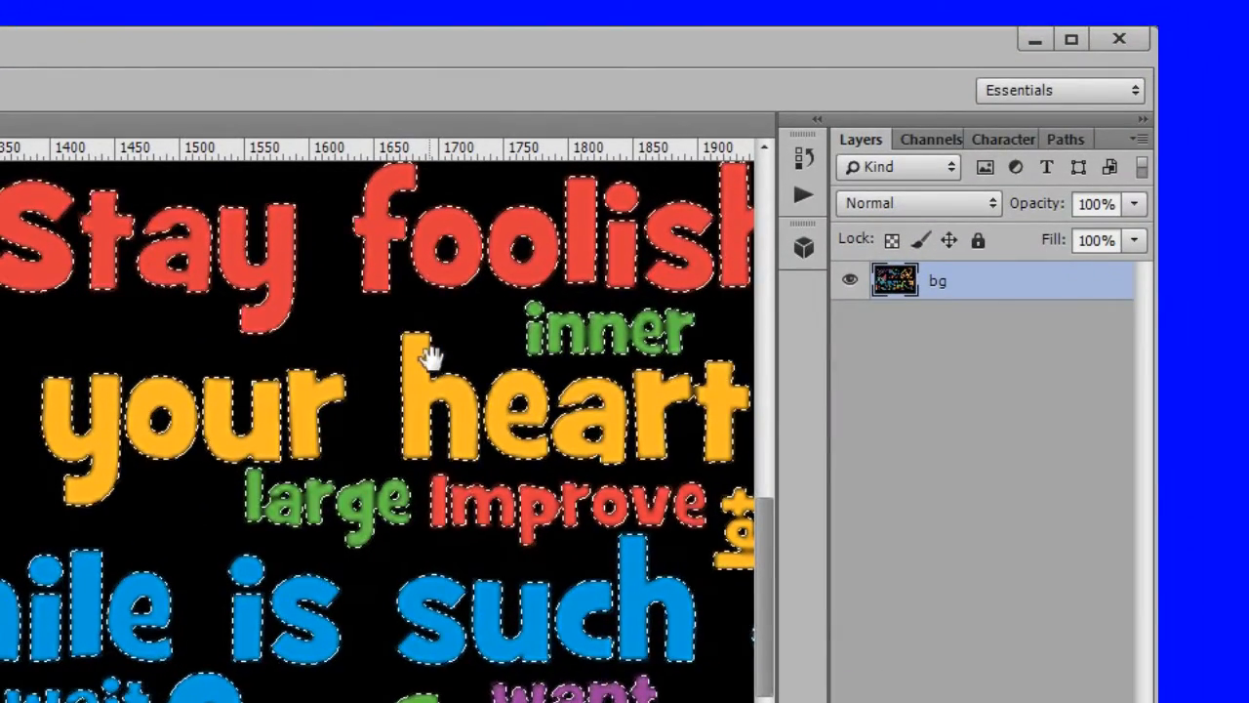
- Copy the selected letters onto a new layer named 'letters'
key("ctrl+j")
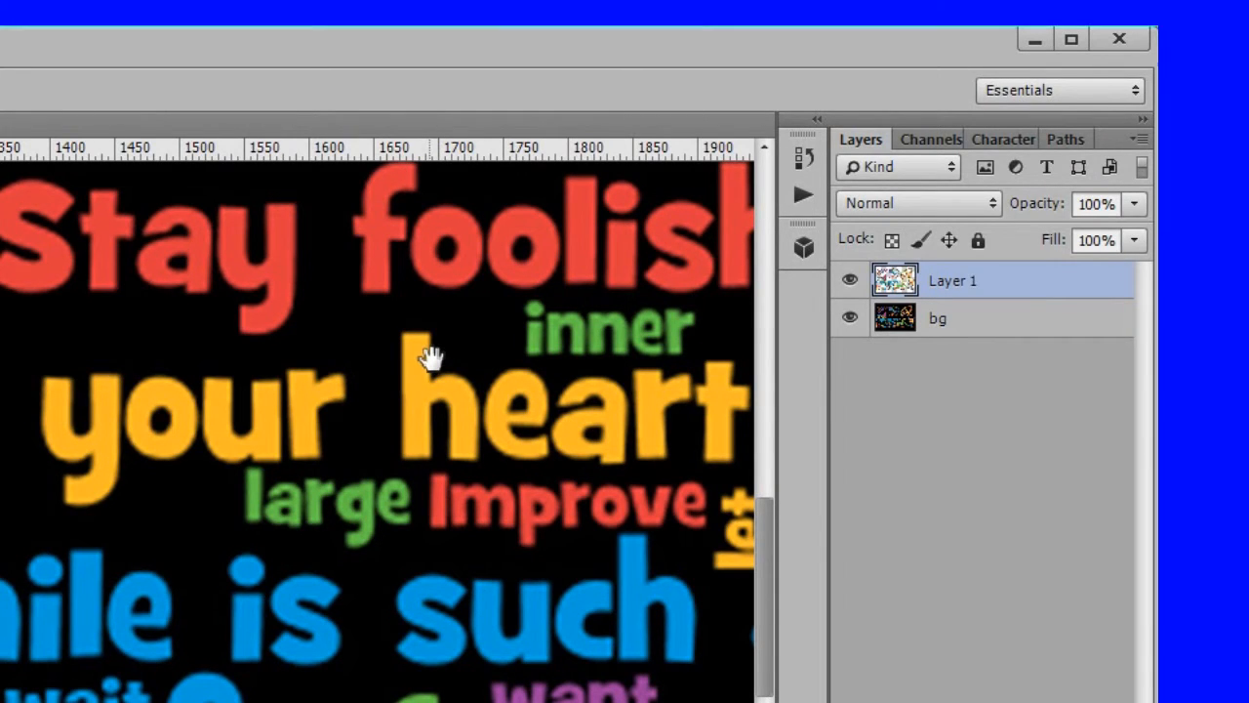
double_click(953, 281)
type("letters")
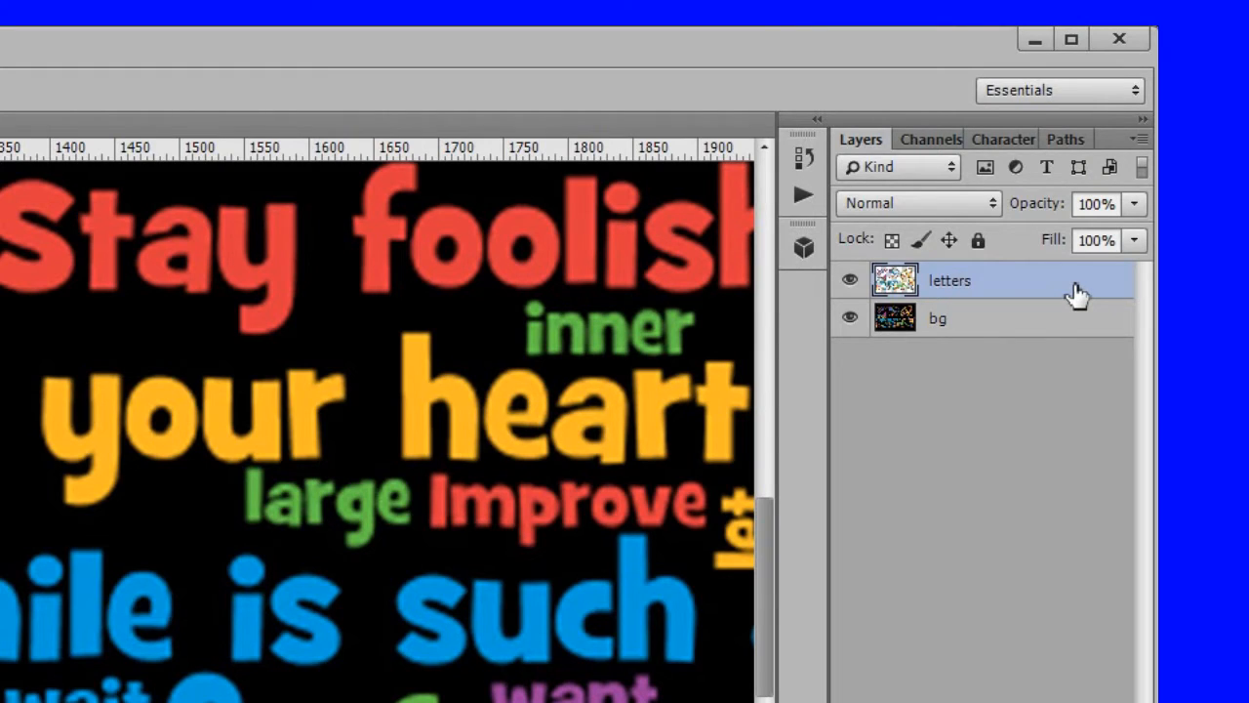
key("d")
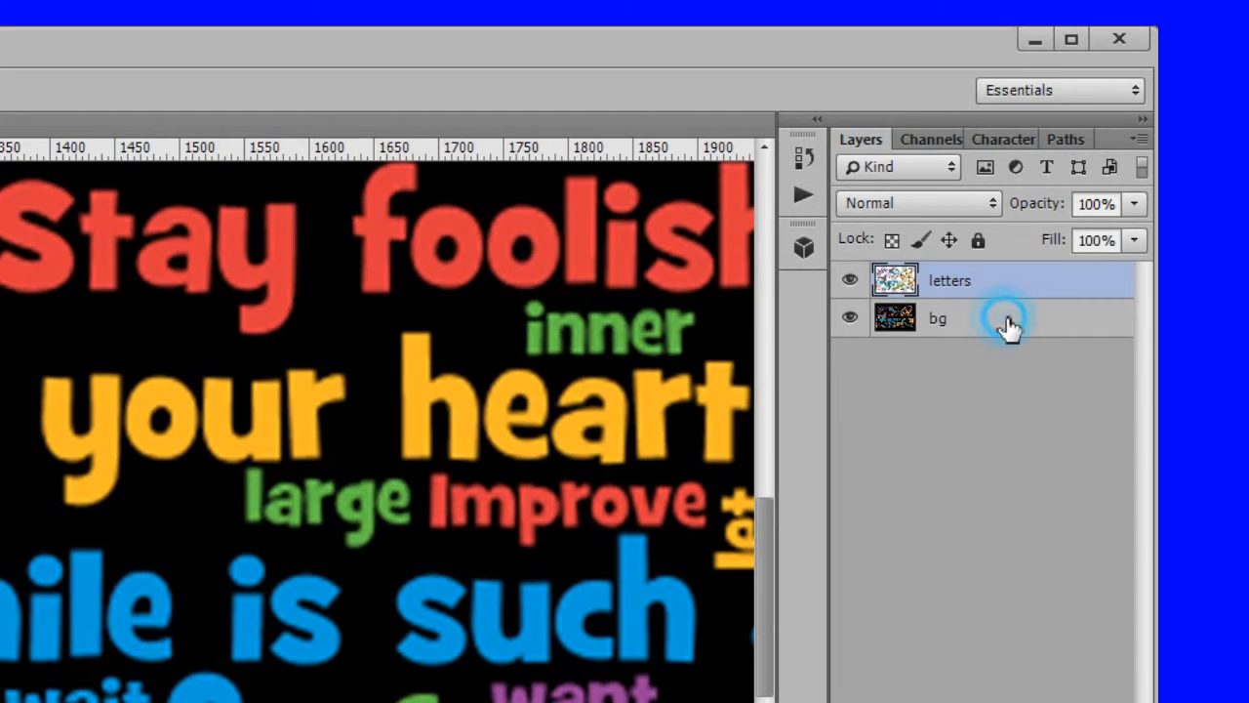
- Fill the bg layer with solid black and save the work as jobs2.psd
left_click(976, 317)
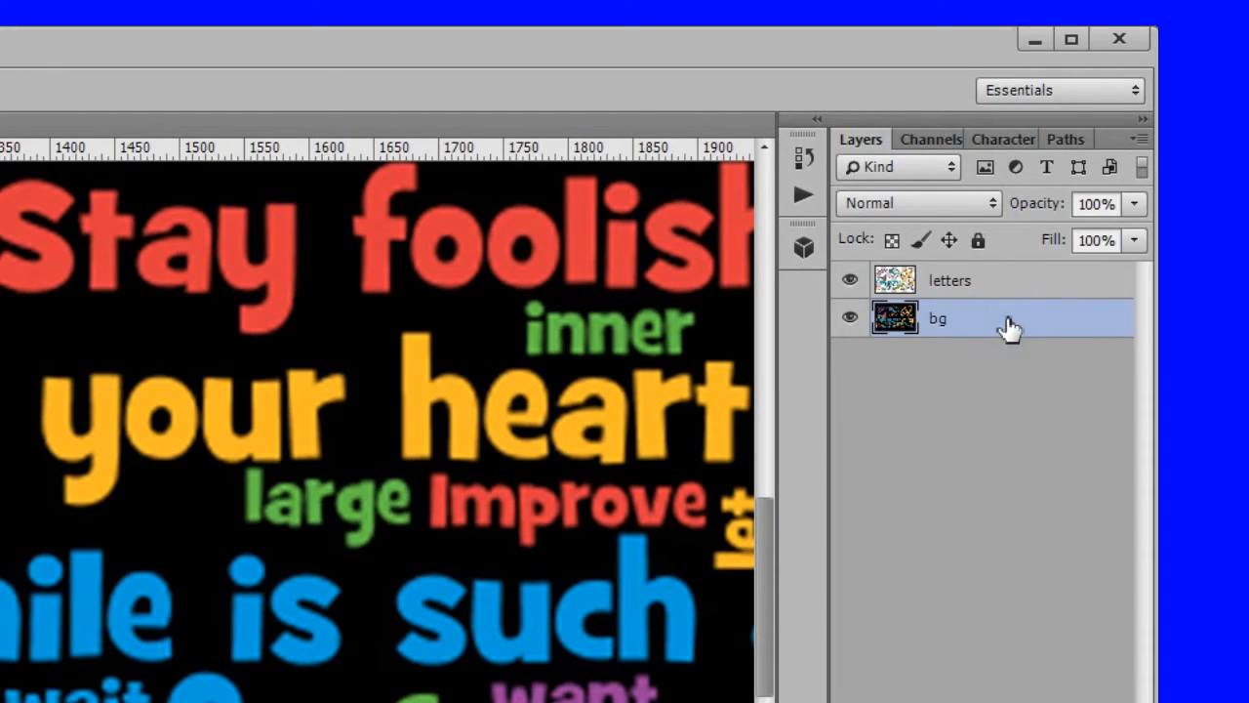
key("alt+Backspace")
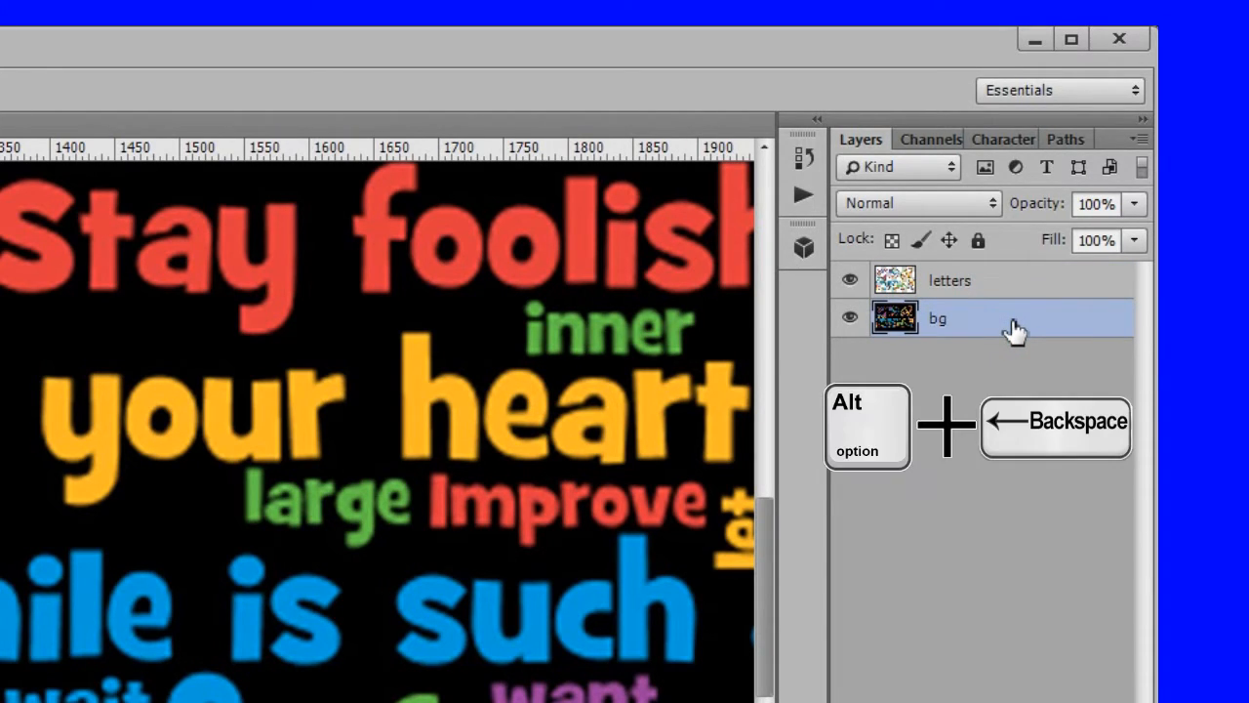
key("alt+backspace")
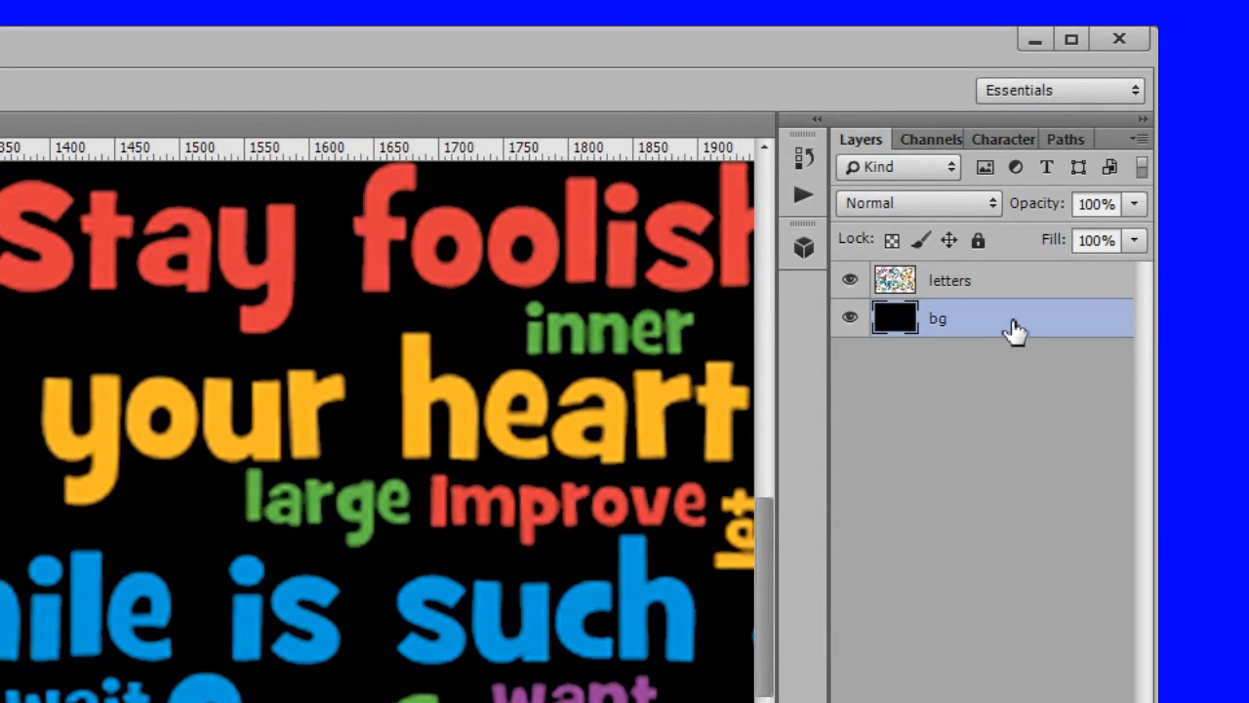
key("ctrl+0")
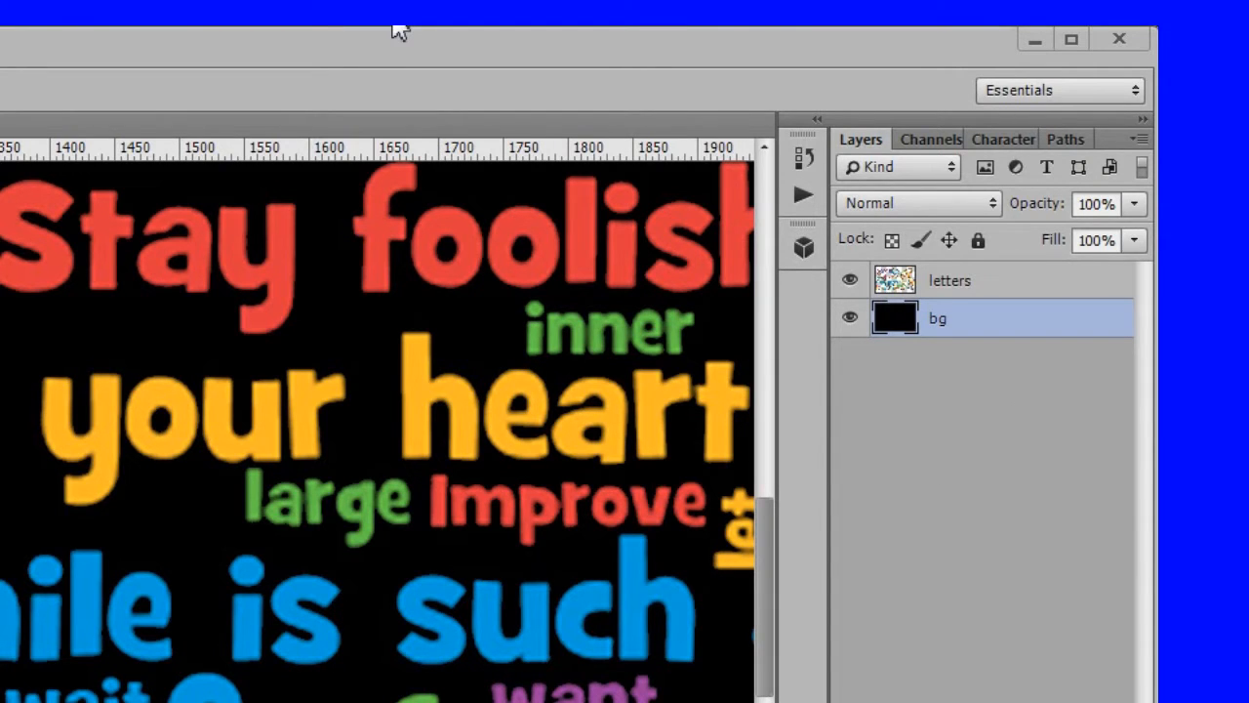
mouse_move(371, 57)
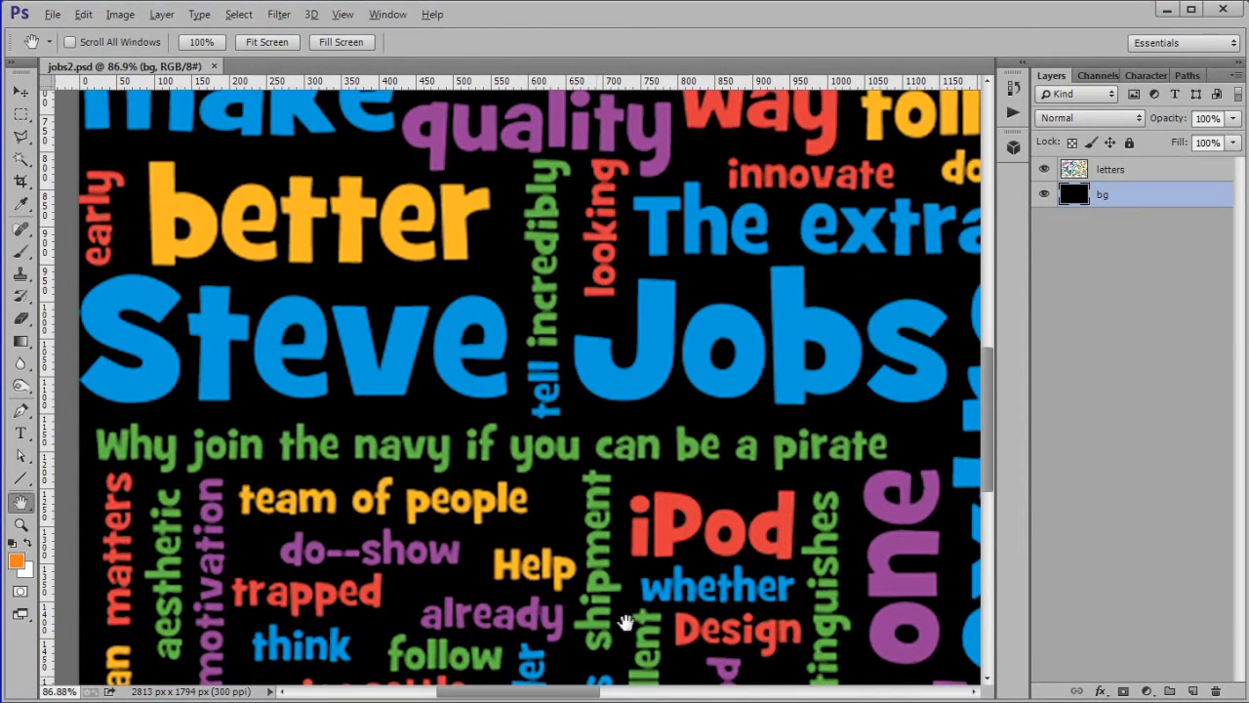
- Select the big blue Steve Jobs letters and copy them onto a new layer
left_click(1109, 168)
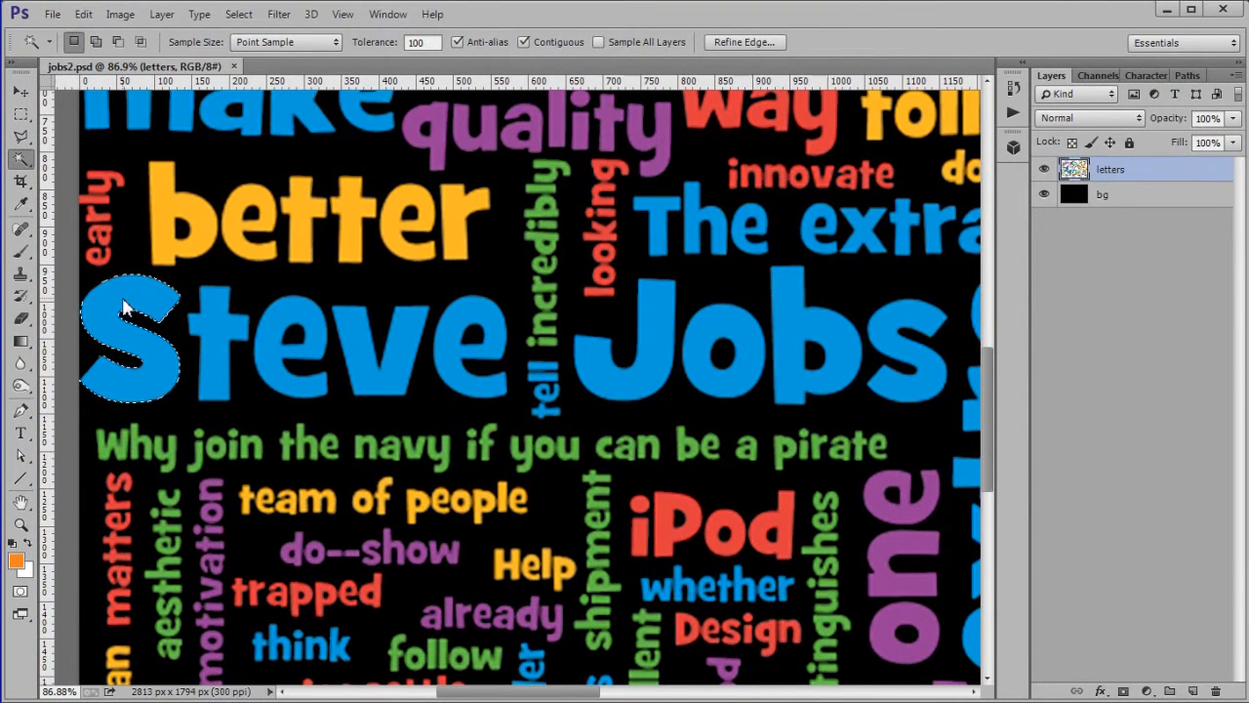
left_click(292, 316)
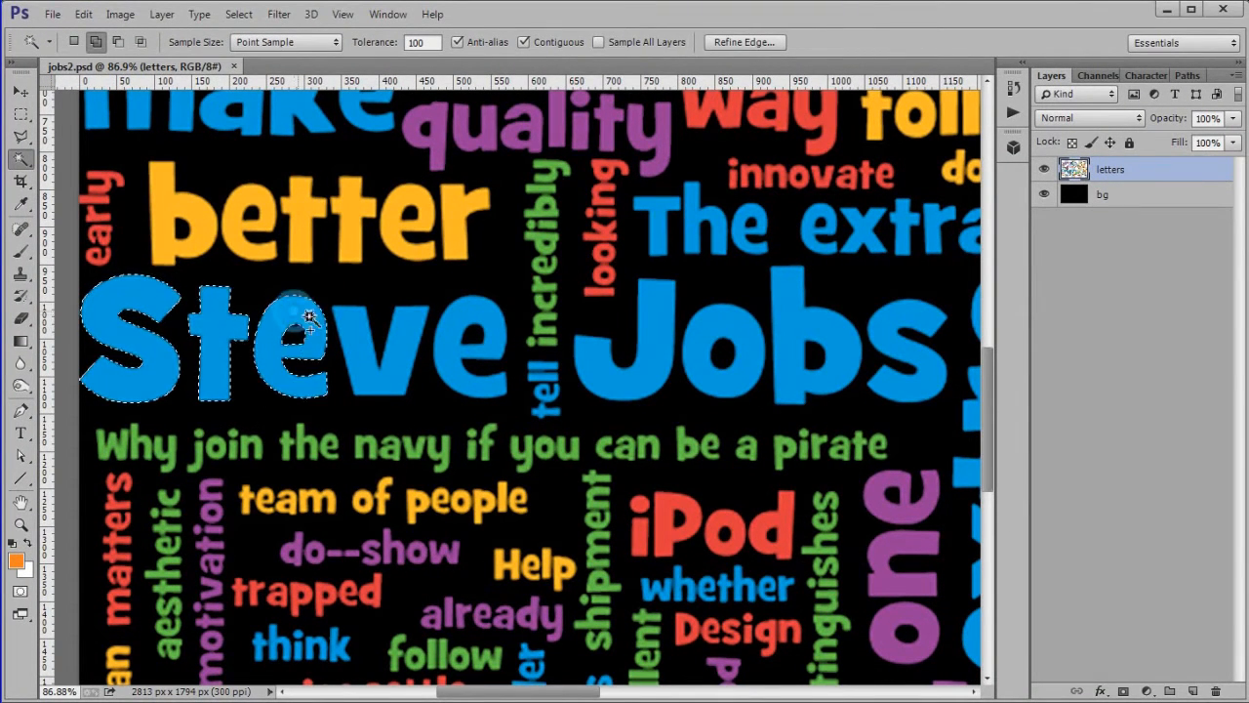
left_click(562, 328)
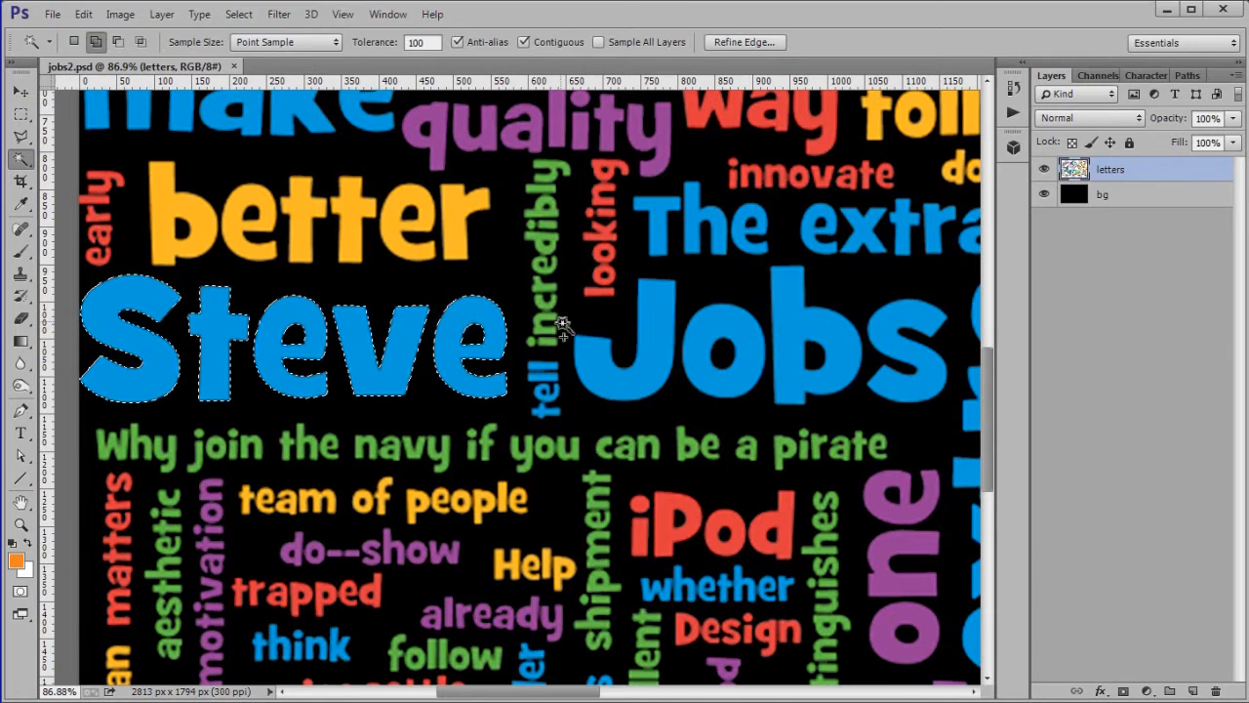
left_click(791, 332)
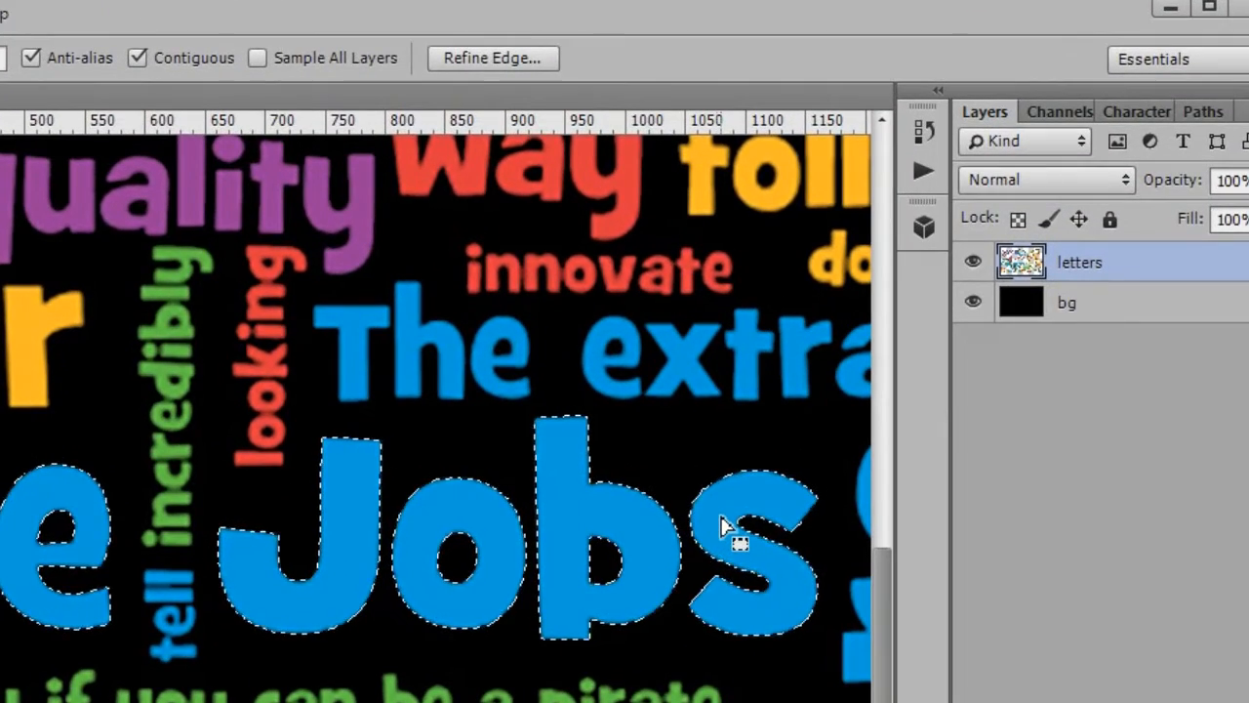
key("ctrl+j")
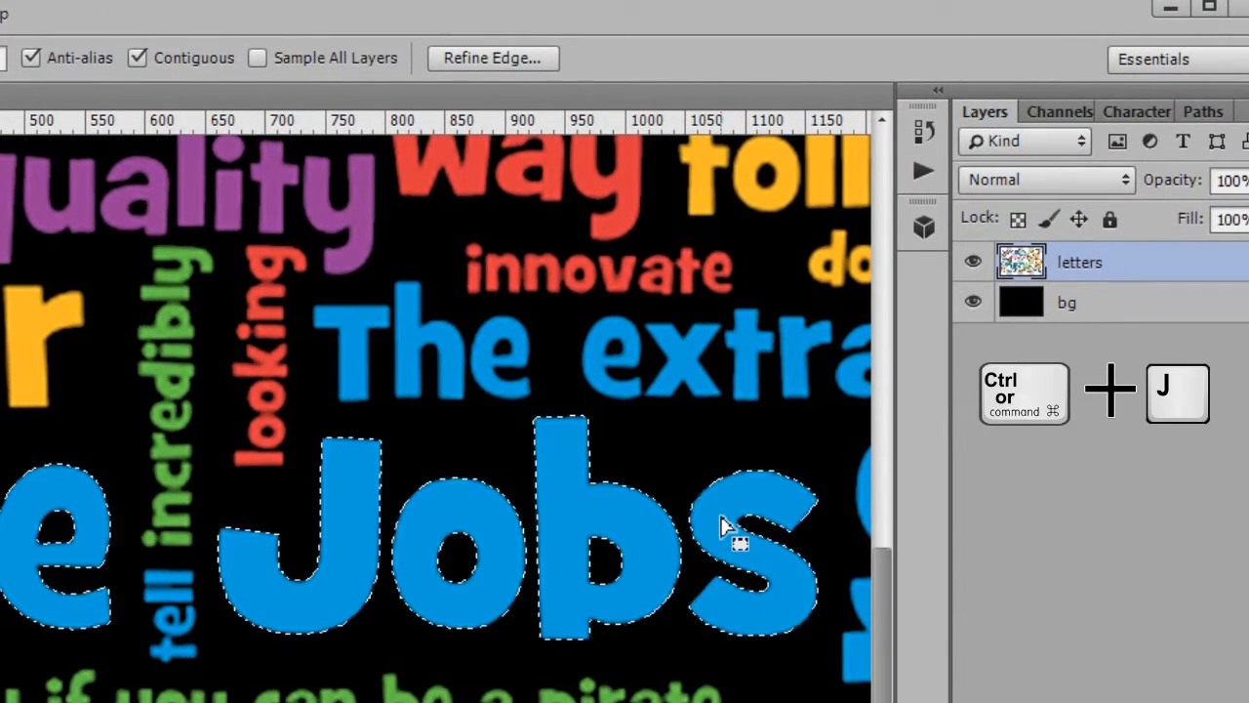
key("ctrl+j")
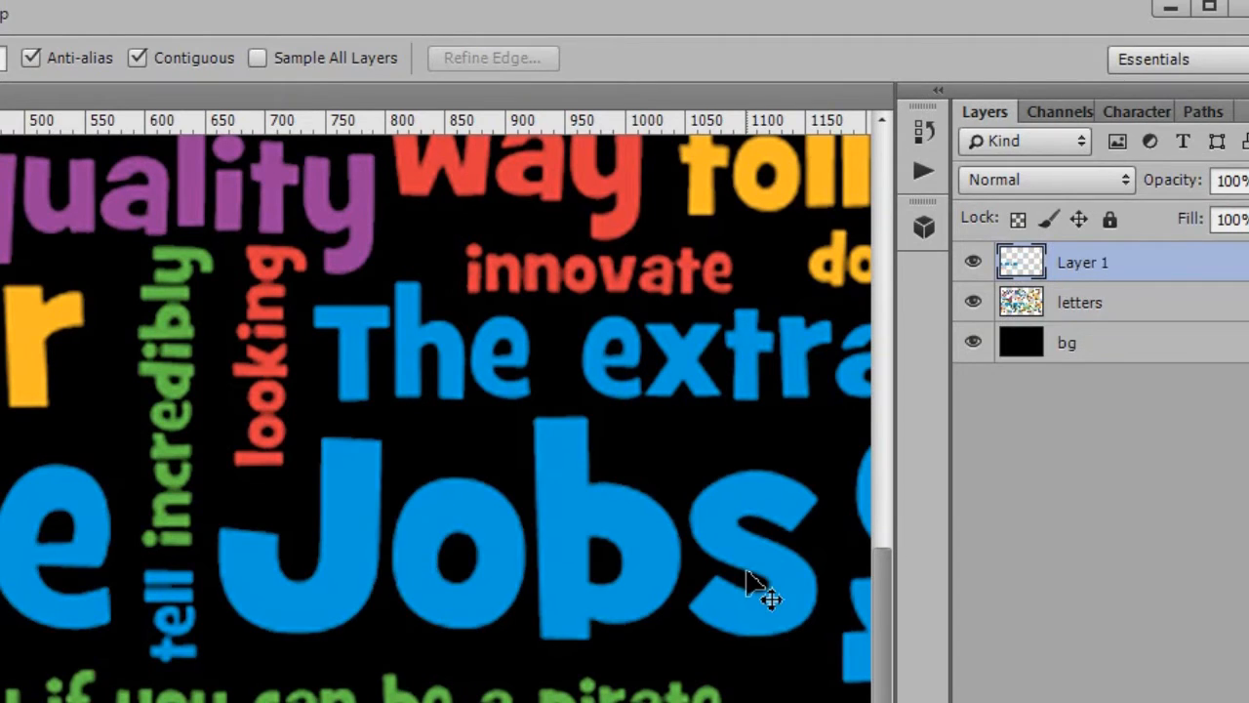
mouse_move(1116, 629)
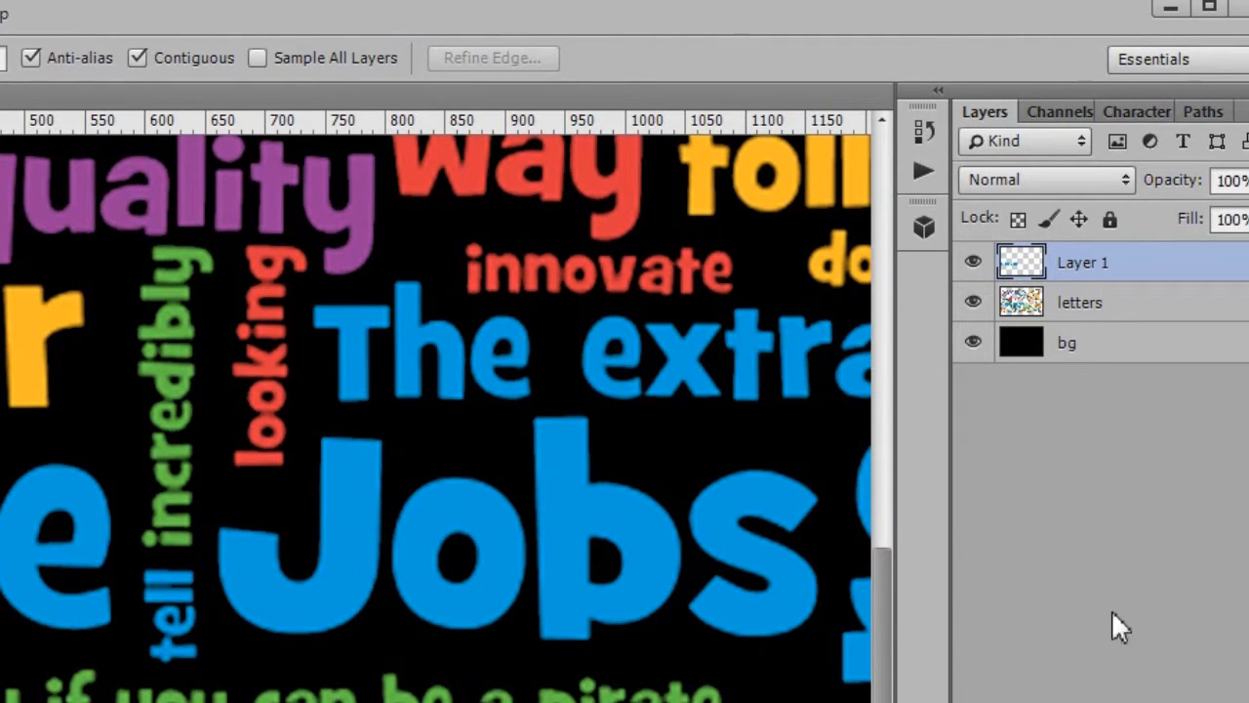
- Rename the new layer to 'SJ' and delete the blue Jobs lettering from the letters layer
double_click(1082, 262)
type("SJ")
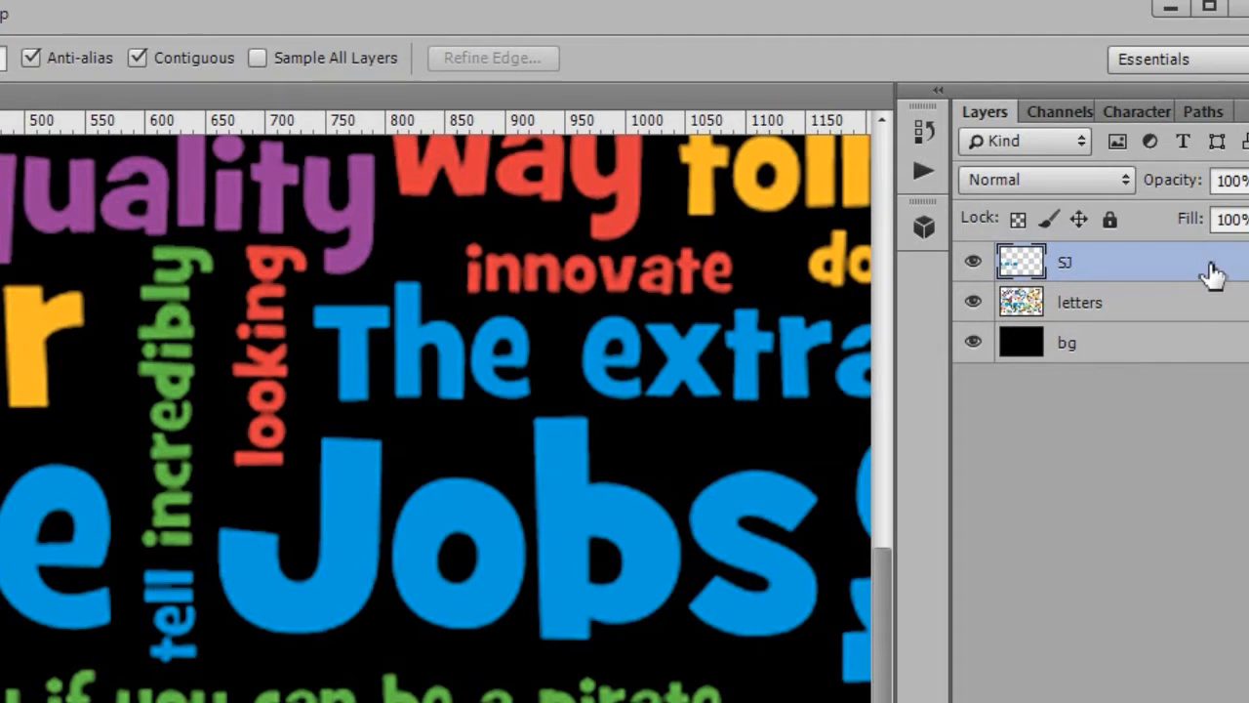
left_click(1079, 301)
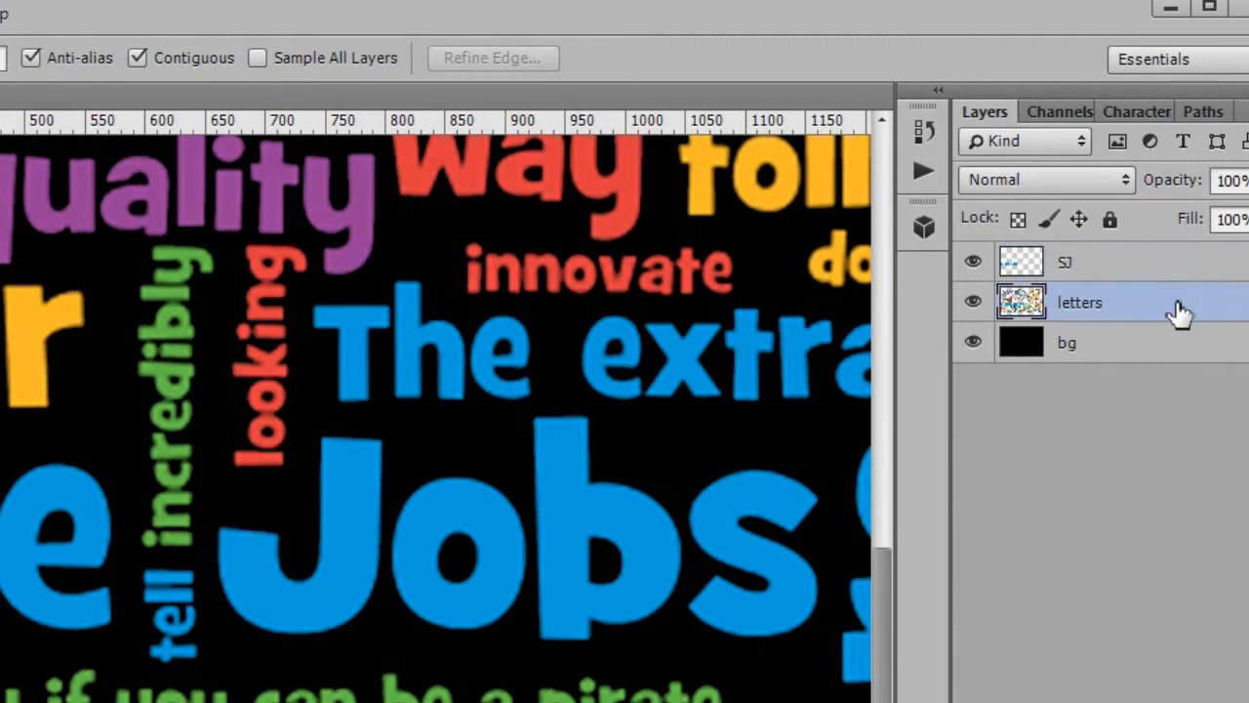
mouse_move(1000, 264)
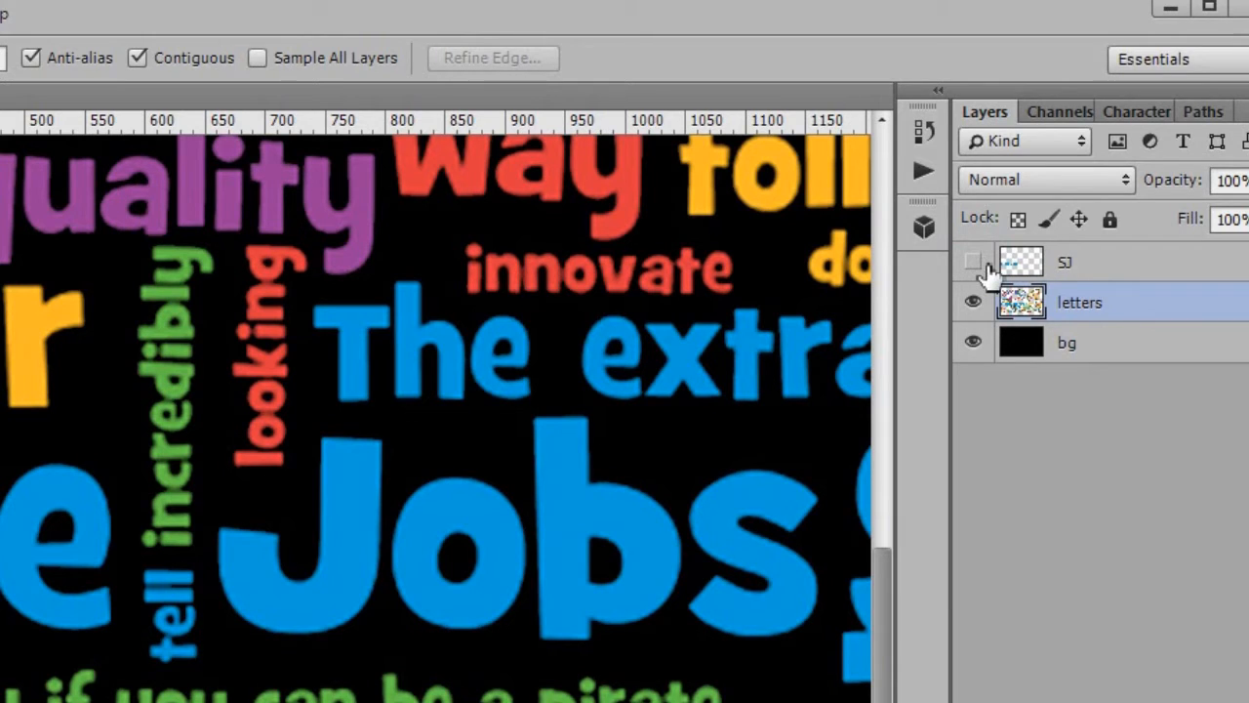
mouse_move(1030, 272)
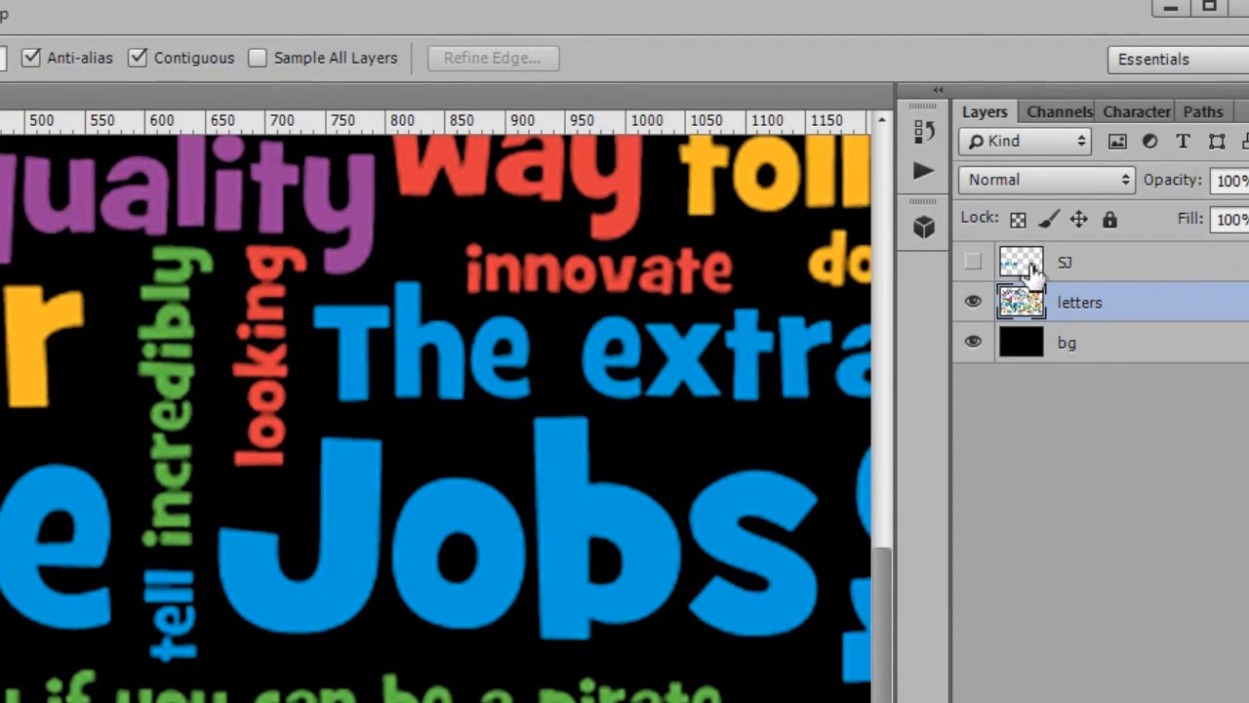
left_click(1021, 261)
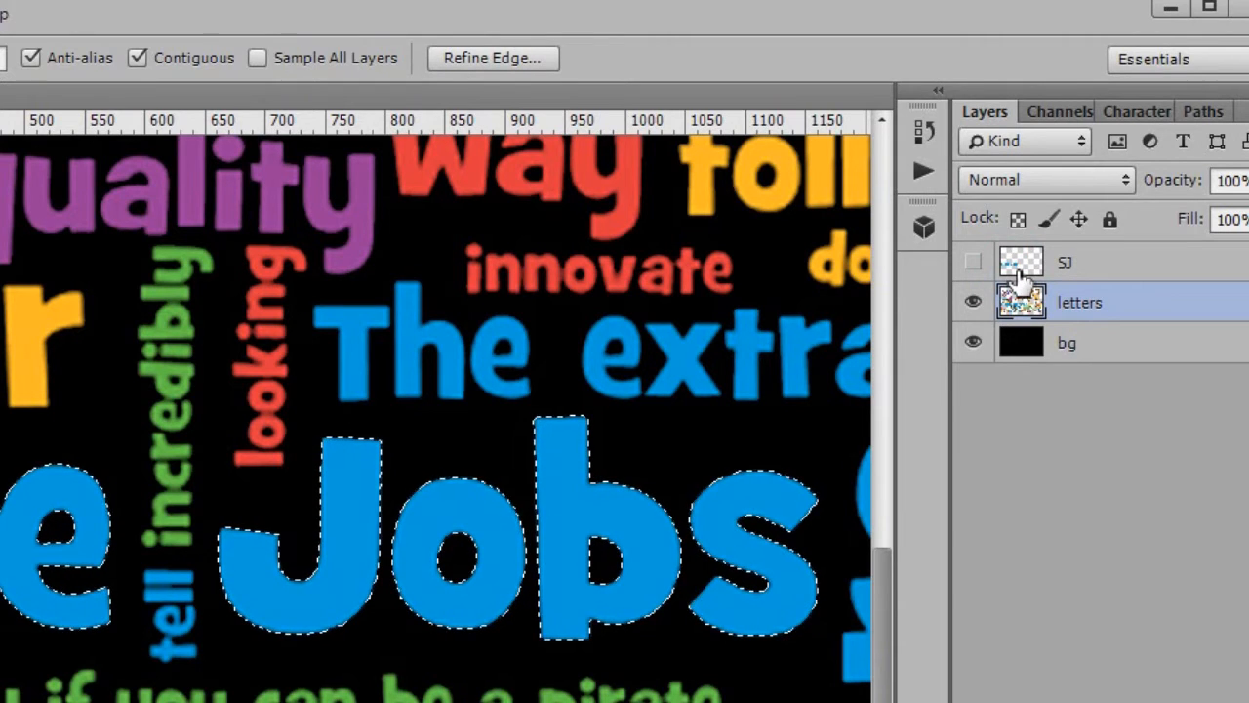
key("Delete")
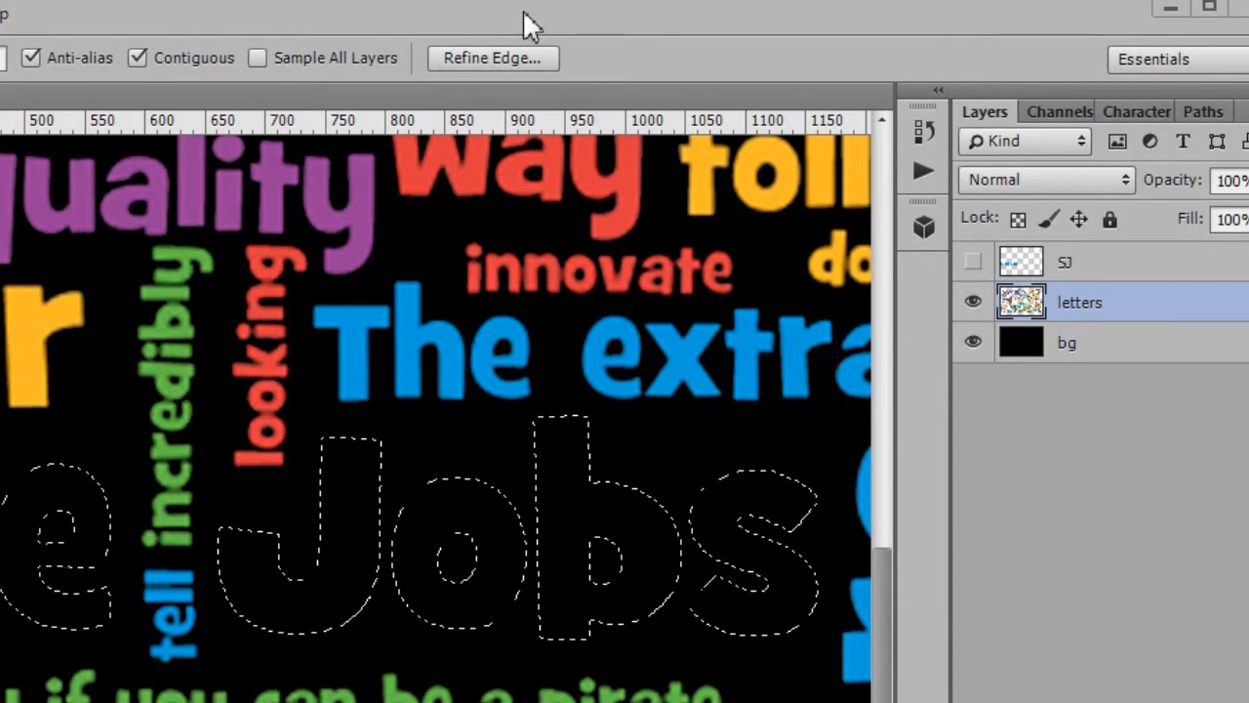
- Contract the Steve Jobs lettering selection by 2 pixels
left_click(972, 261)
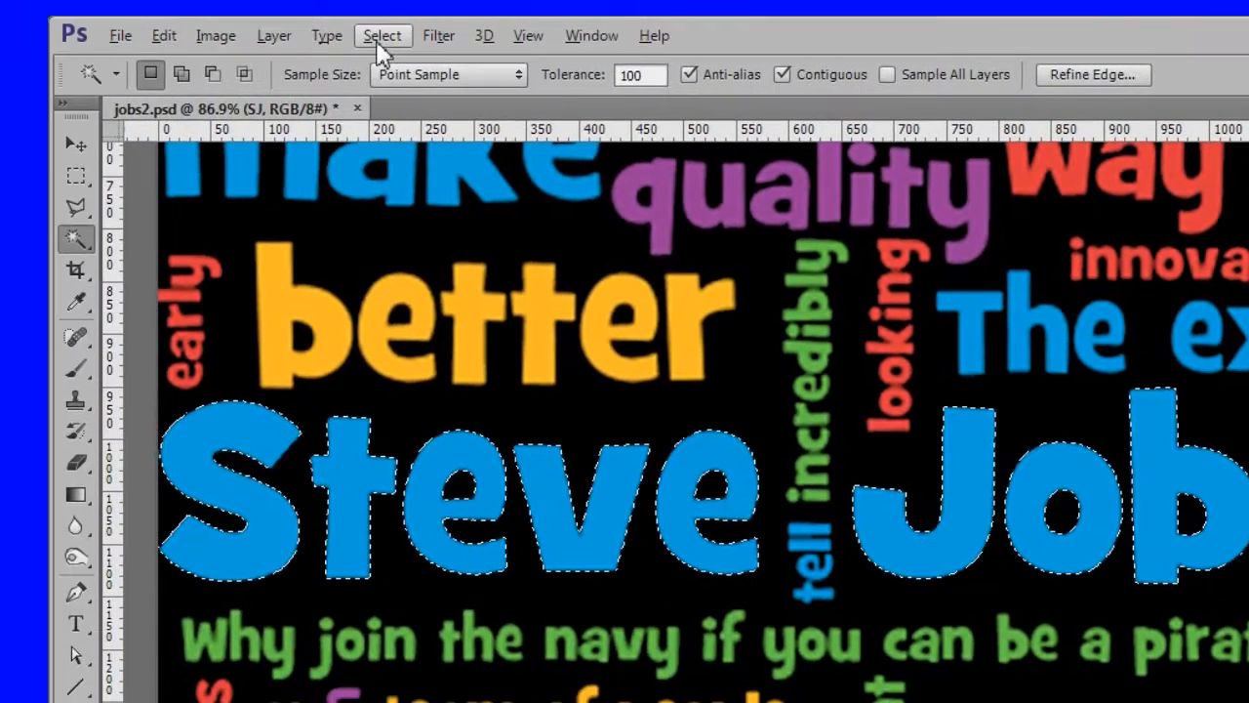
left_click(382, 35)
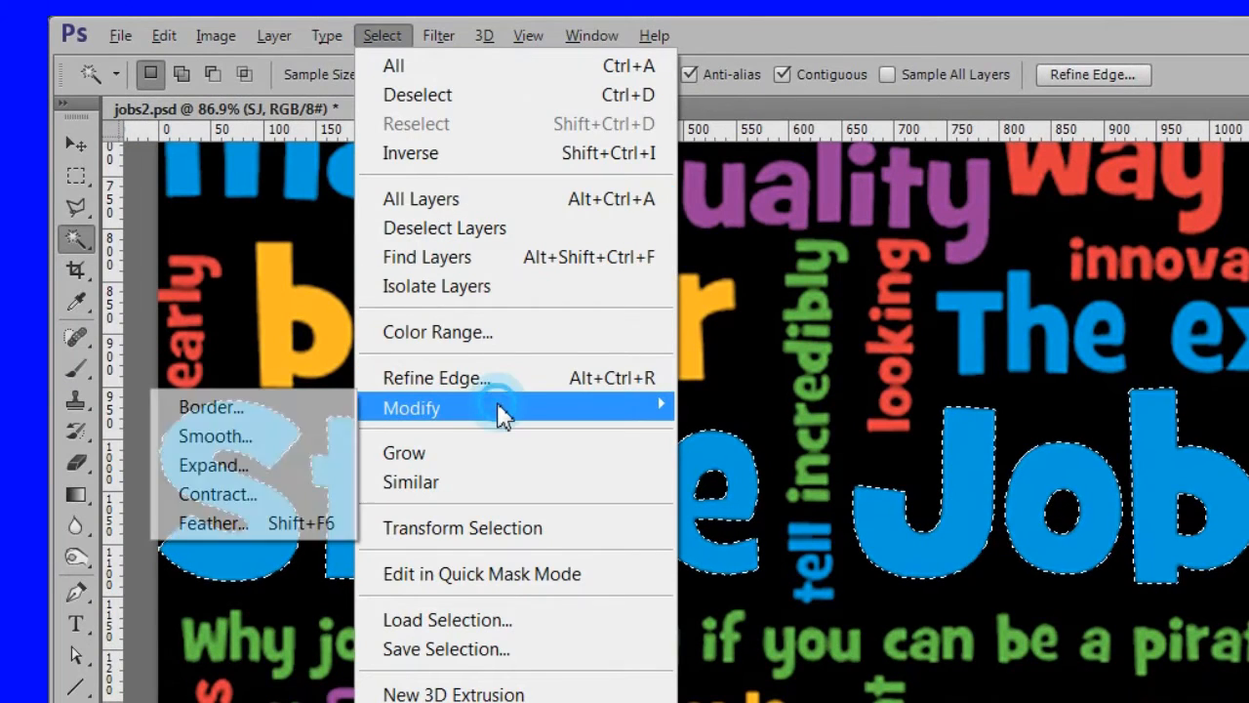
left_click(217, 494)
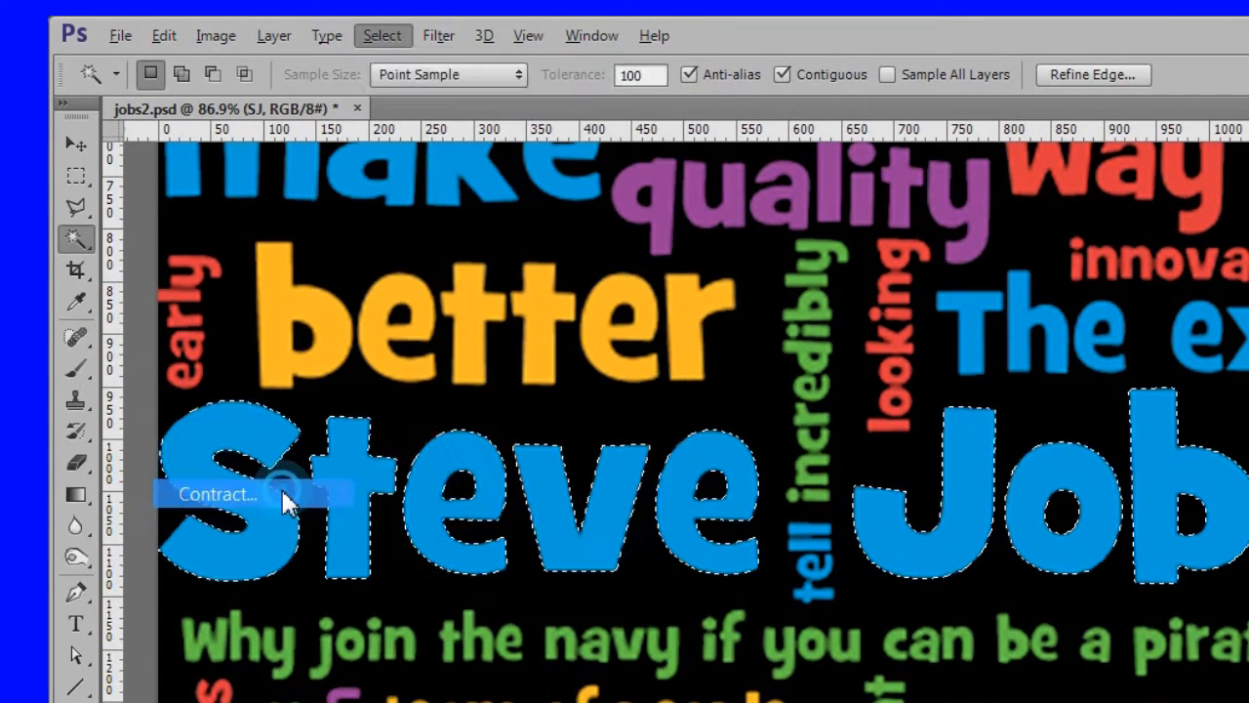
left_click(216, 494)
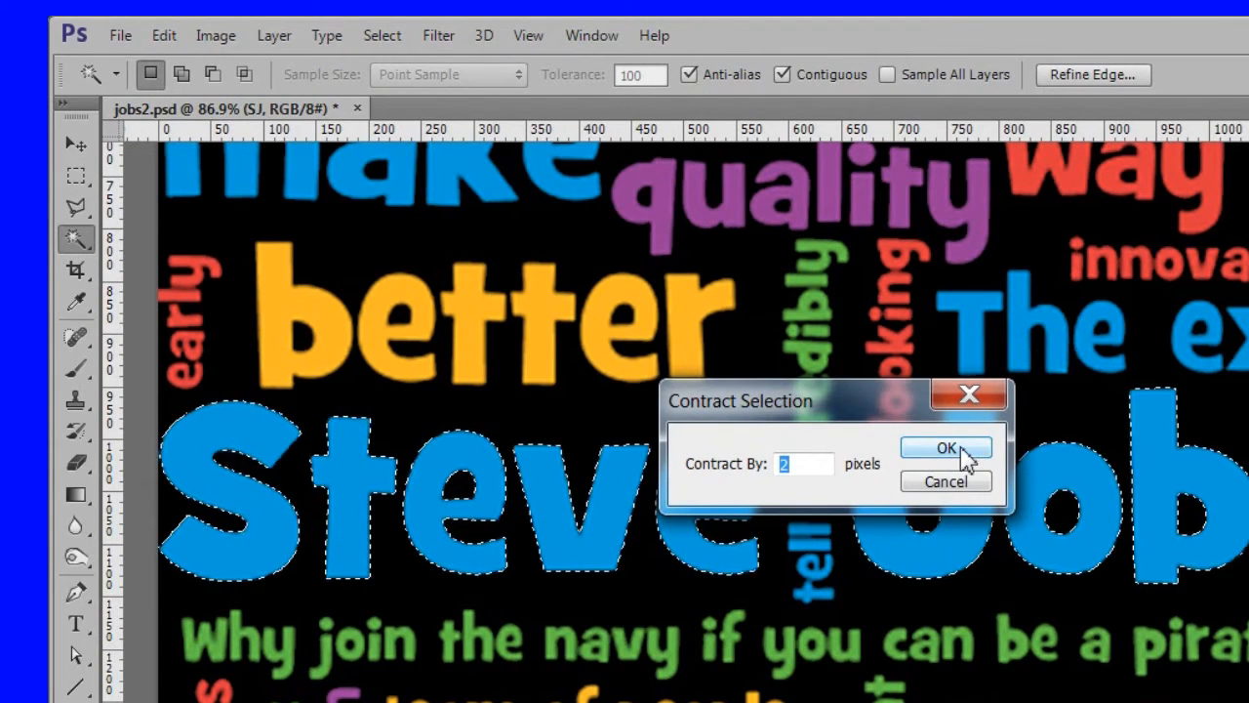
left_click(945, 447)
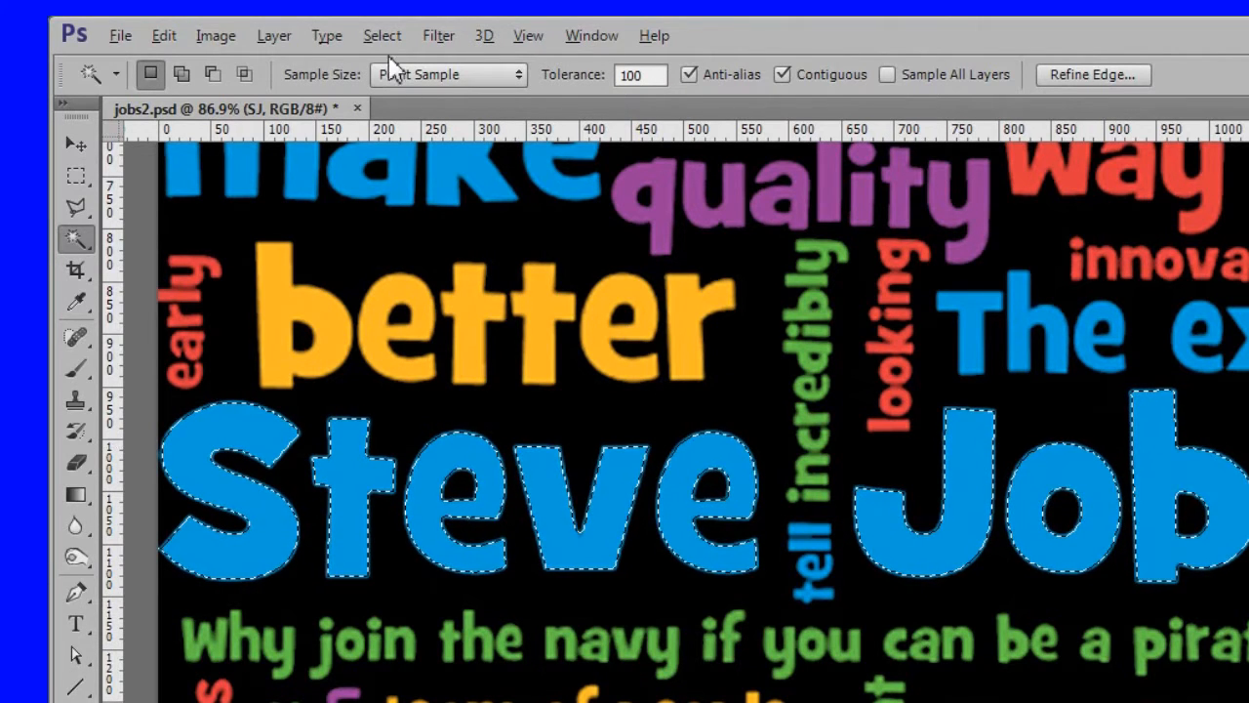
- Feather the contracted selection by 1 pixel to soften its edge
left_click(383, 35)
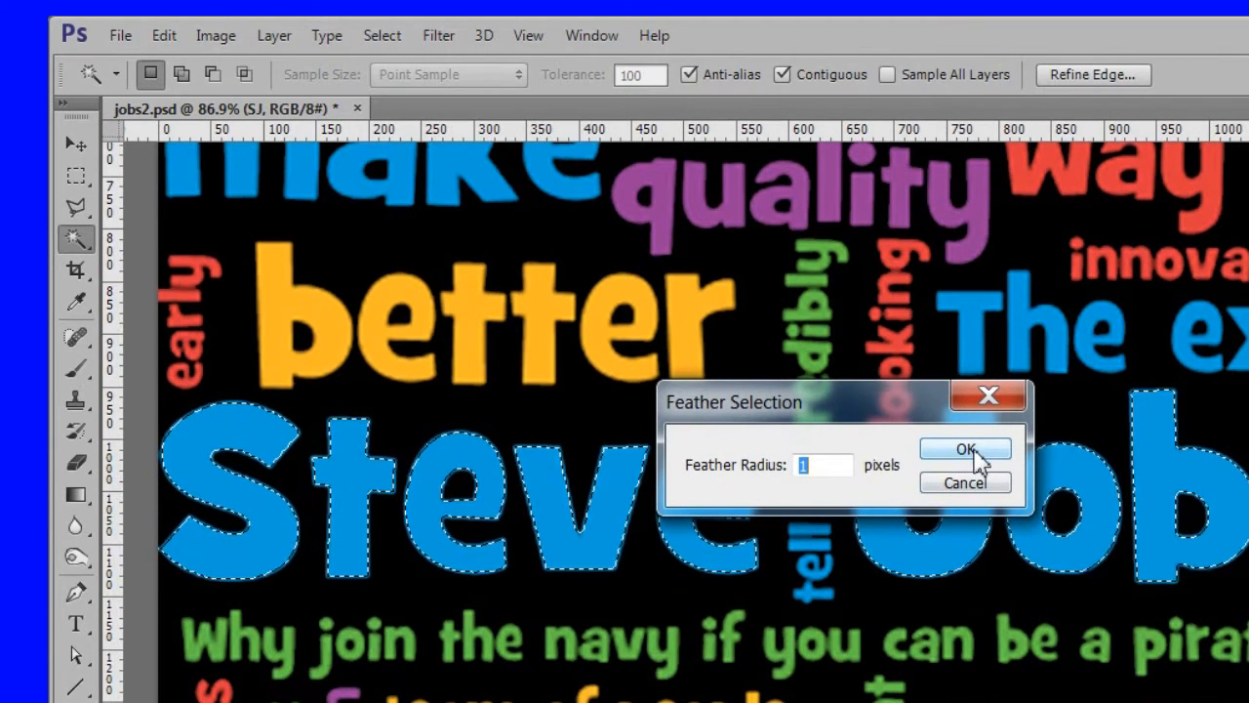
left_click(964, 449)
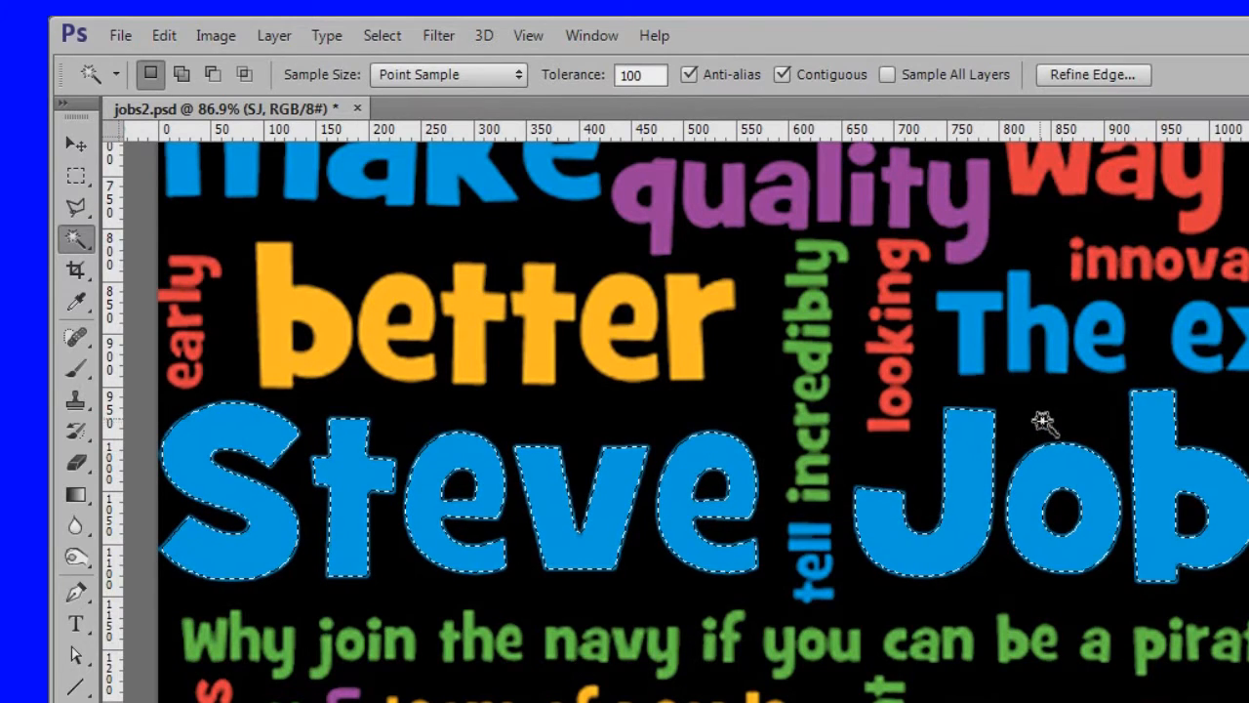
left_click(383, 35)
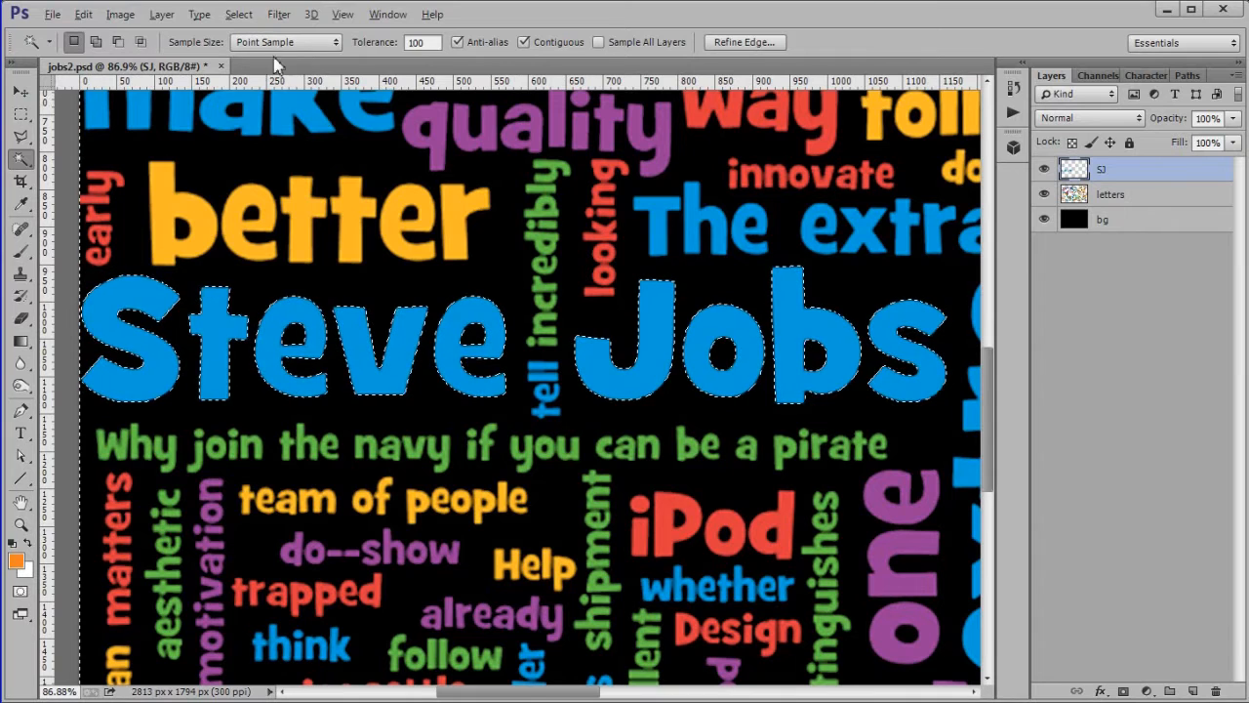
- Fill the Steve Jobs lettering with the orange foreground colour, then deselect
left_click(239, 14)
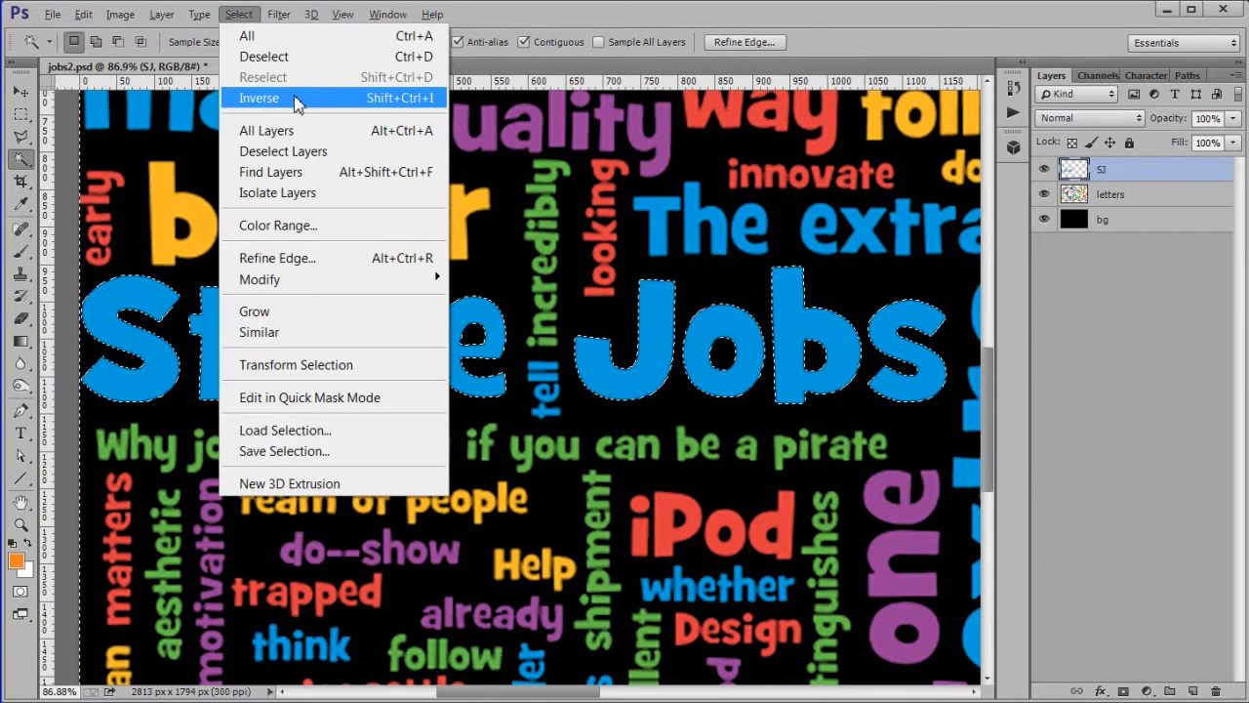
left_click(257, 97)
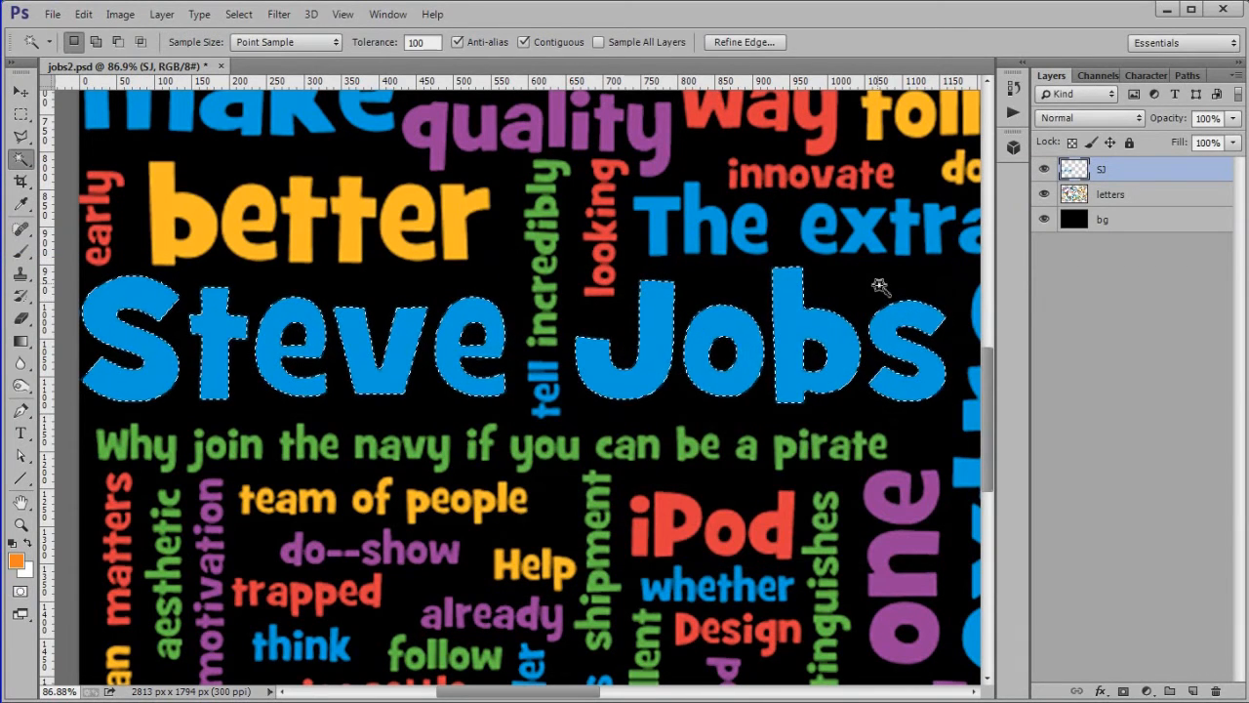
key("alt+backspace")
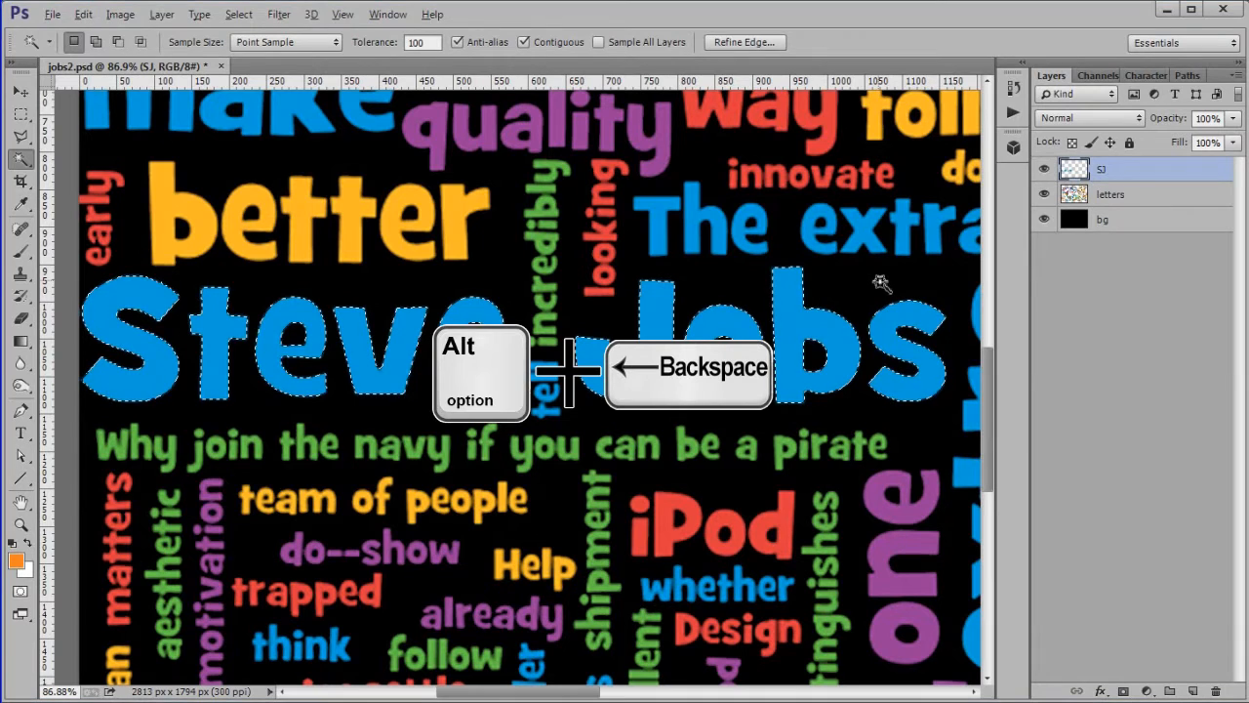
key("alt+backspace")
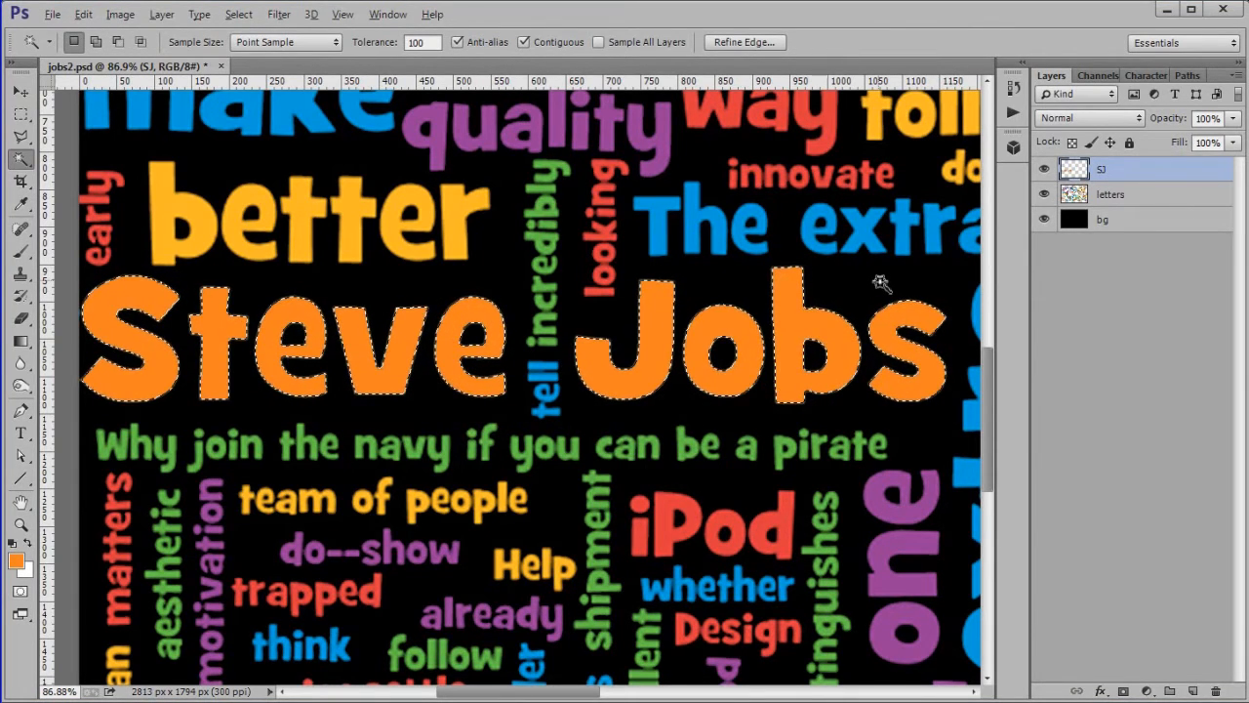
key("ctrl+d")
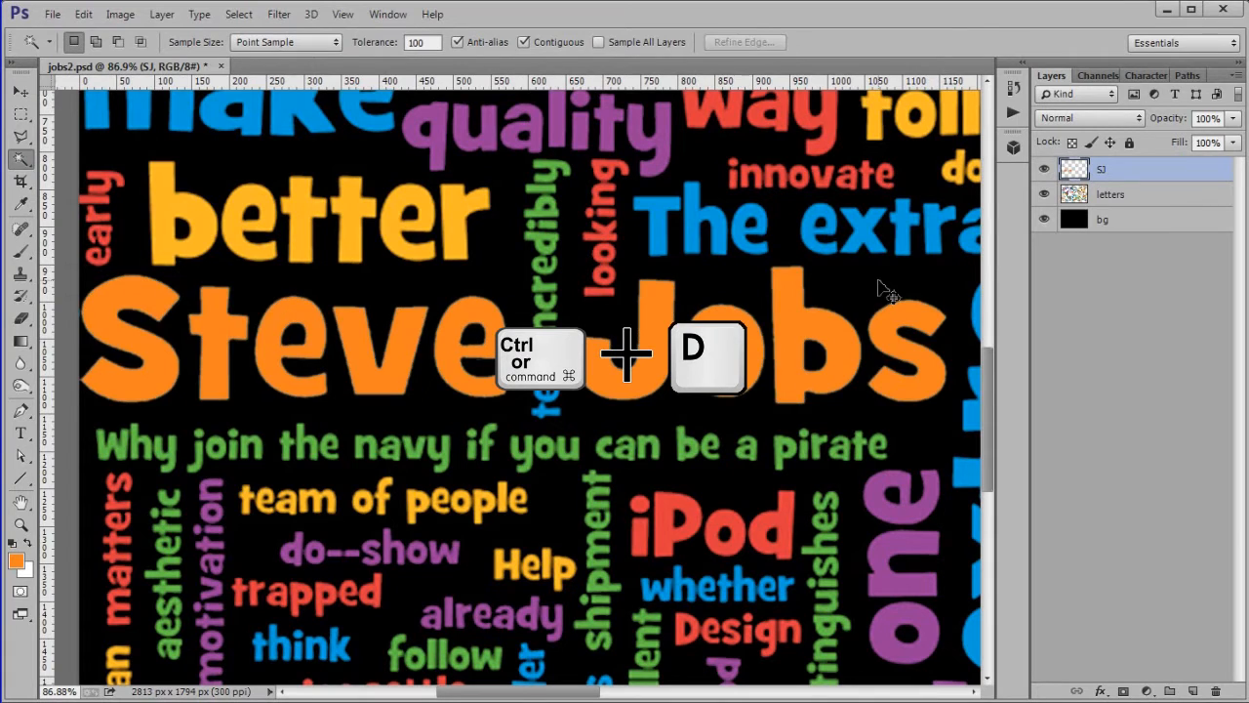
key("ctrl+d")
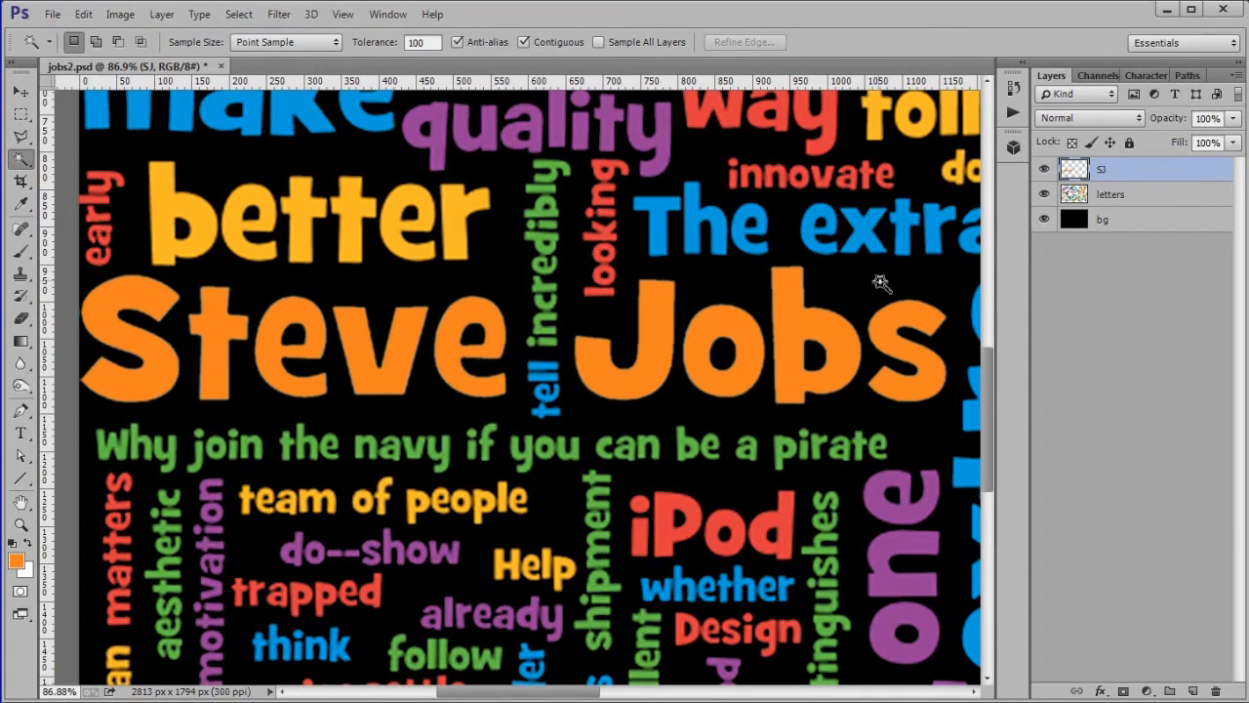
key("ctrl+0")
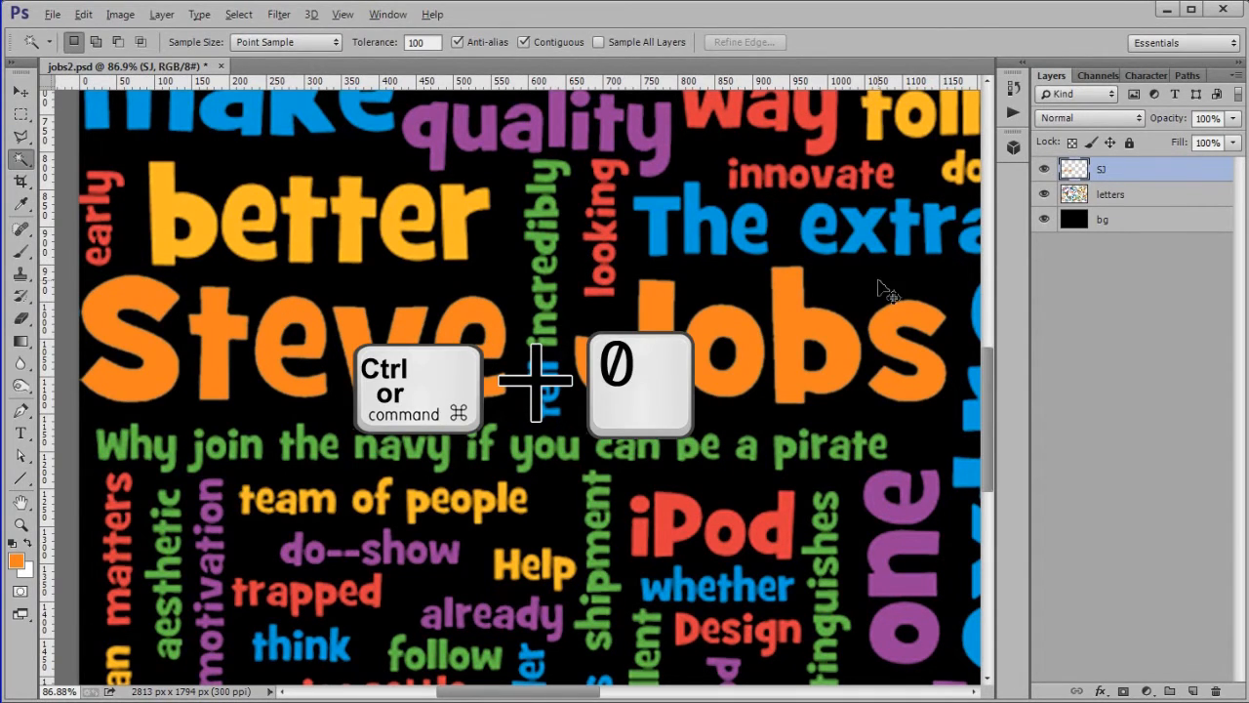
- Merge the SJ layer down into letters and name the merged layer 'letters'
key("ctrl+0")
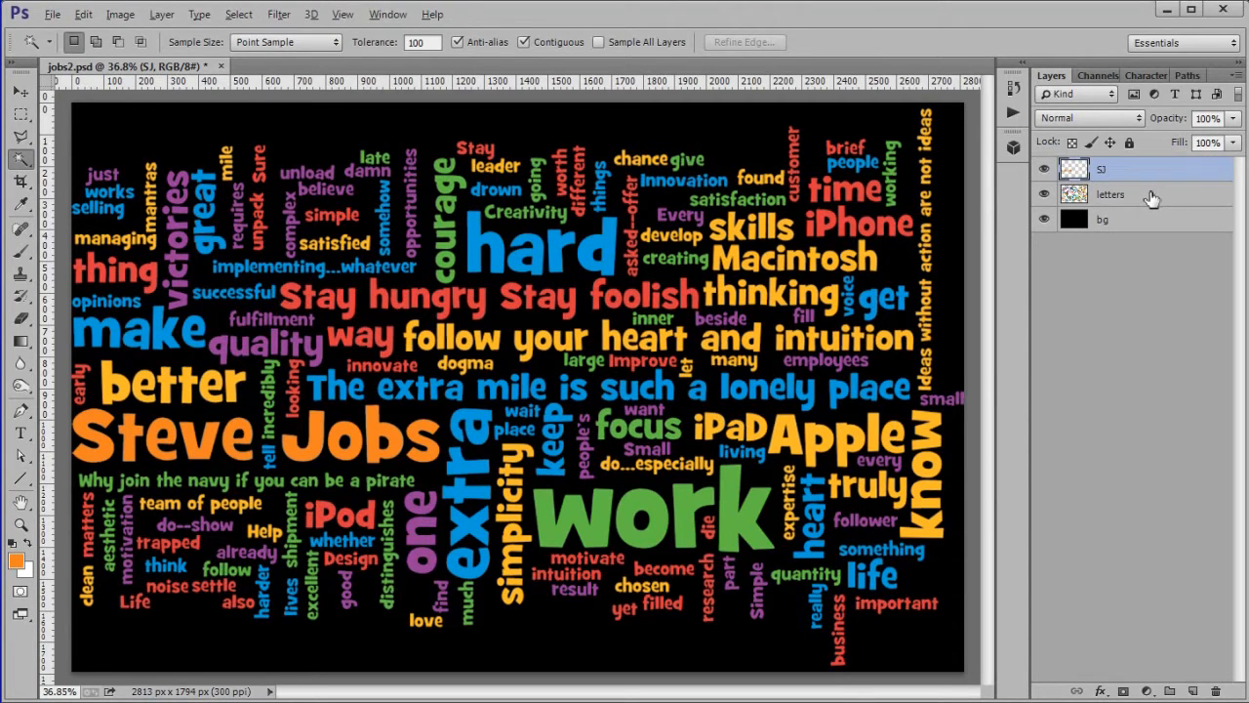
right_click(1109, 193)
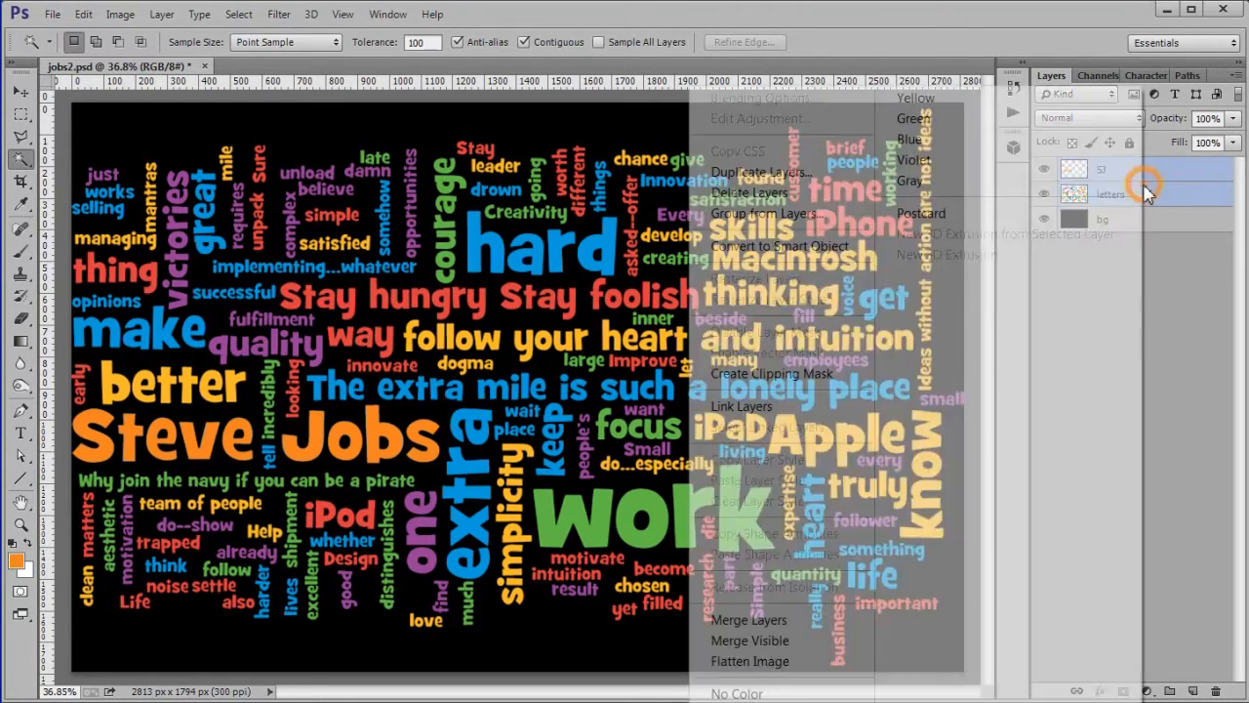
left_click(750, 621)
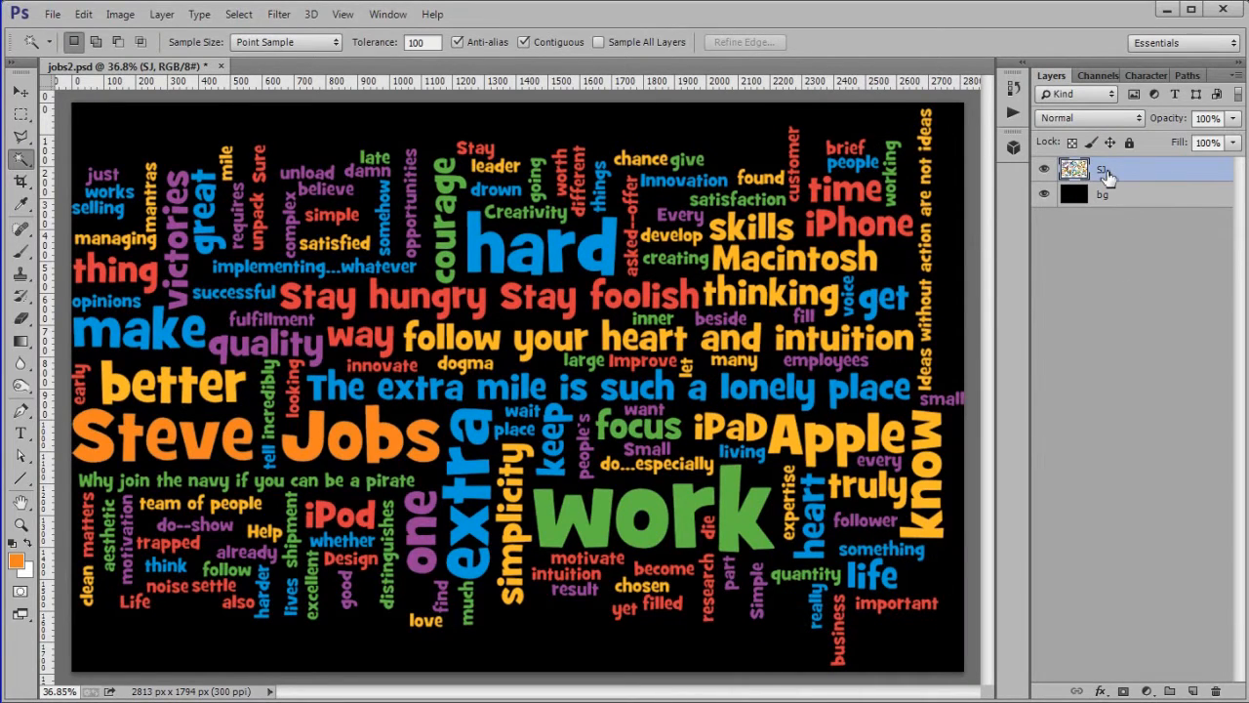
double_click(1123, 170)
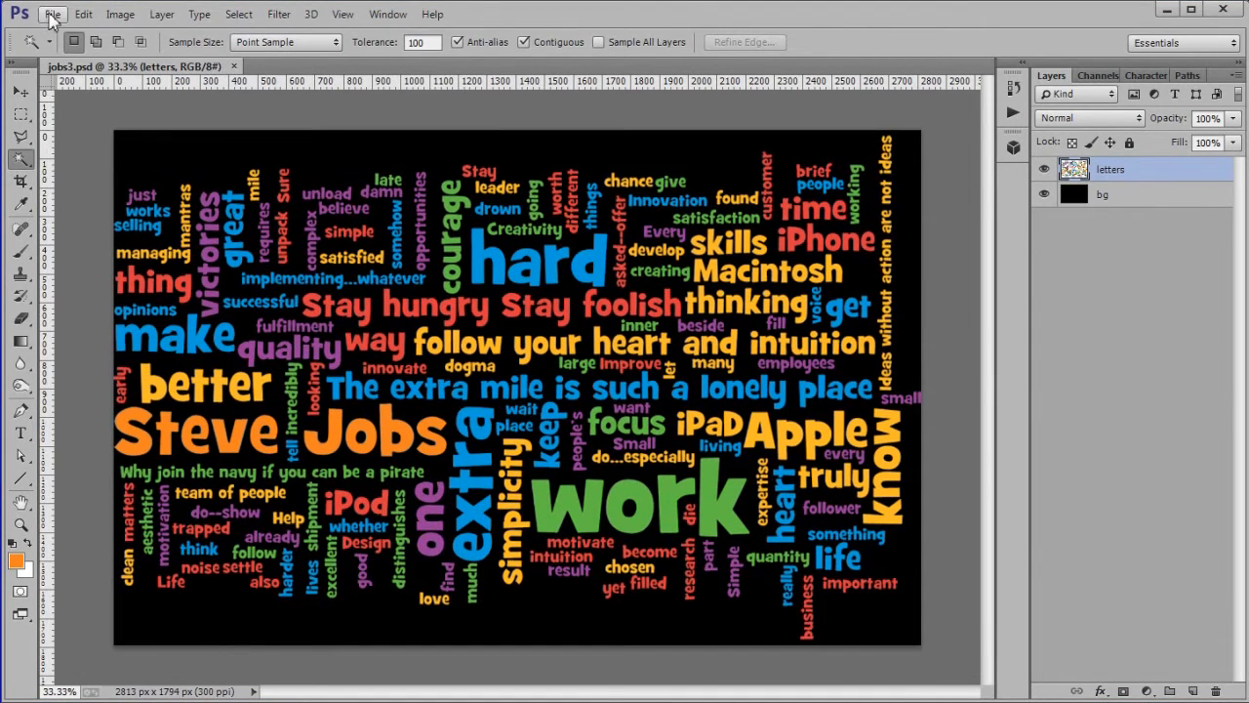
- Place the Steve Jobs headshot photo into the poster and commit it as the Jobs layer
left_click(51, 14)
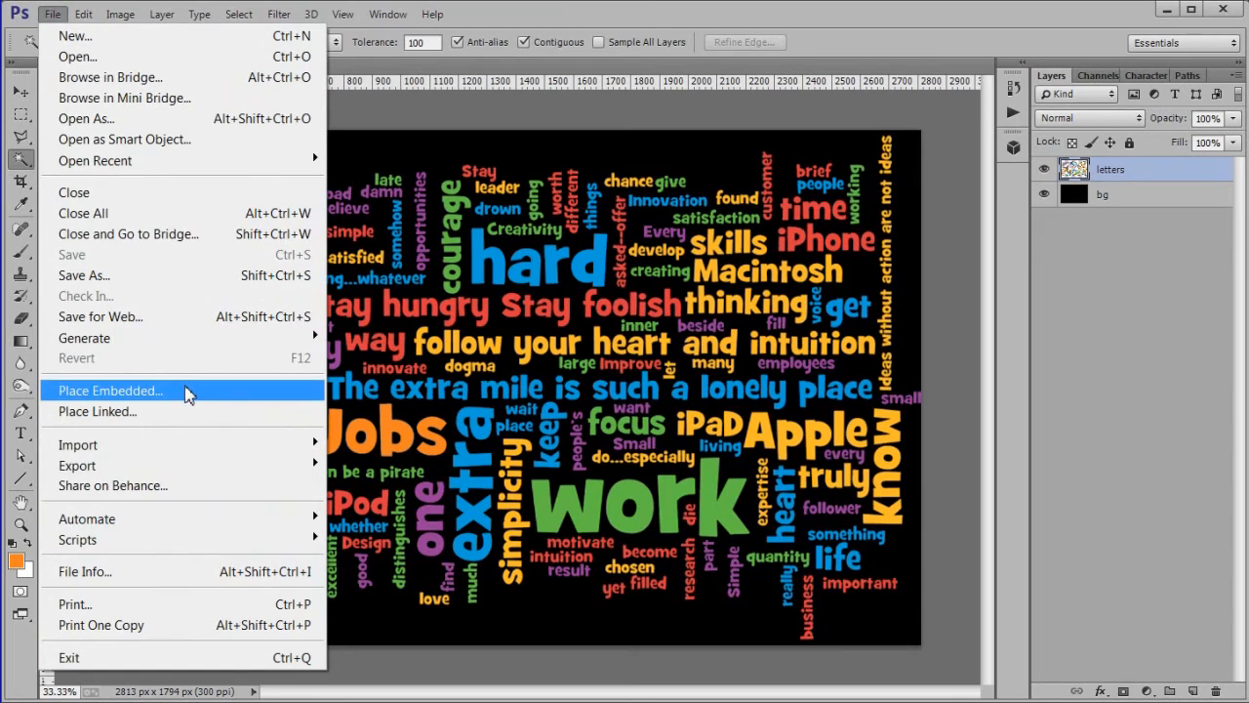
left_click(109, 390)
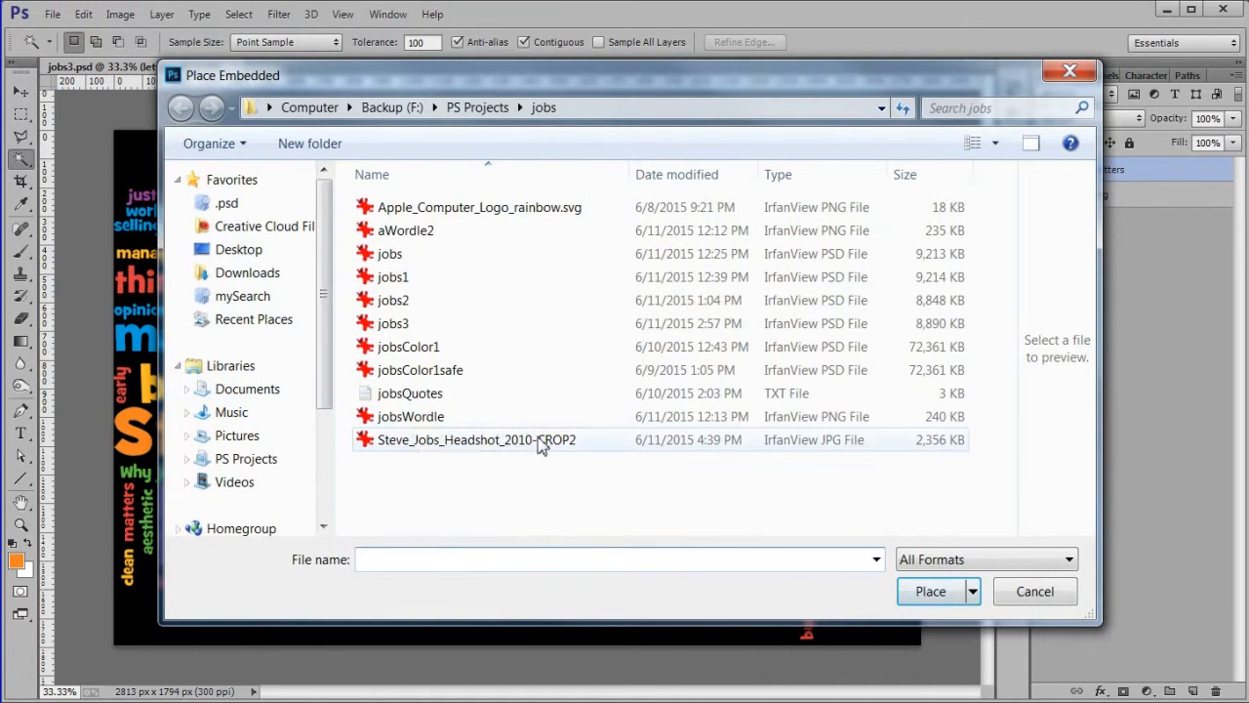
left_click(476, 439)
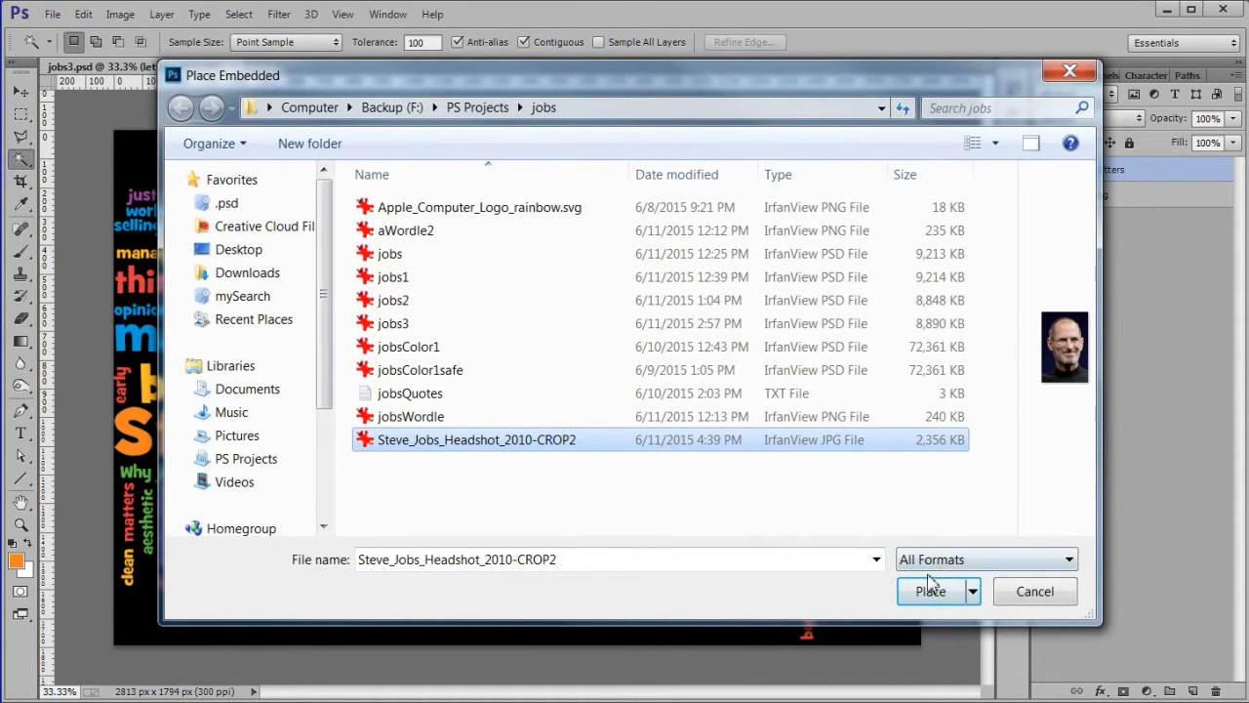
left_click(929, 589)
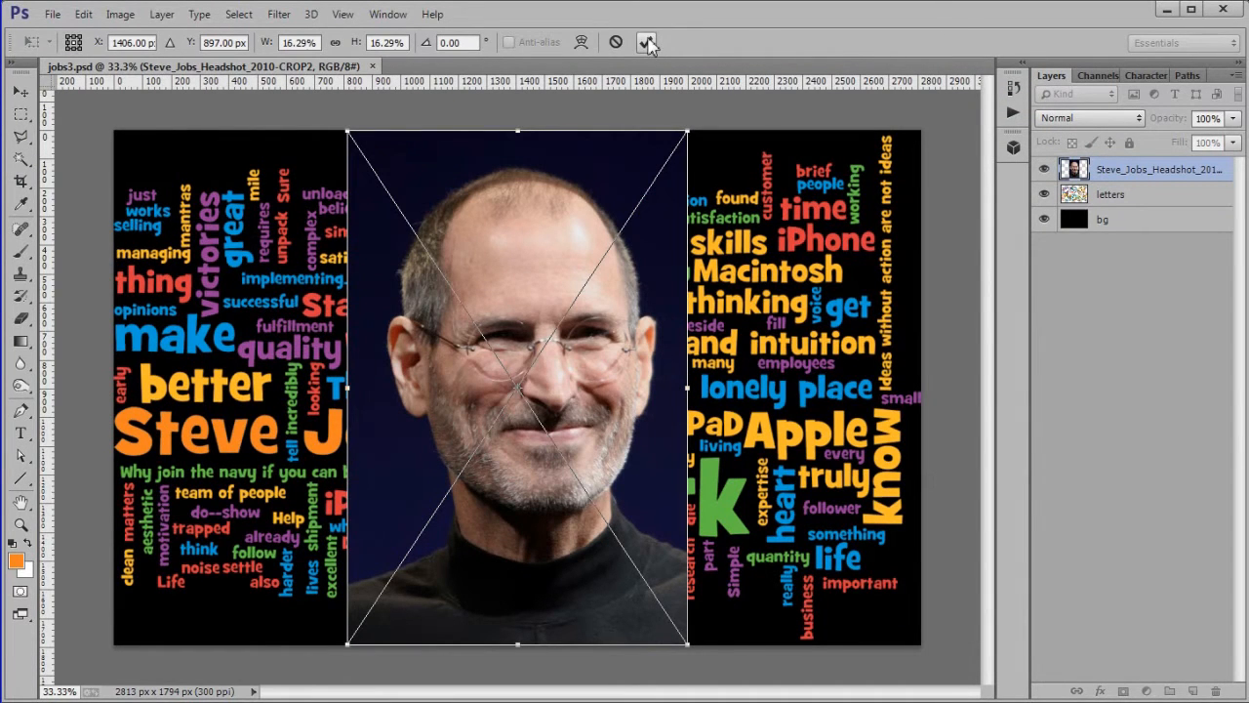
left_click(20, 160)
type("Jobs")
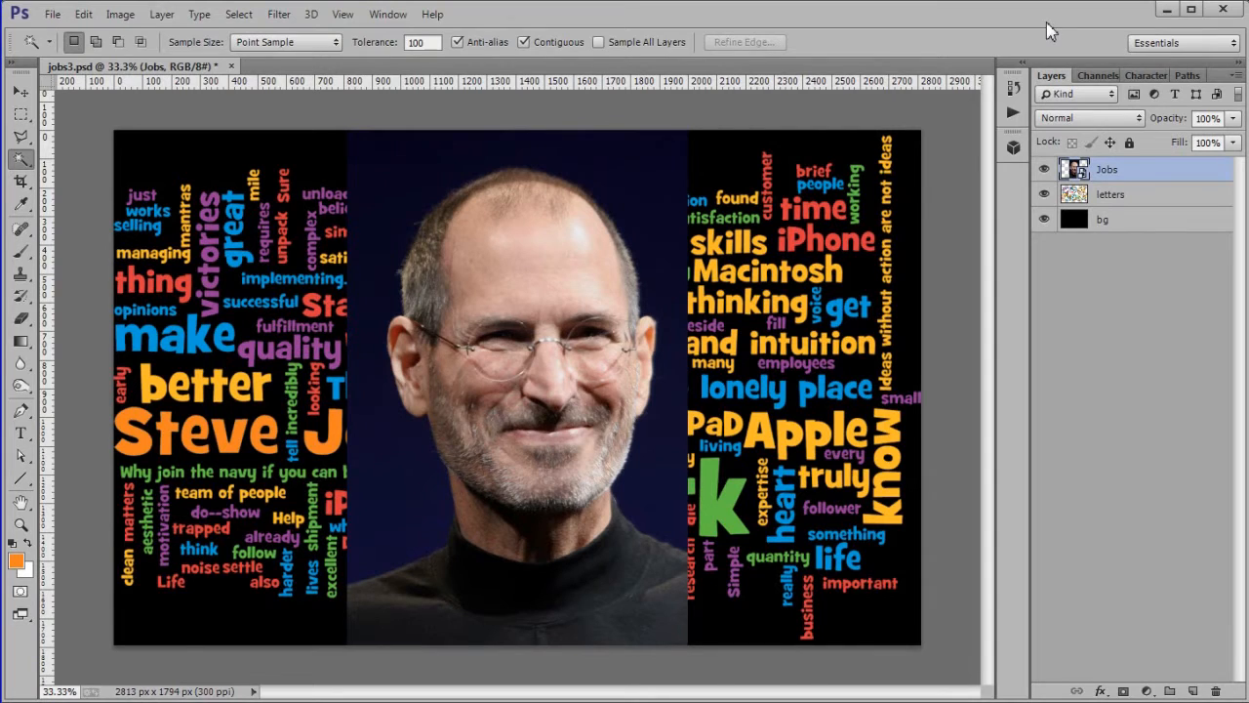
right_click(1107, 168)
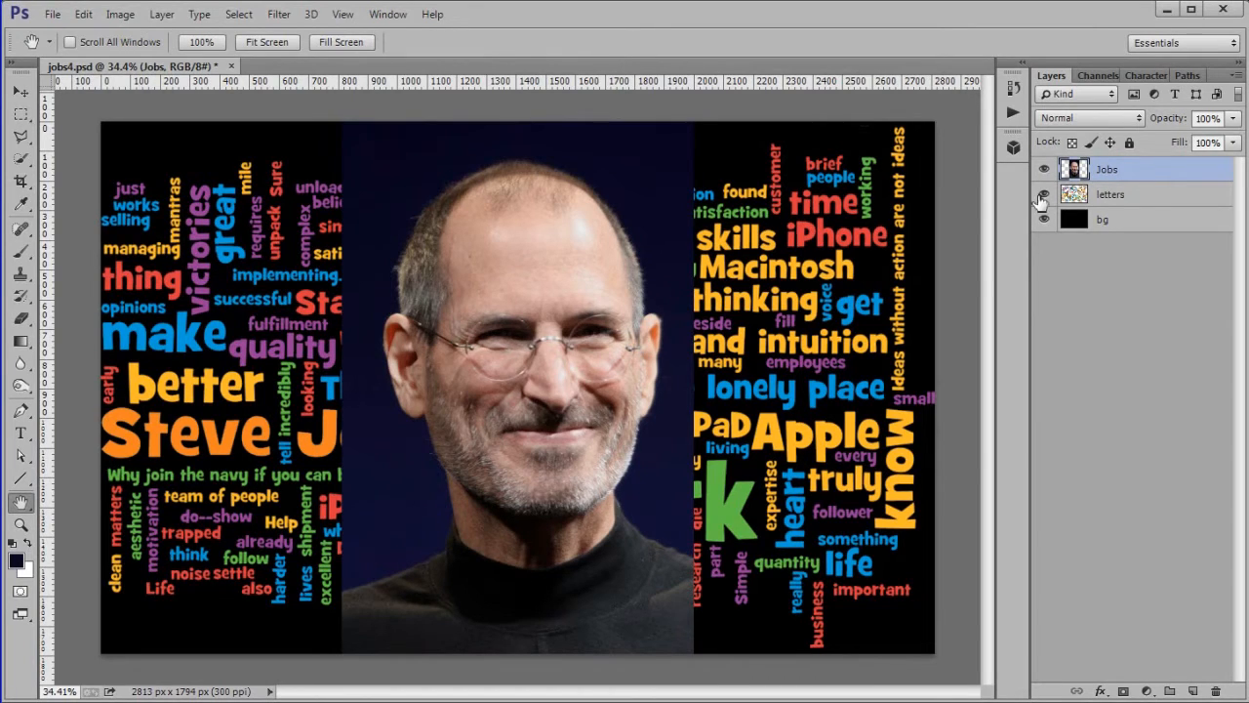
- Hide the letters layer and quick-select Jobs' head and shoulders, excluding the dark background
left_click(1042, 194)
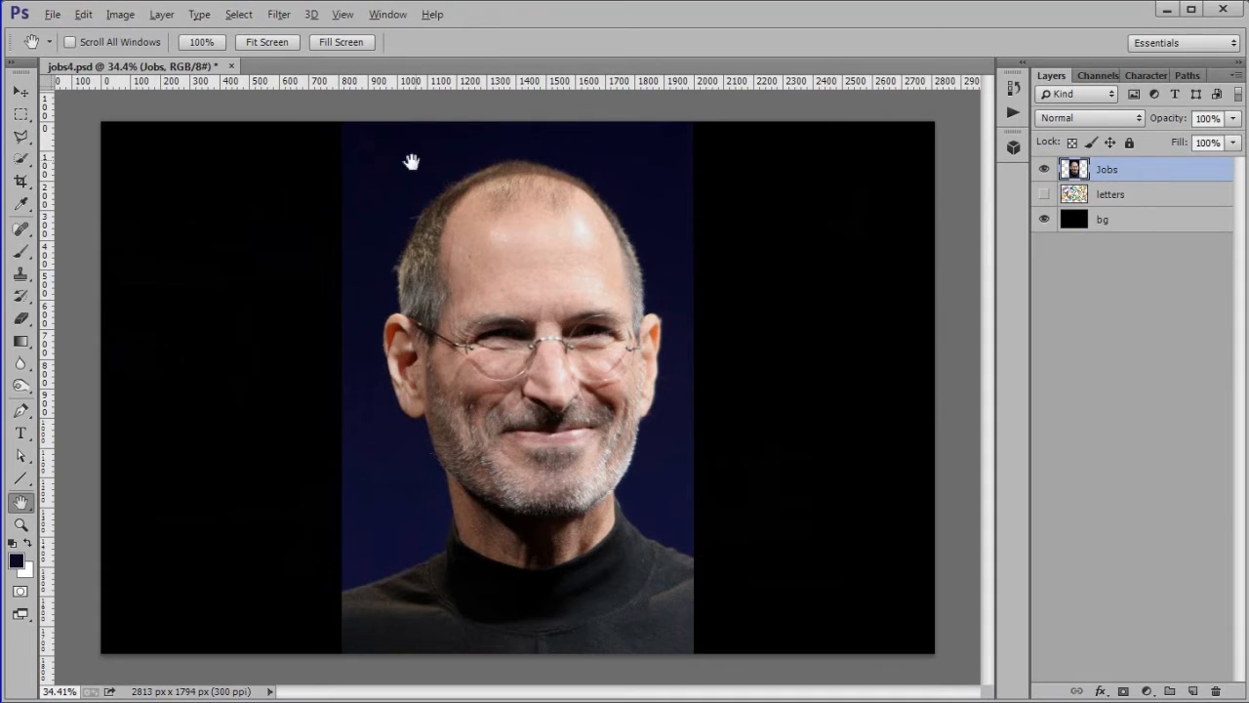
left_click(19, 160)
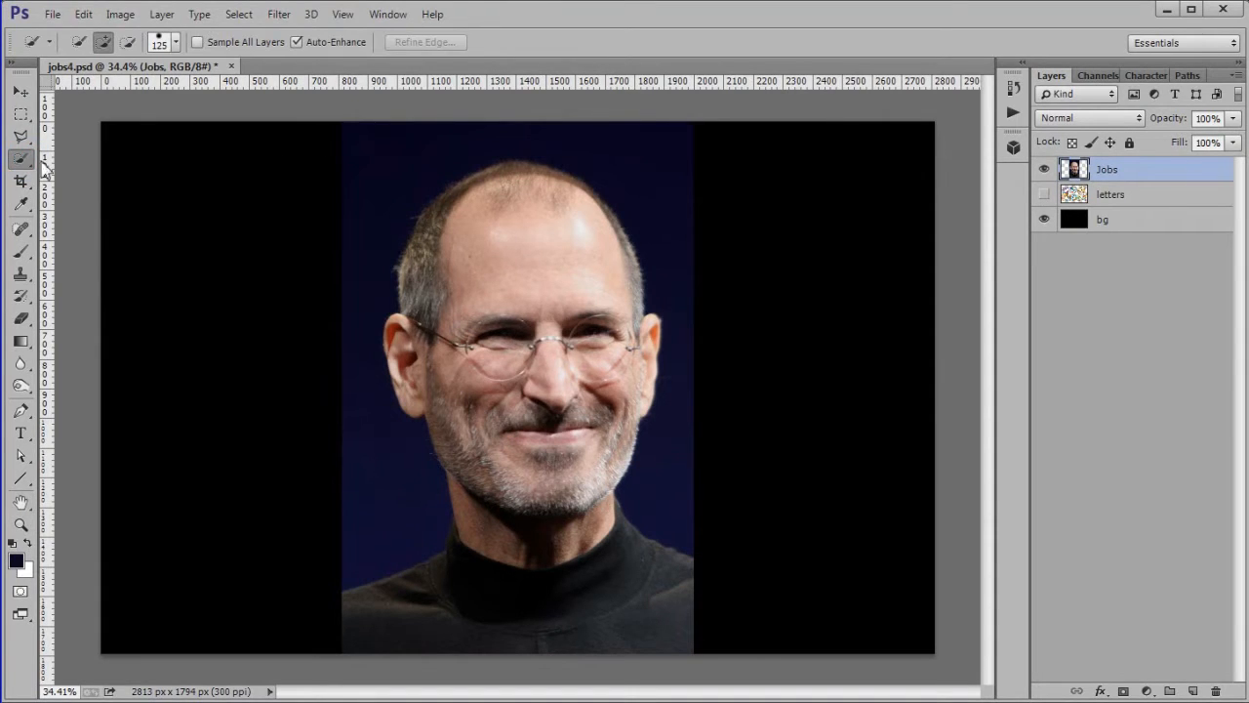
mouse_move(209, 177)
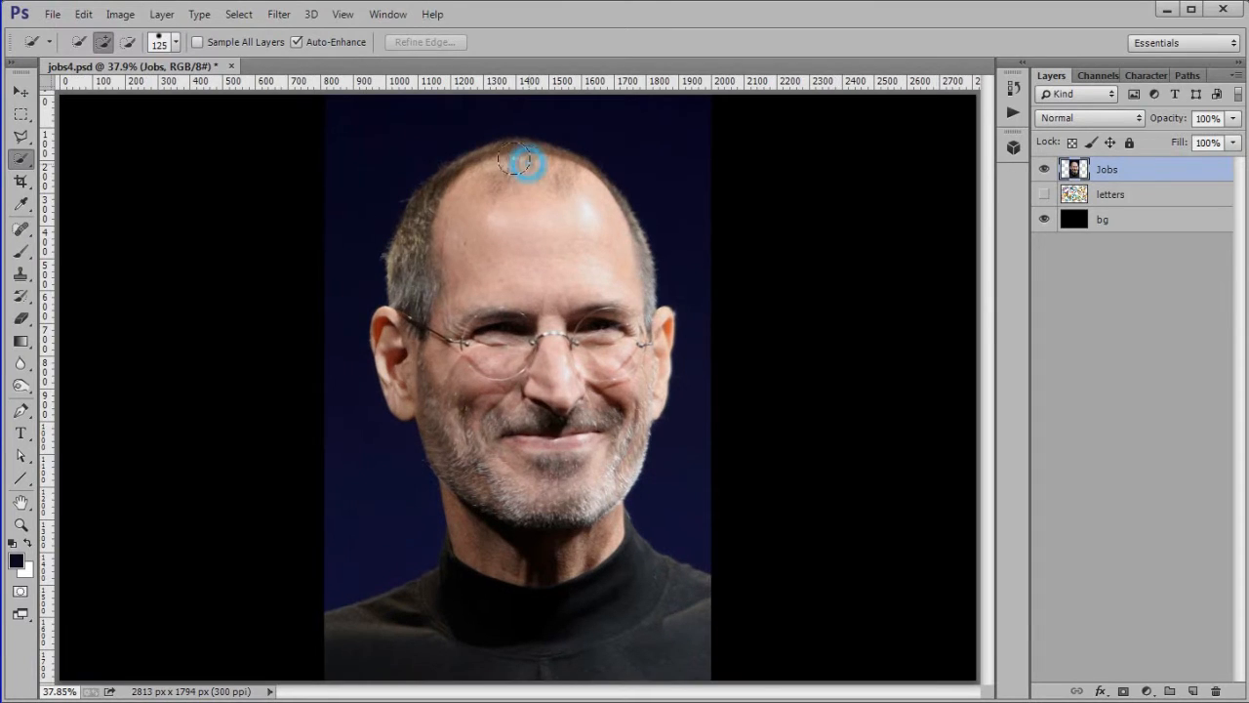
left_click_drag(523, 160, 409, 419)
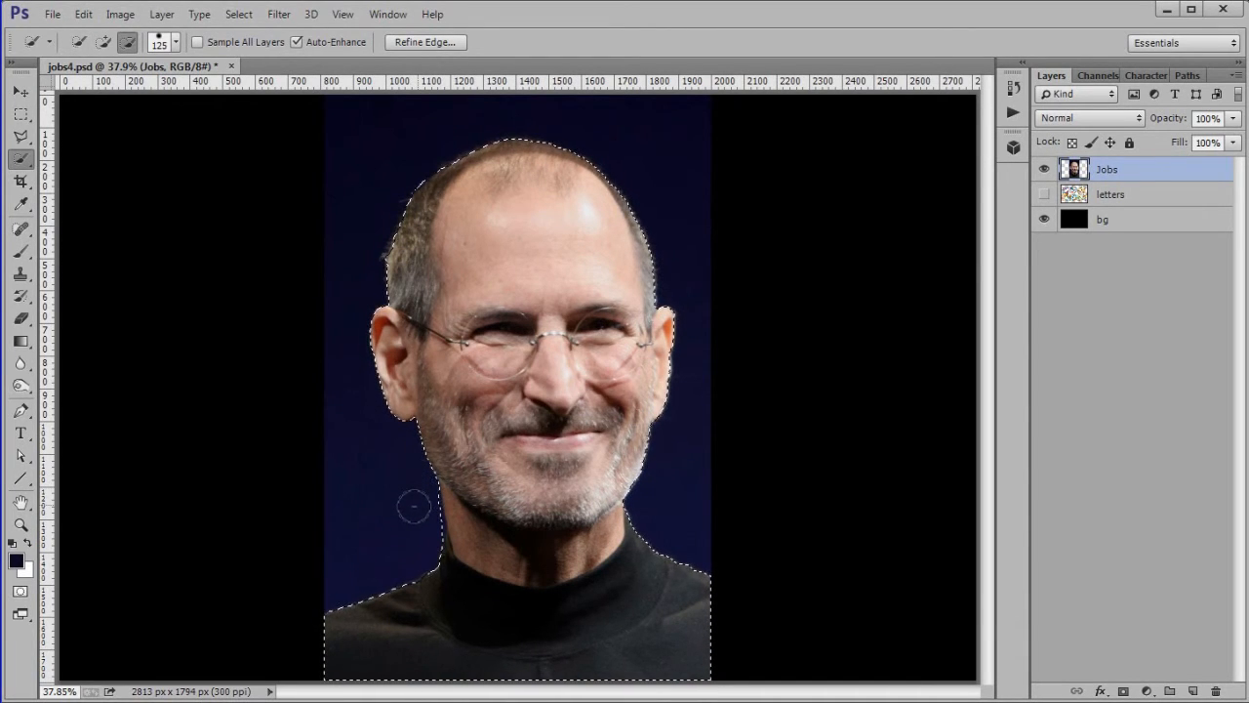
left_click(418, 499)
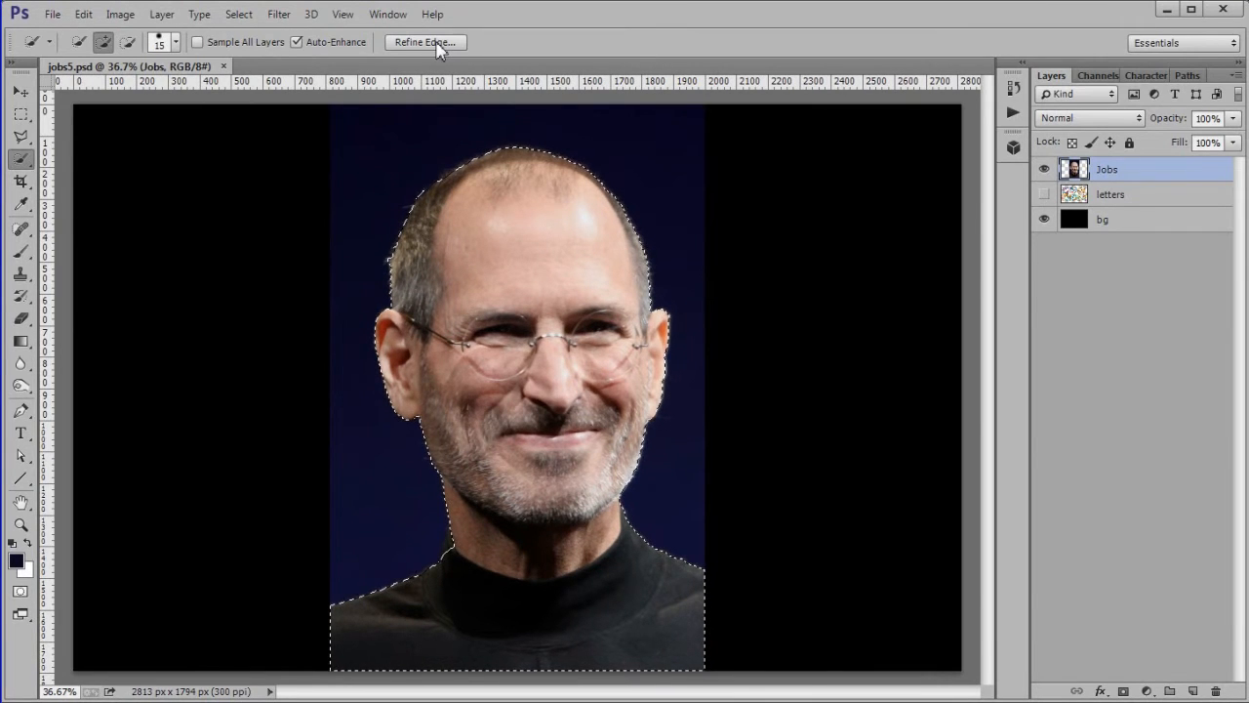
- Set up Refine Edge with Smart Radius enabled and a radius of about 14.7 px
left_click(423, 43)
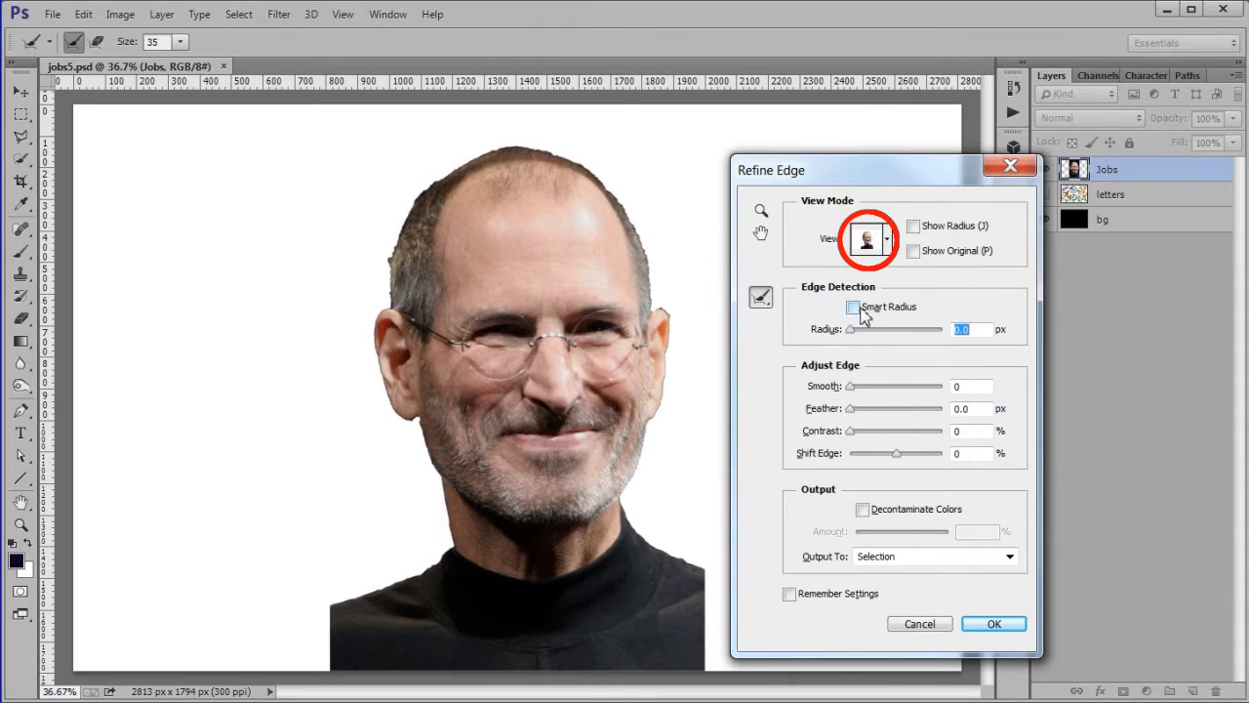
left_click(853, 307)
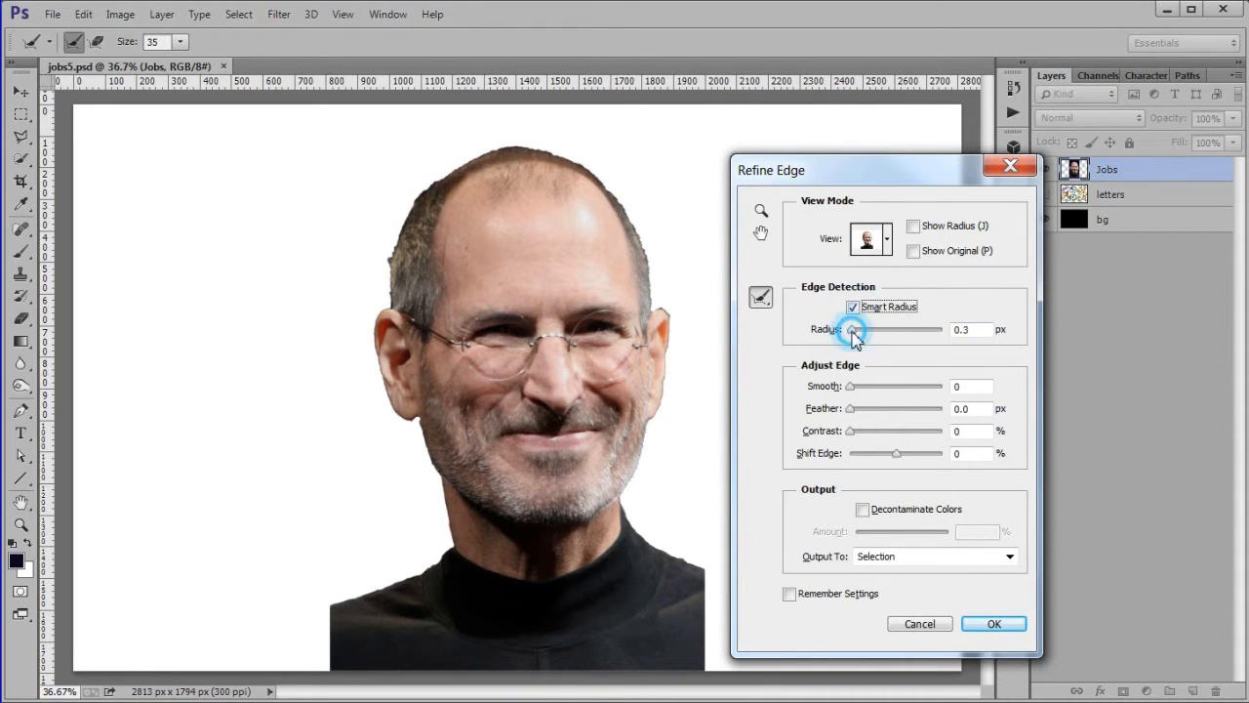
left_click_drag(851, 328, 864, 328)
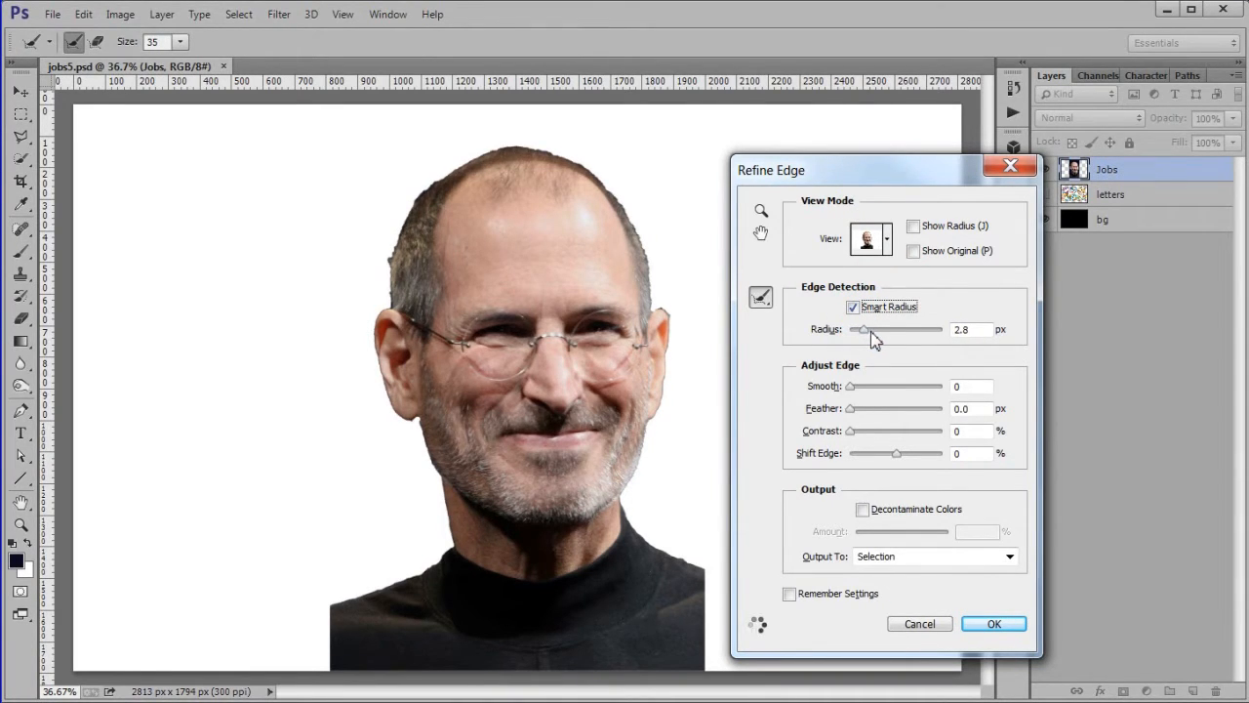
left_click_drag(863, 328, 880, 328)
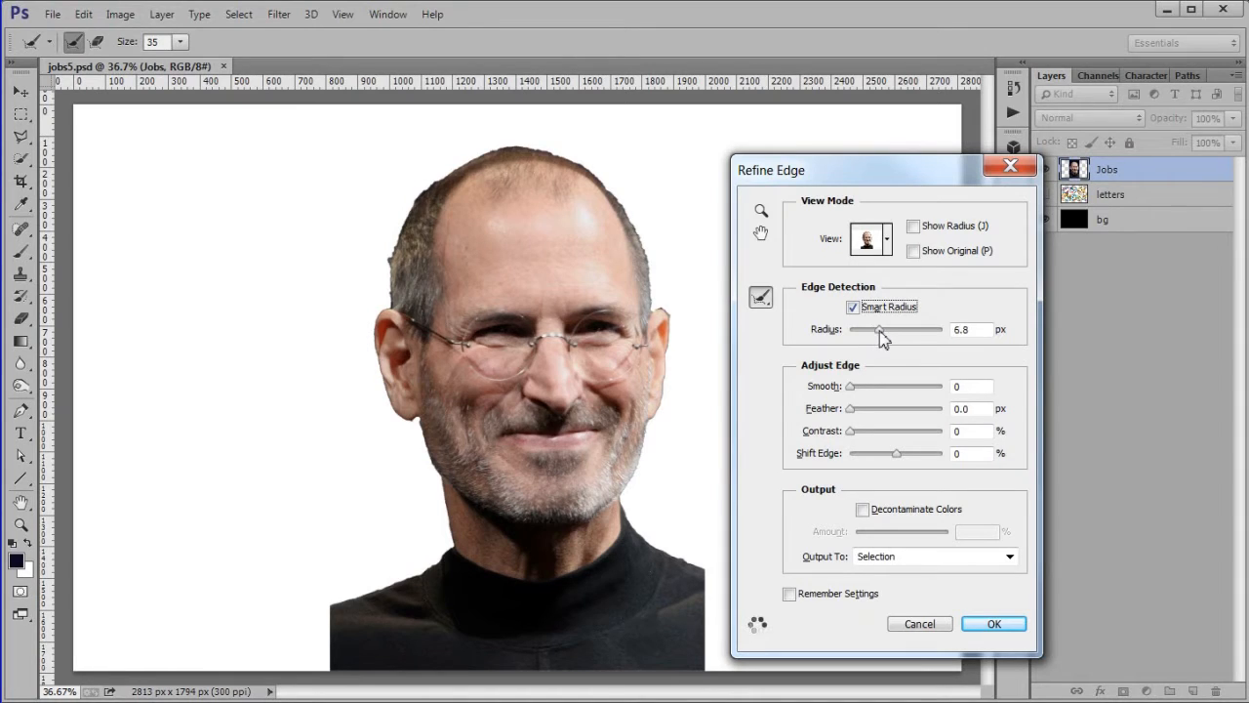
left_click_drag(874, 330, 890, 330)
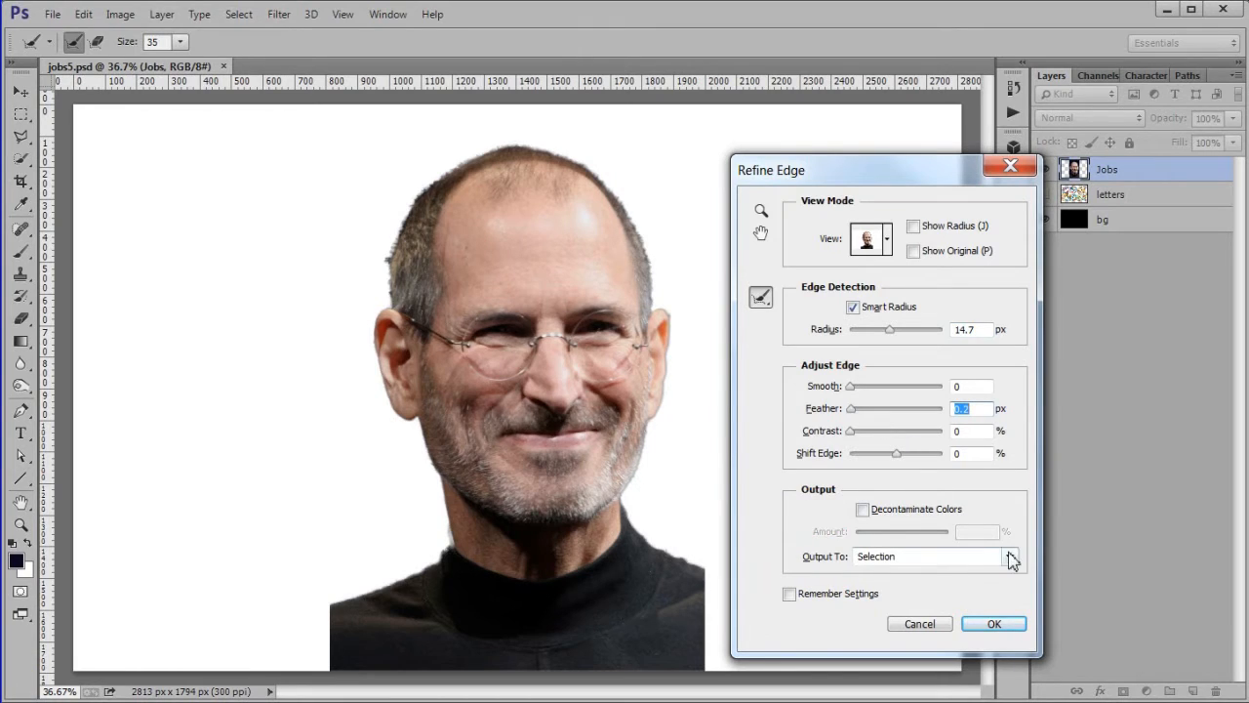
left_click(1011, 557)
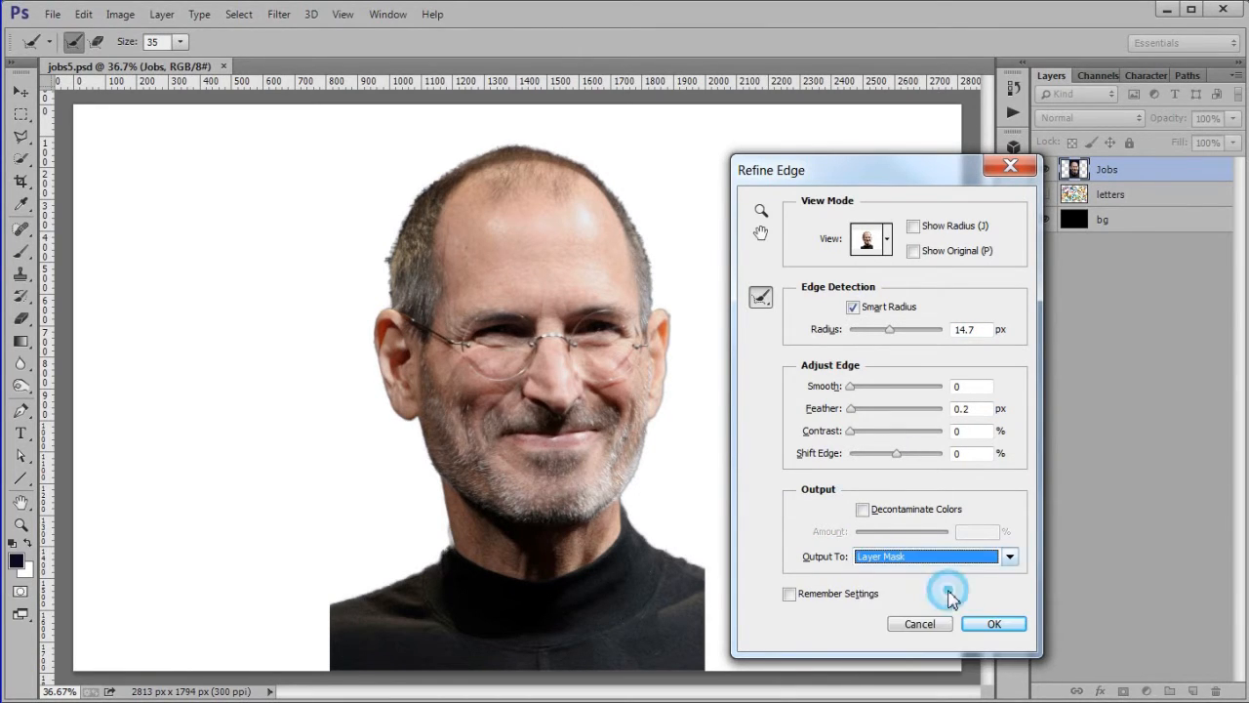
- Output the refined selection as a layer mask and show the letters layer again
left_click(994, 625)
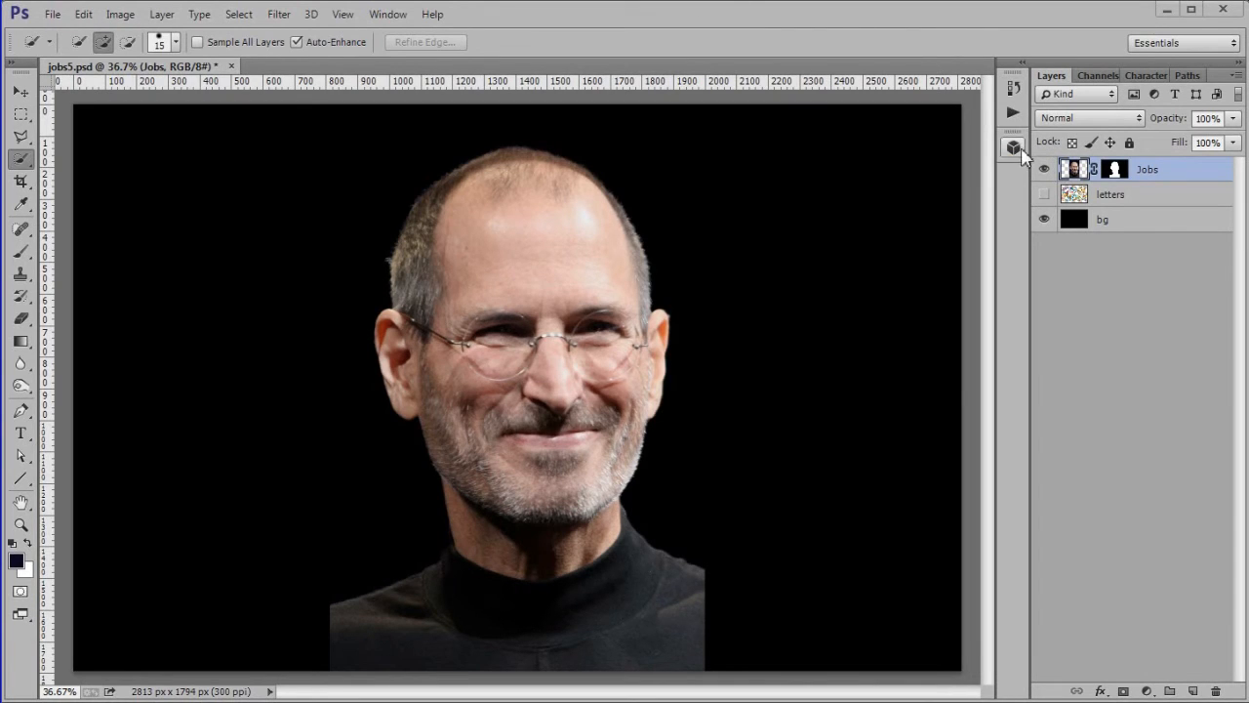
left_click(1044, 195)
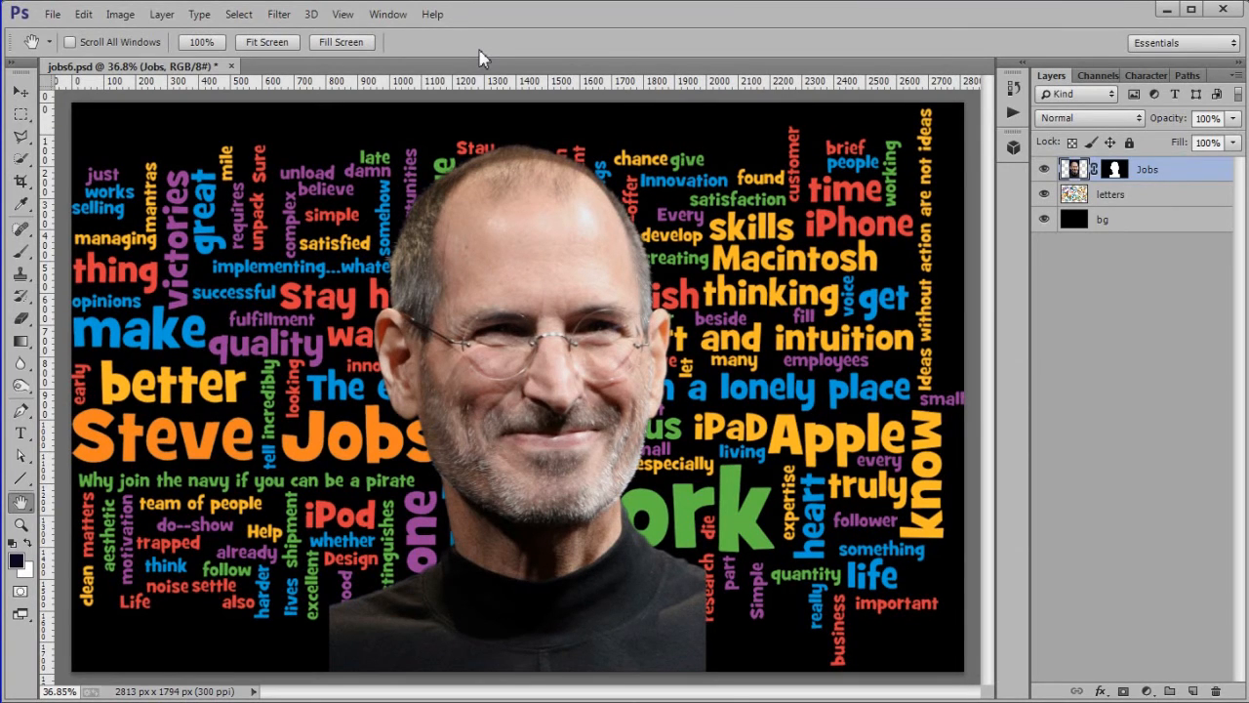
mouse_move(867, 59)
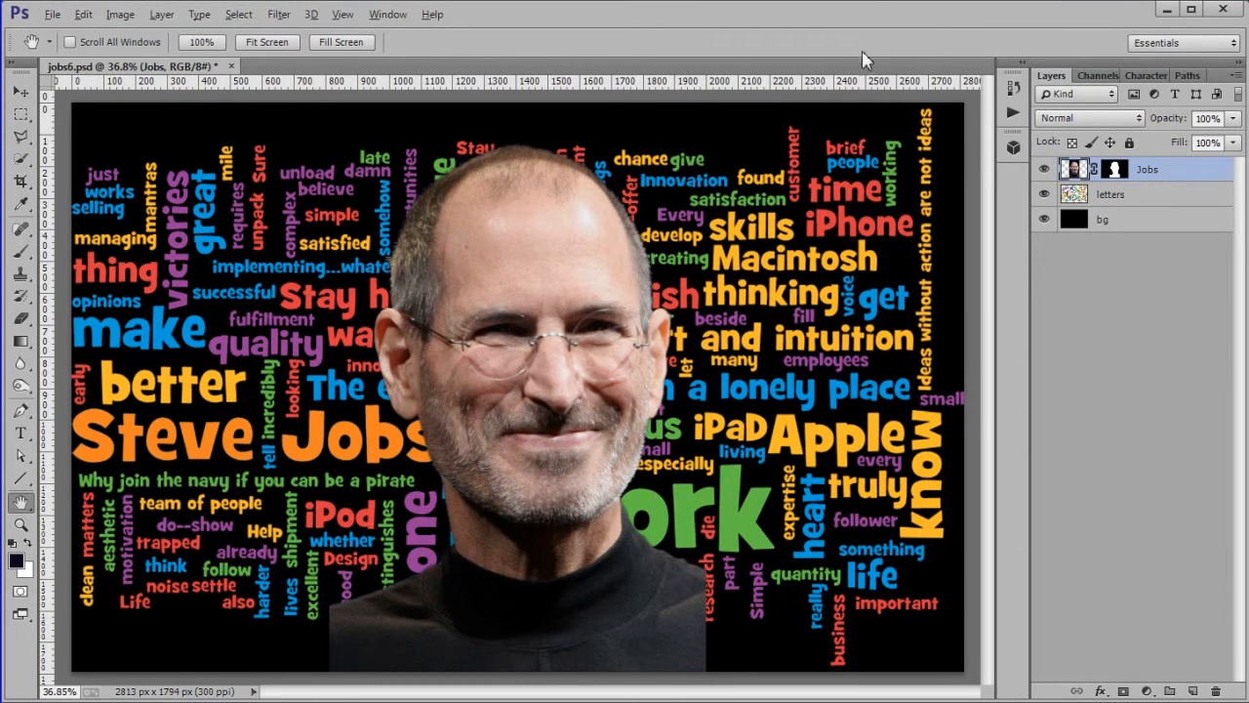
- Apply the layer mask permanently to the Jobs portrait layer
left_click(1114, 168)
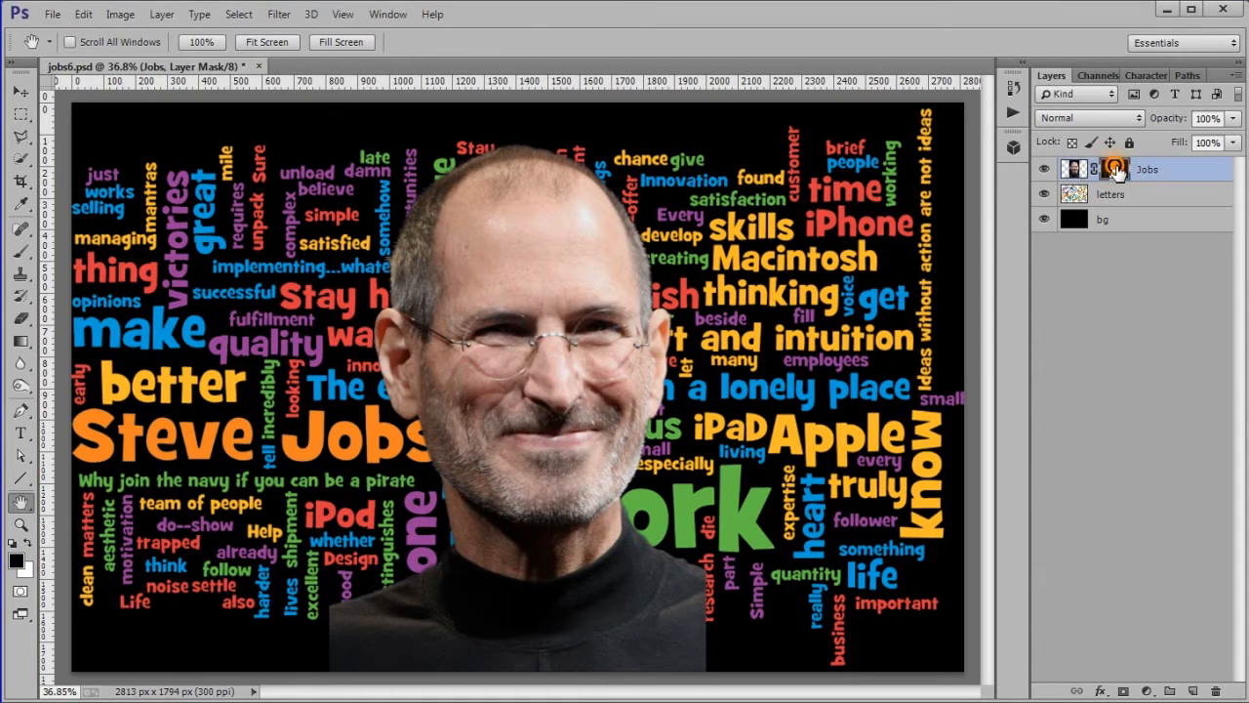
right_click(1114, 168)
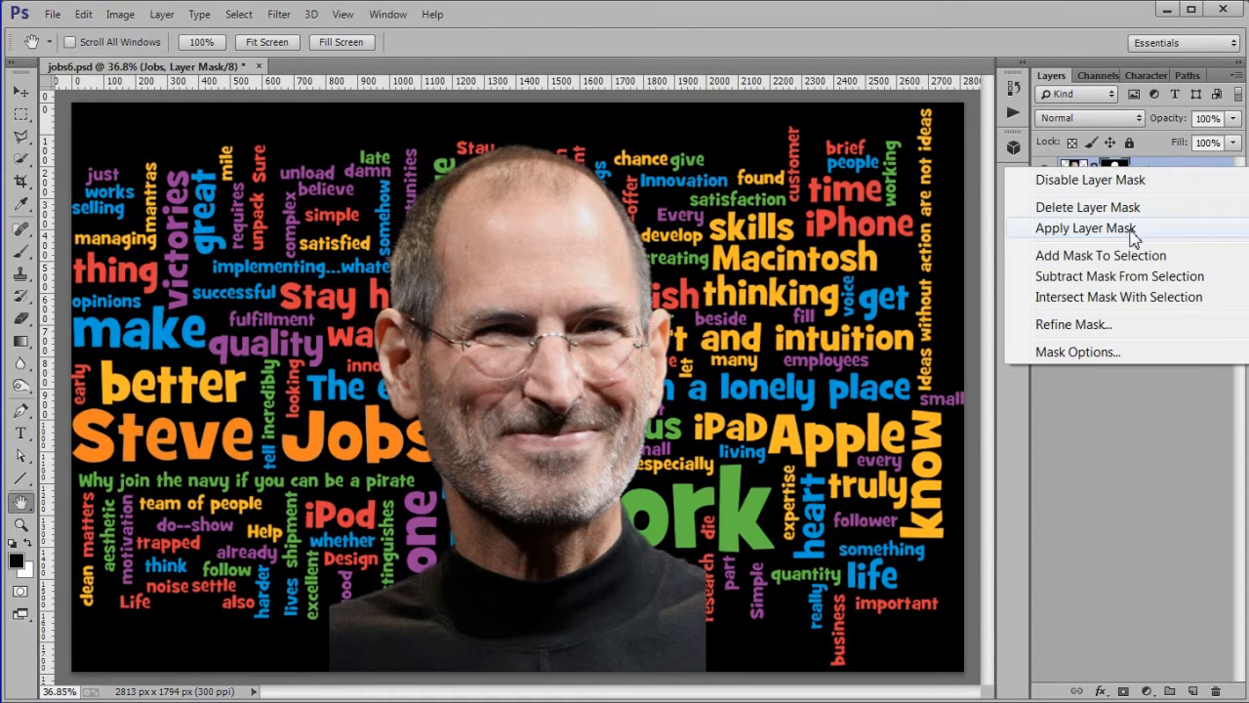
left_click(1085, 226)
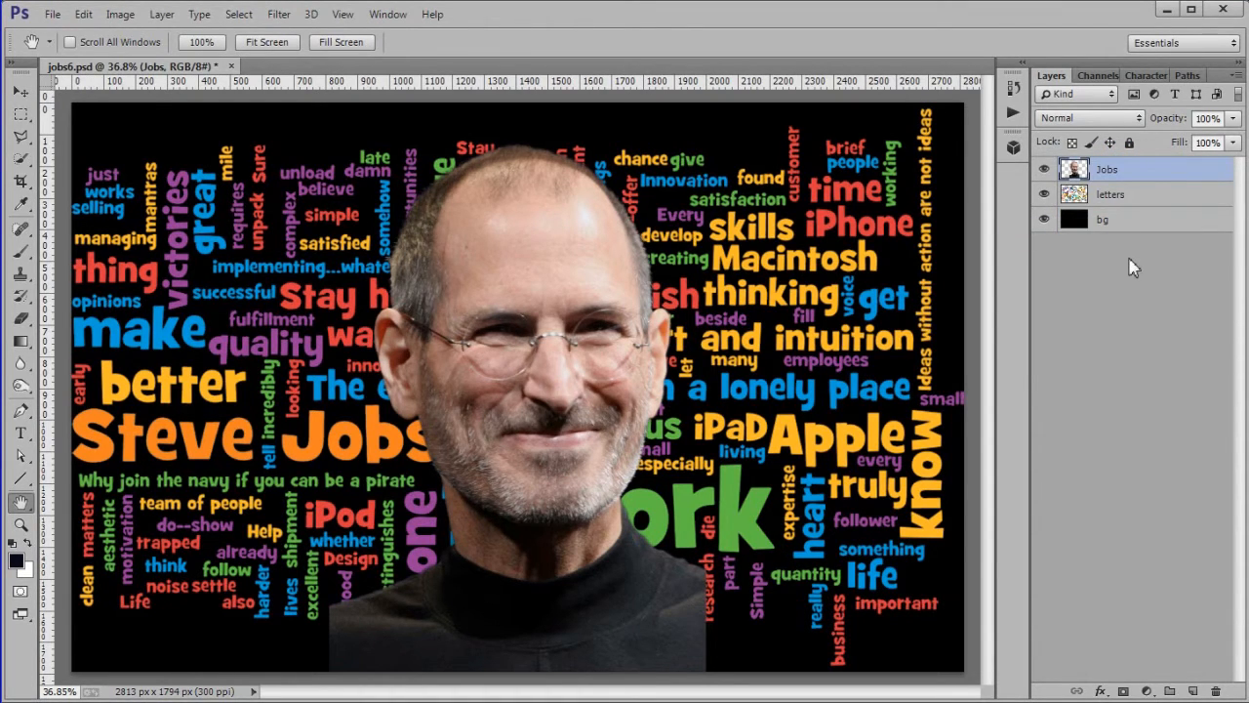
mouse_move(1159, 176)
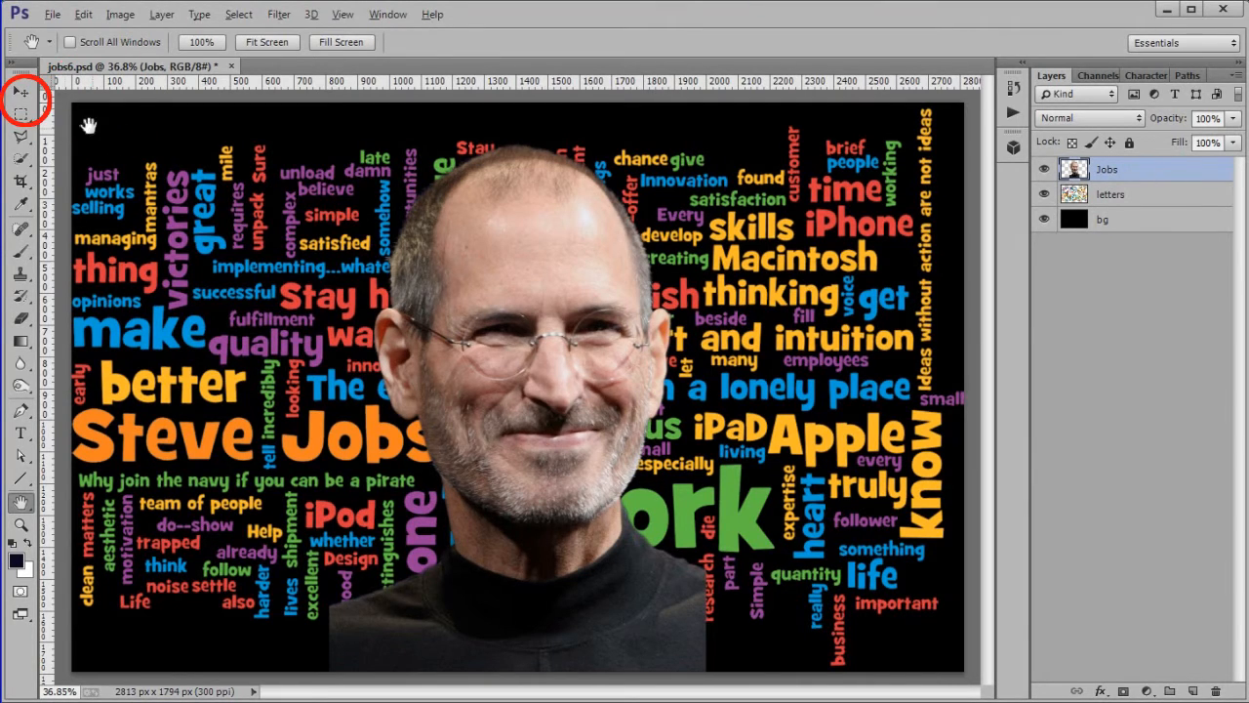
- Scale the cut-out portrait to about 123%, shift it right and tilt it about 1.4 degrees
left_click(20, 93)
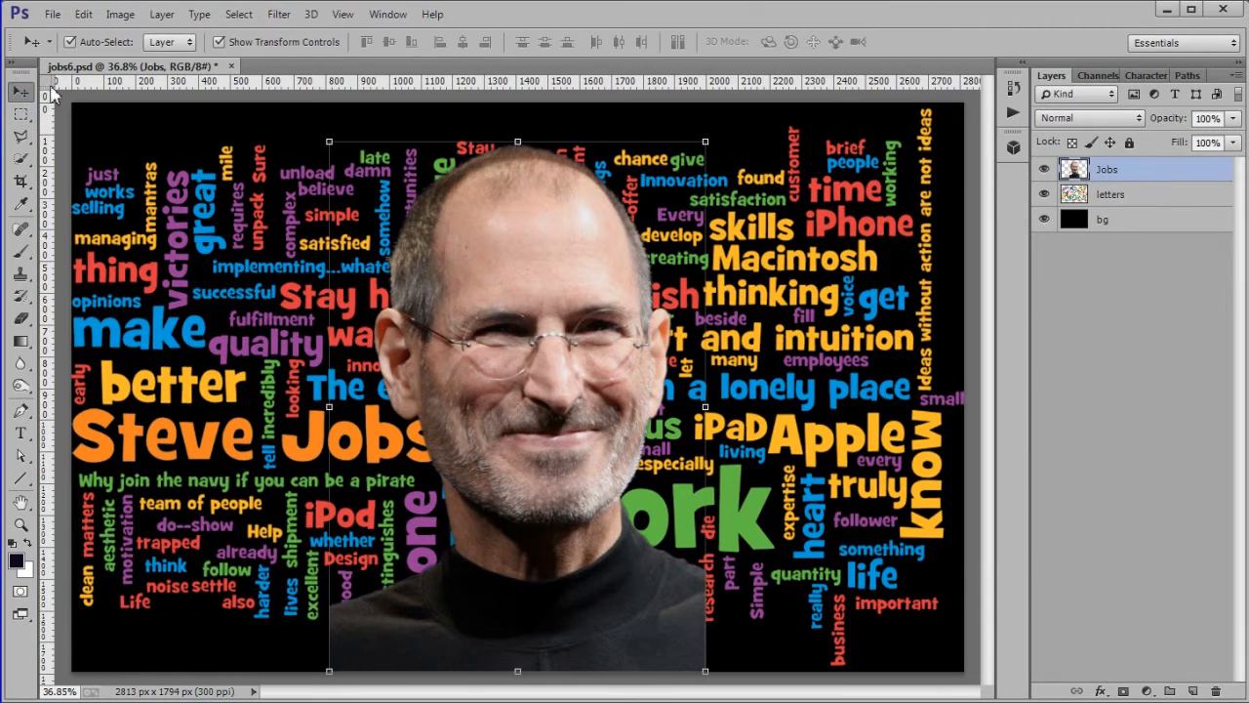
mouse_move(810, 152)
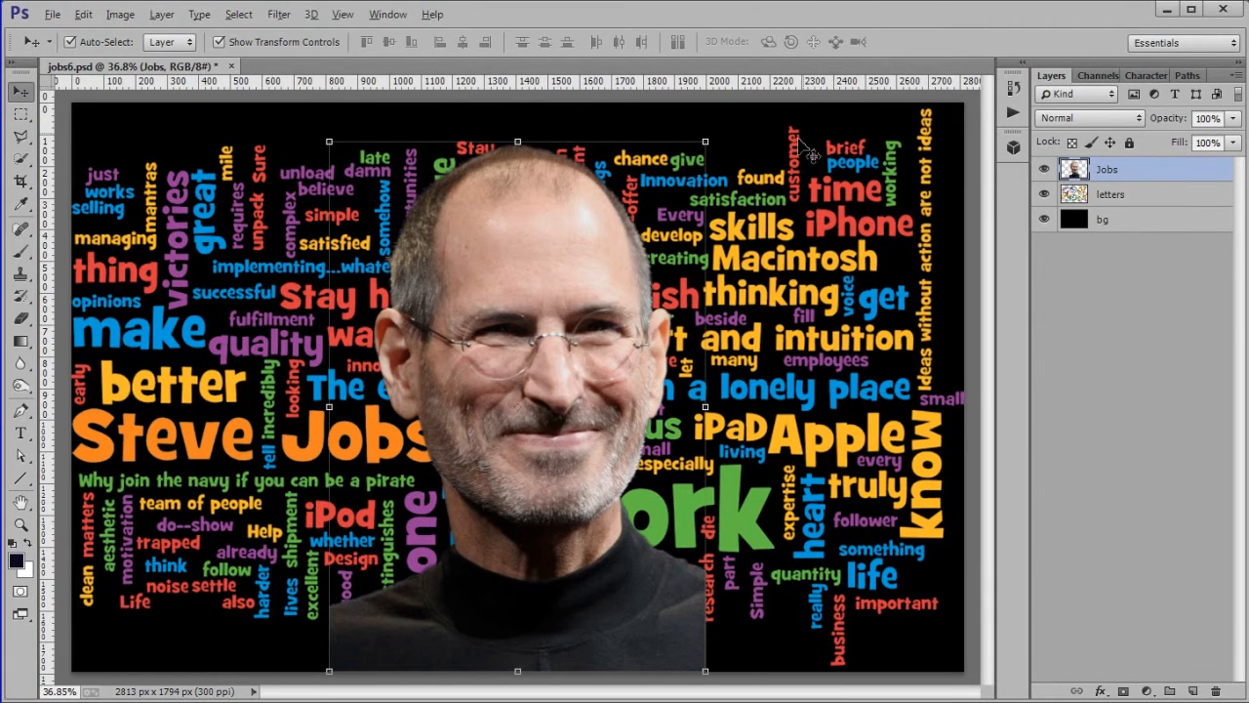
key("ctrl+minus")
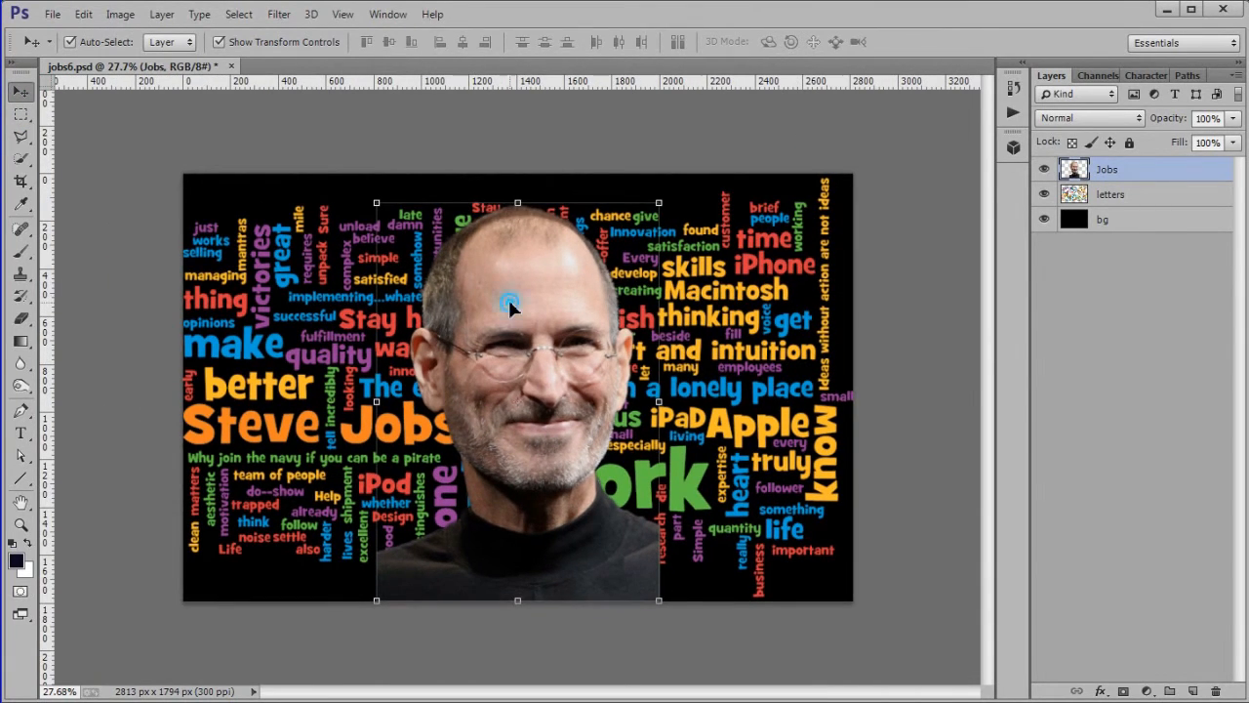
left_click_drag(508, 302, 628, 379)
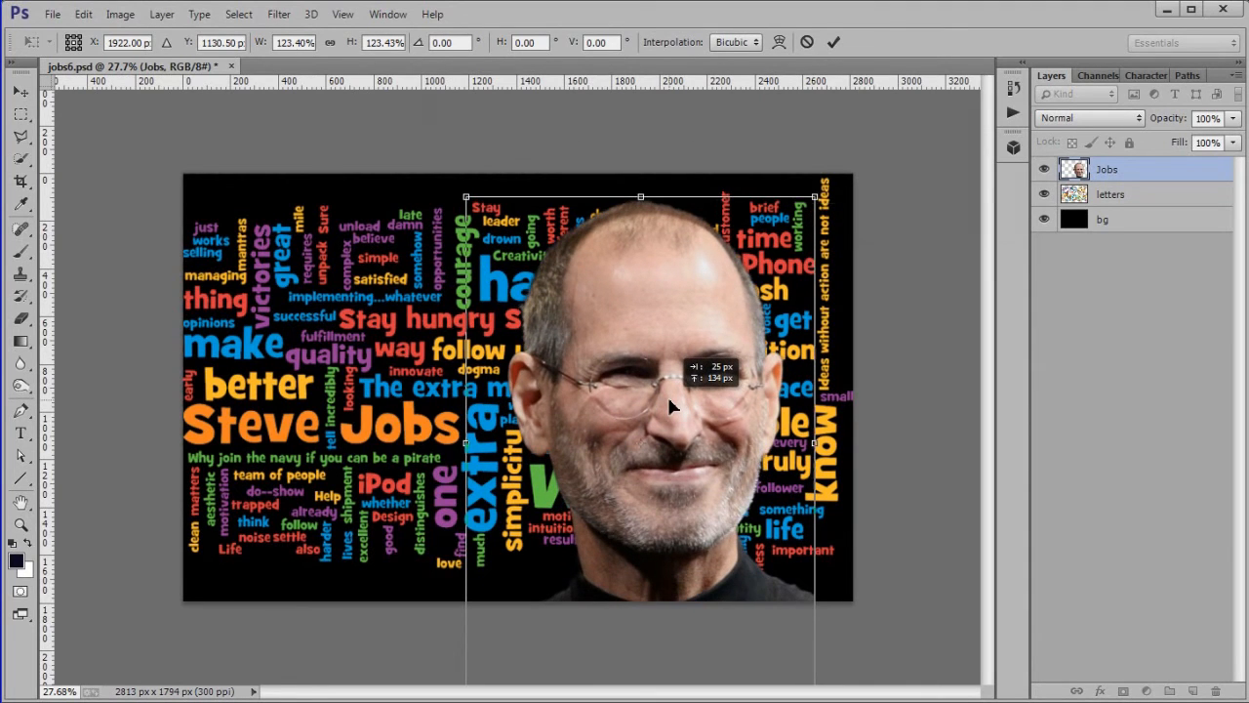
left_click_drag(663, 404, 673, 400)
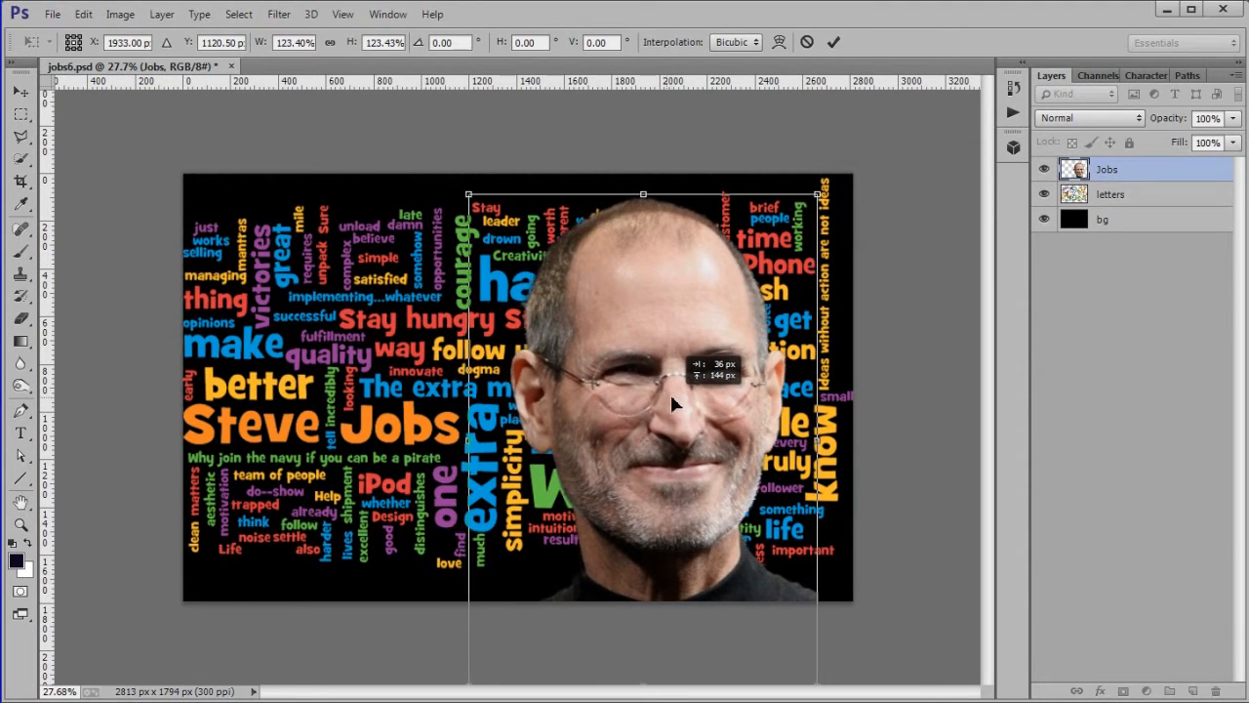
left_click_drag(674, 404, 654, 391)
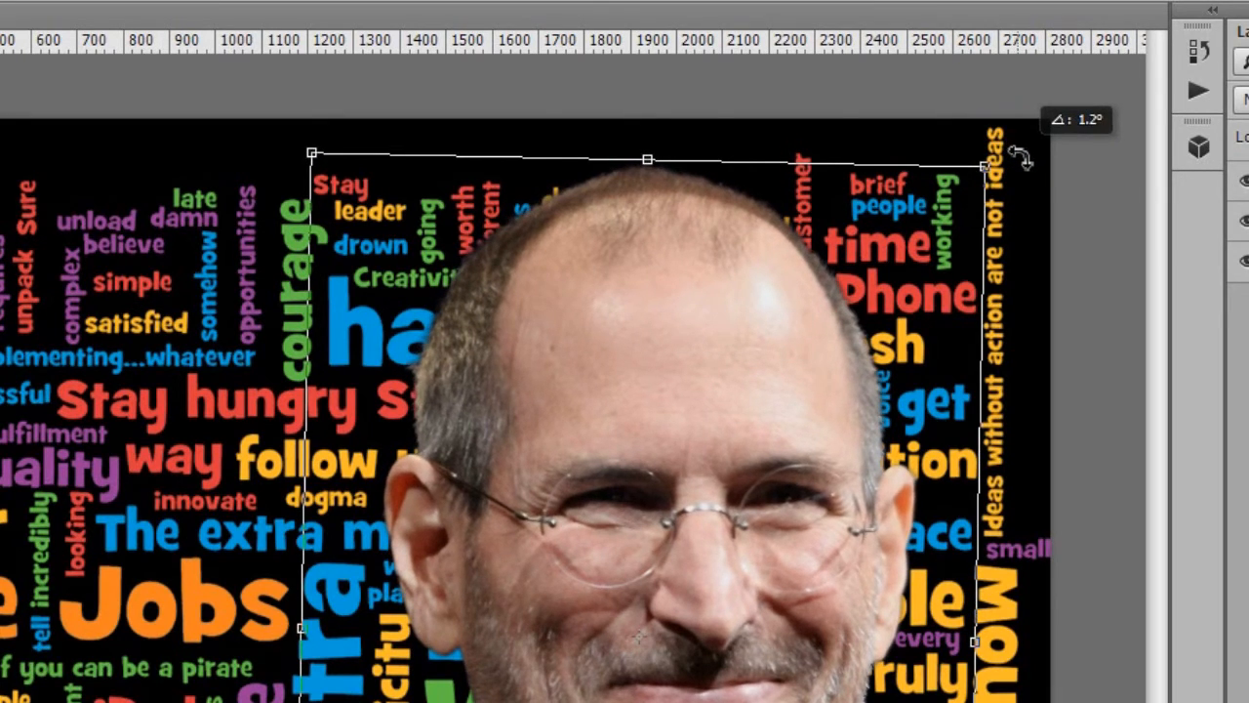
left_click_drag(1019, 157, 1025, 166)
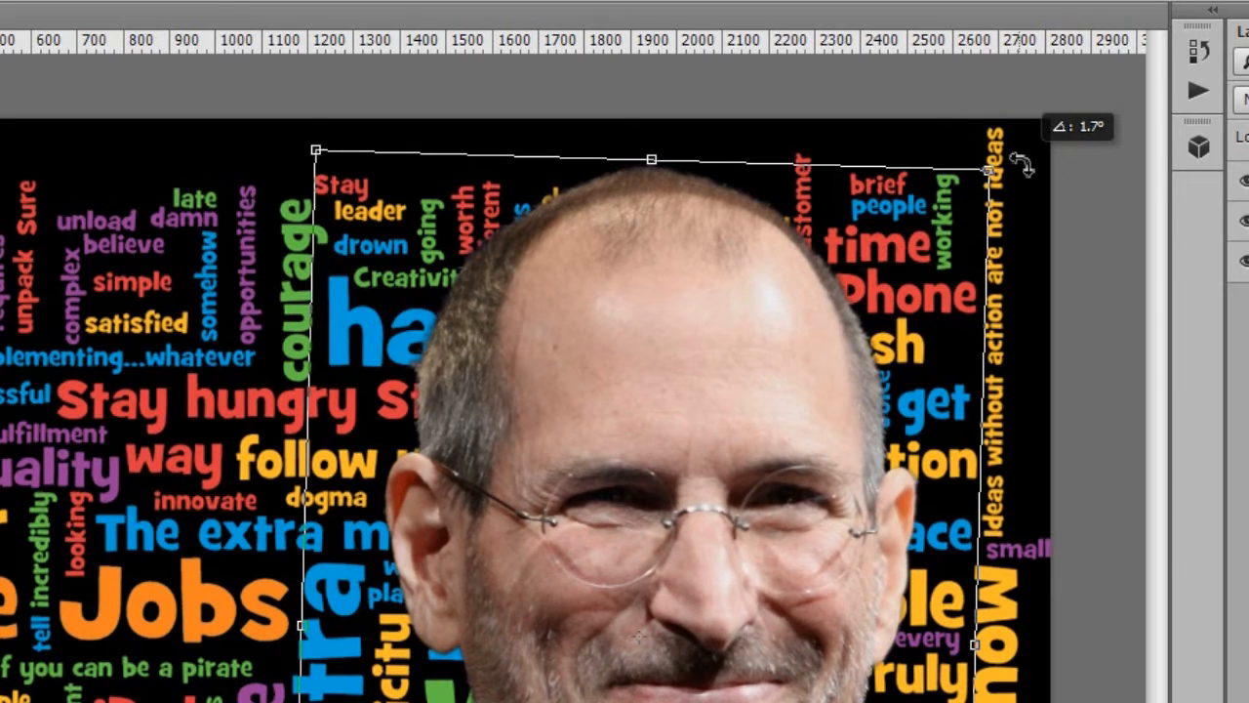
left_click_drag(1015, 166, 1011, 176)
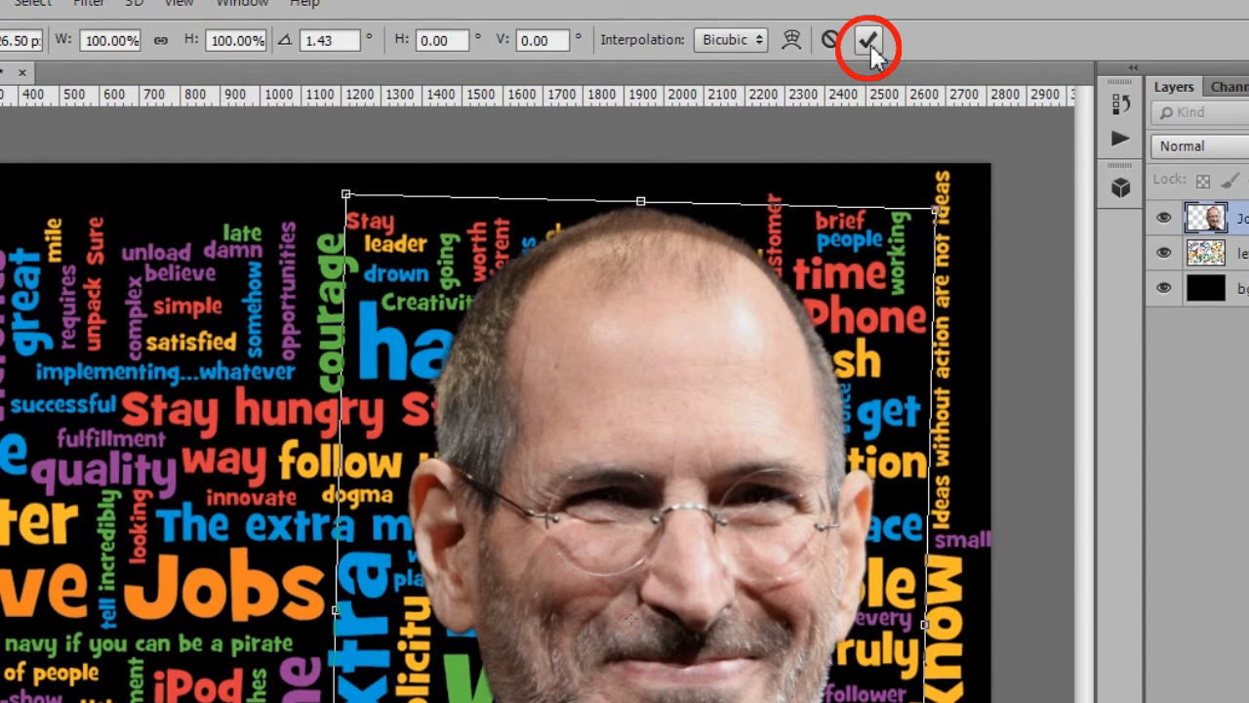
- Commit the portrait transform, then copy the letters under its outline to a new 'face letters' layer
left_click(867, 39)
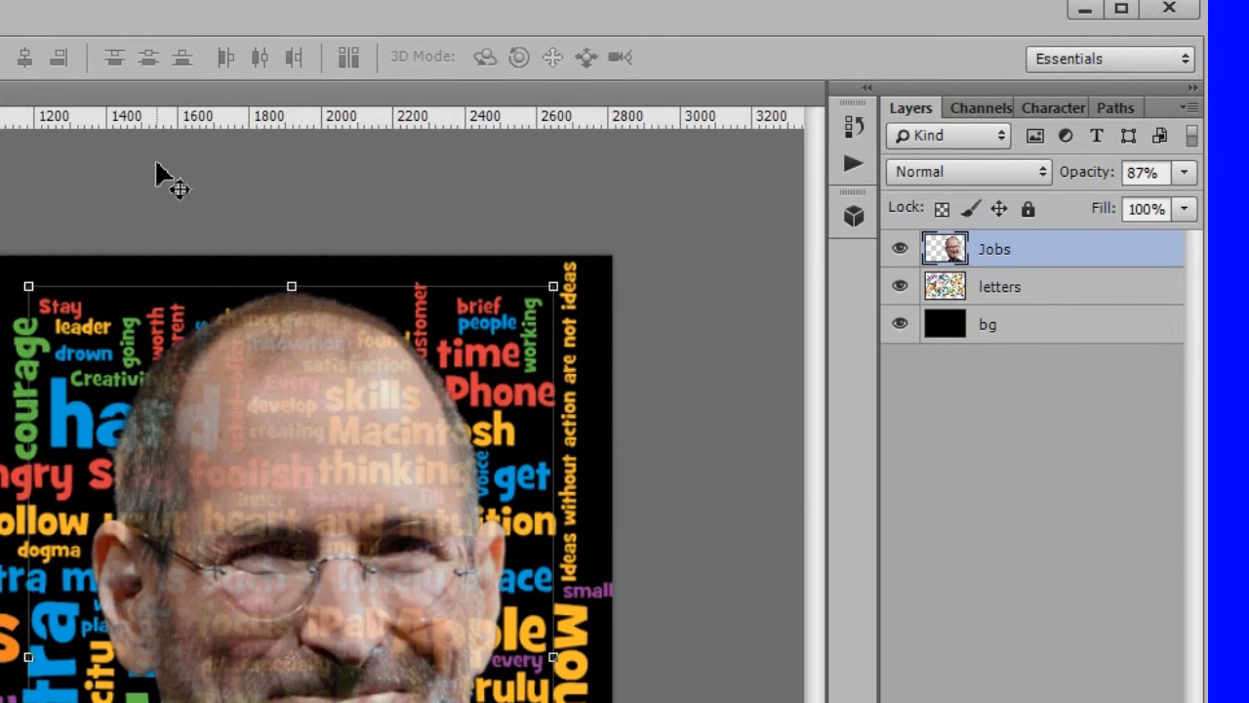
left_click(999, 285)
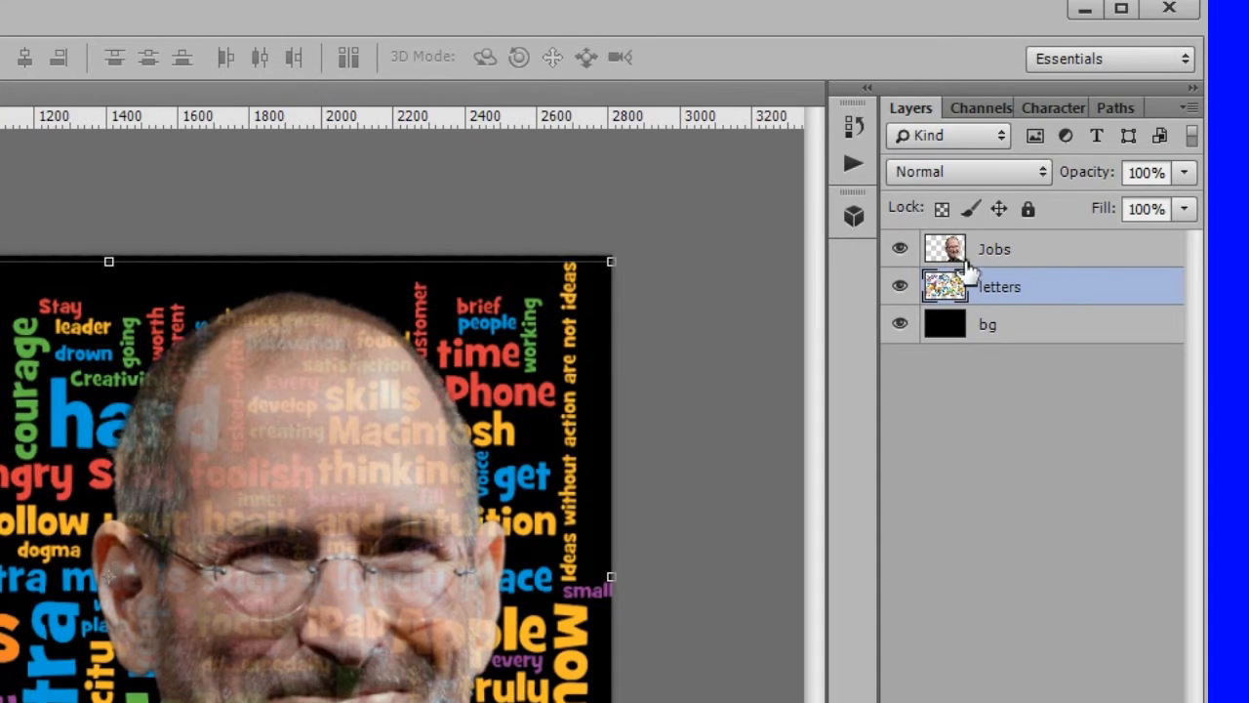
left_click(999, 285)
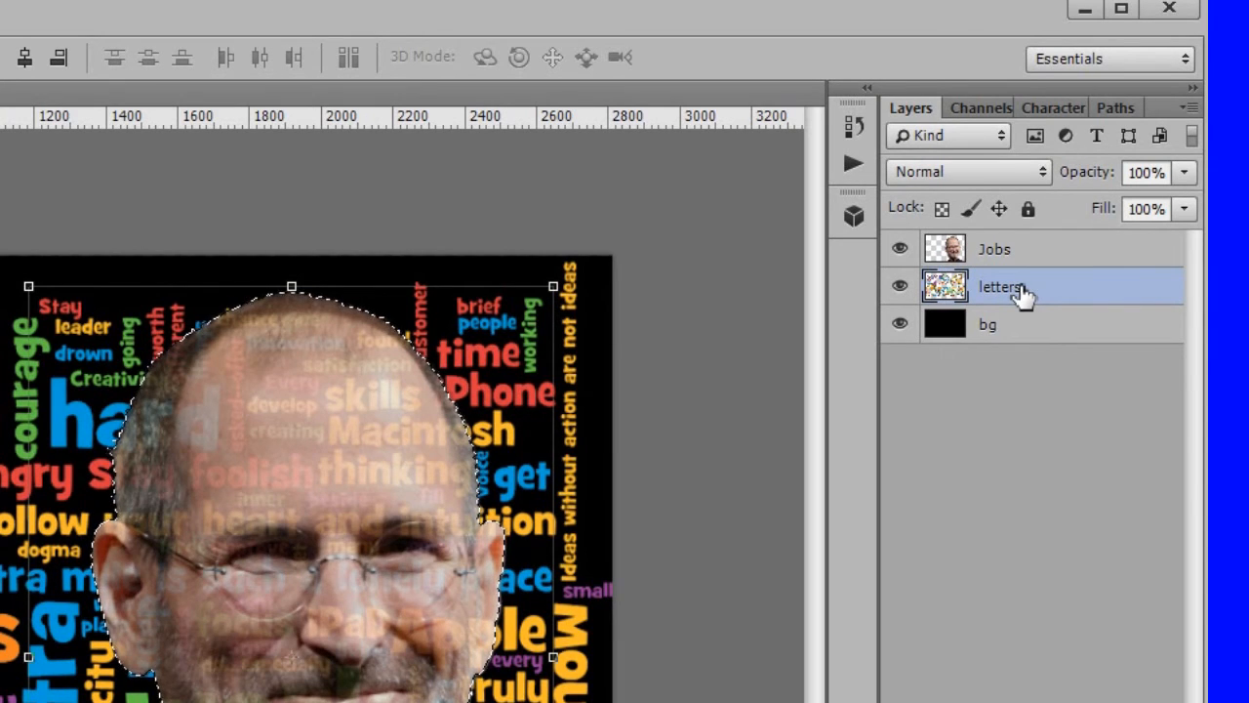
key("ctrl+j")
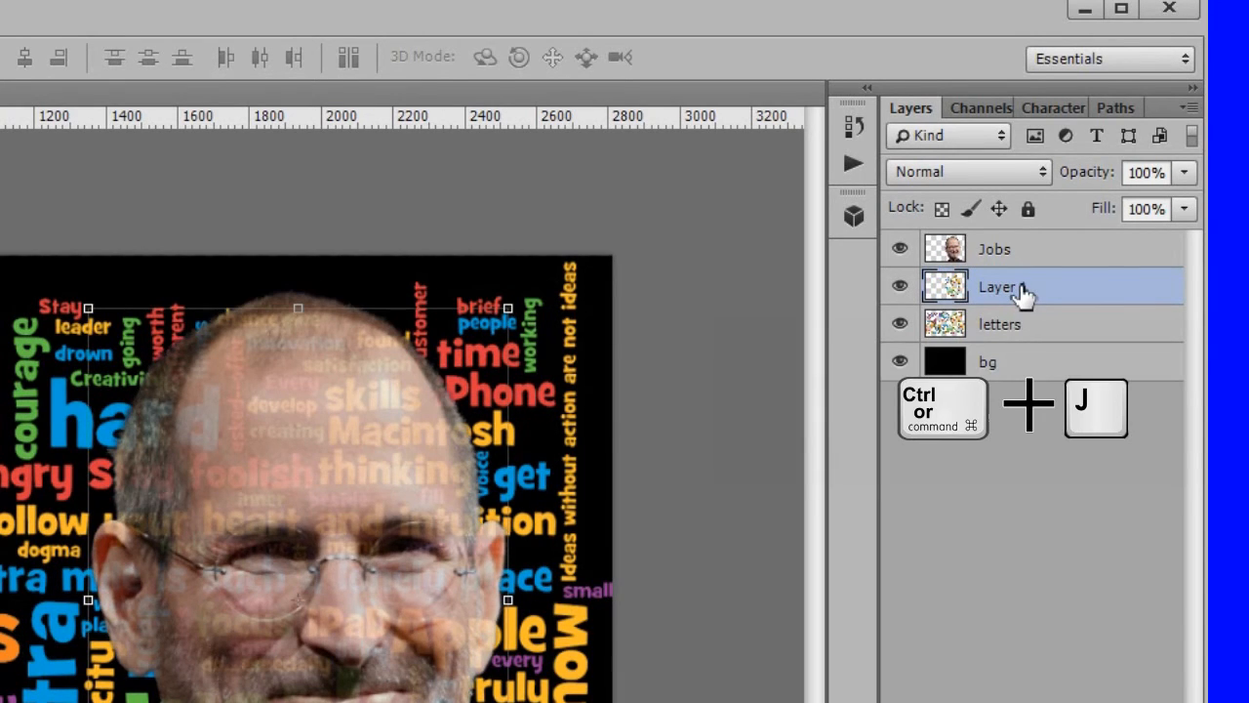
double_click(1000, 285)
type("face letters")
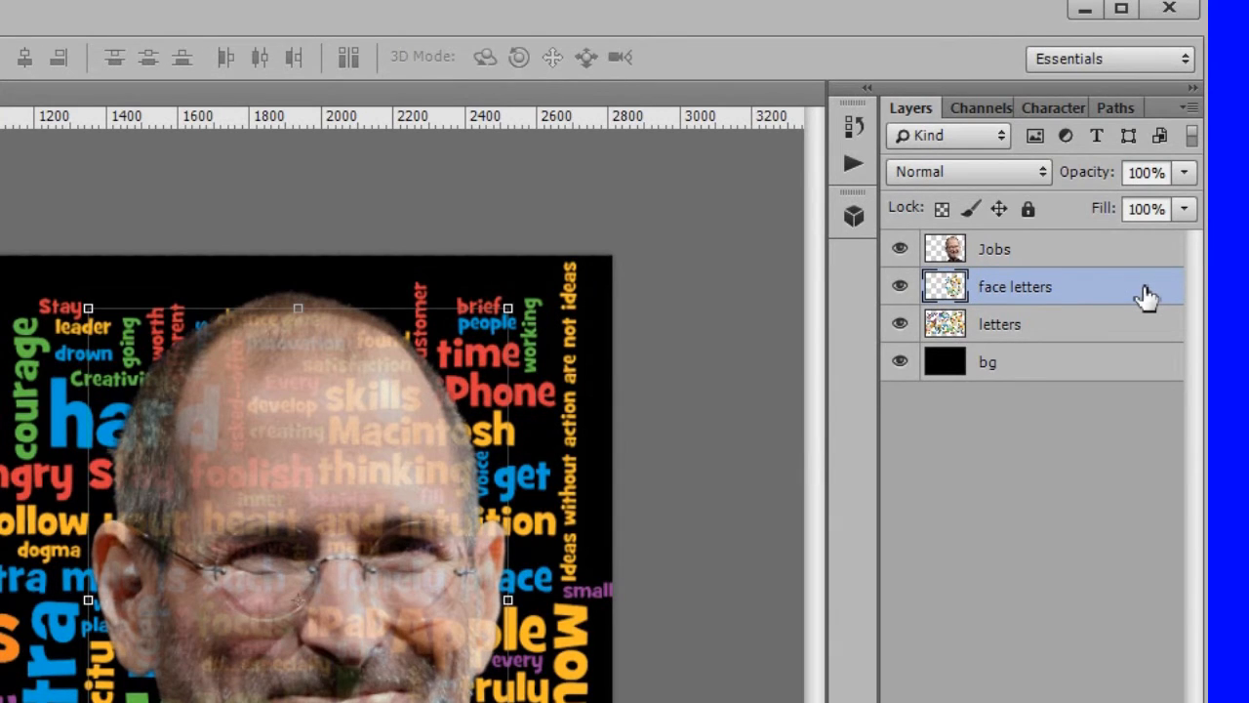
- Clip a Hue/Saturation adjustment to the Jobs portrait with saturation +24 and lightness +4
left_click(966, 172)
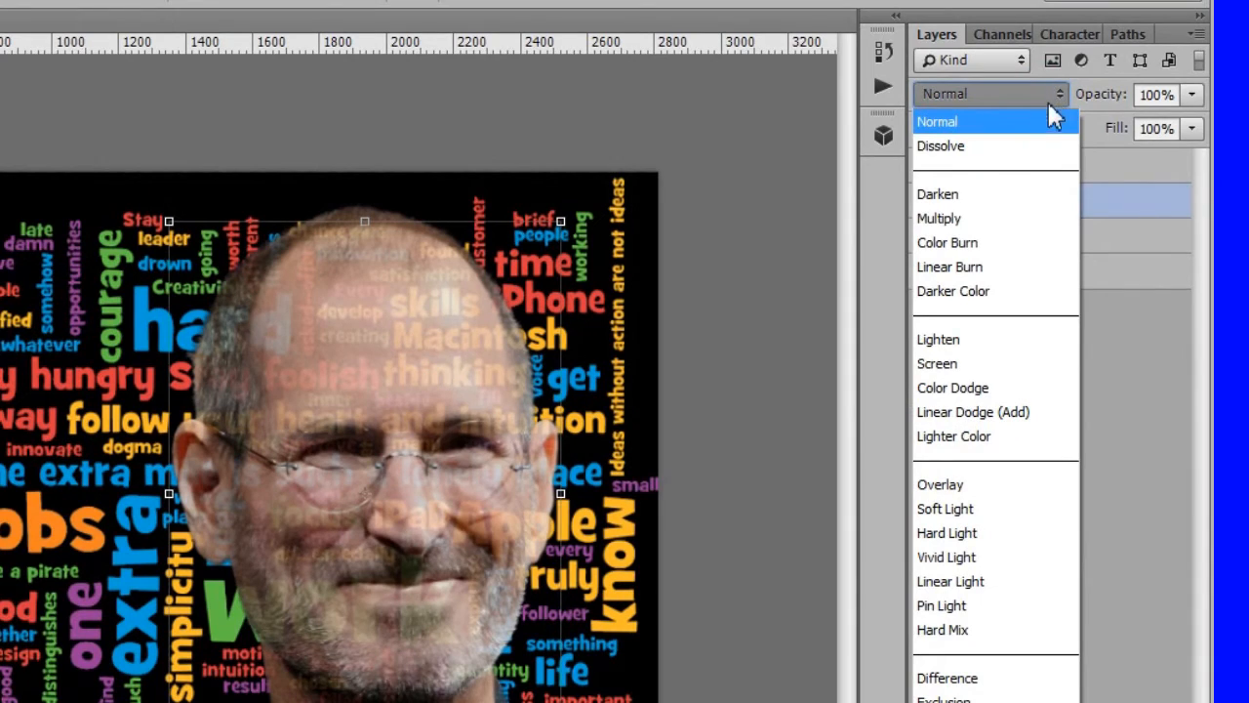
mouse_move(995, 629)
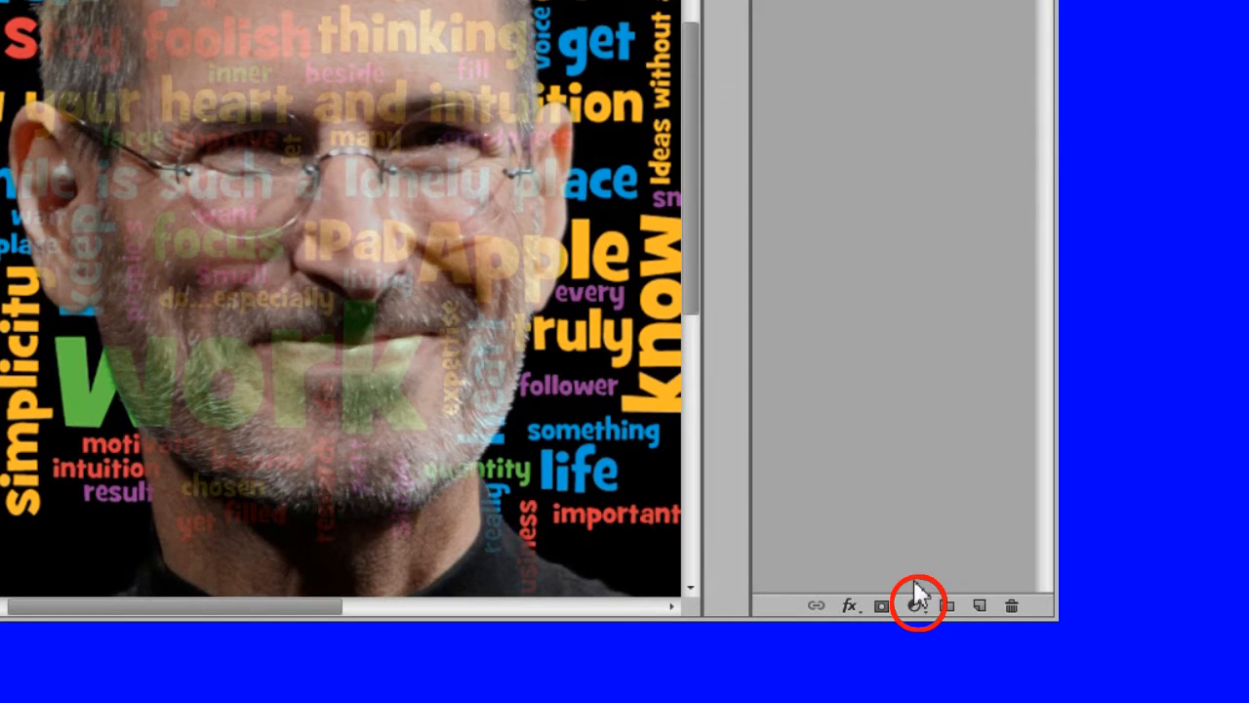
left_click(915, 605)
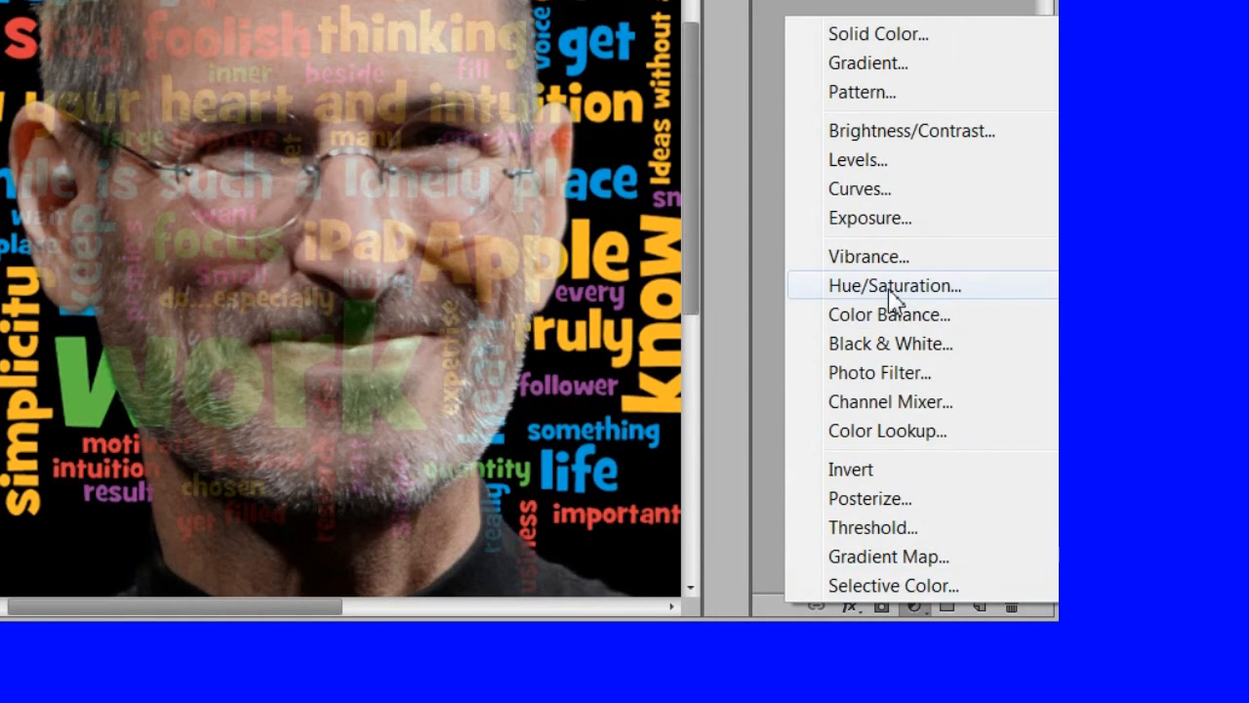
left_click(894, 284)
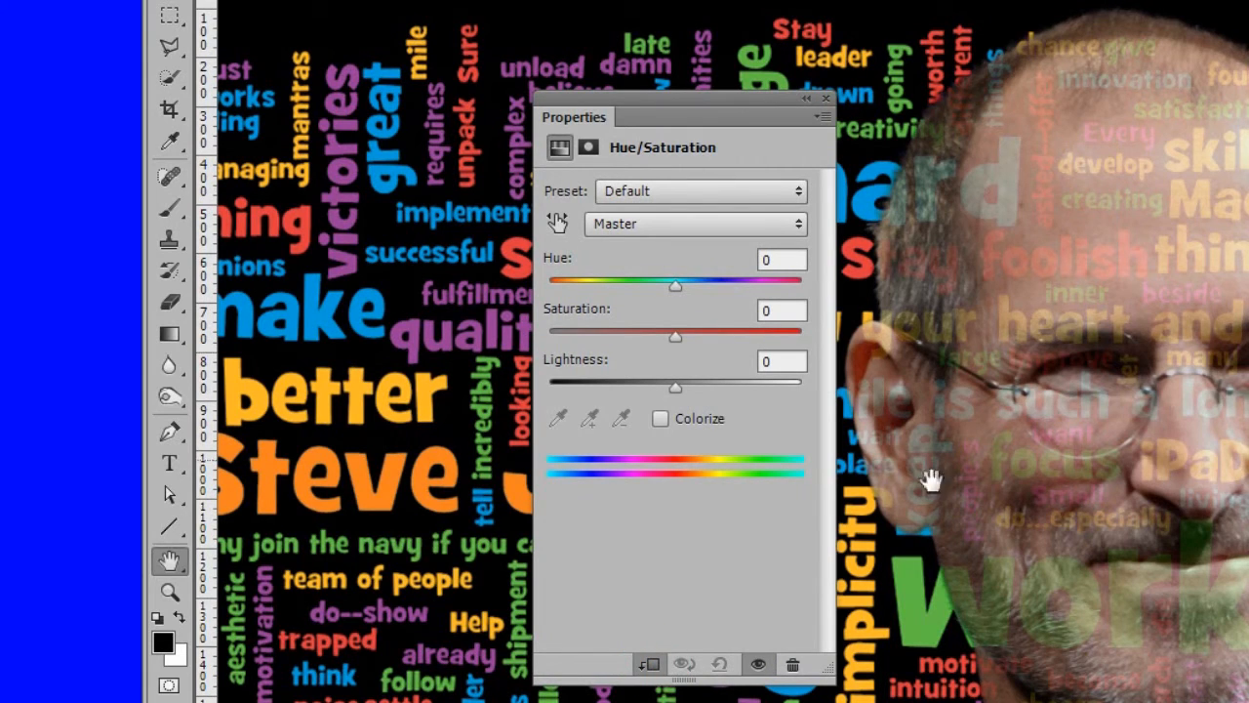
mouse_move(679, 352)
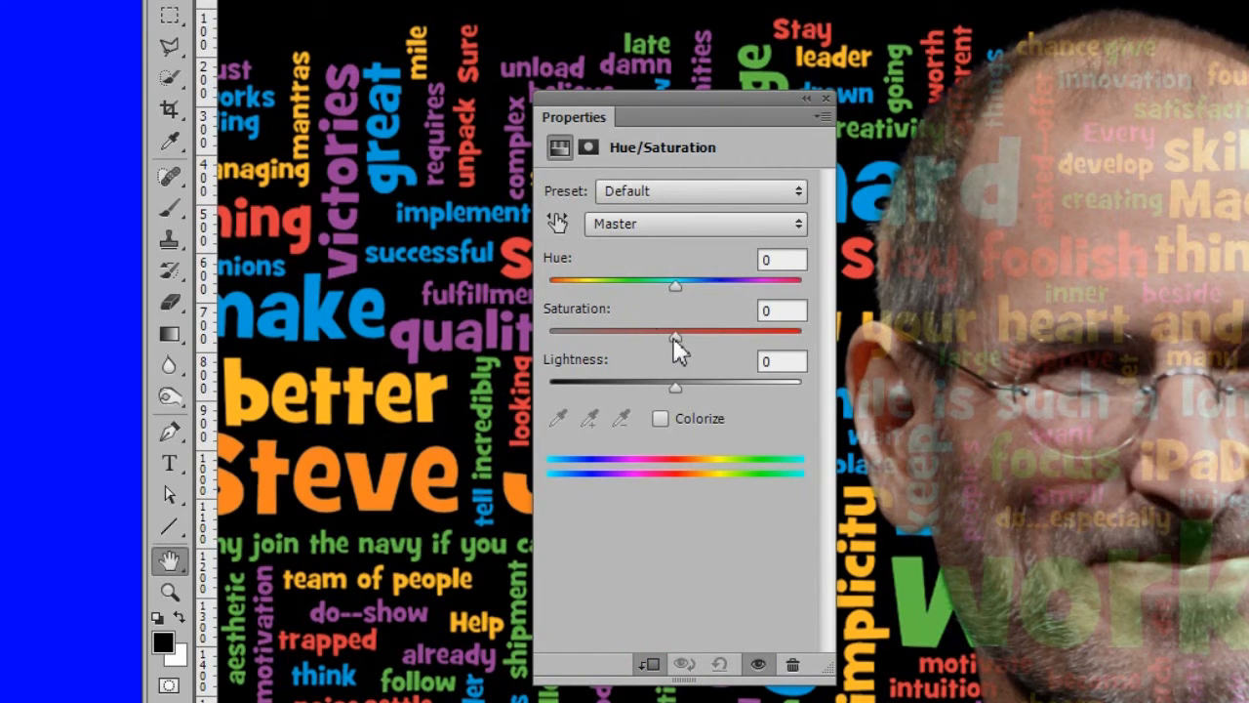
left_click_drag(675, 330, 707, 330)
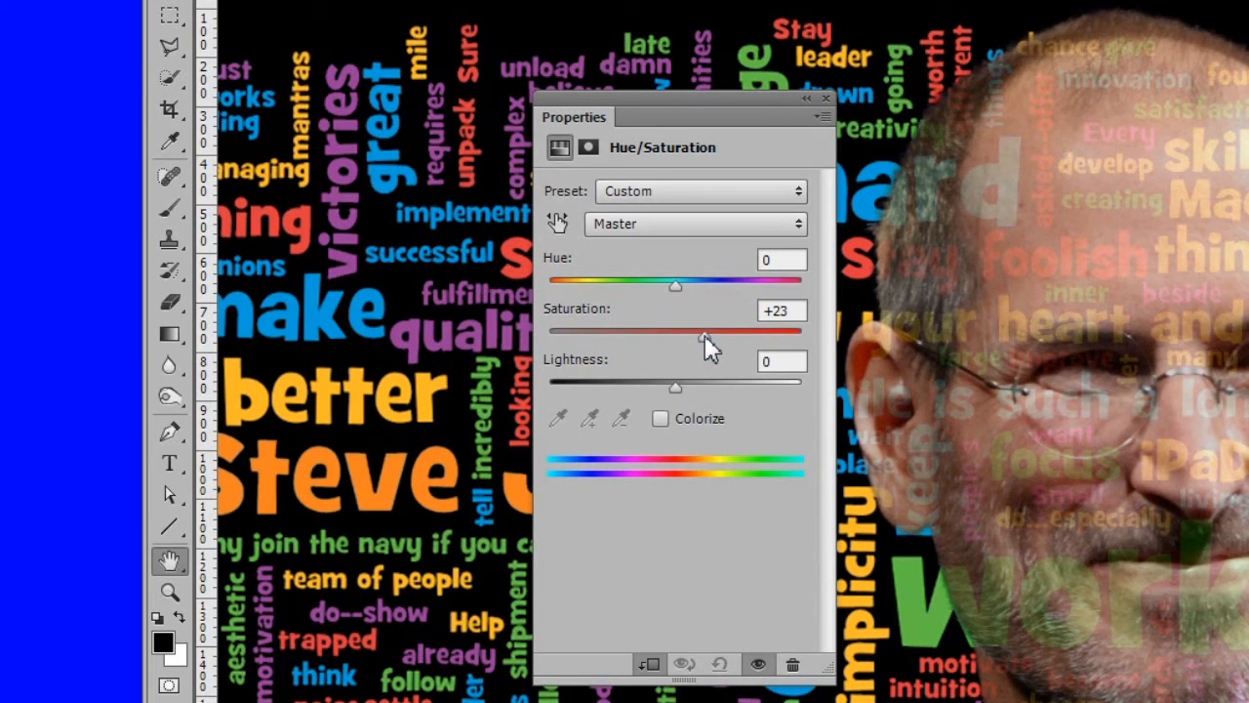
left_click_drag(703, 332, 711, 332)
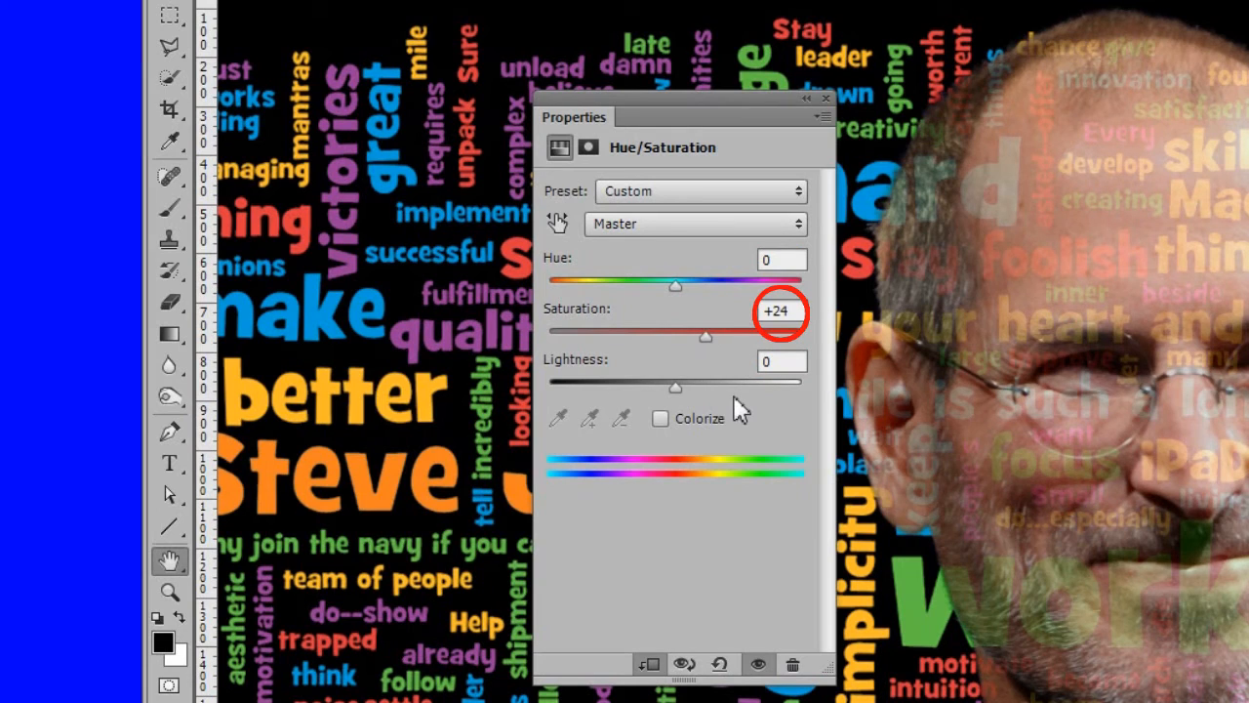
left_click_drag(675, 382, 683, 383)
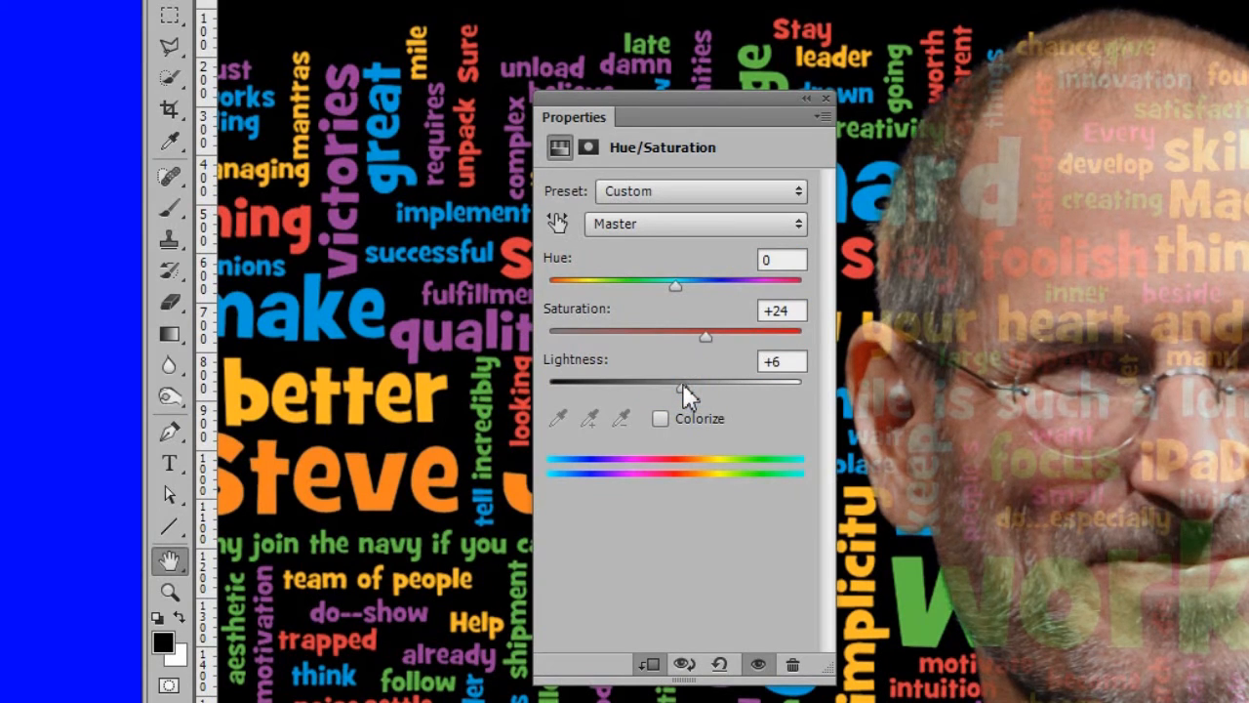
left_click_drag(687, 383, 683, 383)
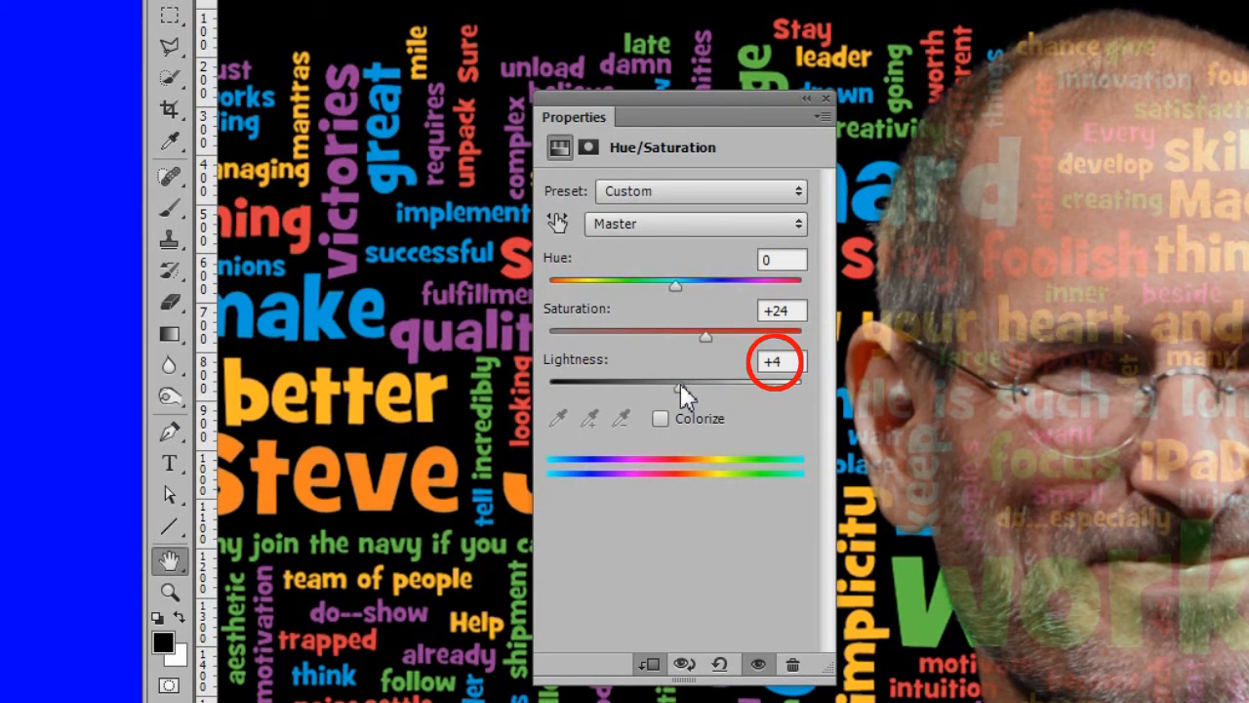
mouse_move(751, 430)
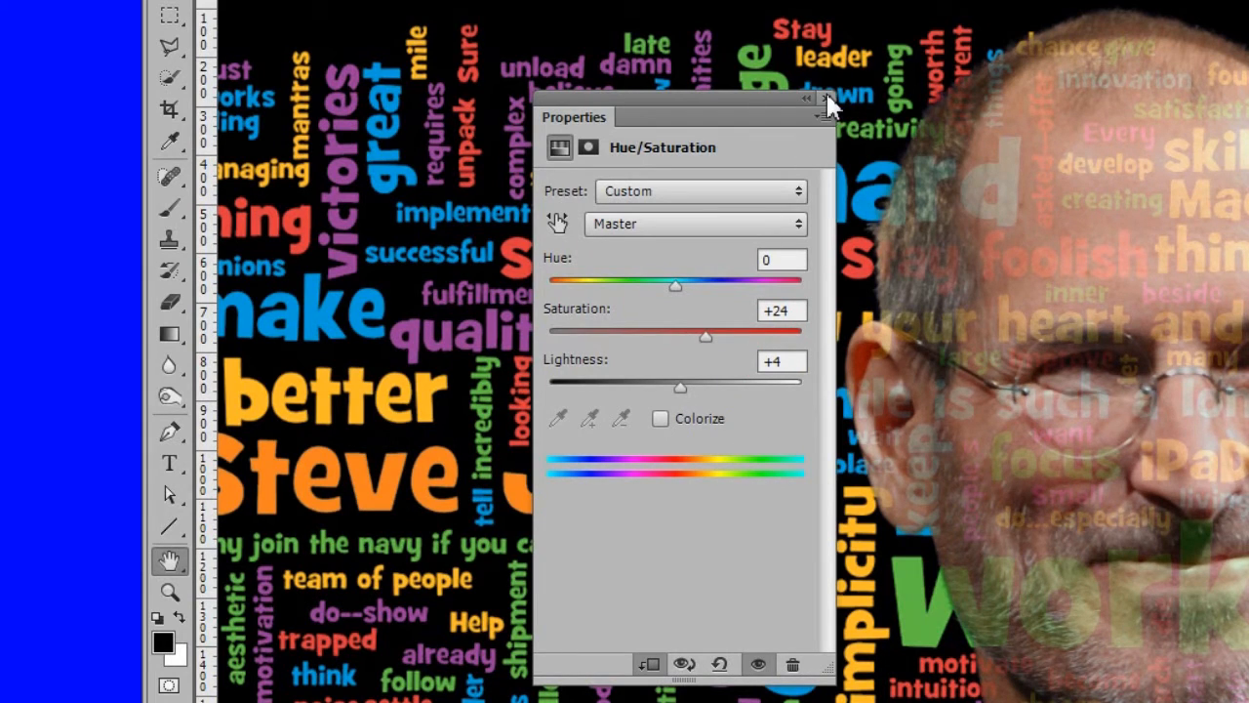
left_click(808, 97)
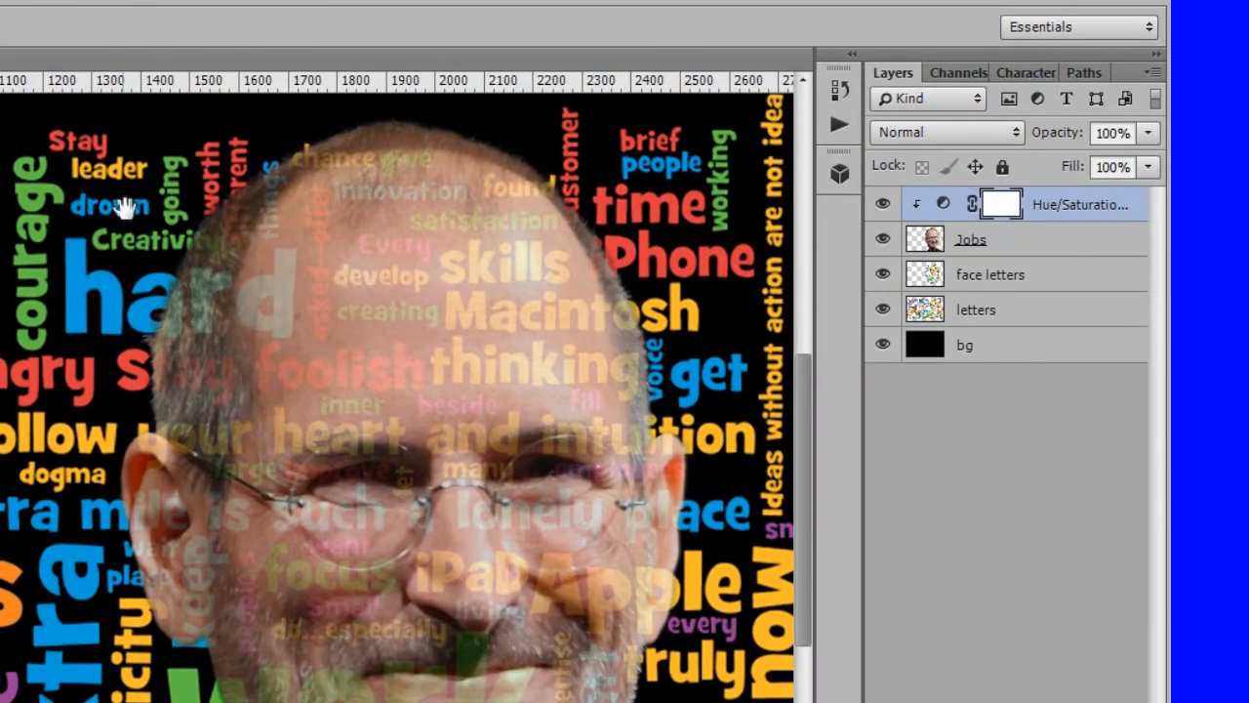
- Clip a Levels adjustment with midtones 1.94 onto the face letters layer
left_click(991, 274)
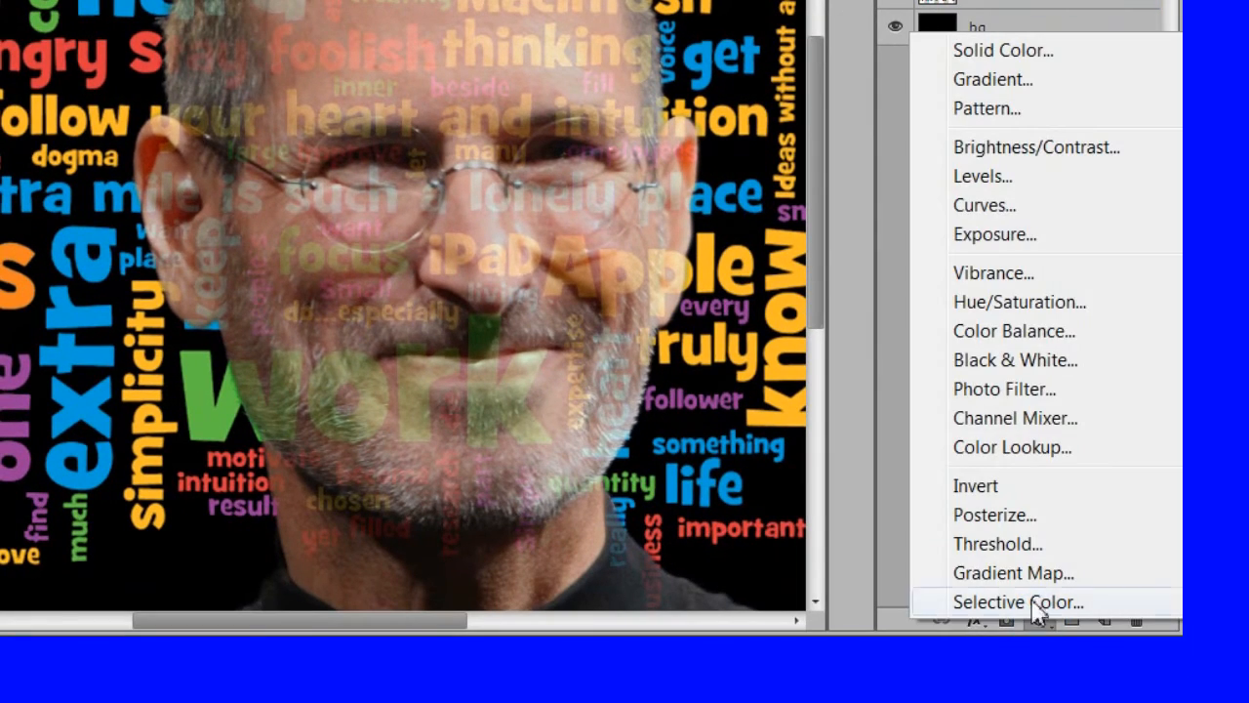
left_click(984, 176)
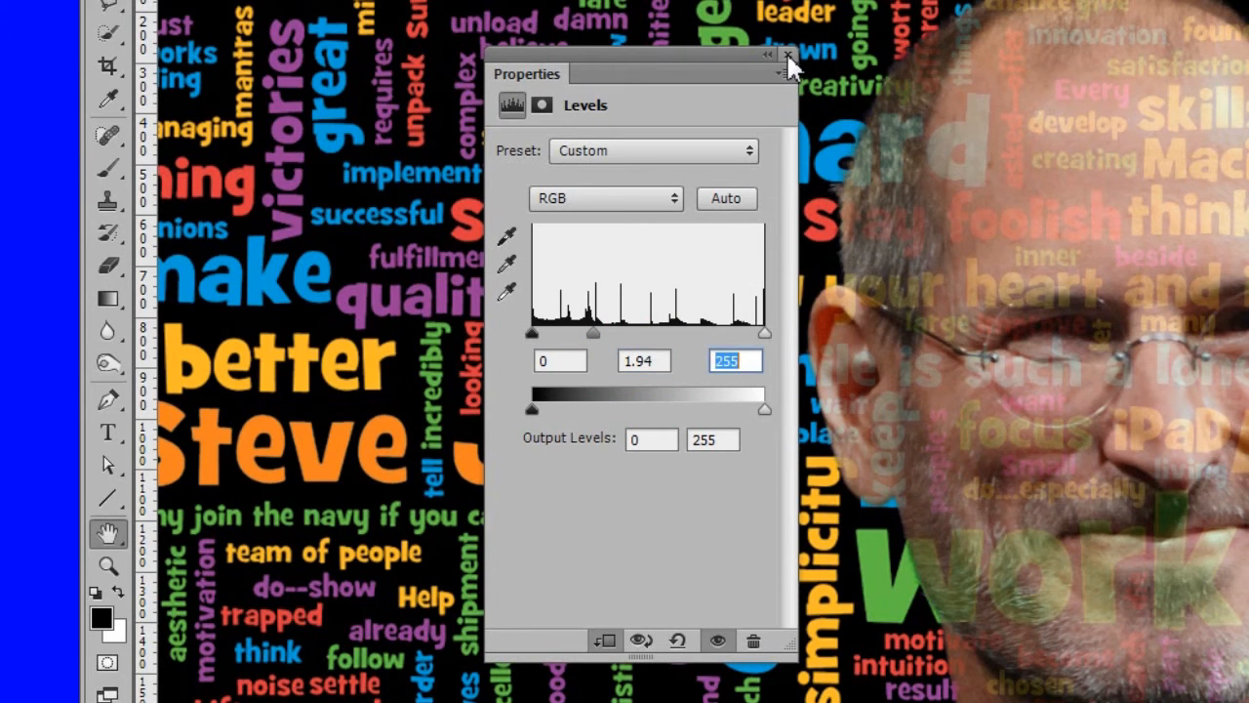
left_click(789, 55)
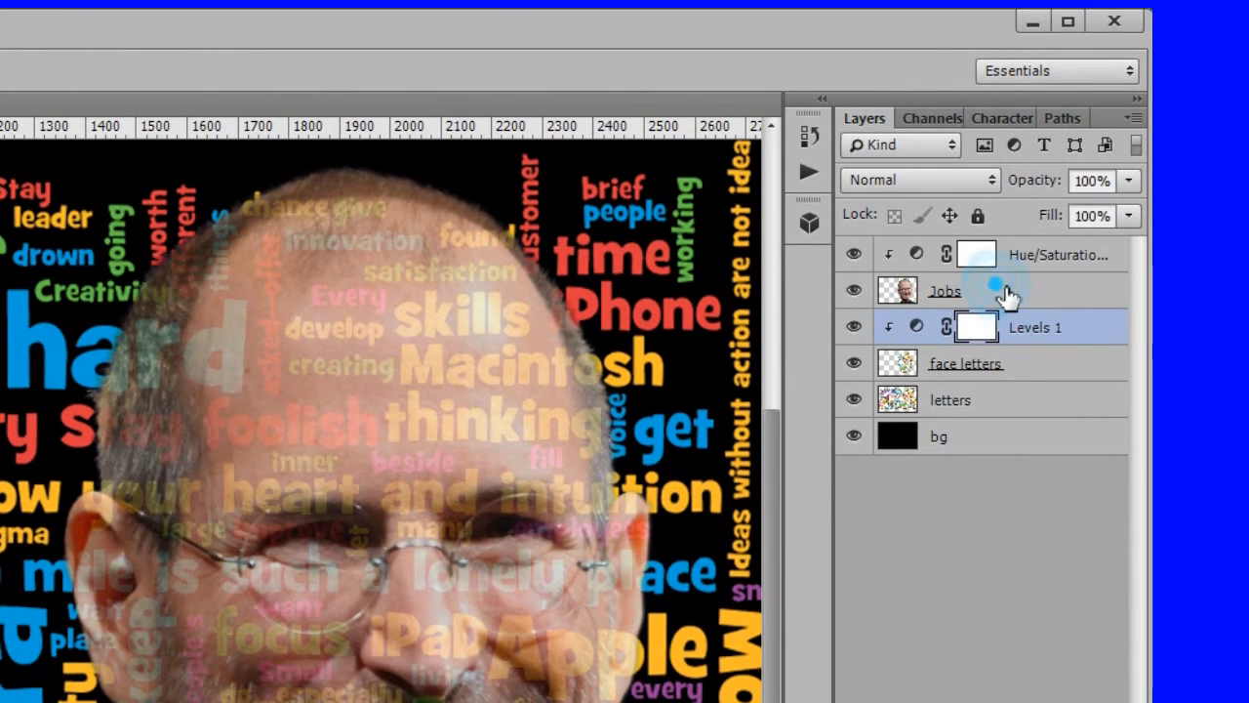
left_click(945, 289)
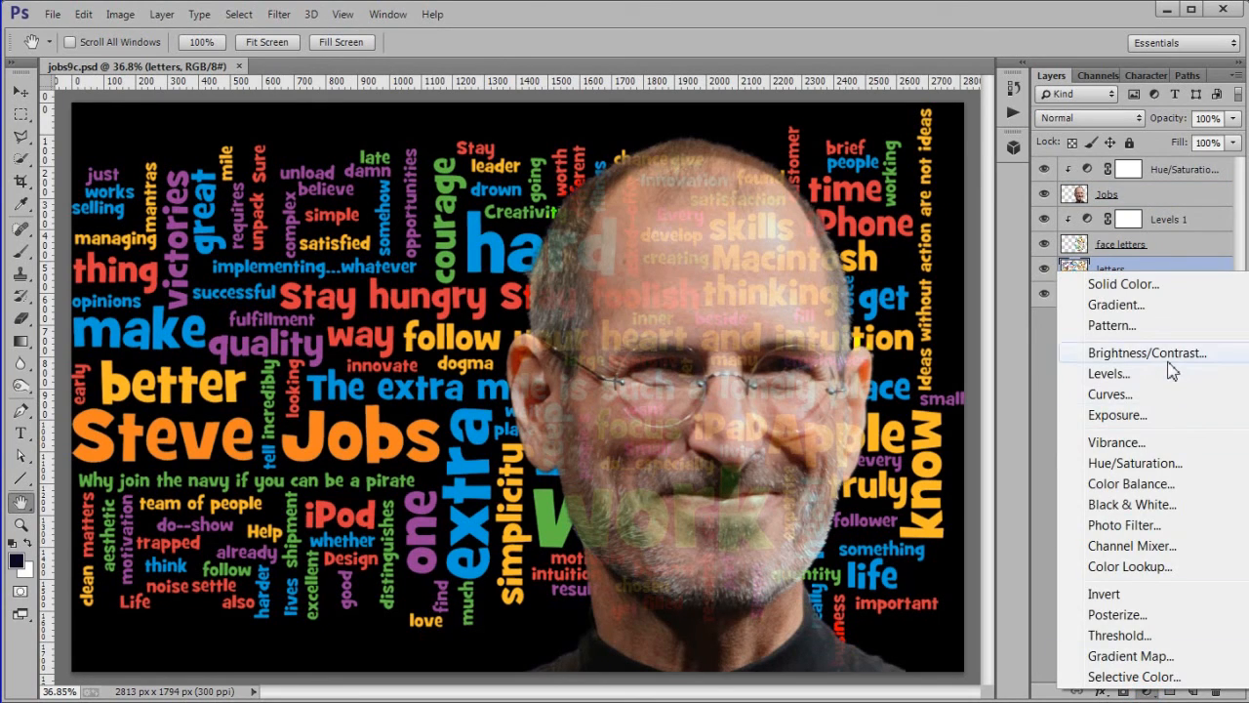
- Clip a Brightness/Contrast adjustment at brightness -32 onto the base letters layer
left_click(1148, 352)
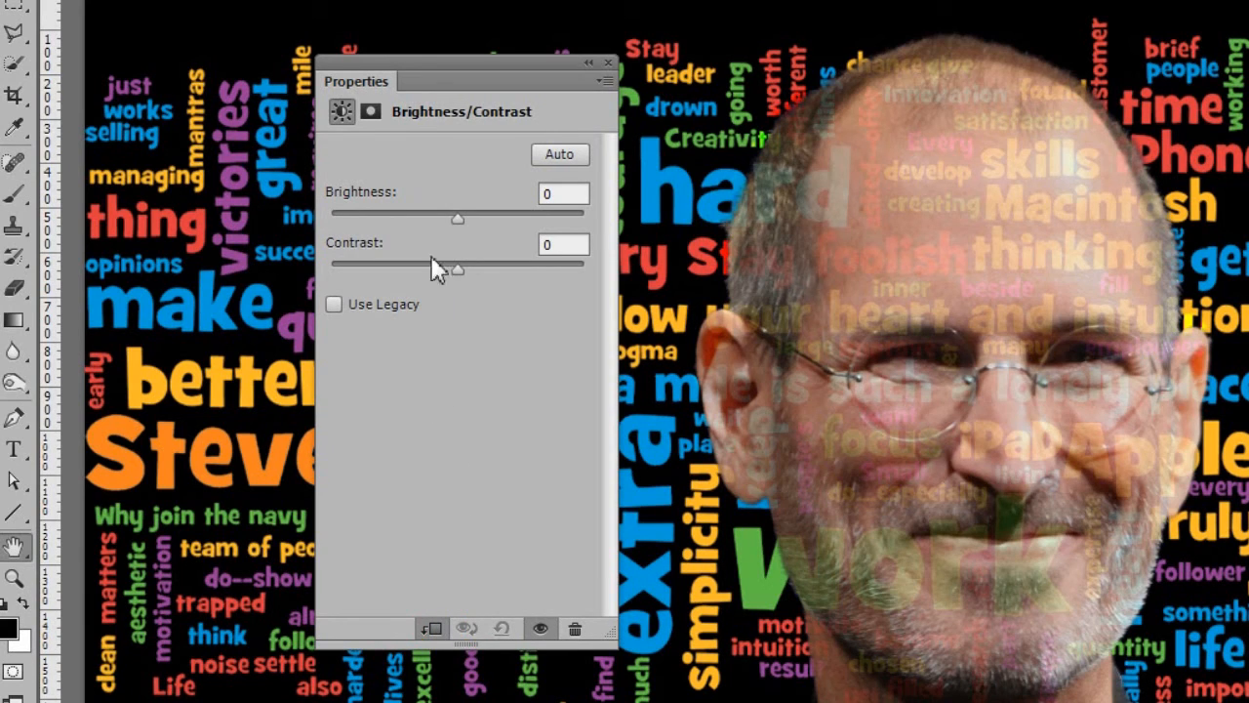
left_click_drag(456, 218, 433, 218)
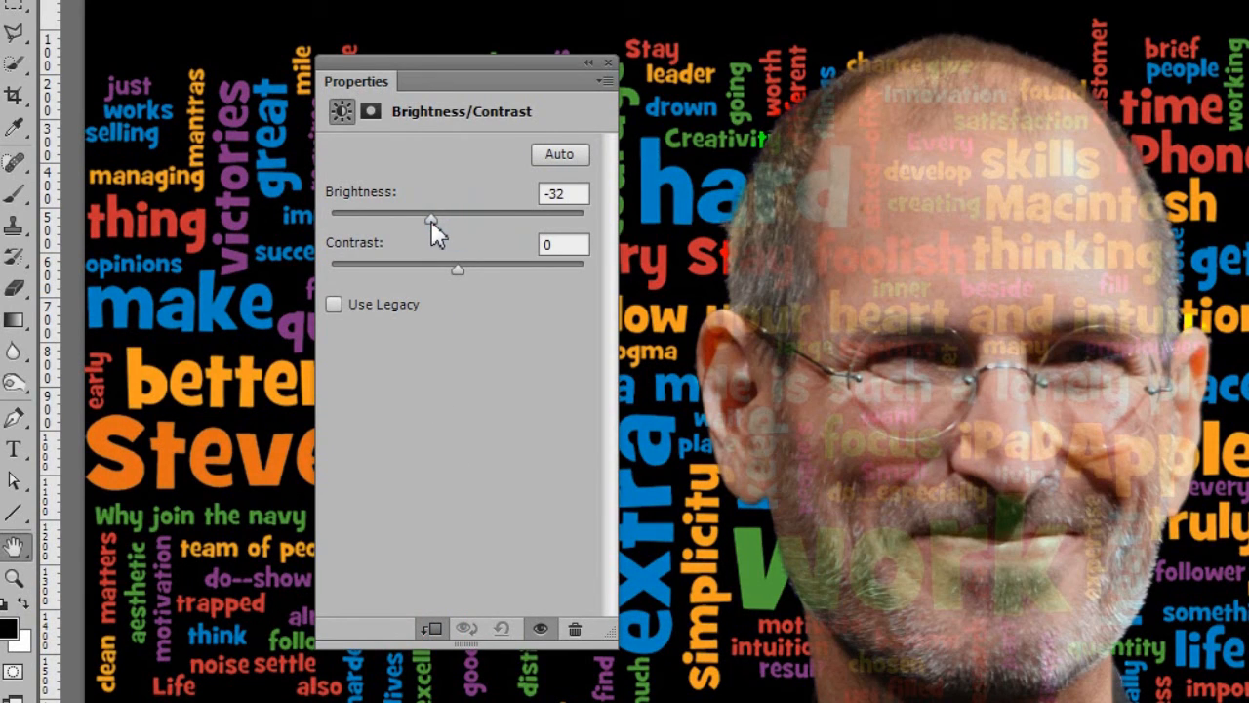
left_click_drag(433, 213, 433, 213)
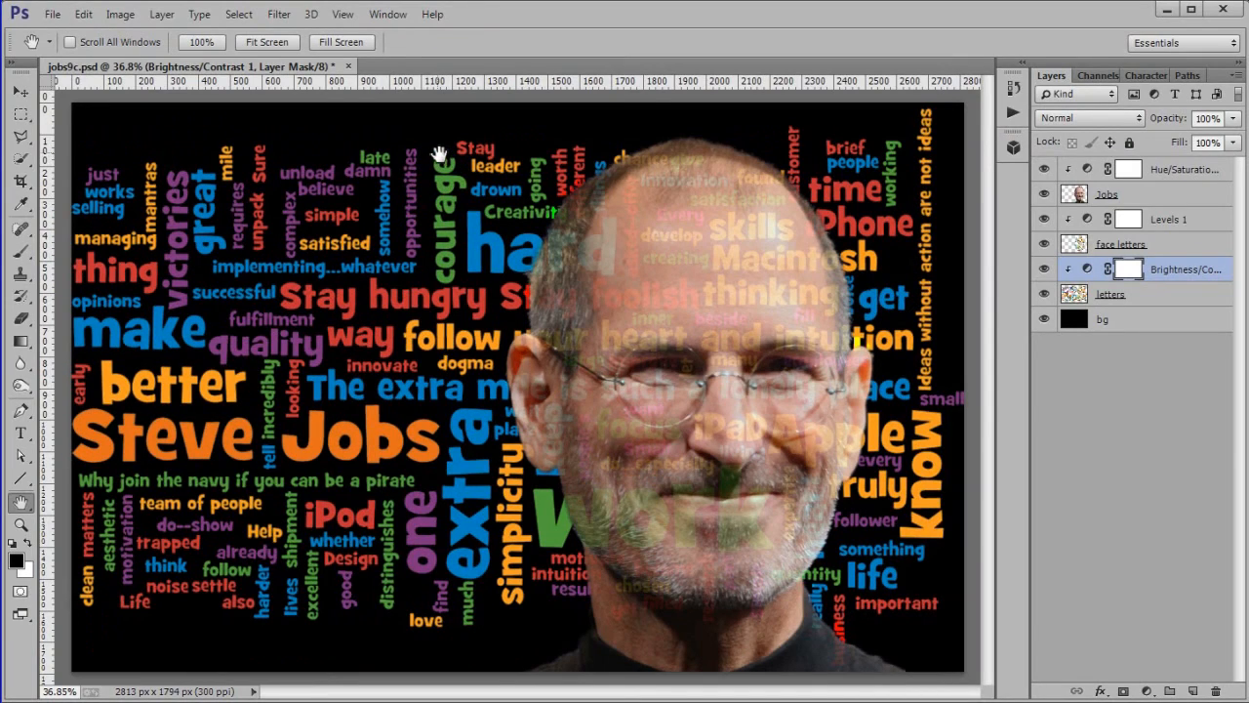
mouse_move(442, 145)
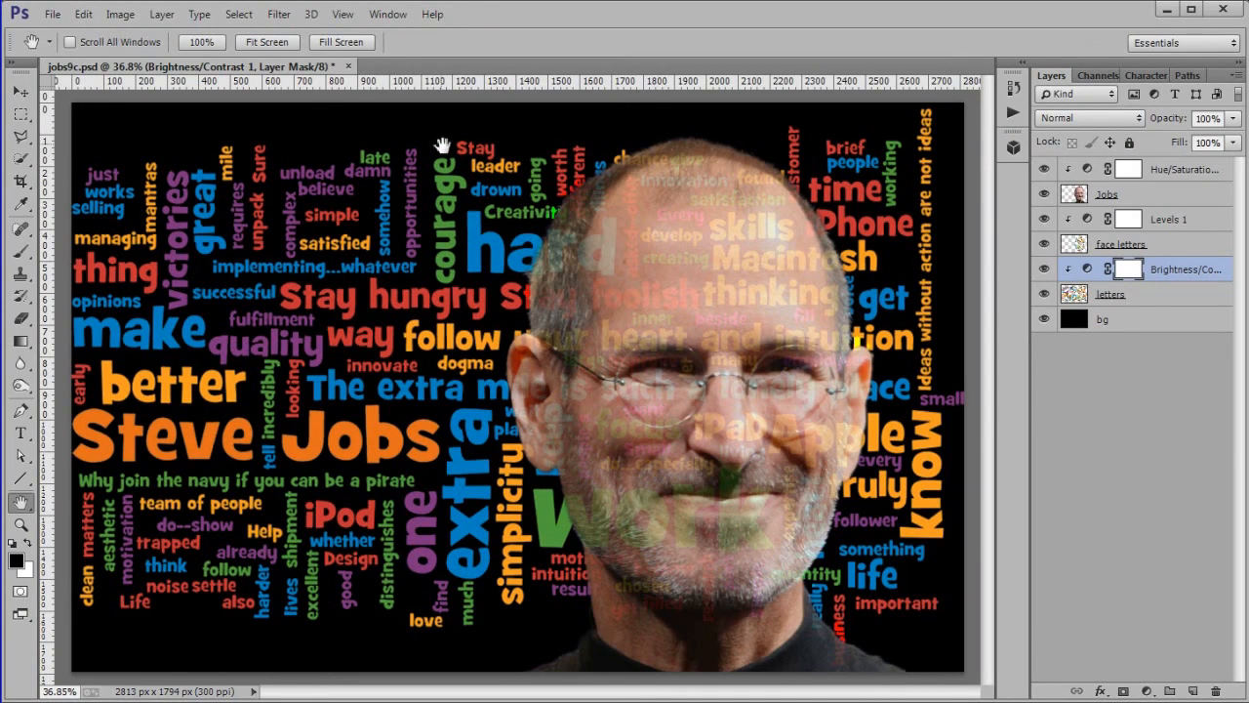